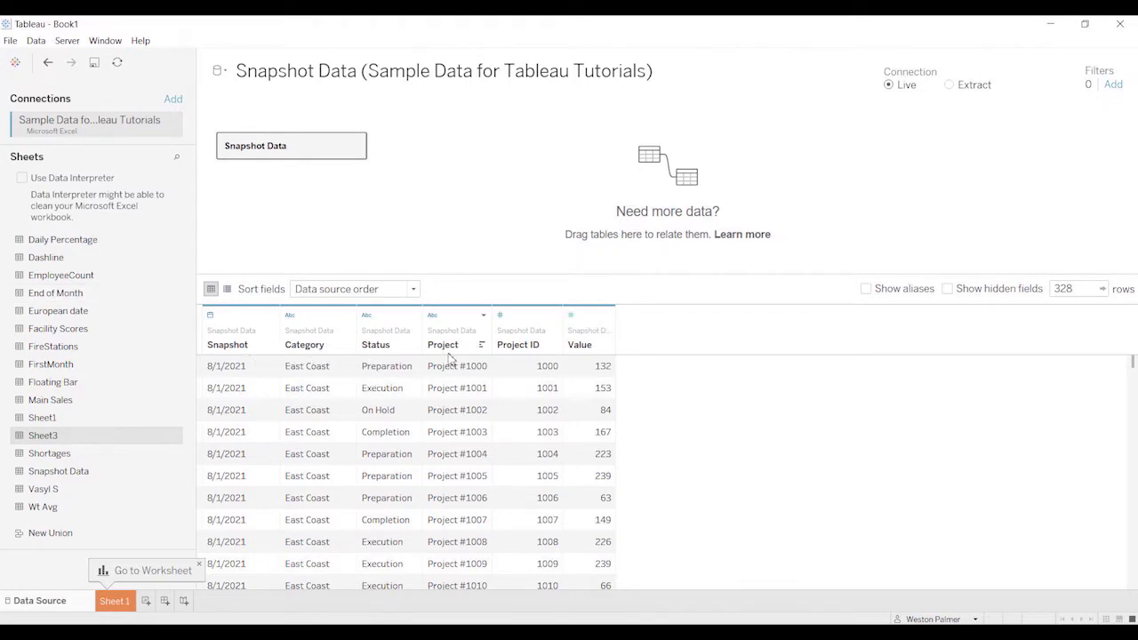
mouse_move(565, 376)
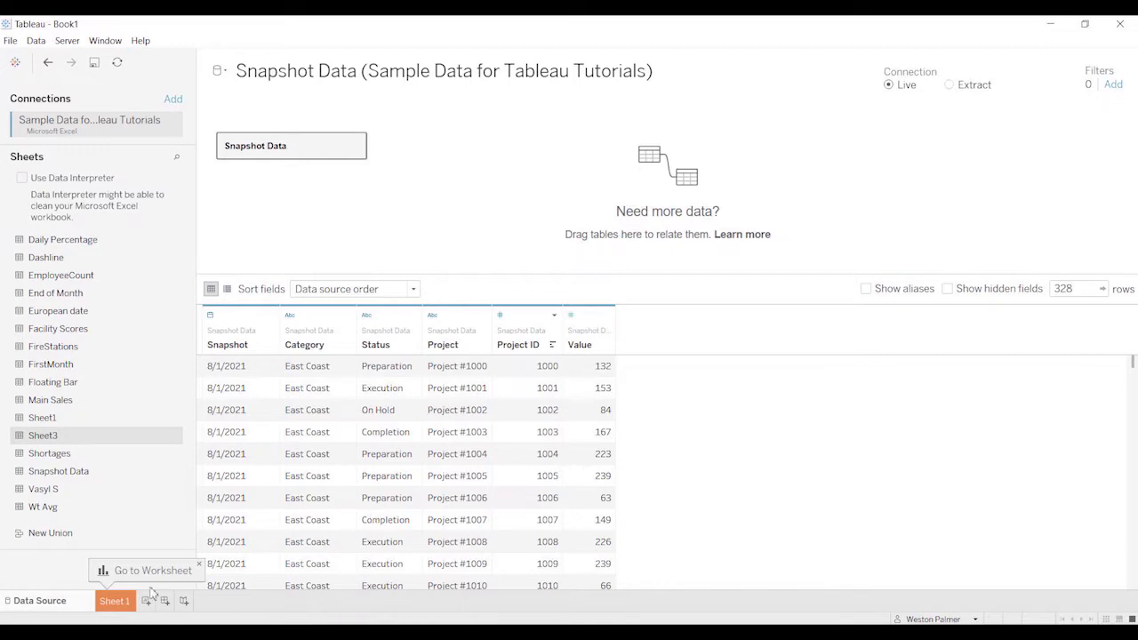
Leave the Data Source page and show the blank worksheet Sheet 1.
click(114, 601)
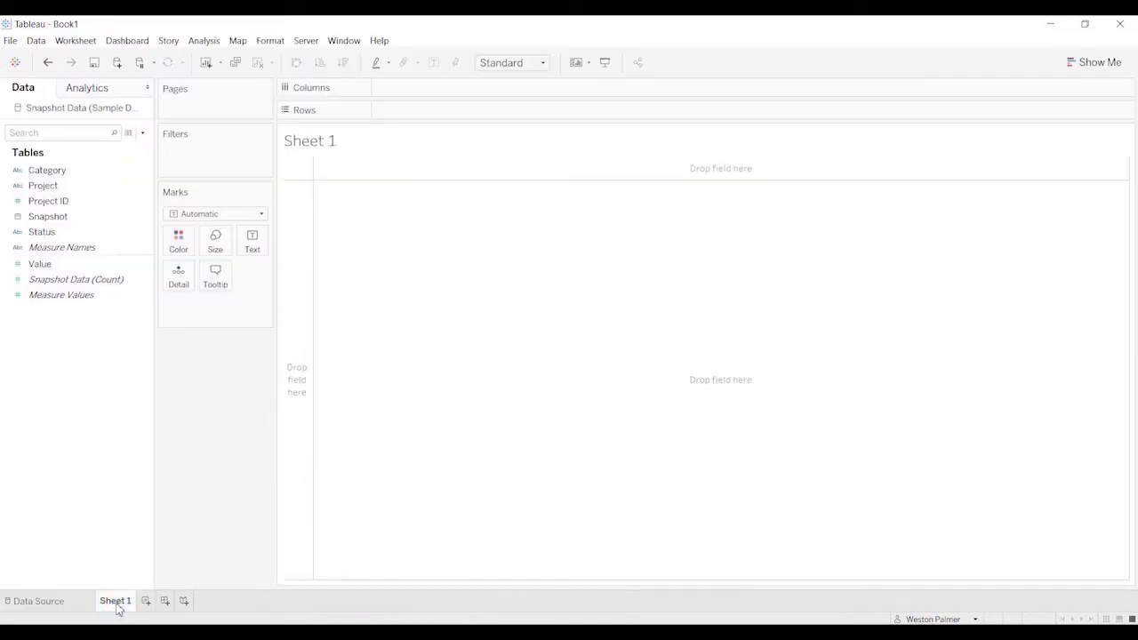
mouse_move(146, 489)
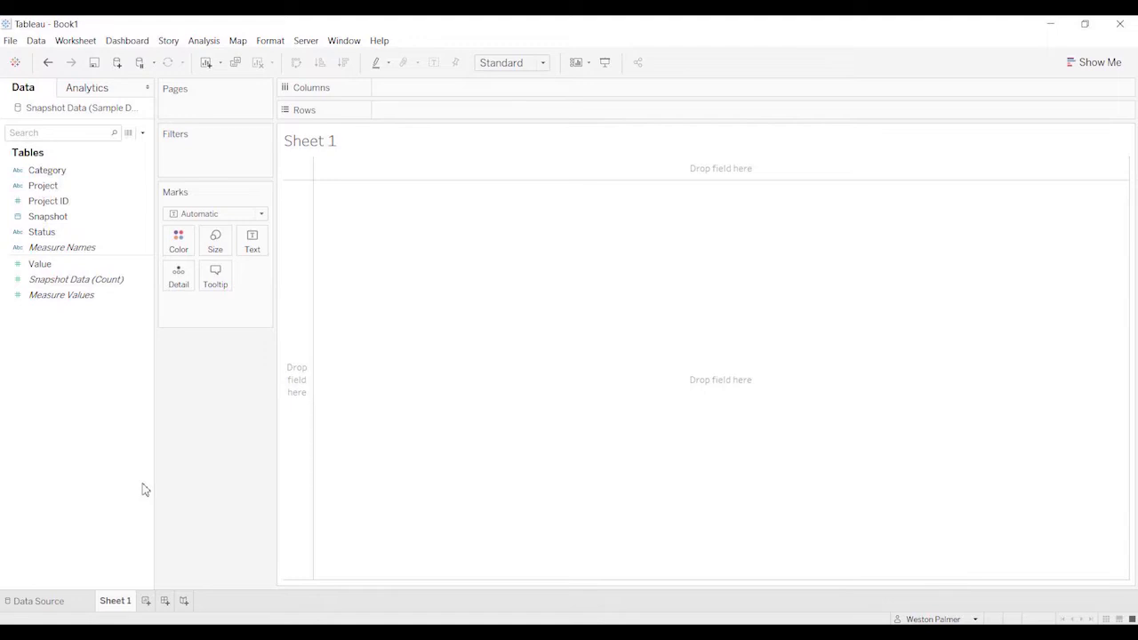
mouse_move(160, 132)
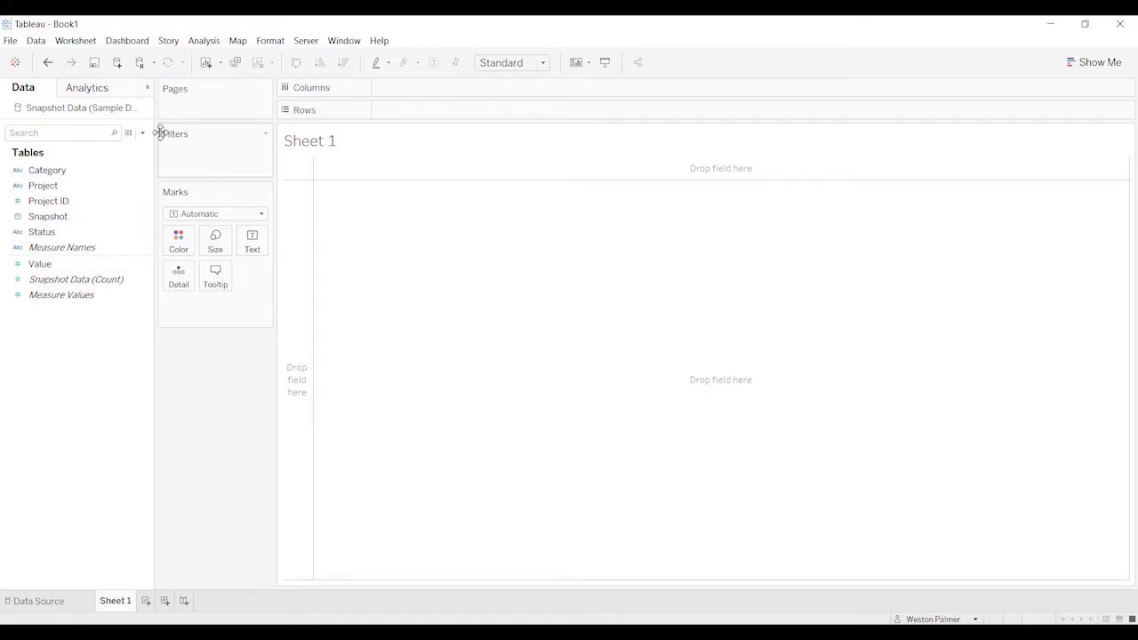
Start a new calculated field named Max Snapshot.
click(143, 132)
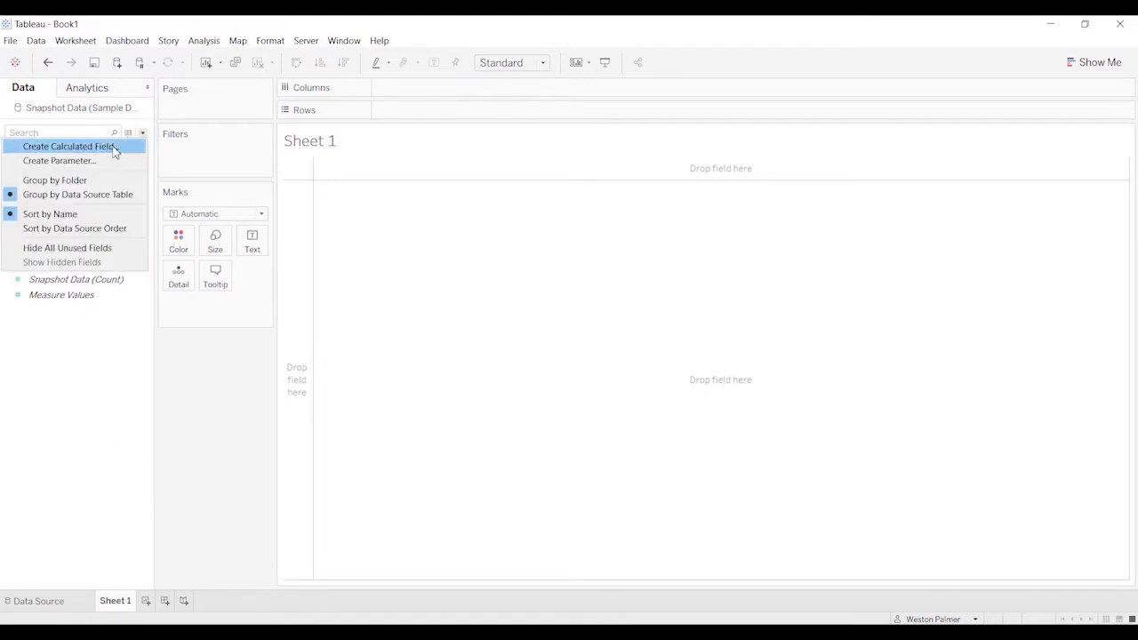
click(67, 146)
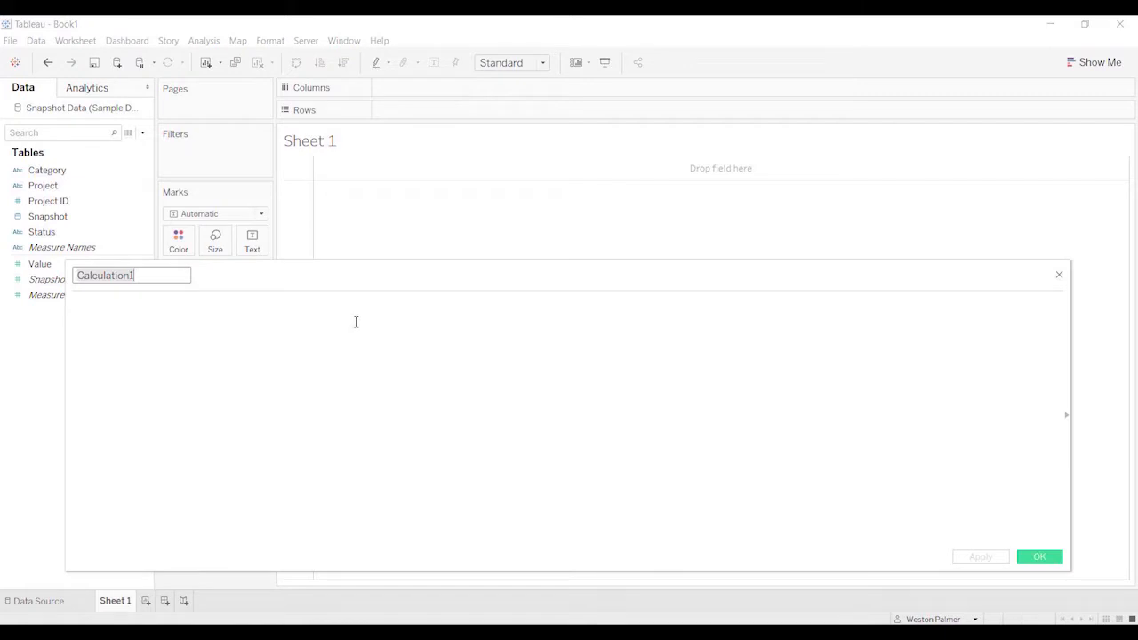
text(Max)
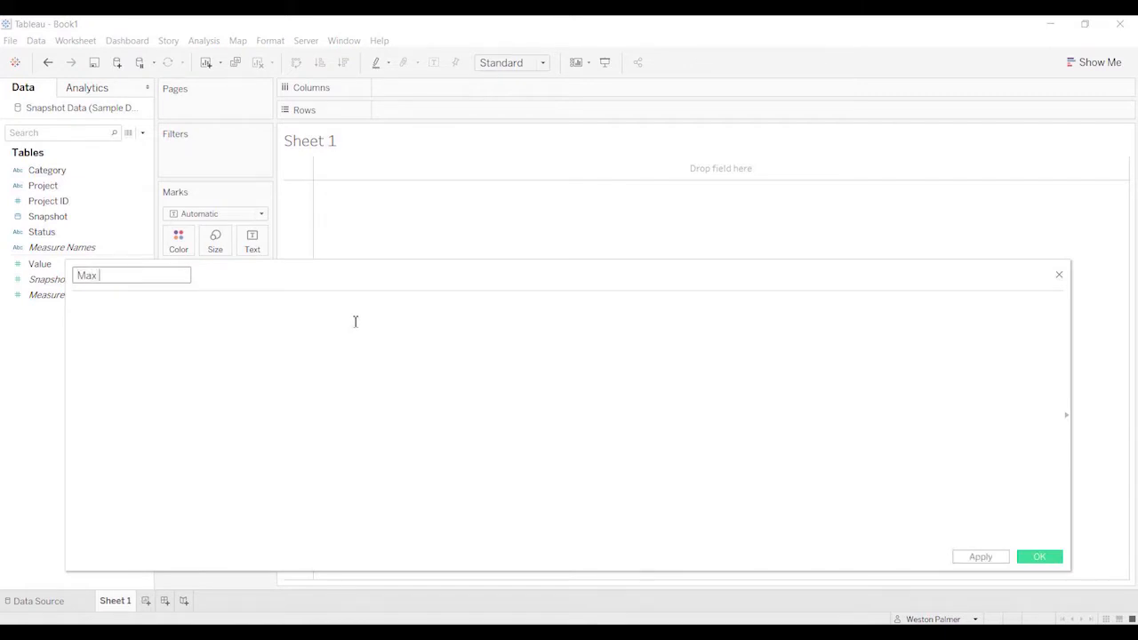
text(sn)
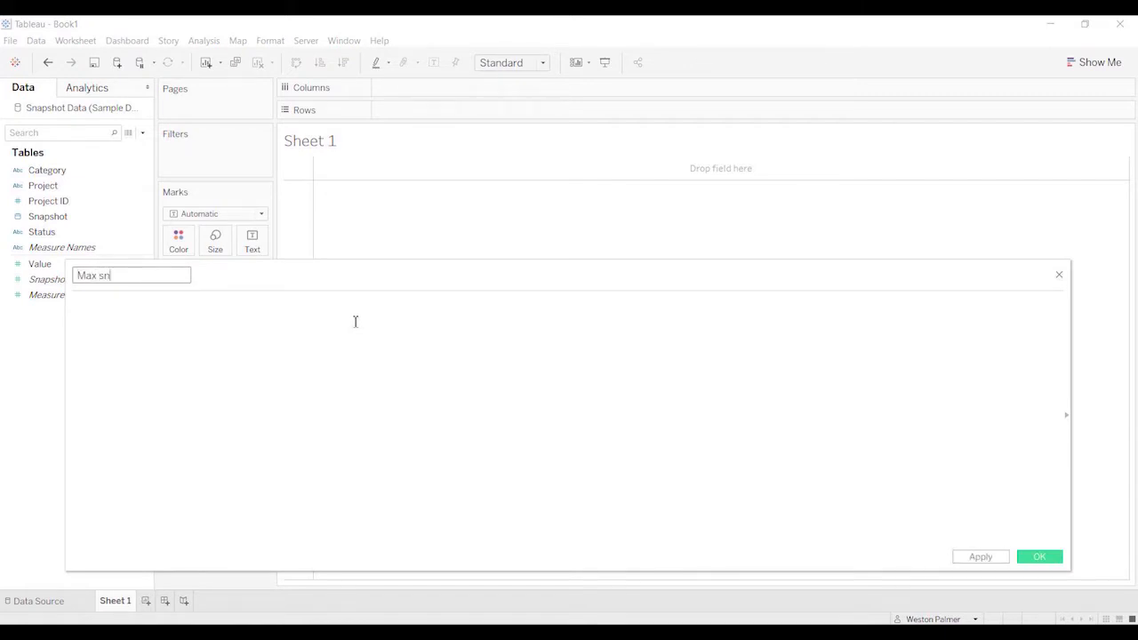
key(BackSpace)
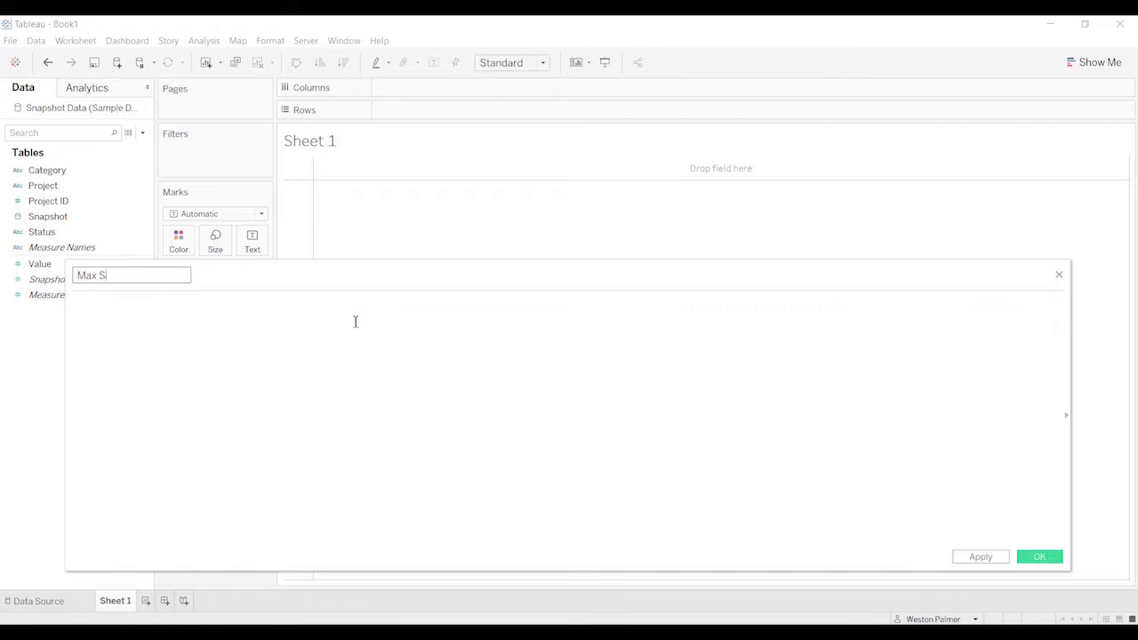
text(napshot)
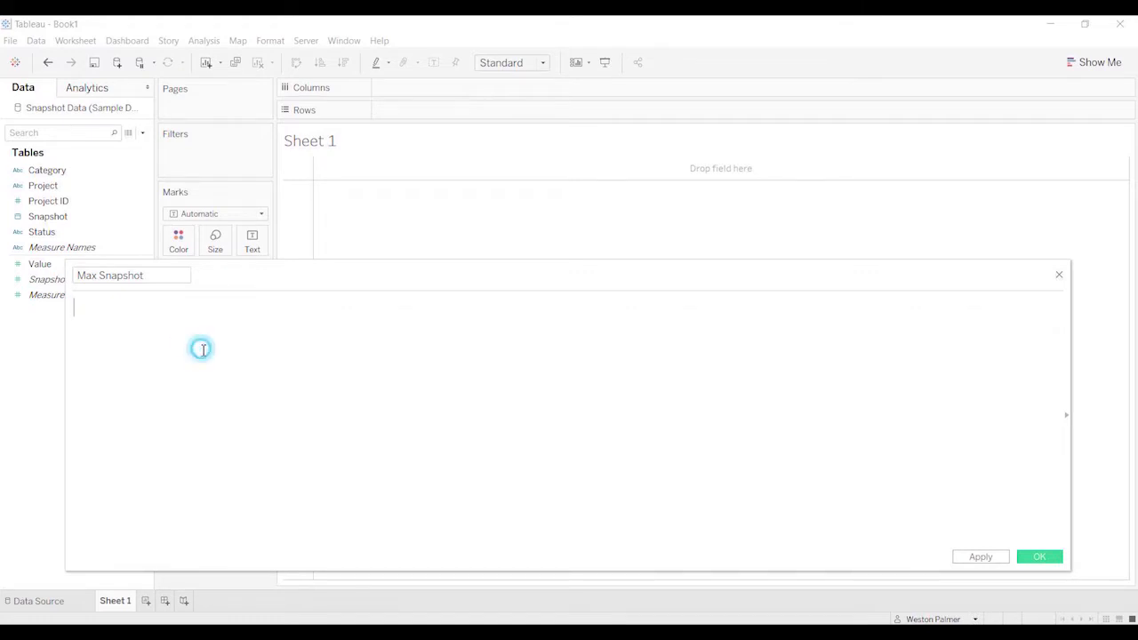
Define it as {max([Snapshot])} and save the calculation.
text({)
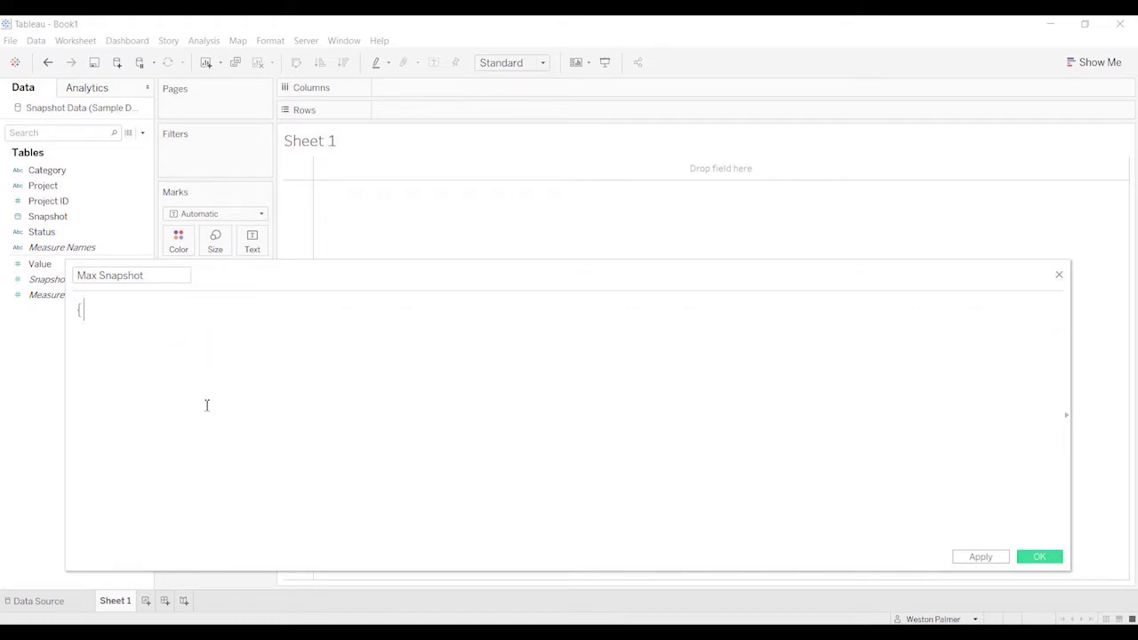
text(max)
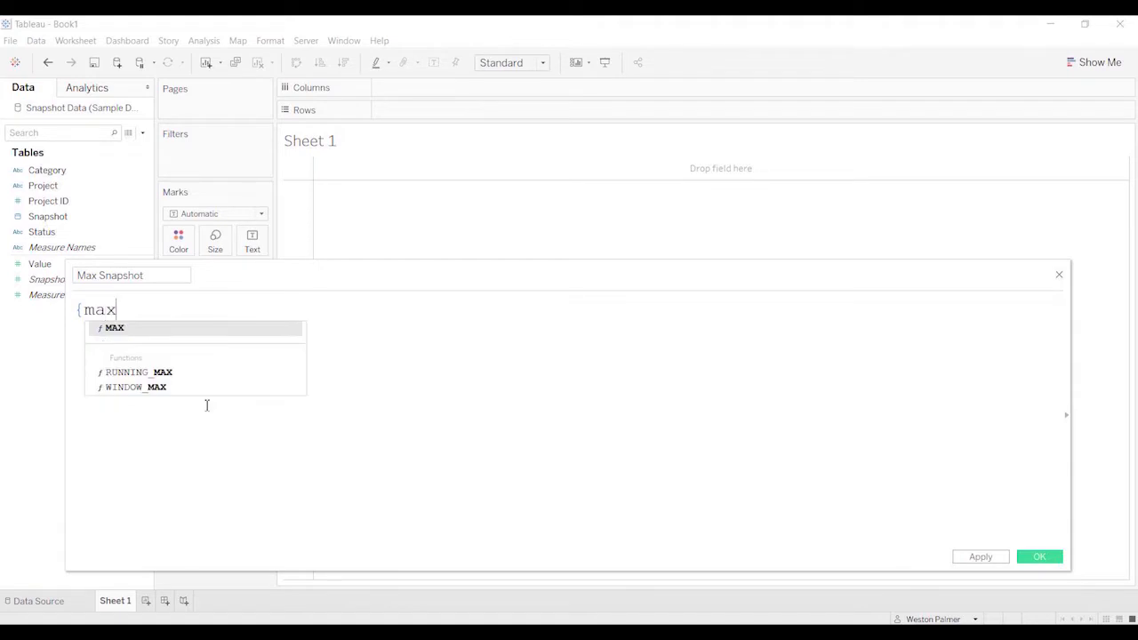
text(9)
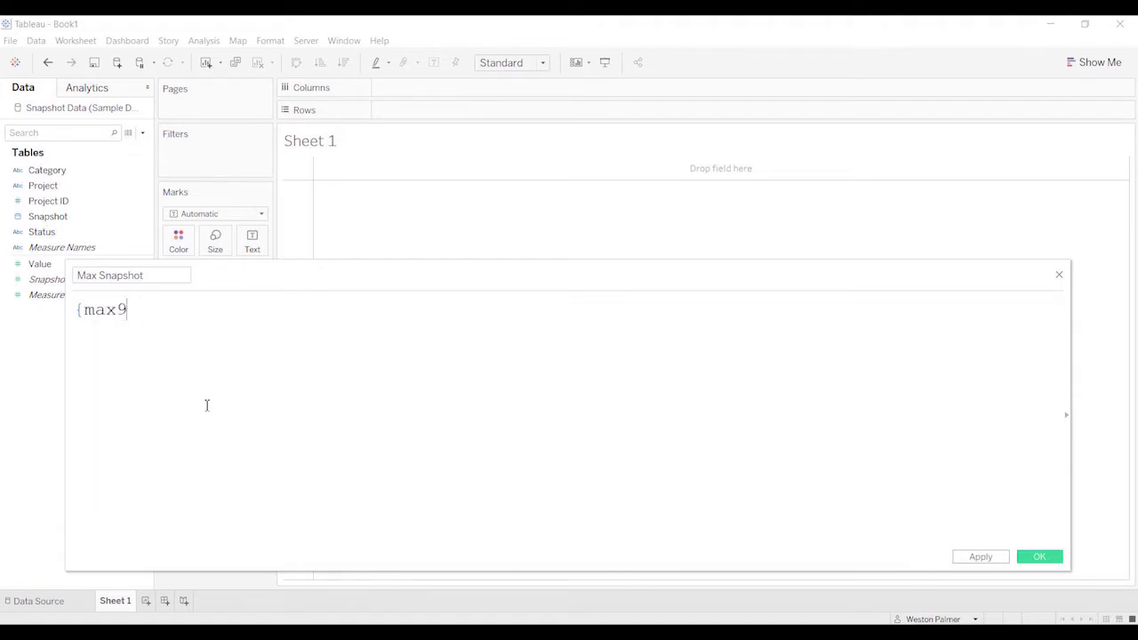
text((Sn)
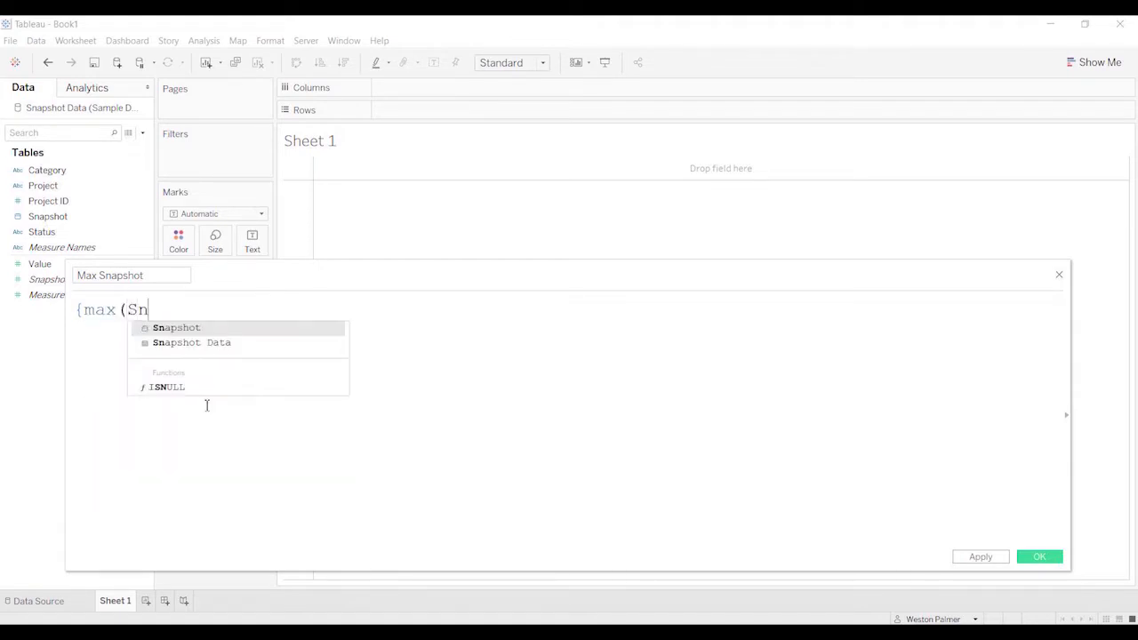
click(176, 327)
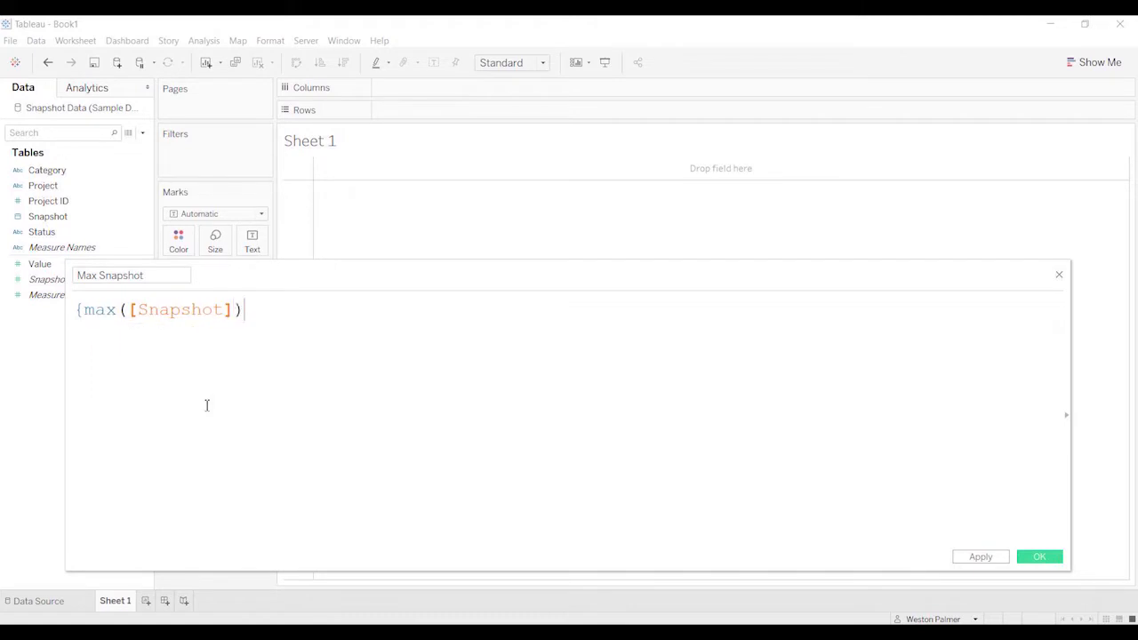
text(})
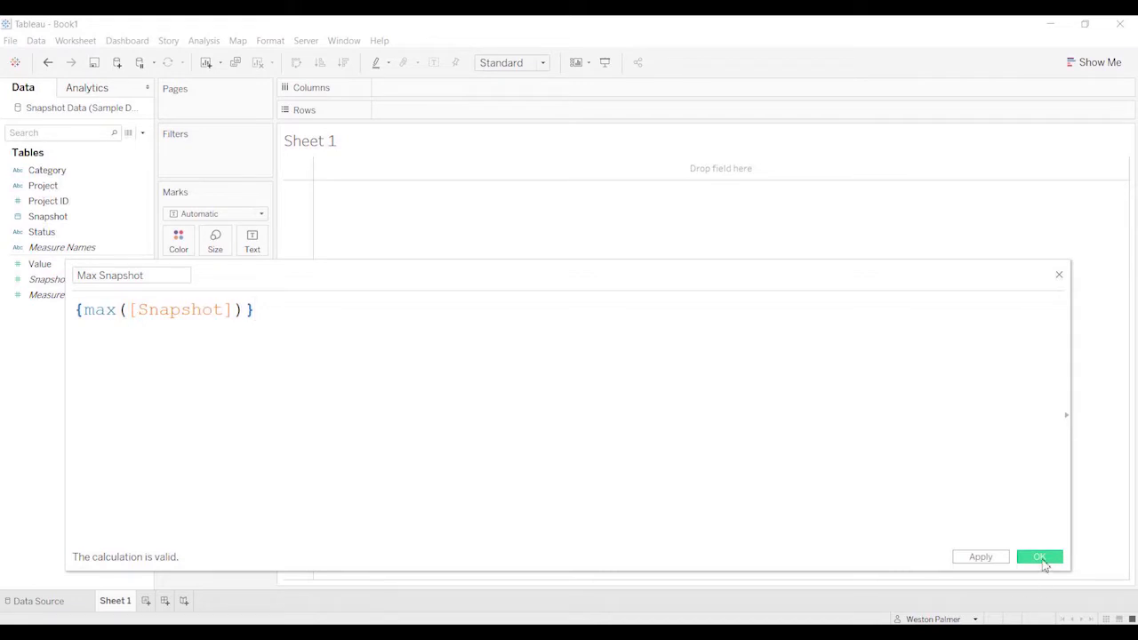
click(1038, 556)
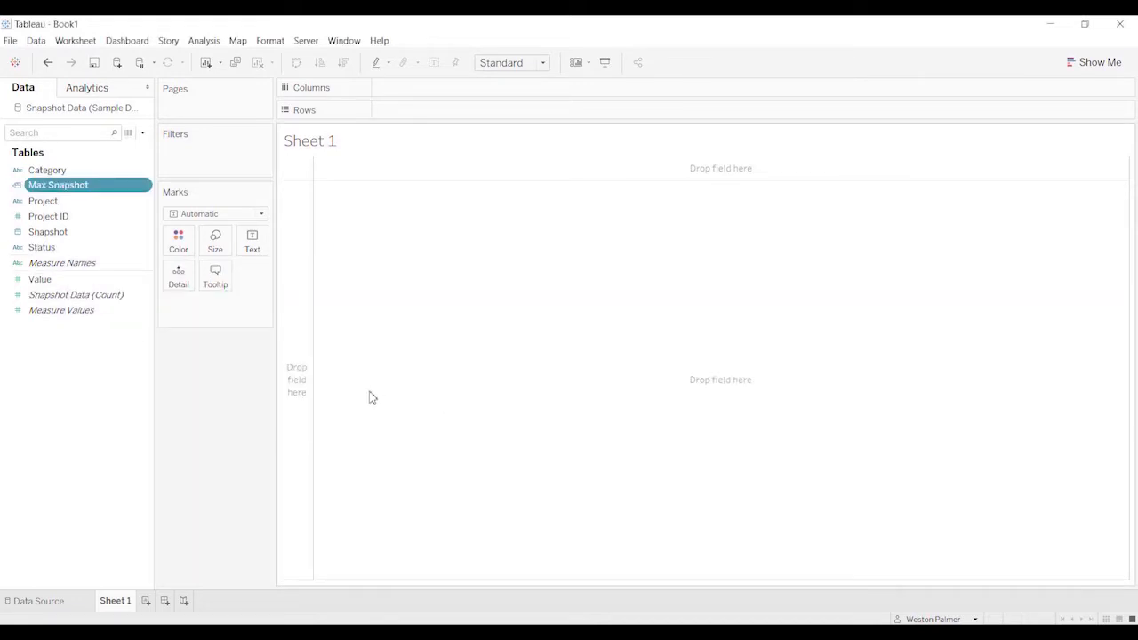
Start a new parameter named Current snapshot with the Date data type.
click(142, 131)
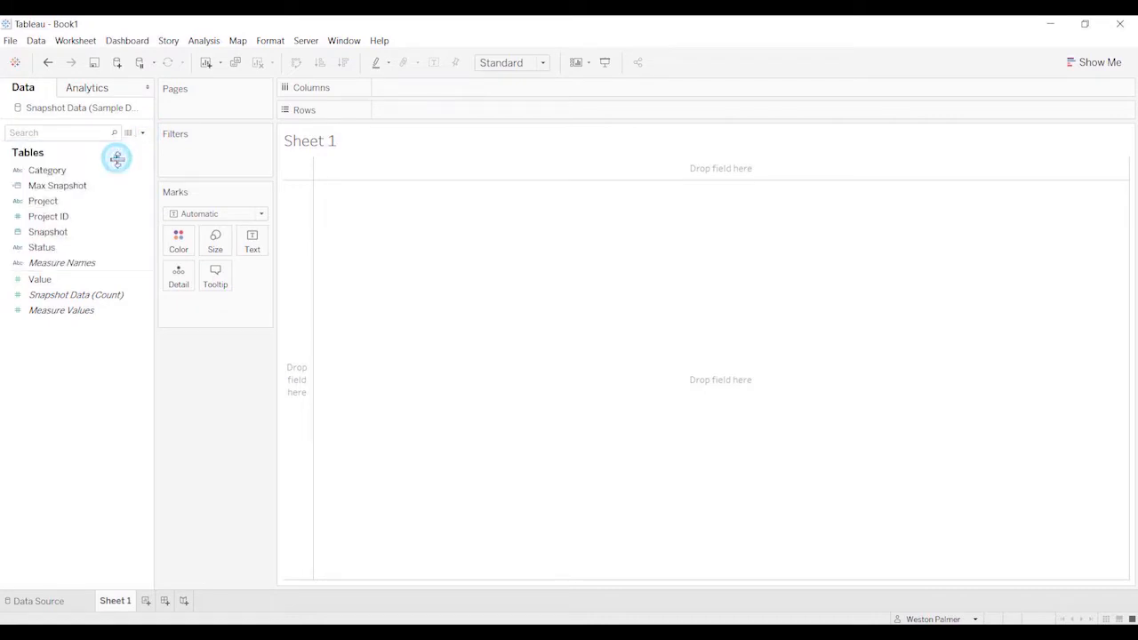
click(118, 158)
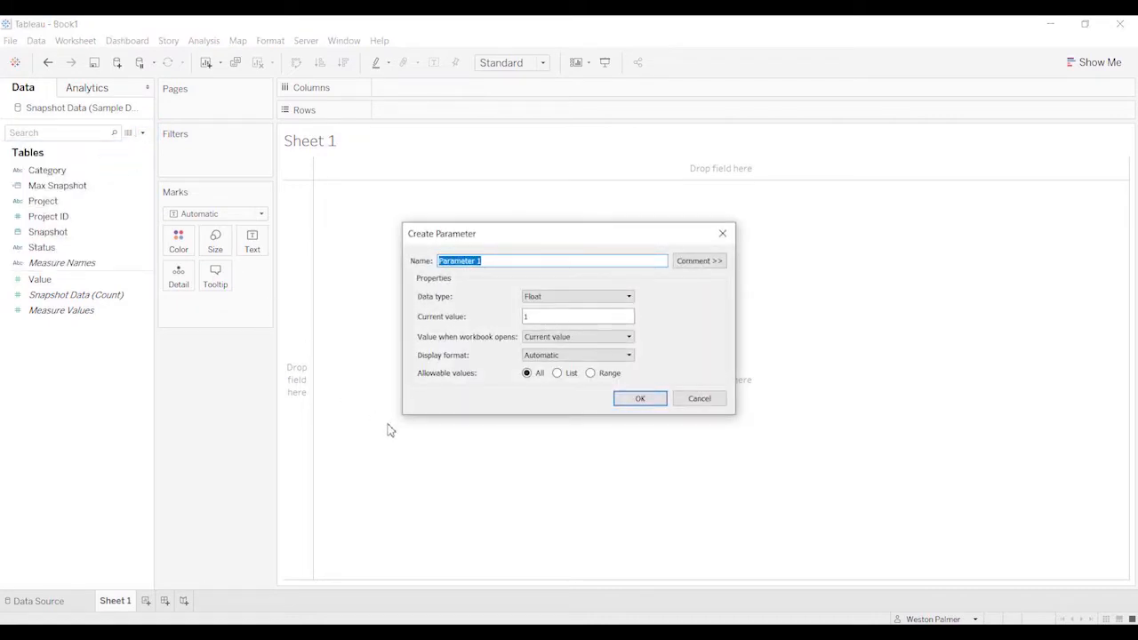
text(C)
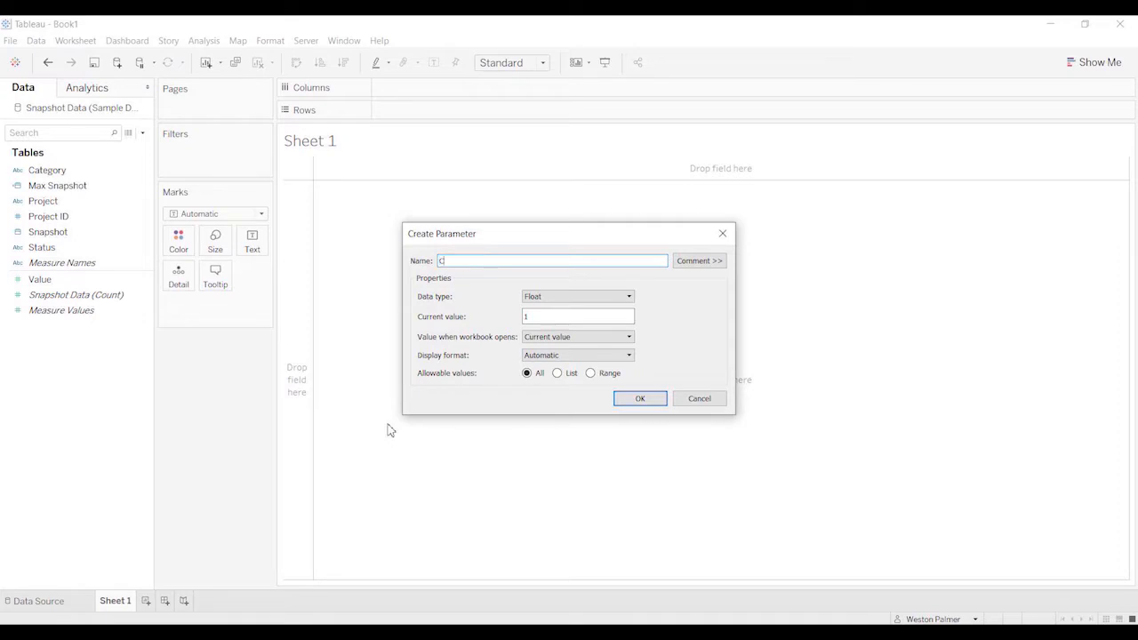
text(urrent)
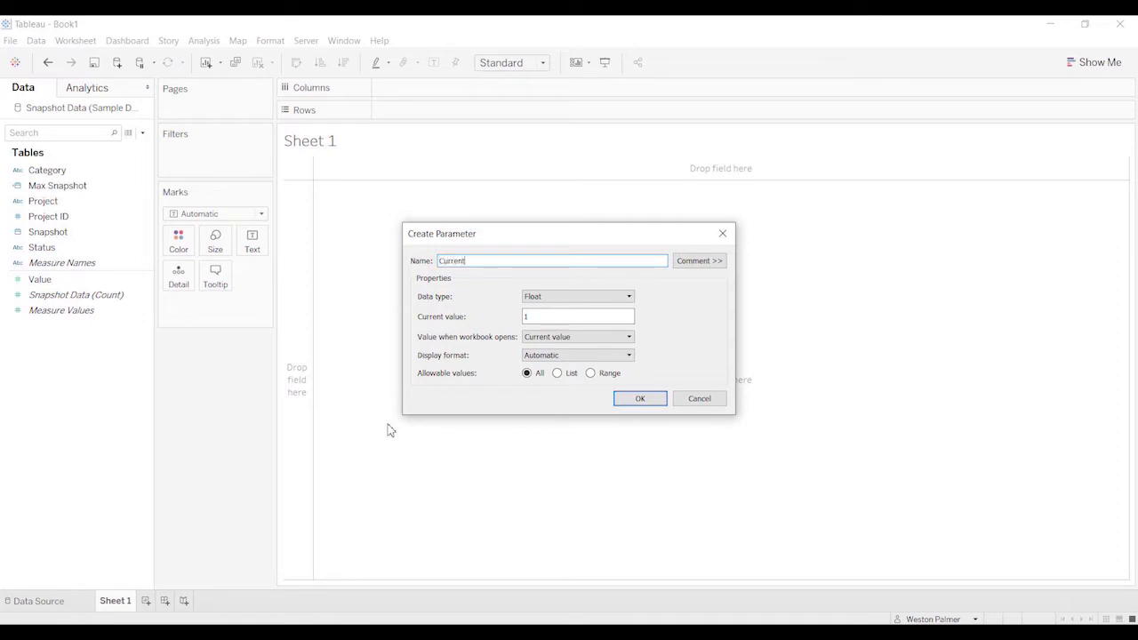
text(snapshot)
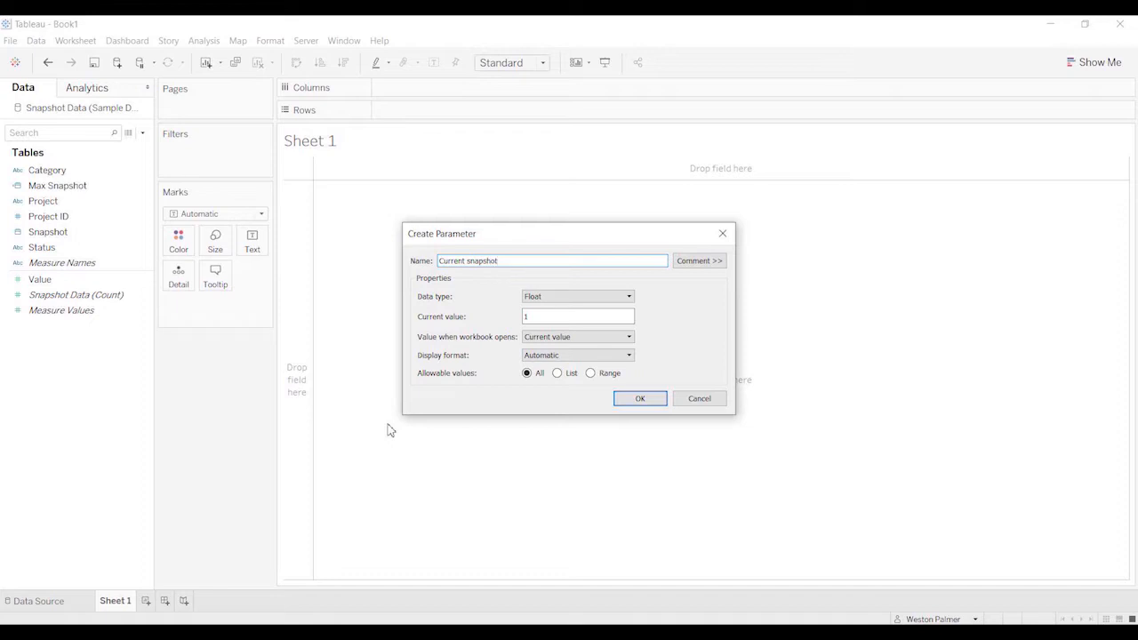
click(576, 295)
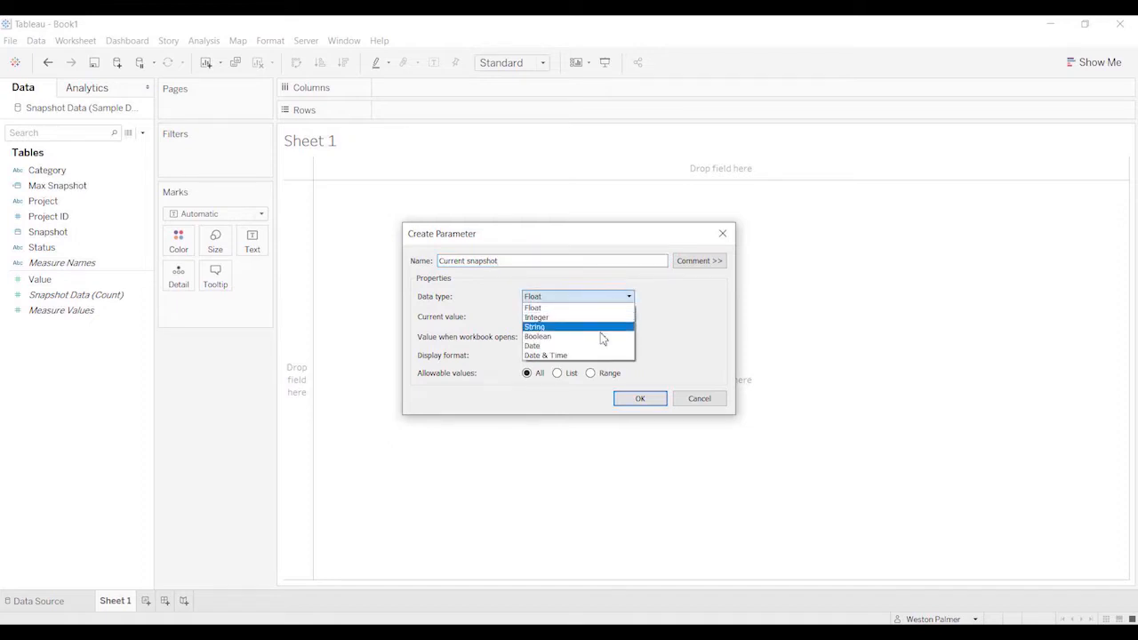
click(531, 356)
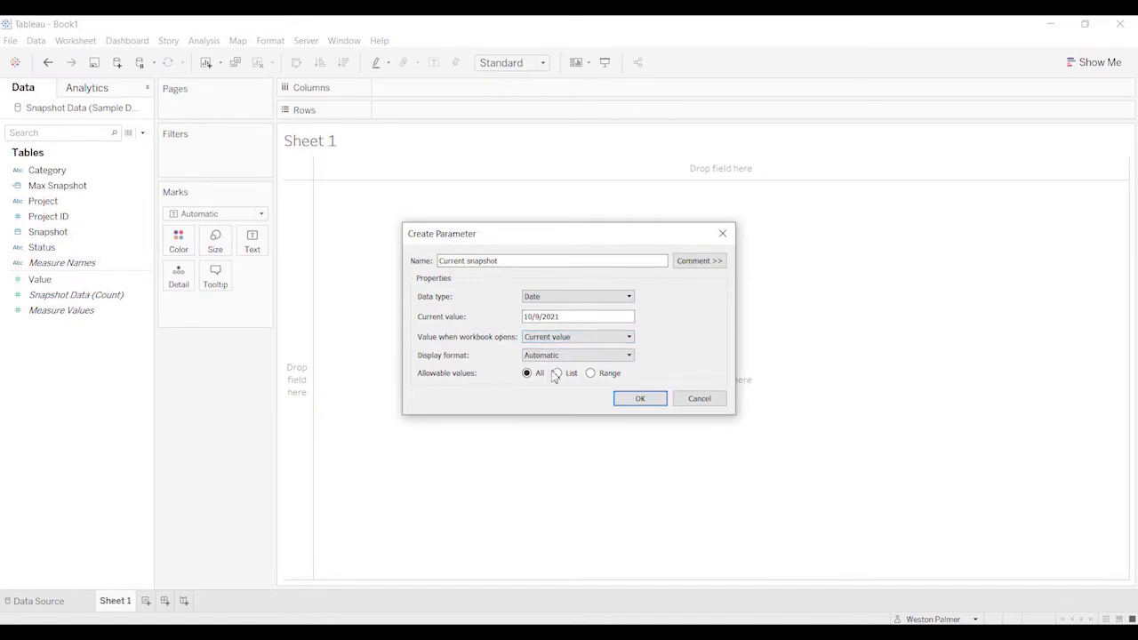
Restrict the parameter to a list of values filled from Snapshot when the workbook opens.
click(558, 374)
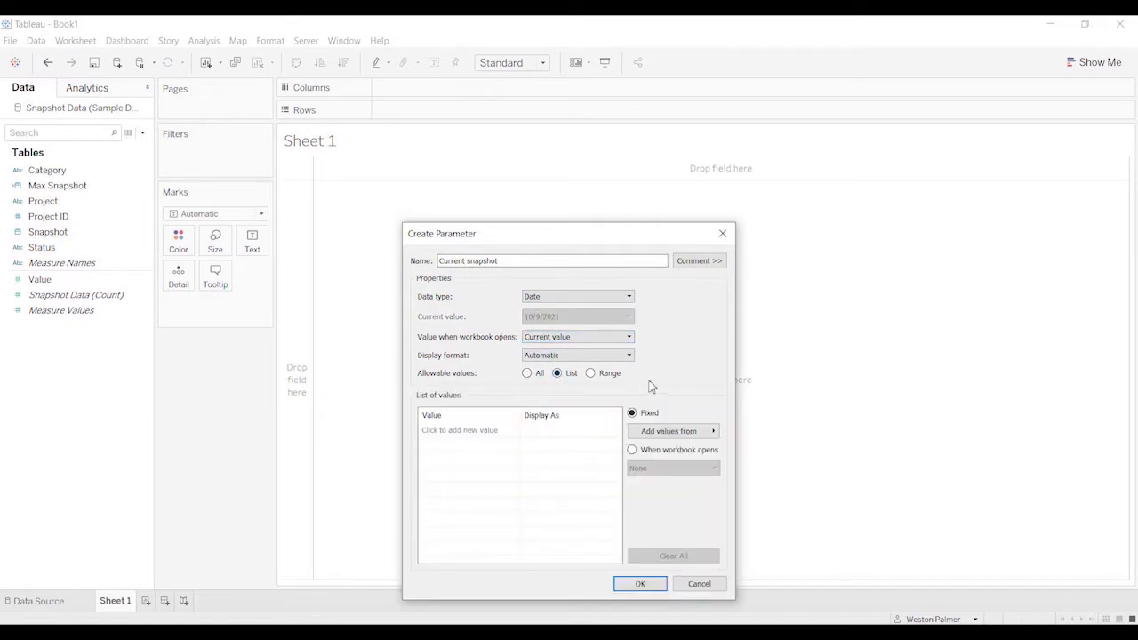
mouse_move(671, 432)
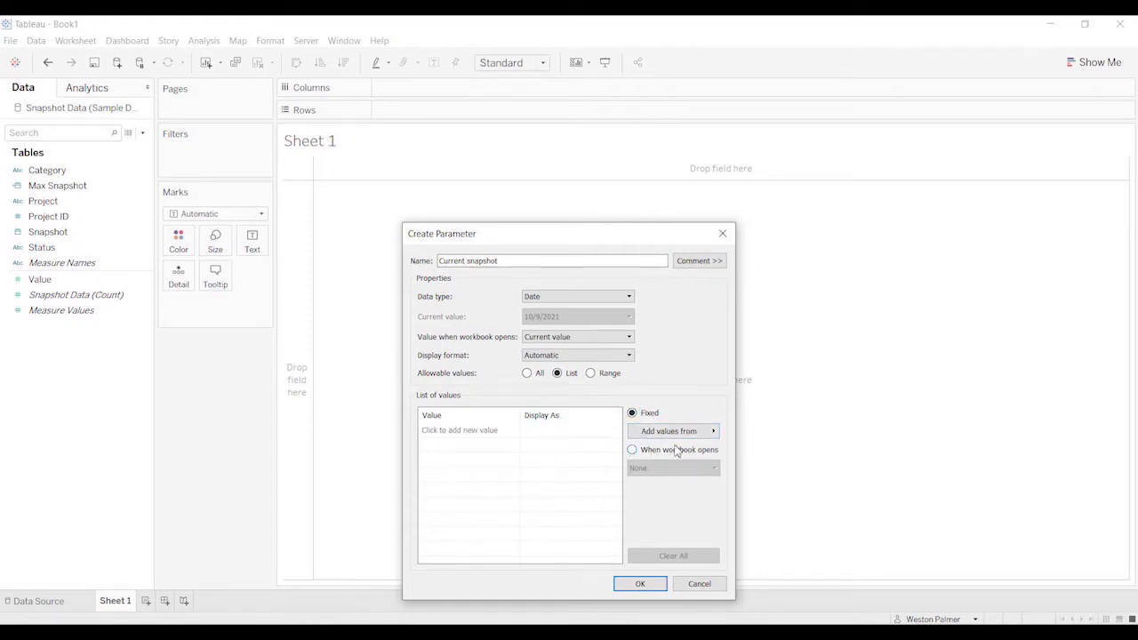
mouse_move(618, 462)
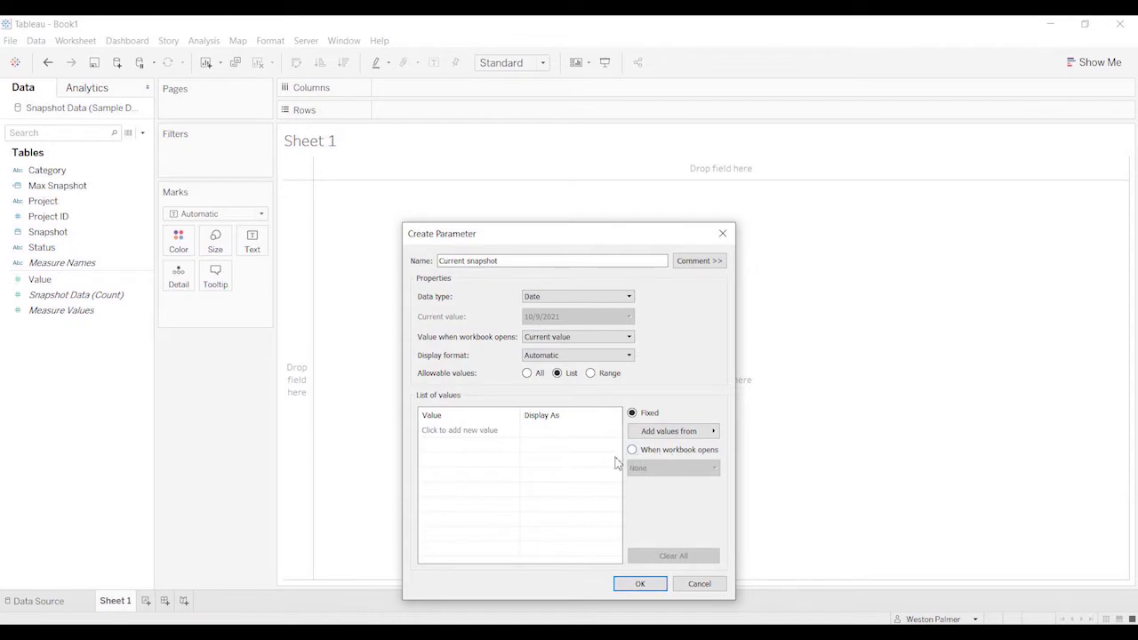
click(631, 448)
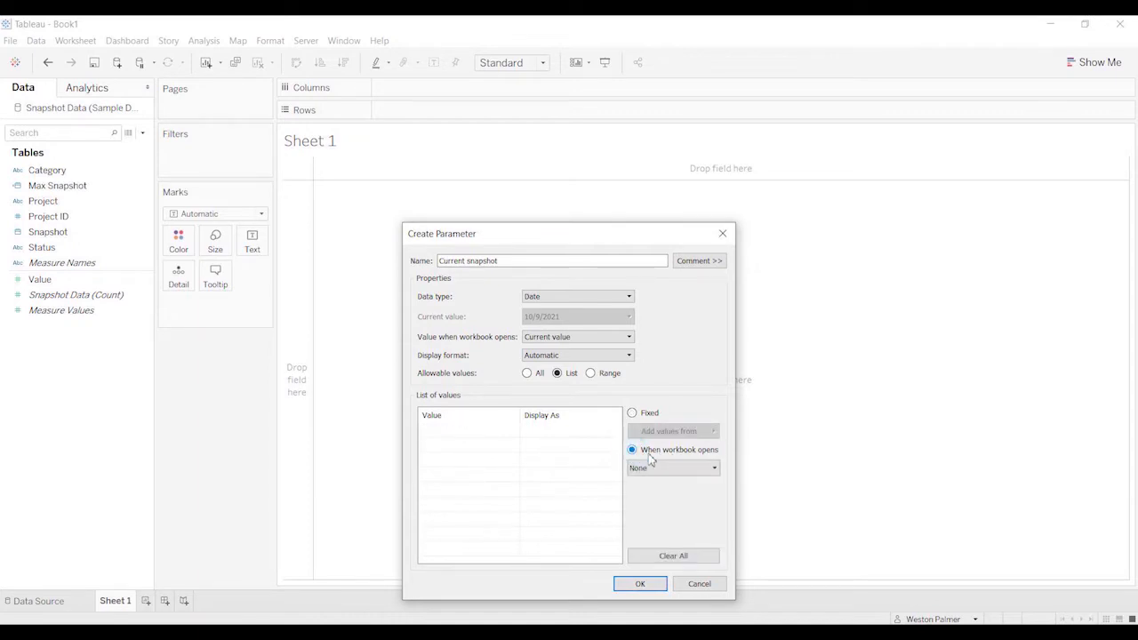
click(672, 468)
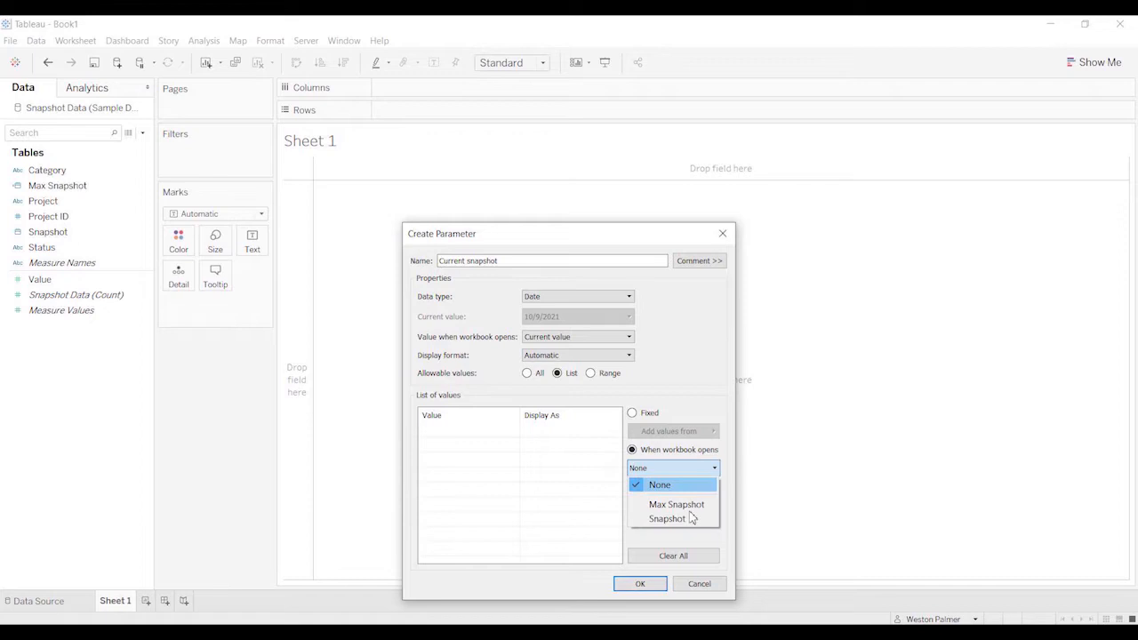
click(666, 519)
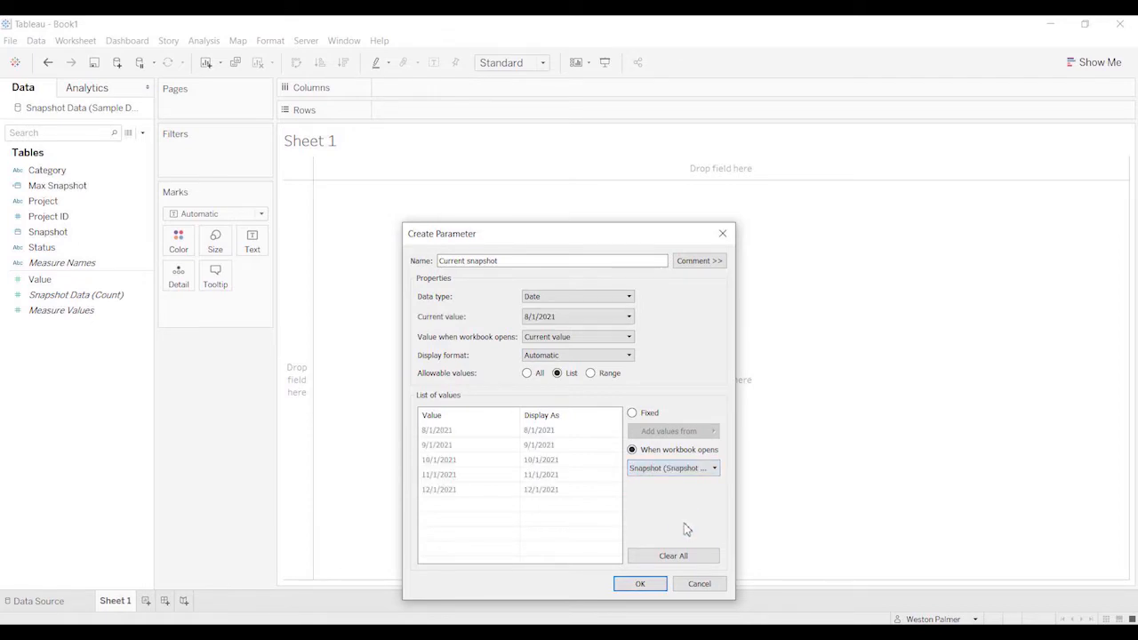
mouse_move(677, 534)
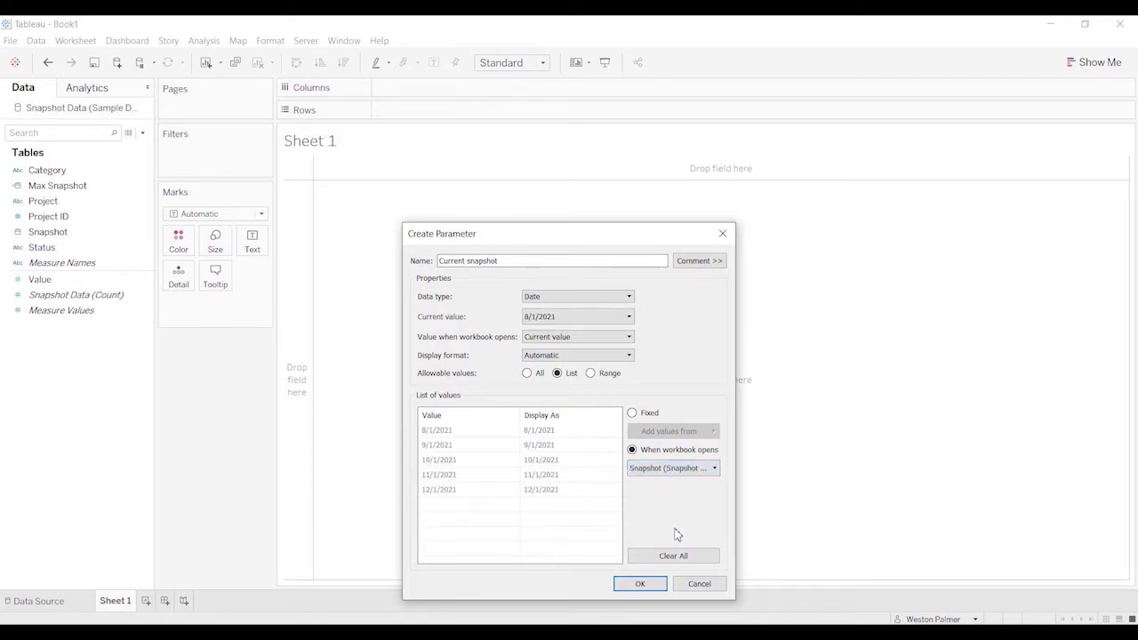
click(438, 488)
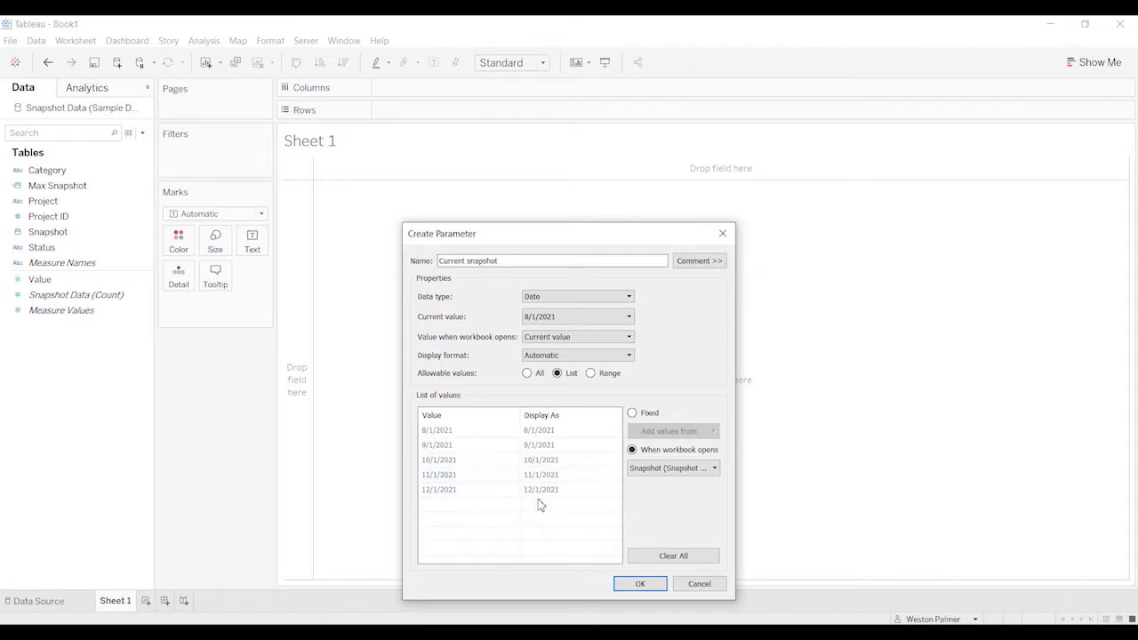
mouse_move(613, 327)
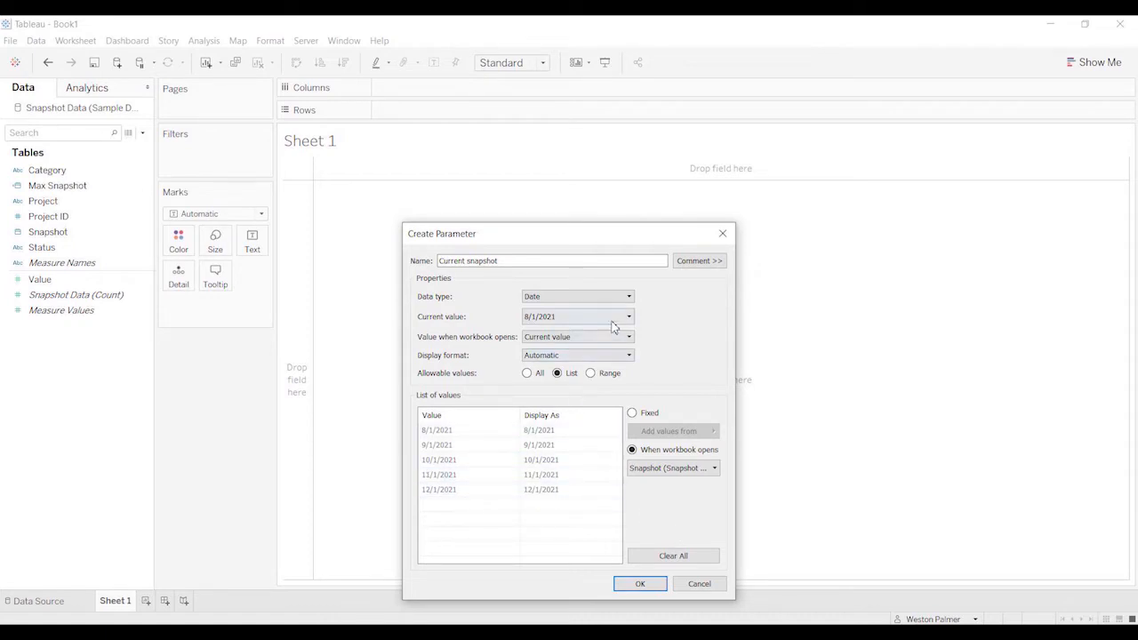
mouse_move(459, 323)
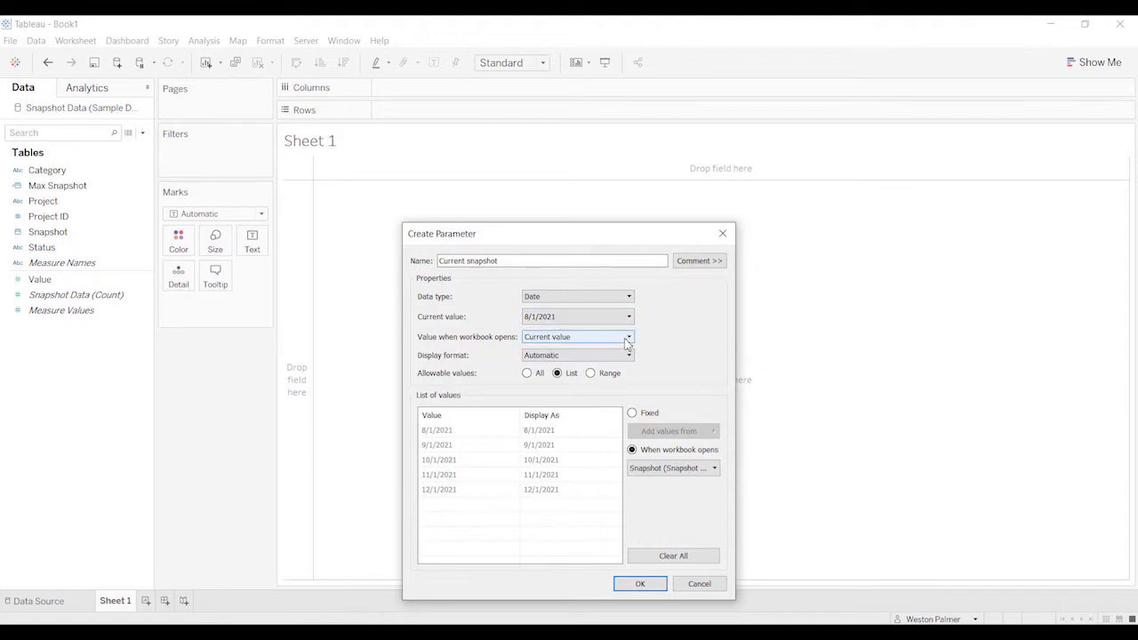
Default the parameter's opening value to Max Snapshot.
click(628, 336)
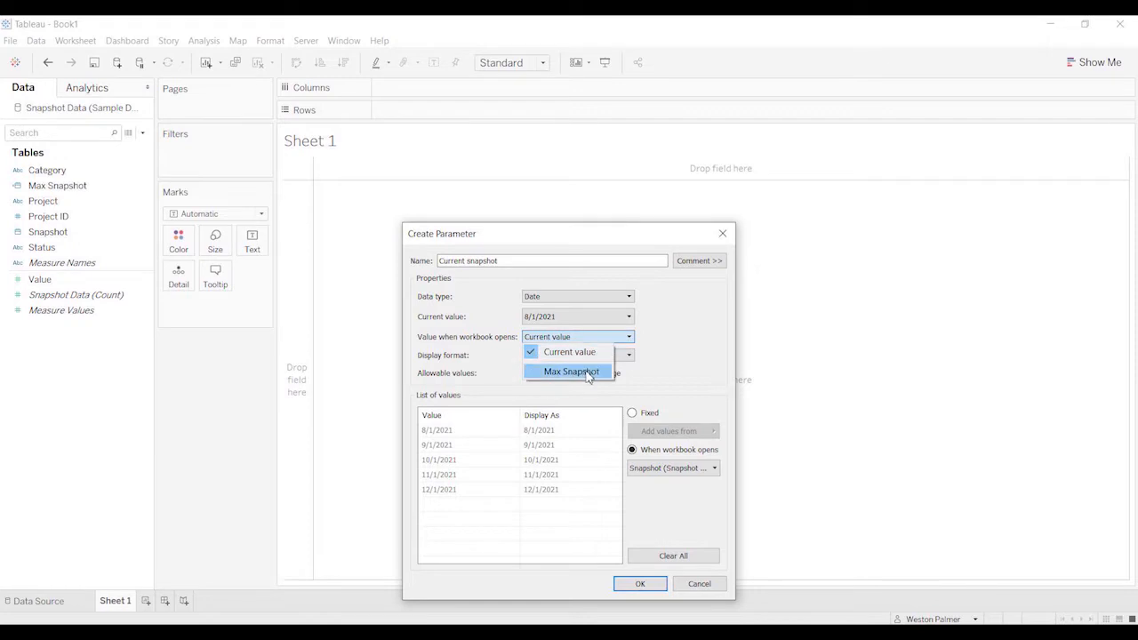
click(570, 372)
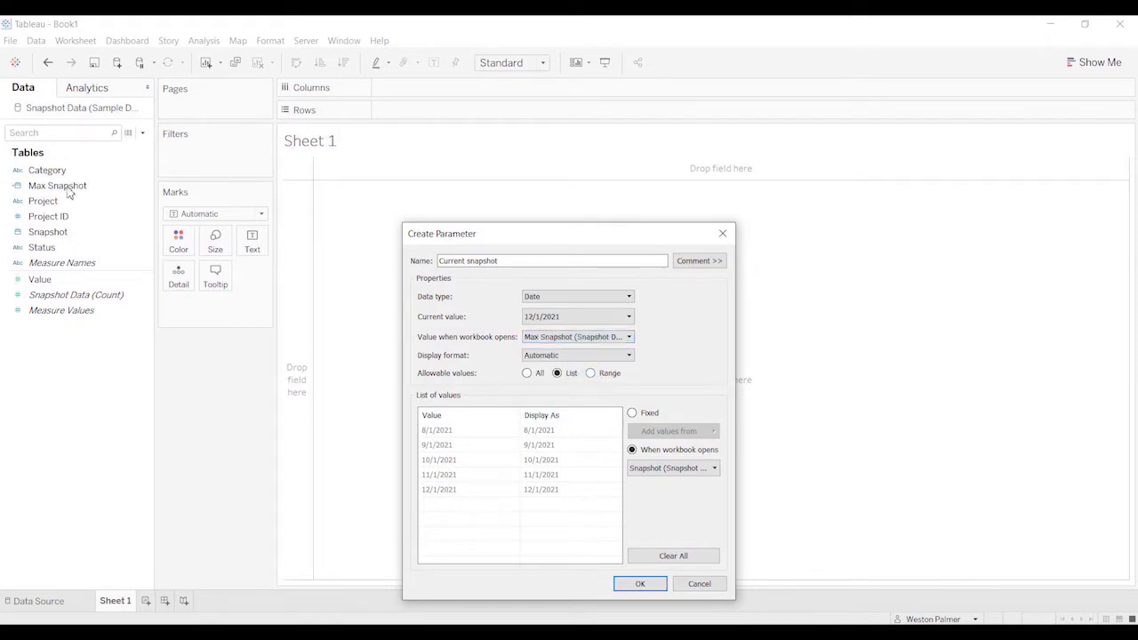
mouse_move(86, 269)
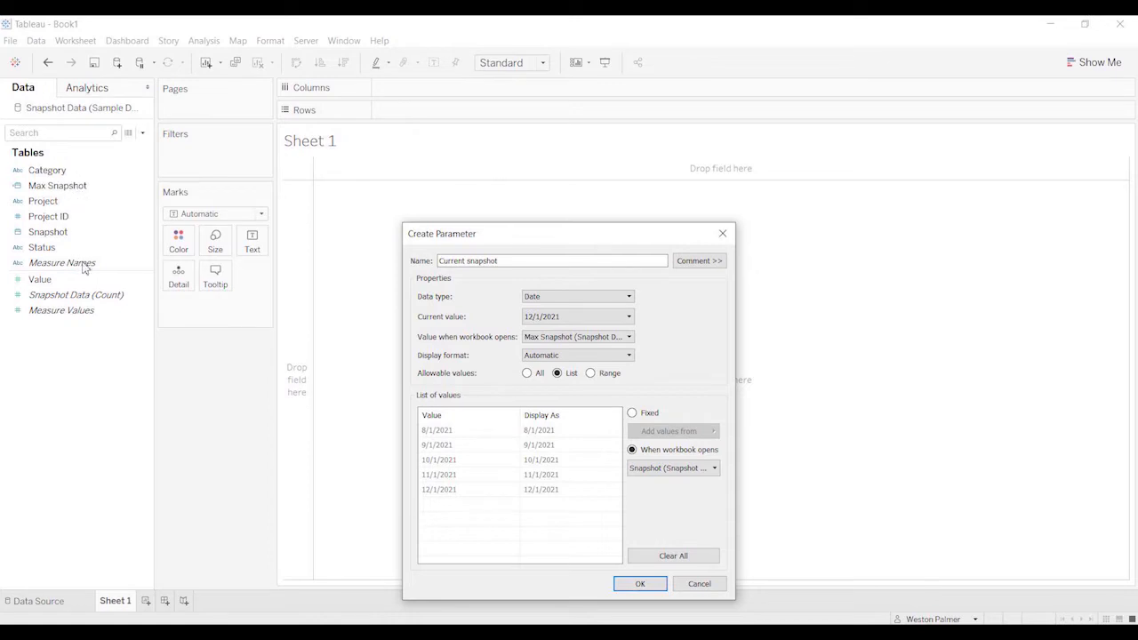
mouse_move(419, 533)
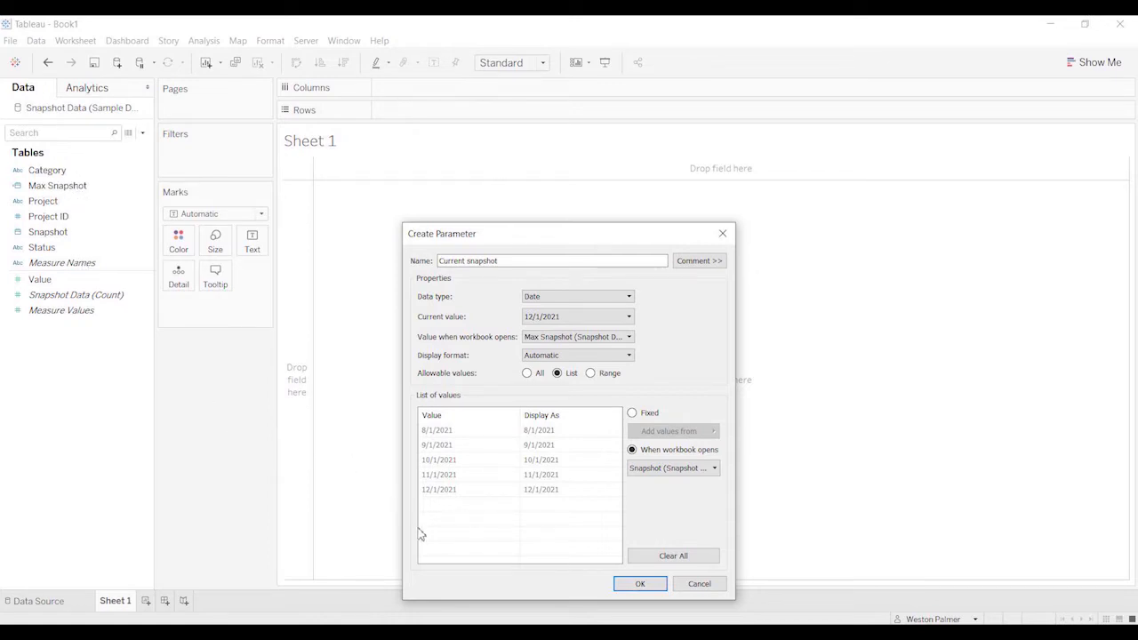
mouse_move(456, 517)
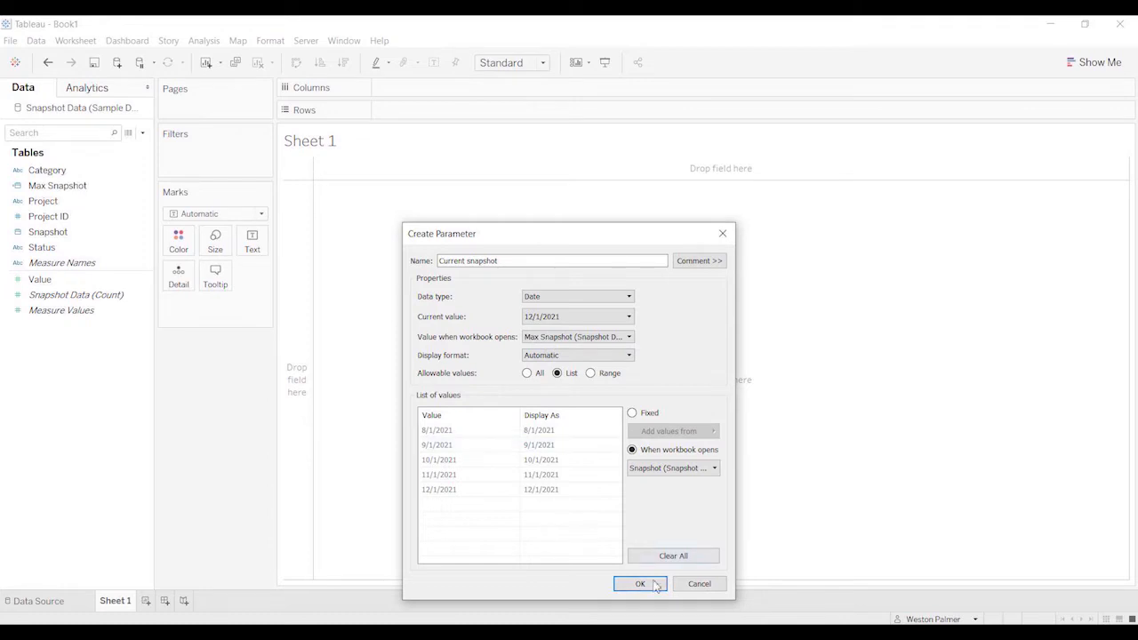
Create the Current snapshot parameter and dismiss the empty calculation editor.
click(639, 583)
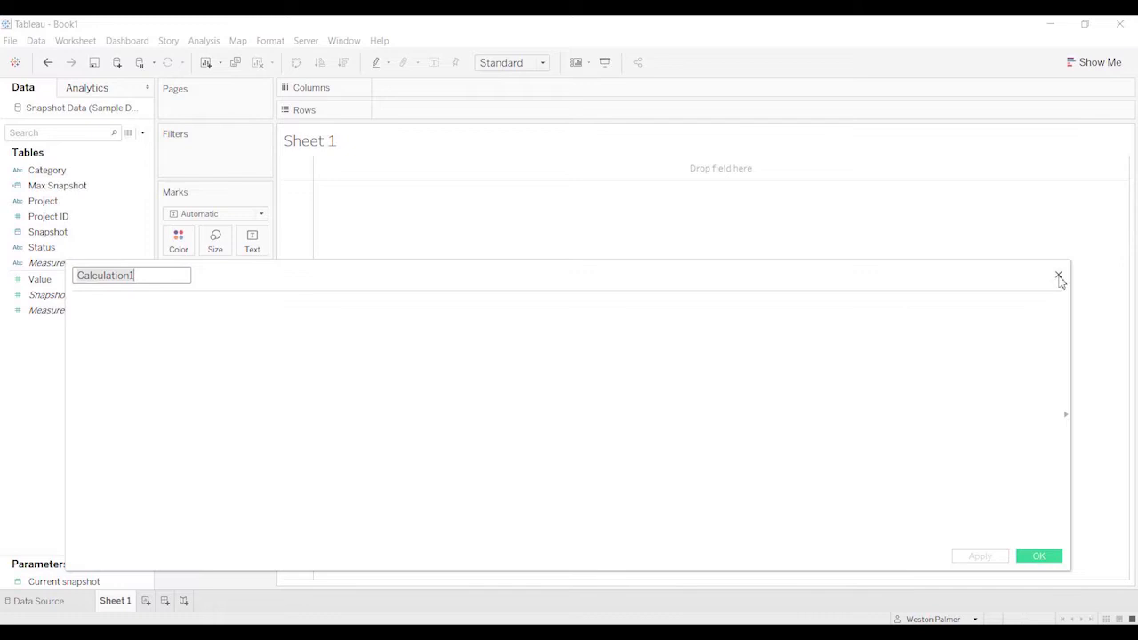
click(1059, 275)
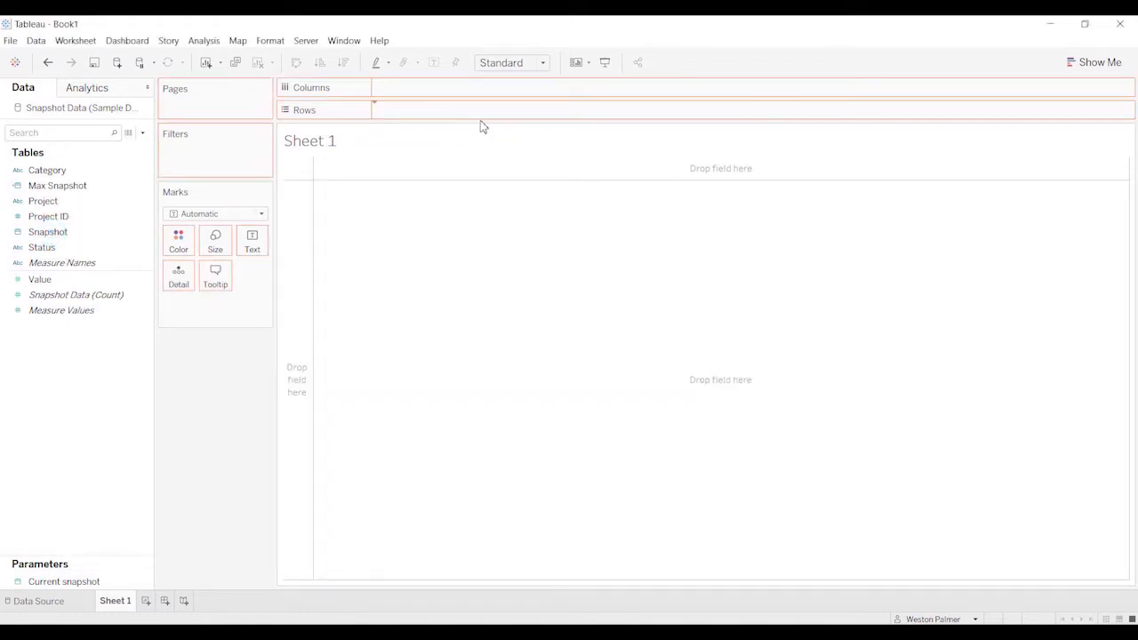
Show Snapshot as exact days on rows and add Max Snapshot beside it as a discrete day.
click(466, 110)
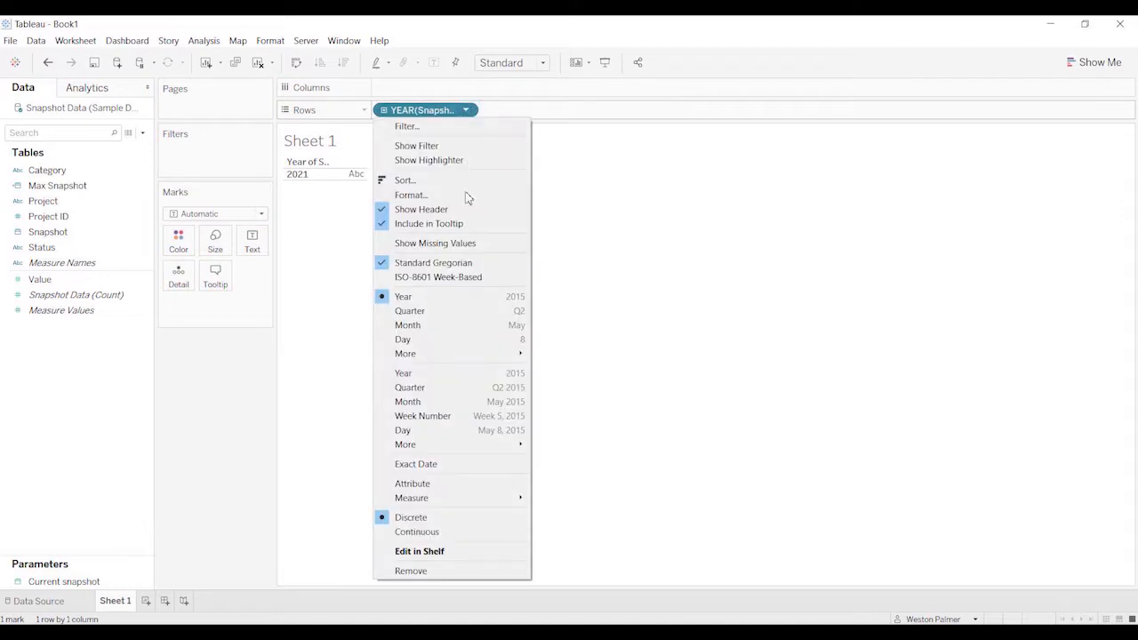
click(402, 428)
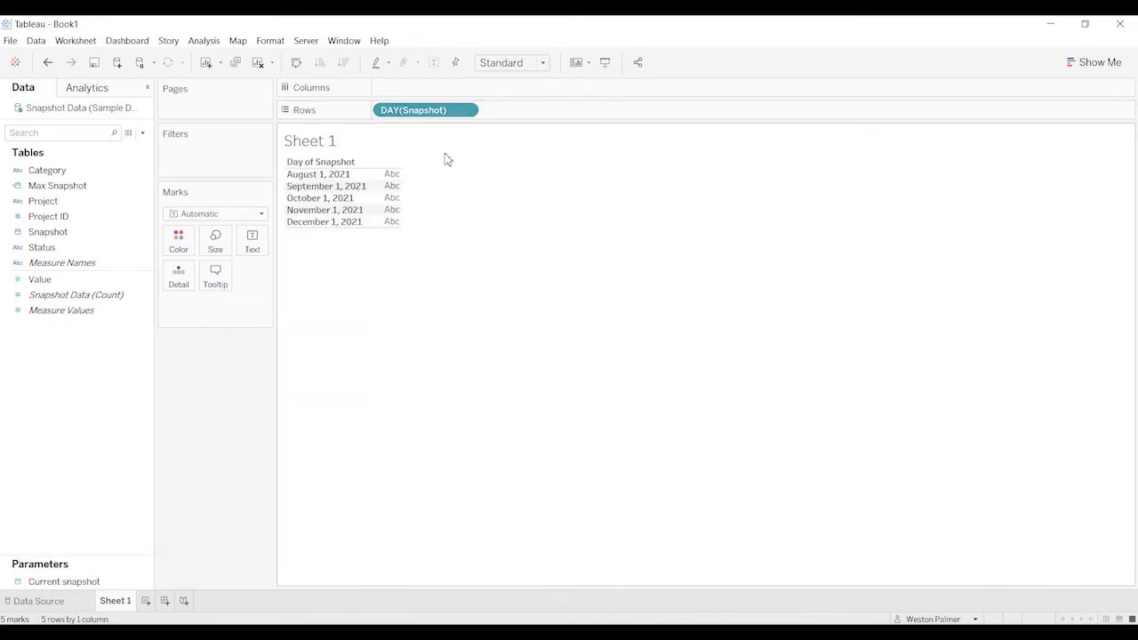
click(57, 185)
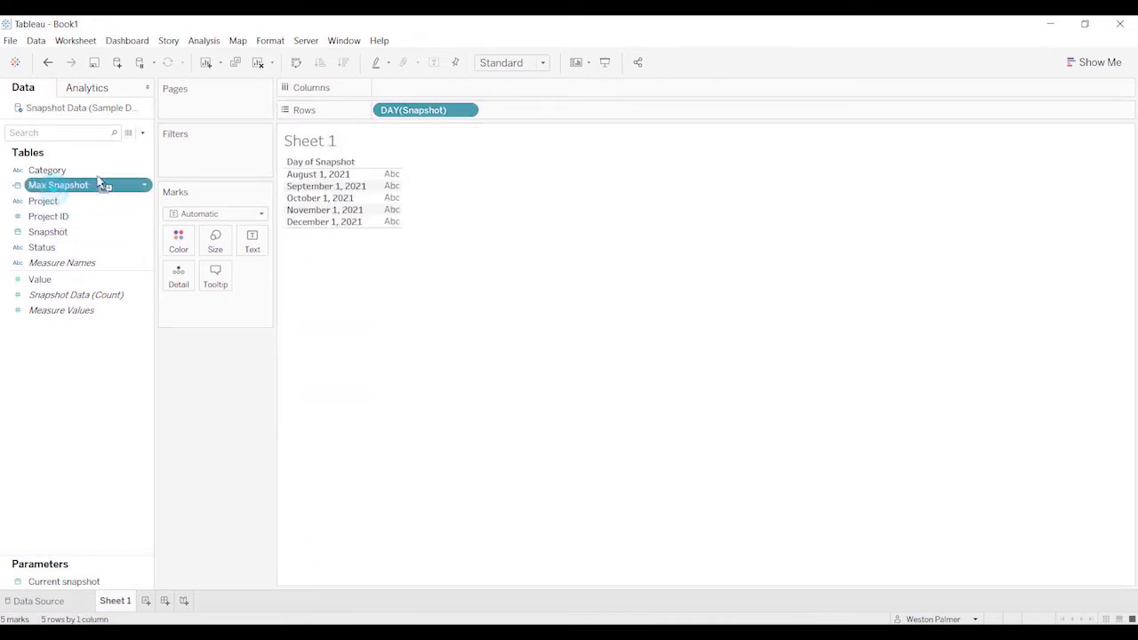
drag(57, 185, 530, 110)
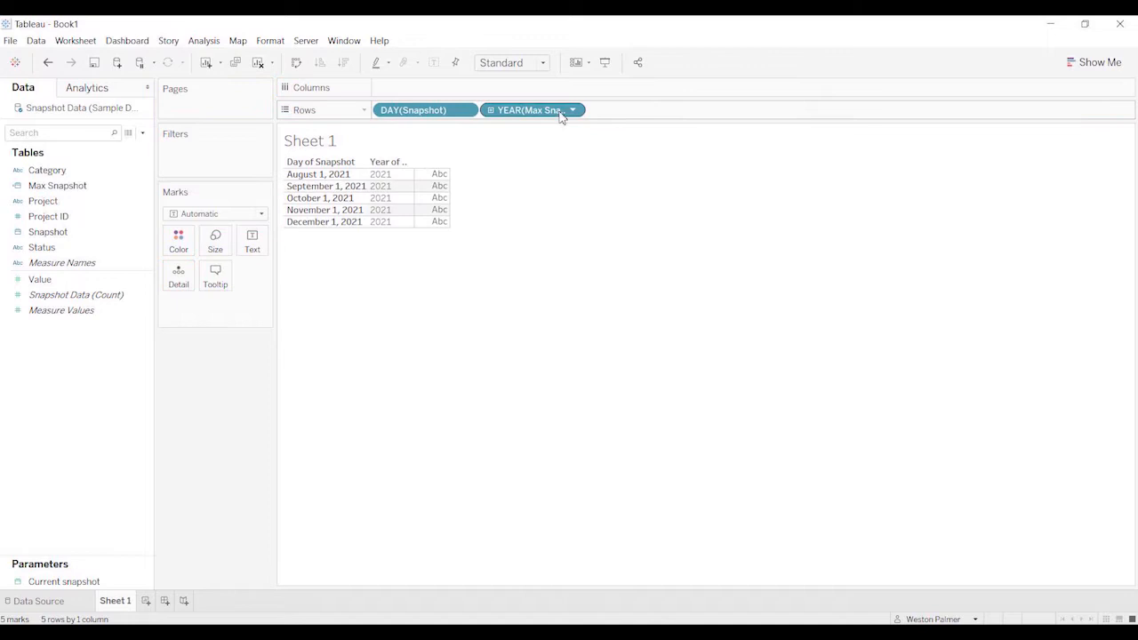
click(572, 111)
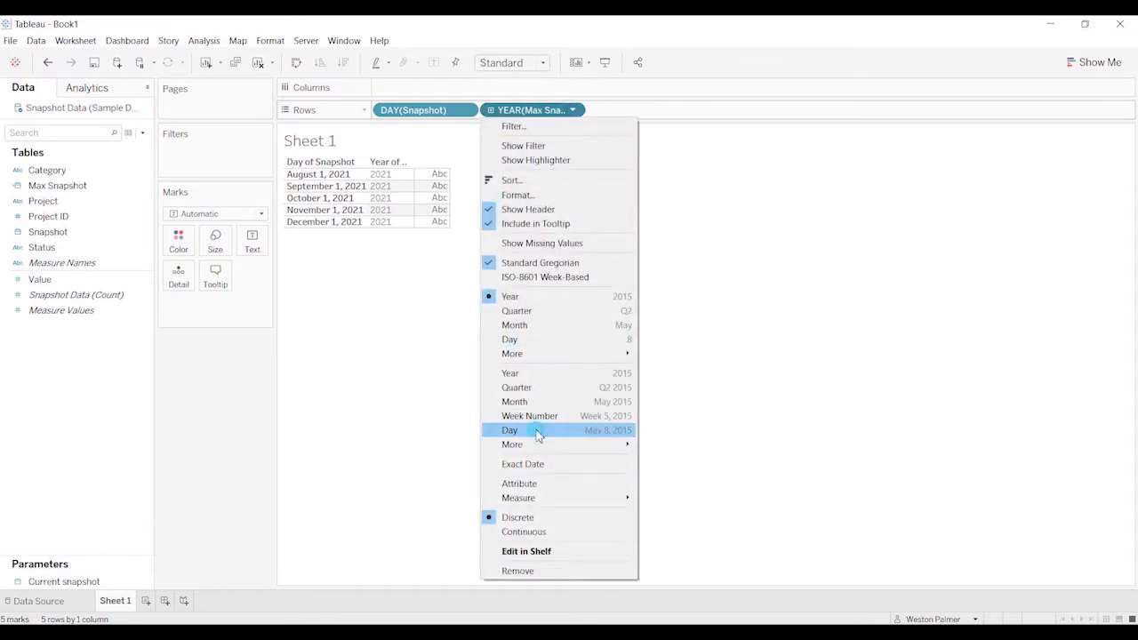
click(509, 429)
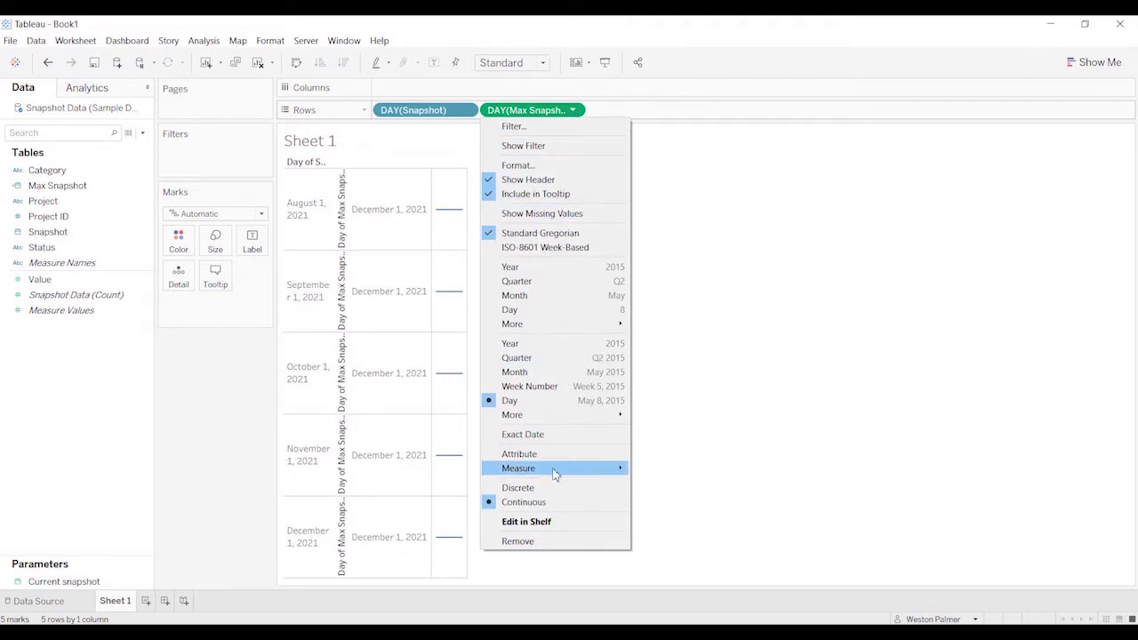
click(517, 487)
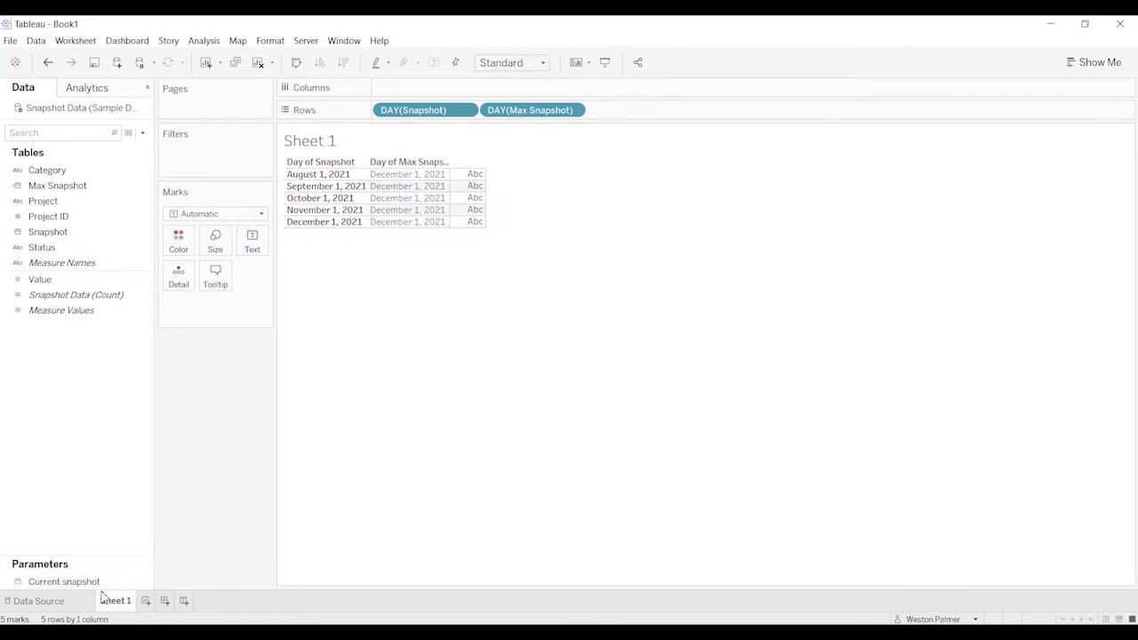
mouse_move(174, 540)
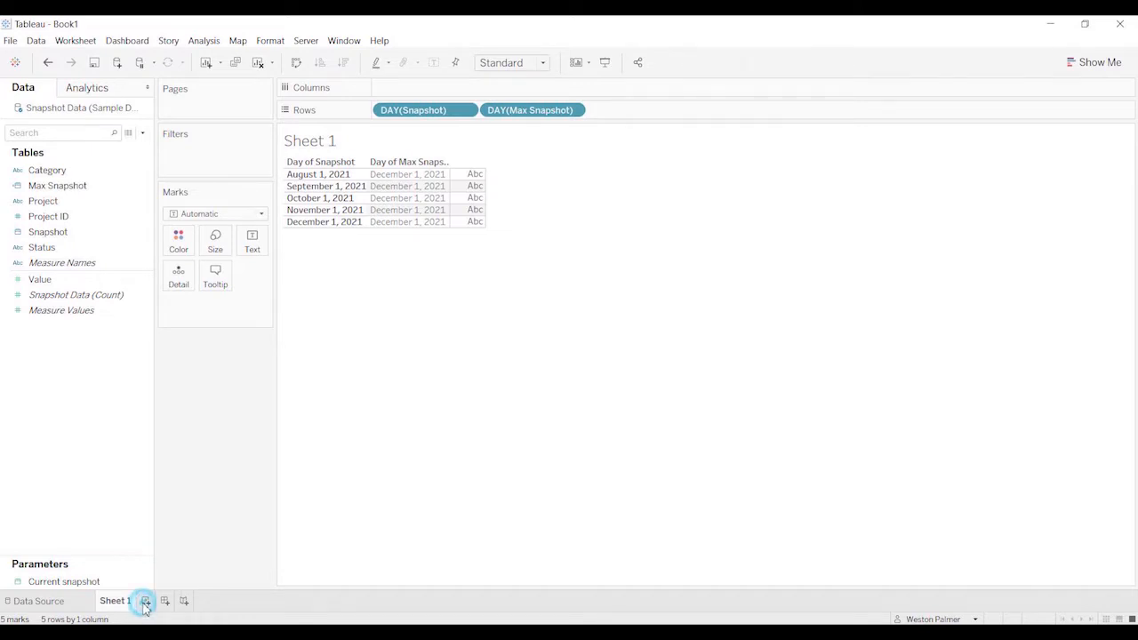
On a new worksheet, plot summed Value as bars for each discrete Snapshot day.
click(145, 601)
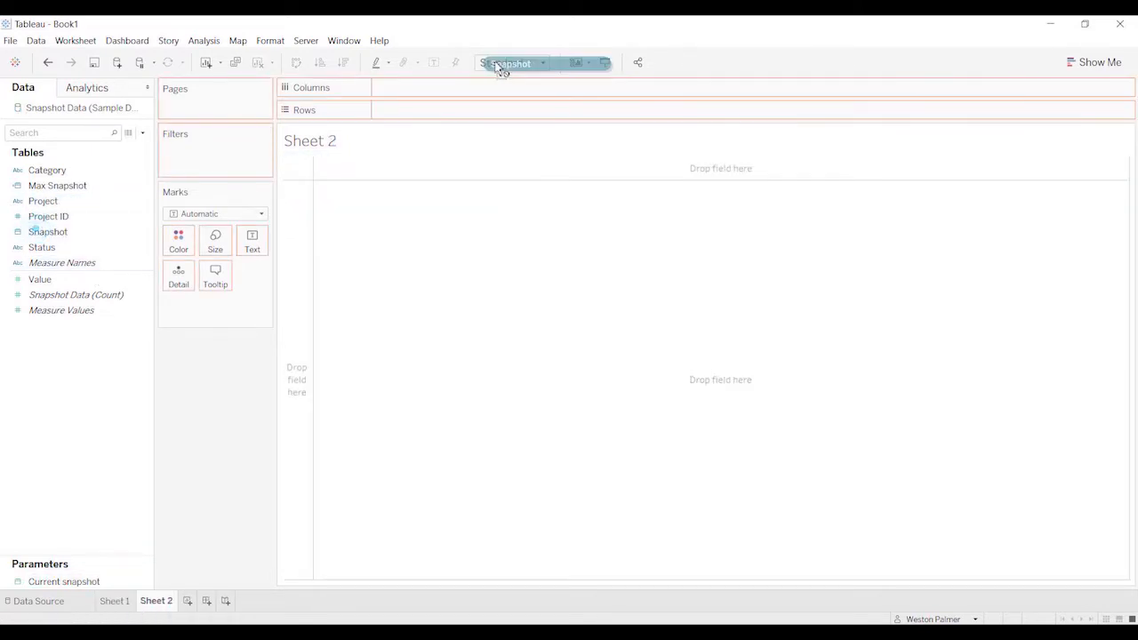
drag(48, 231, 423, 111)
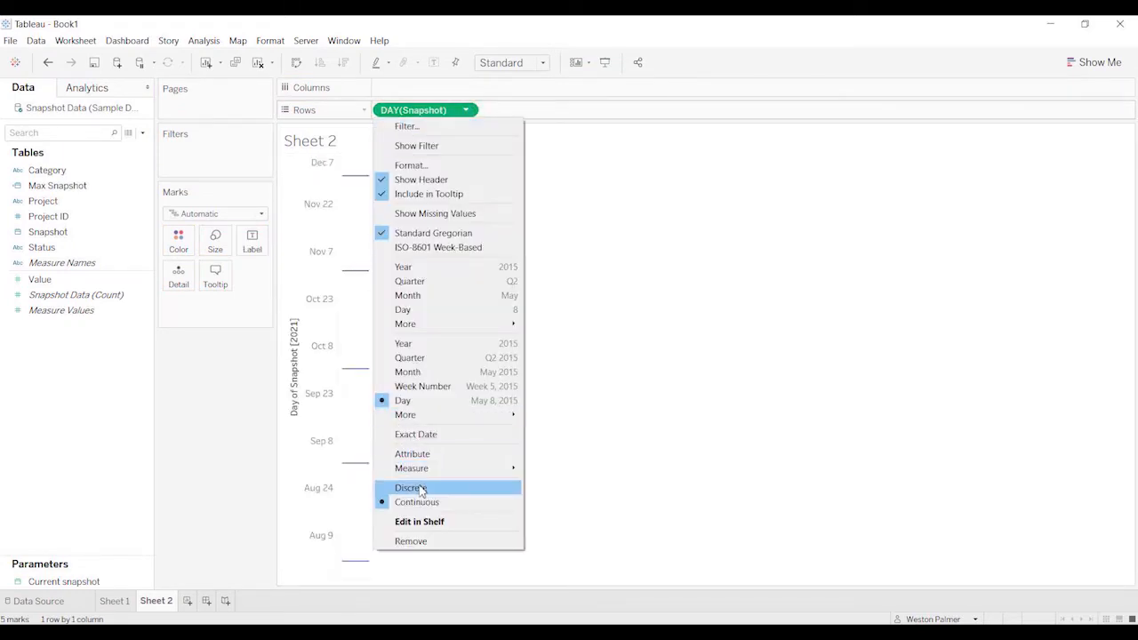
click(409, 487)
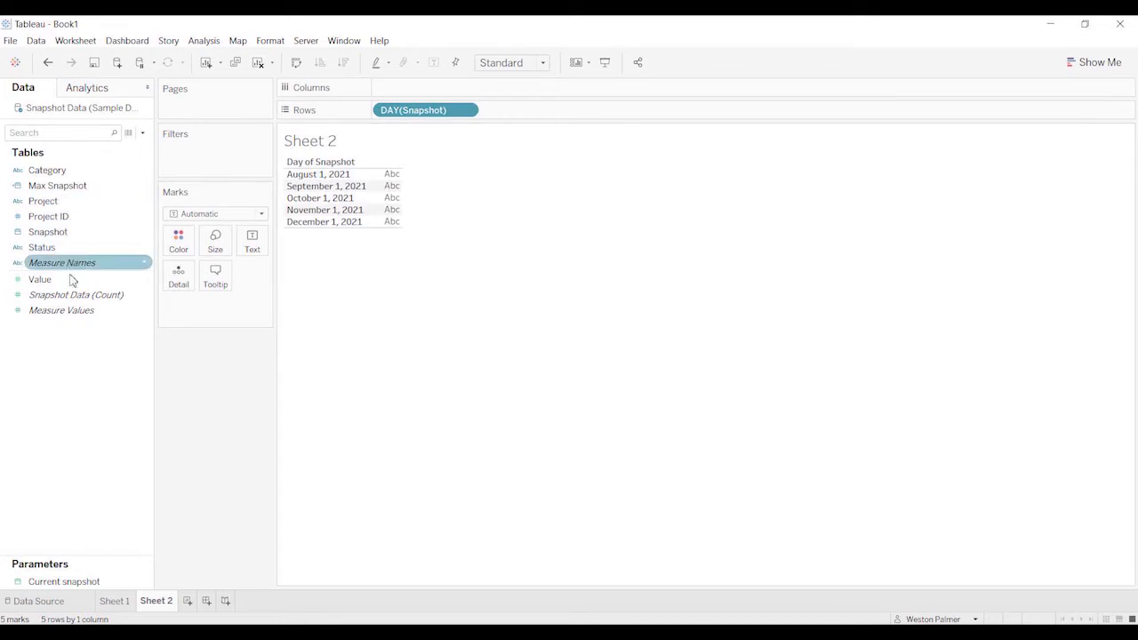
drag(39, 279, 425, 87)
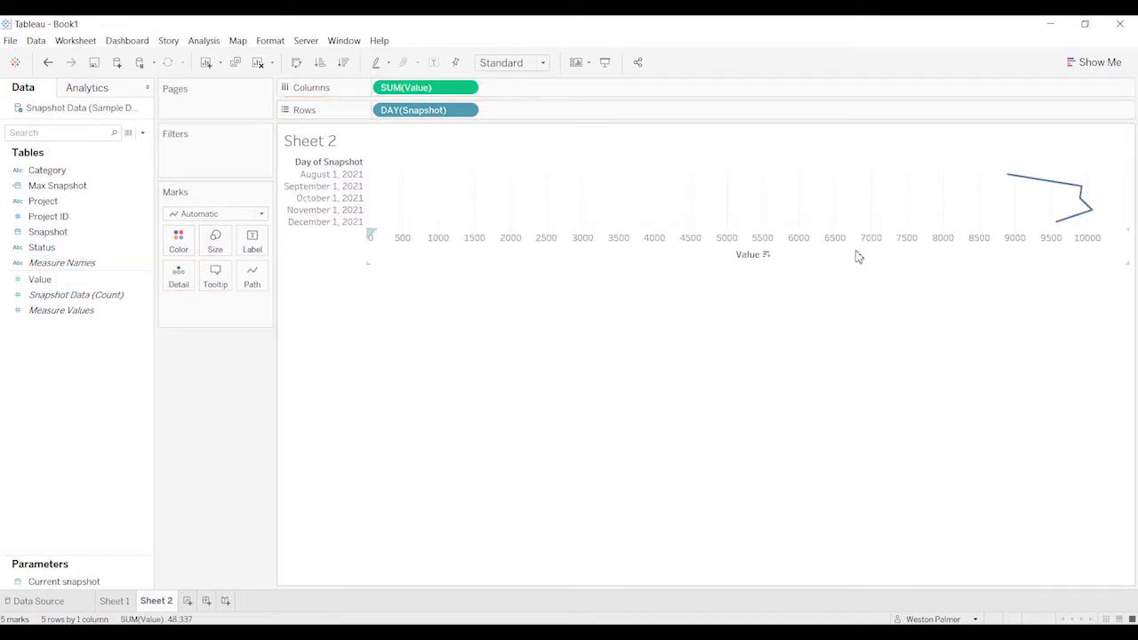
click(213, 213)
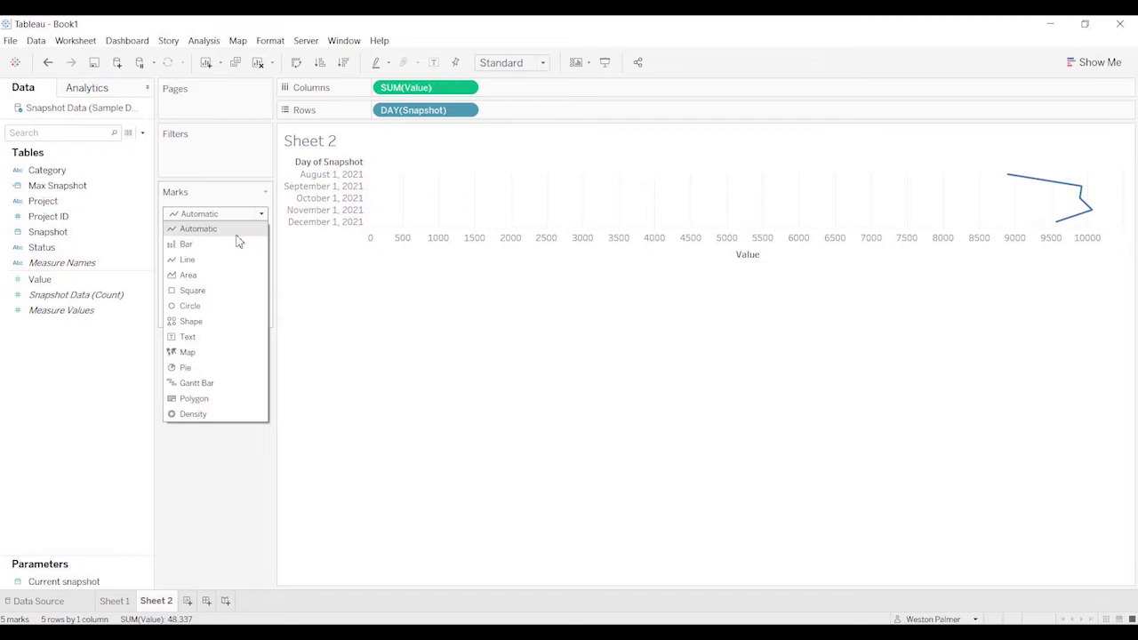
click(185, 243)
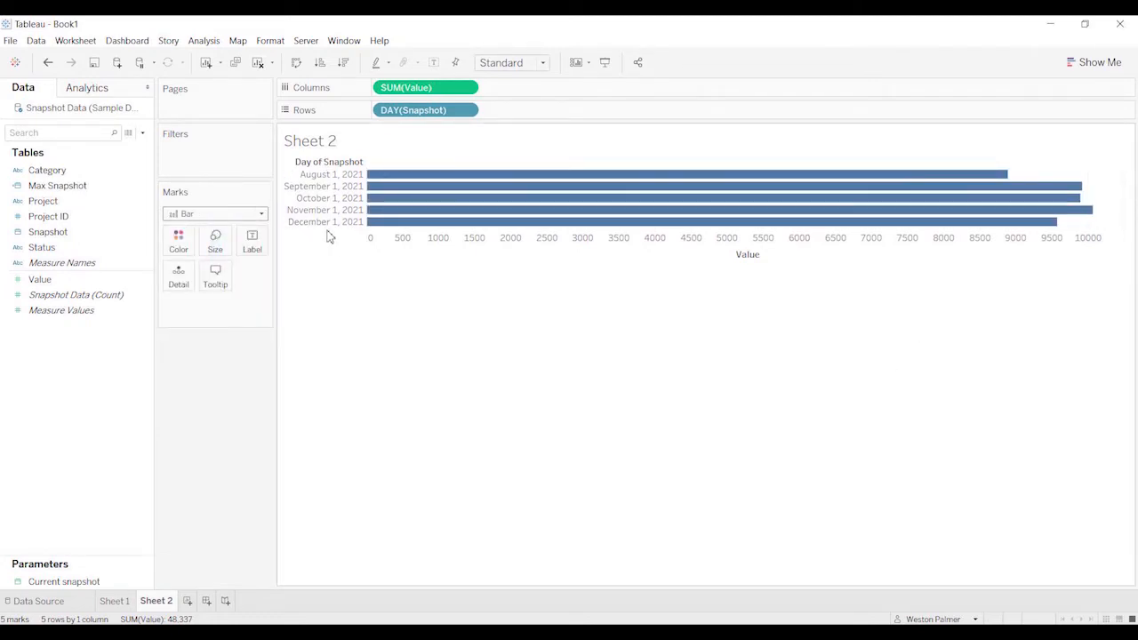
mouse_move(142, 131)
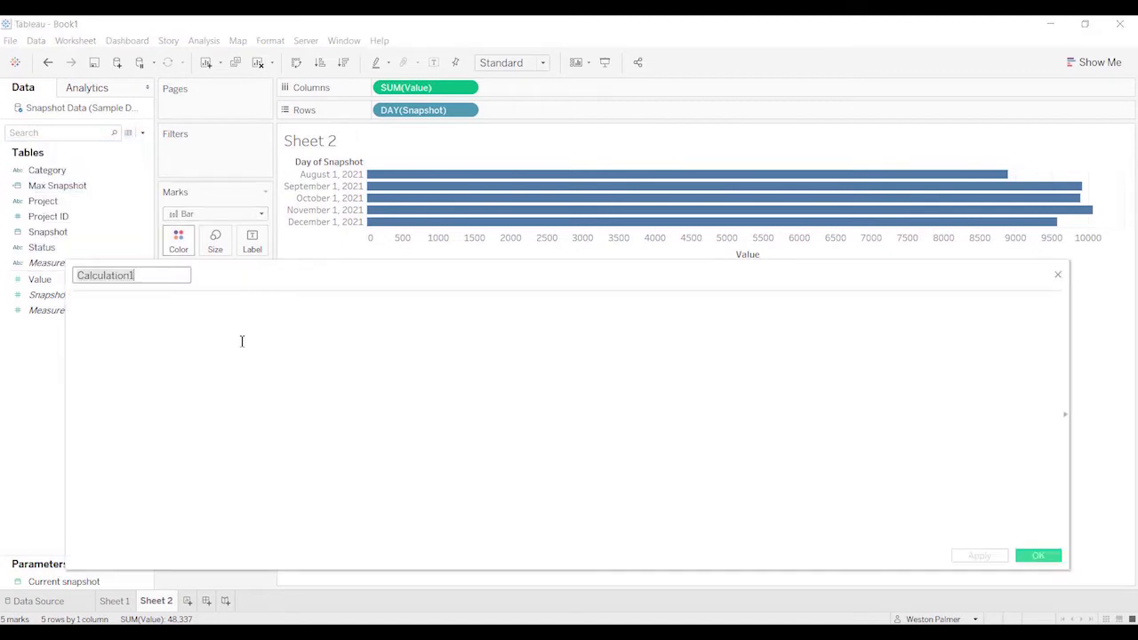
Name the new calculated field Current Snapshot T/F.
text(Cu)
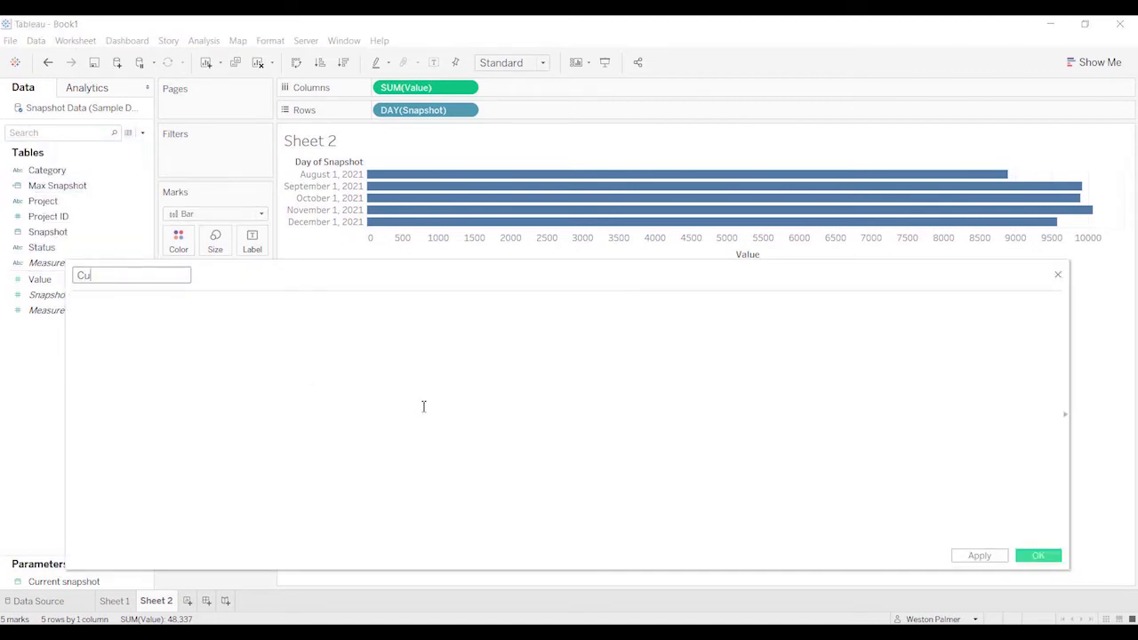
text(rrent S)
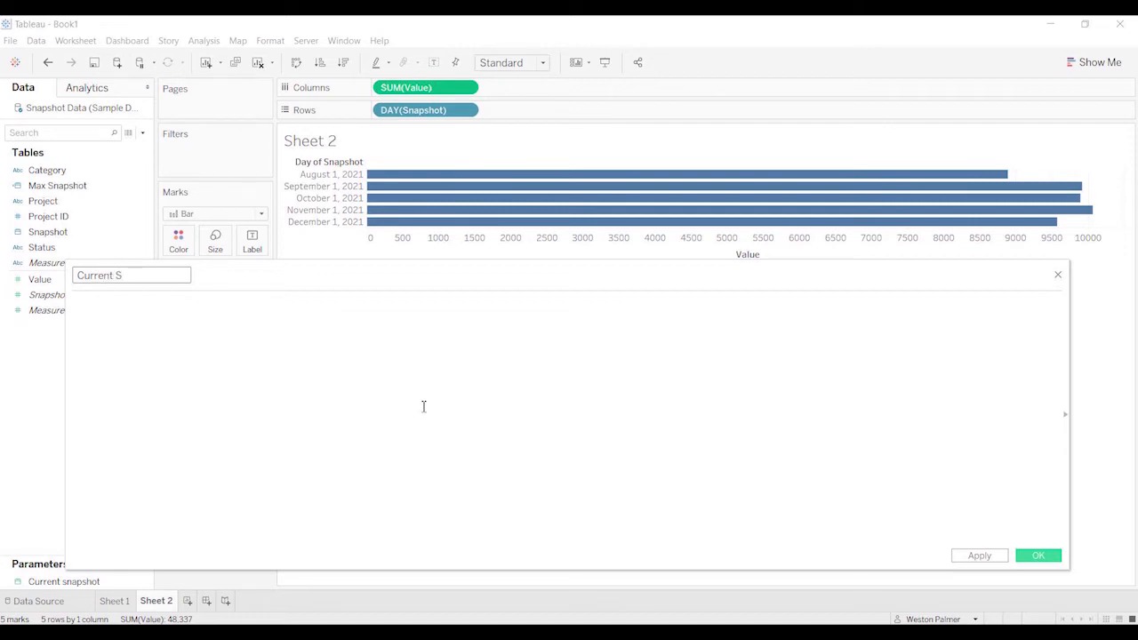
text(napsho)
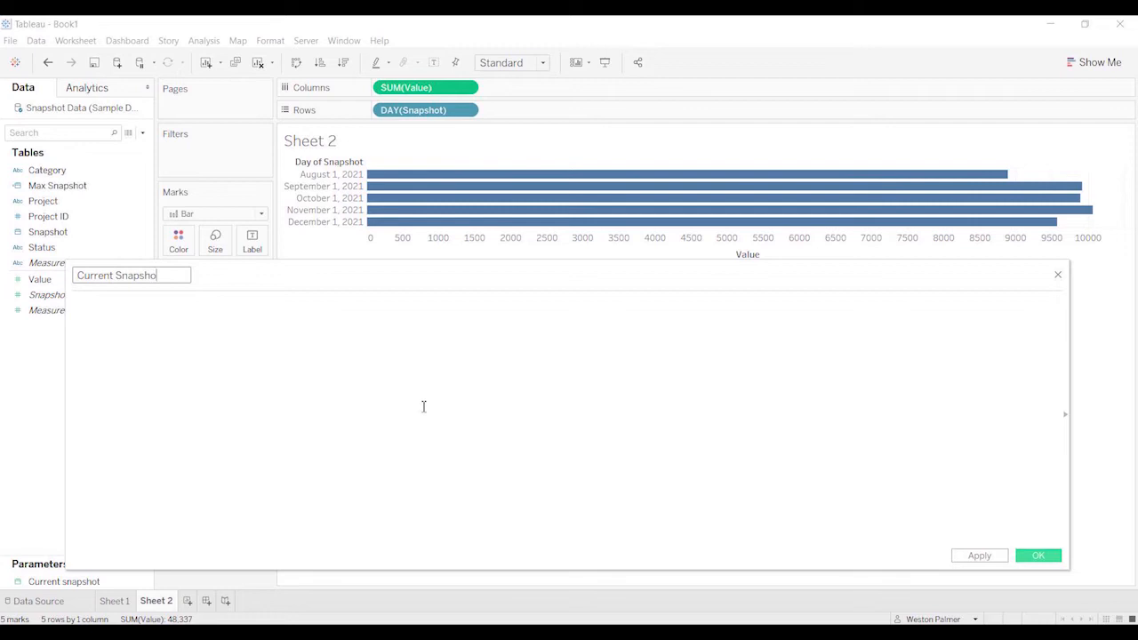
text(T/f)
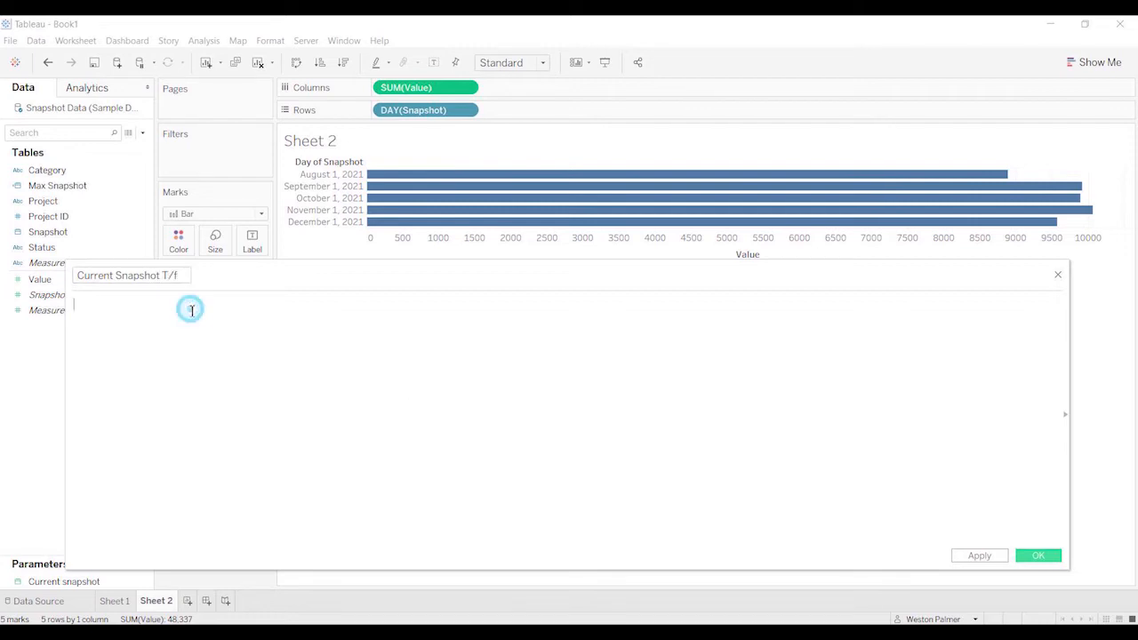
mouse_move(316, 370)
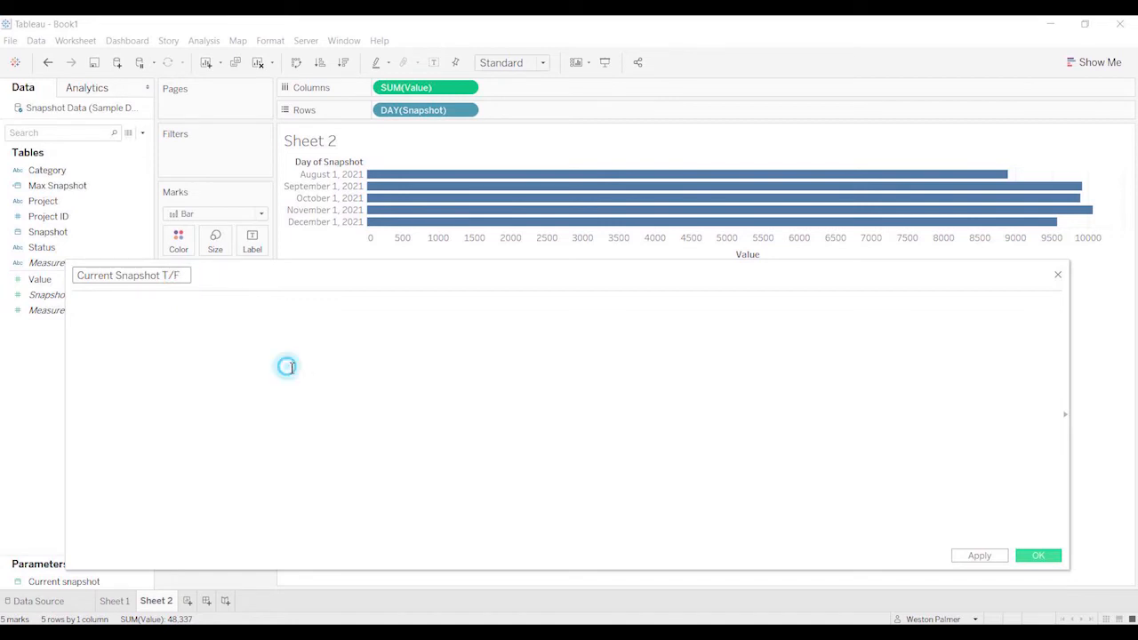
Define it as [Snapshot]=[Current snapshot] and save the calculation.
text(snapshot])
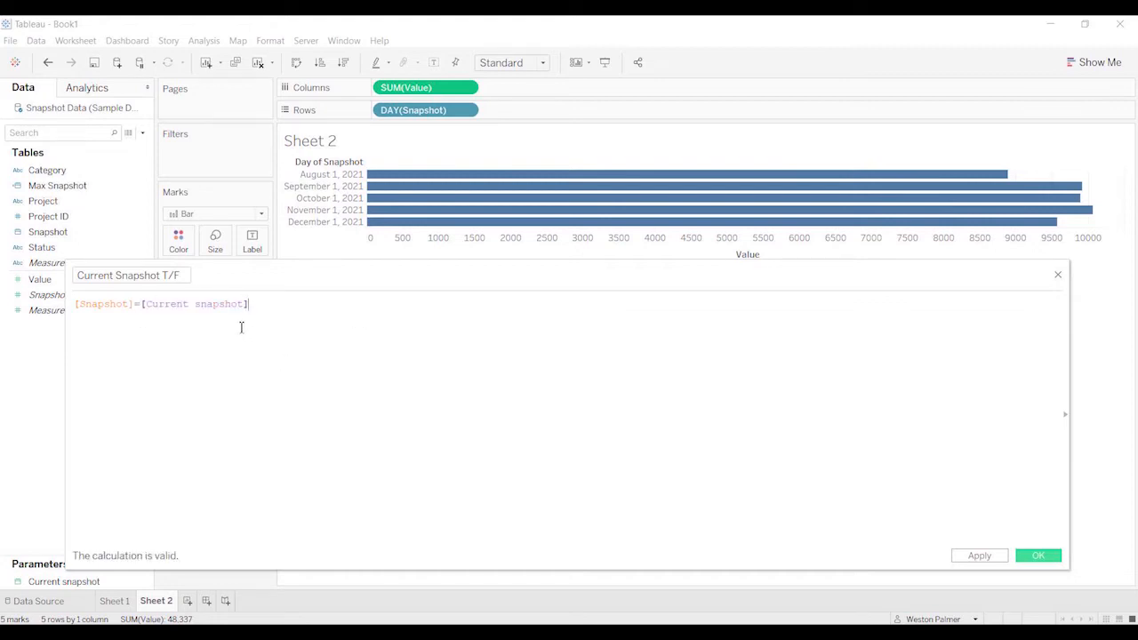
mouse_move(121, 405)
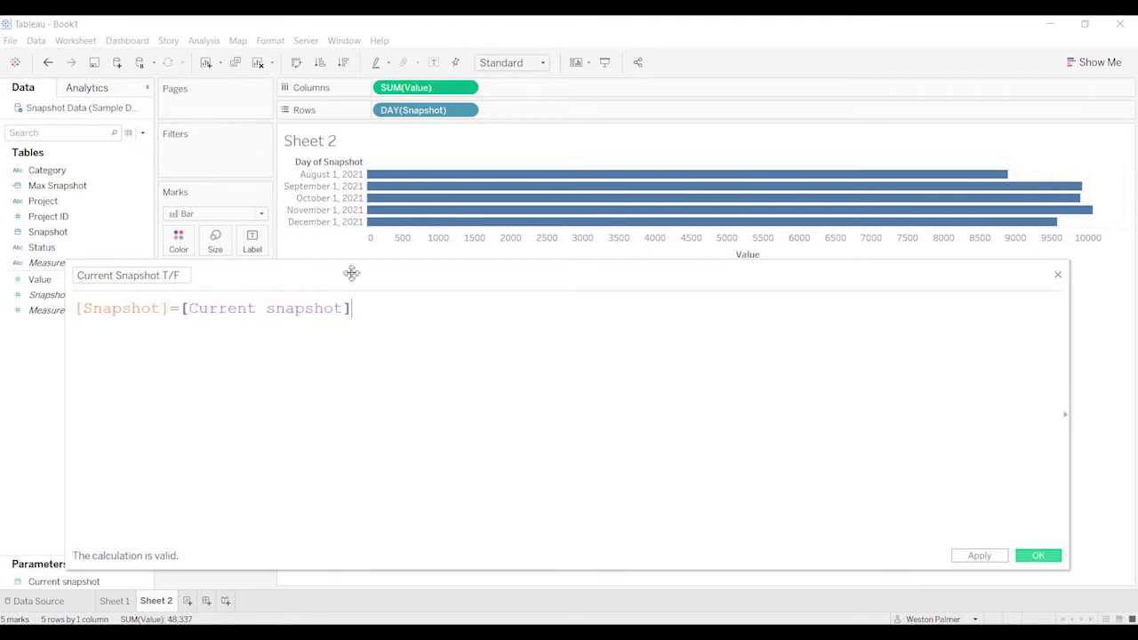
click(64, 579)
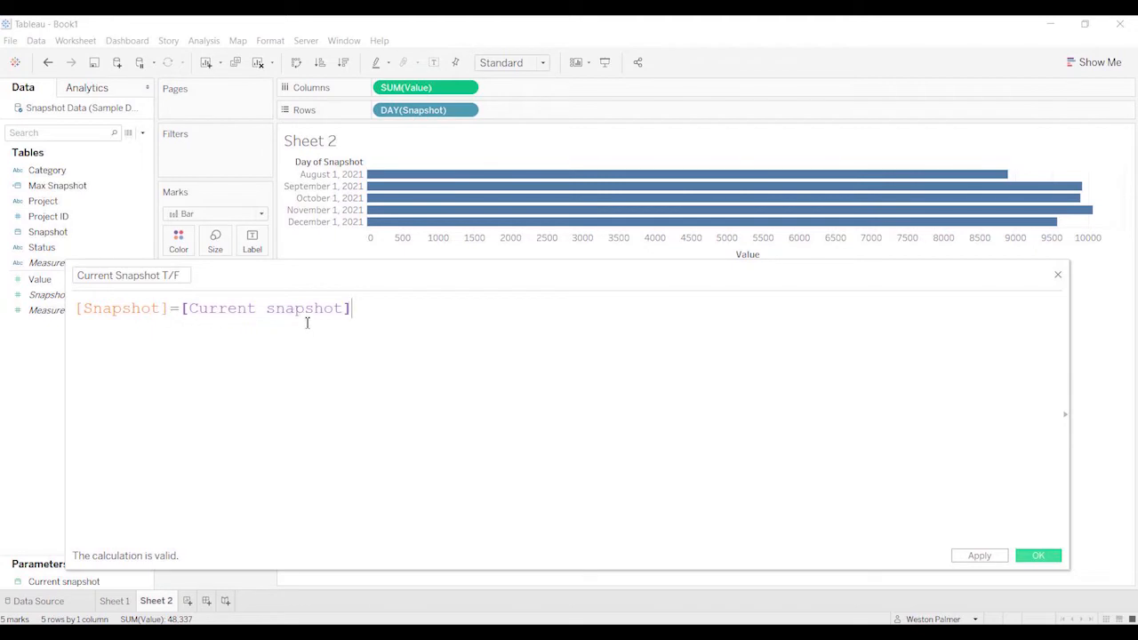
click(64, 581)
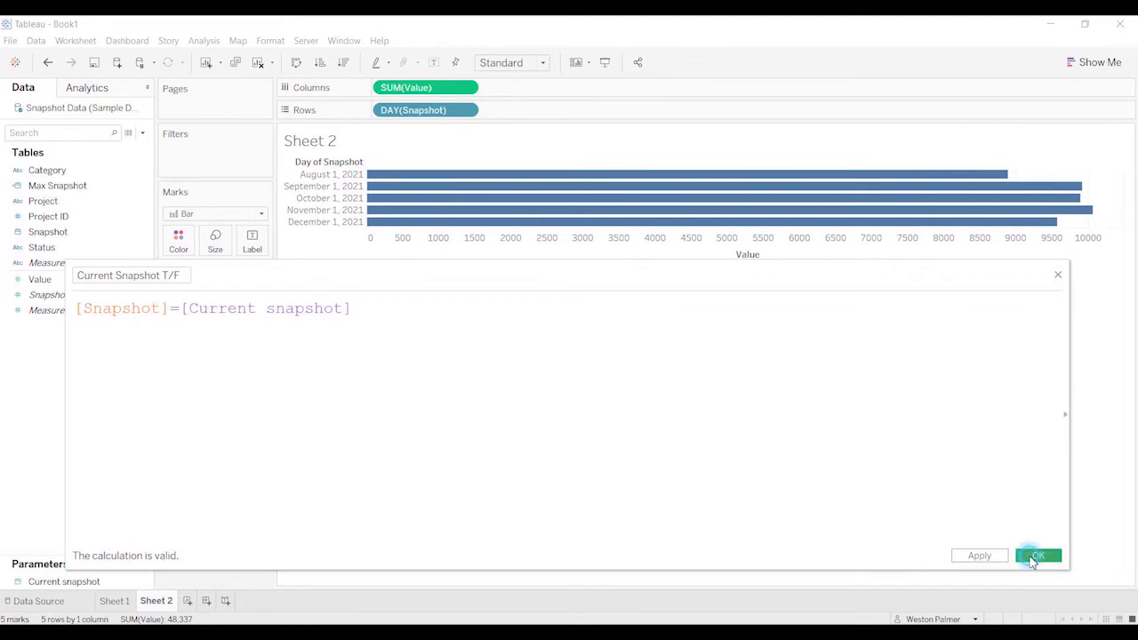
click(1038, 554)
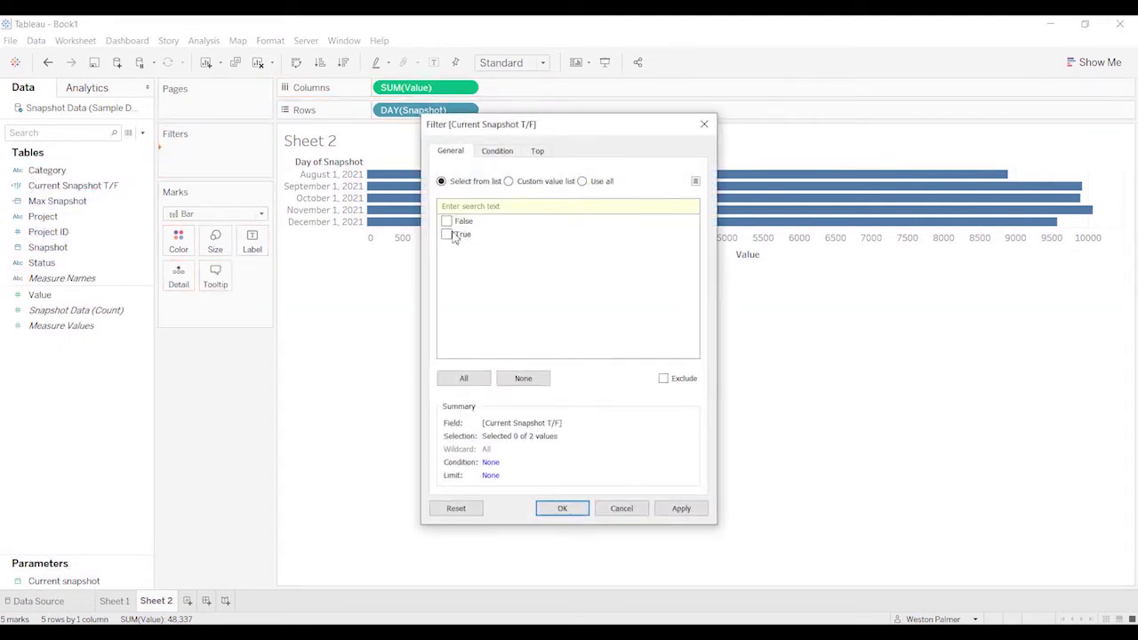
Filter Sheet 2 to True, show the Current snapshot control and set it to 10/1/2021.
click(561, 508)
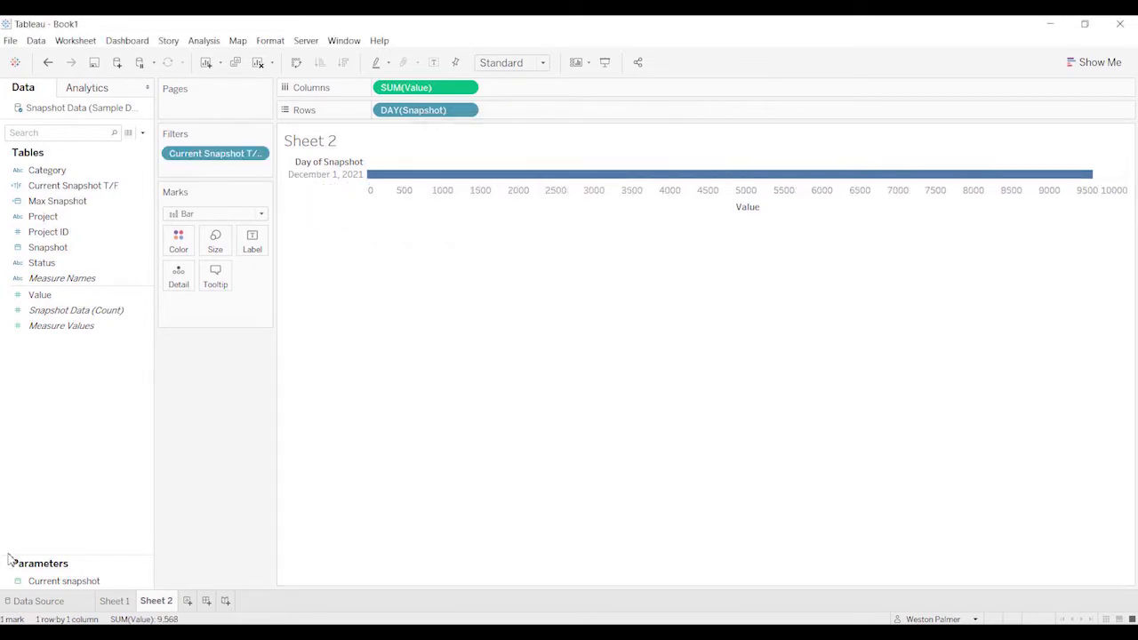
right_click(64, 579)
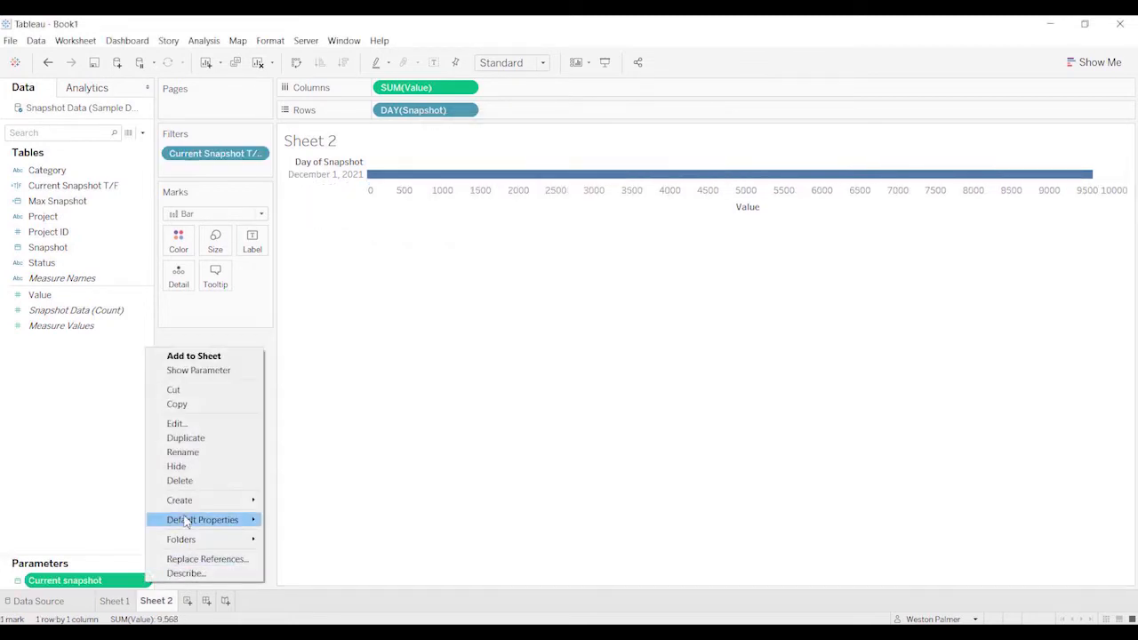
click(199, 370)
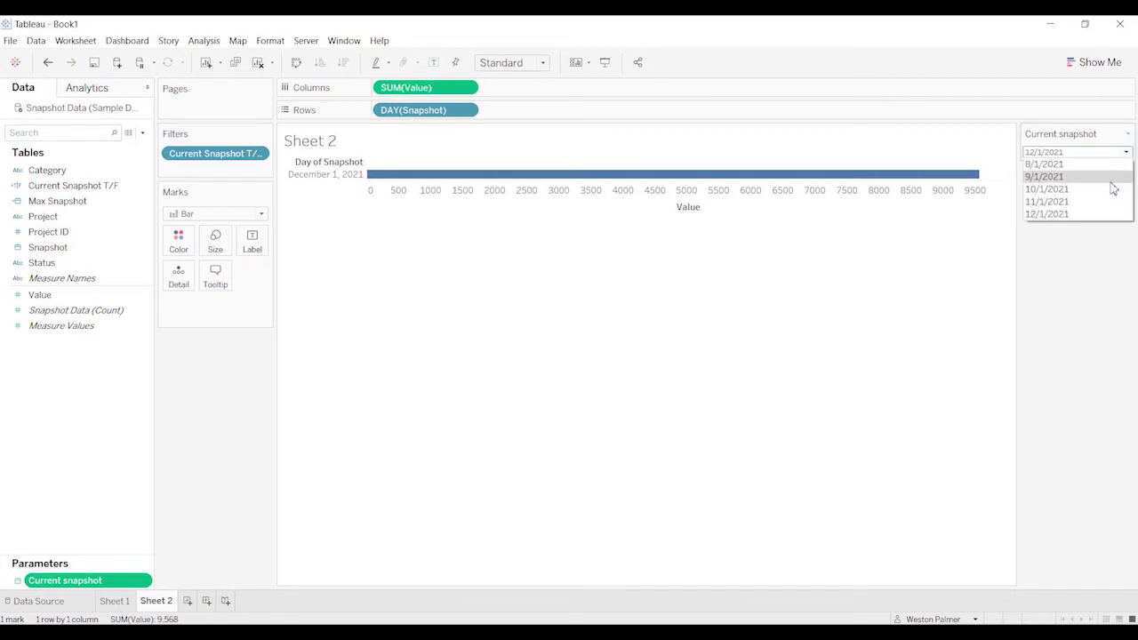
click(1044, 176)
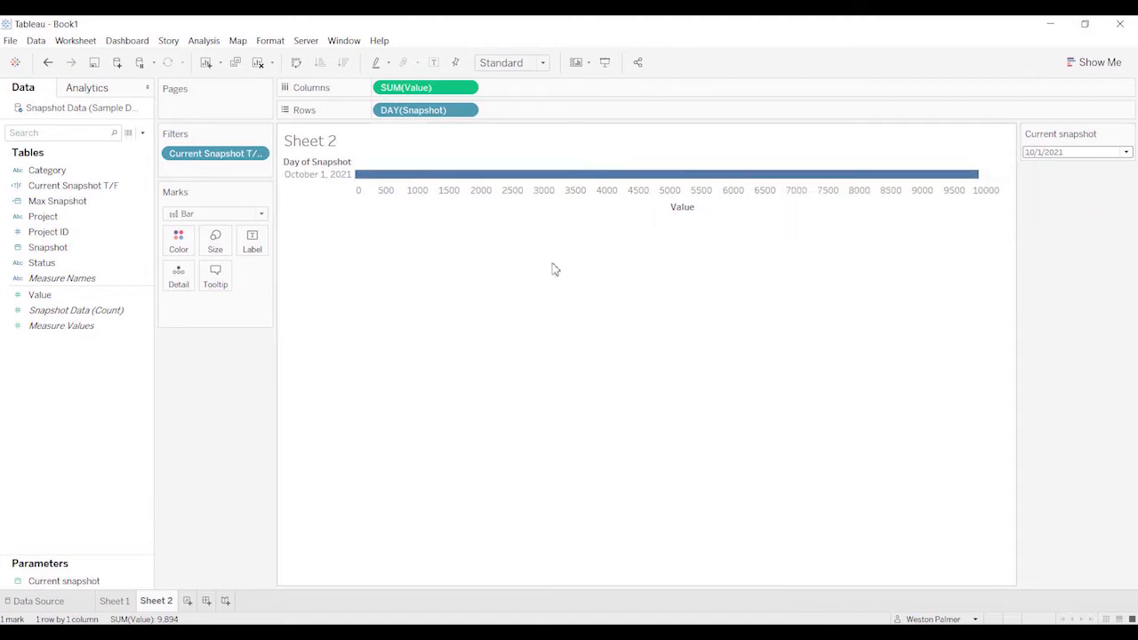
mouse_move(585, 345)
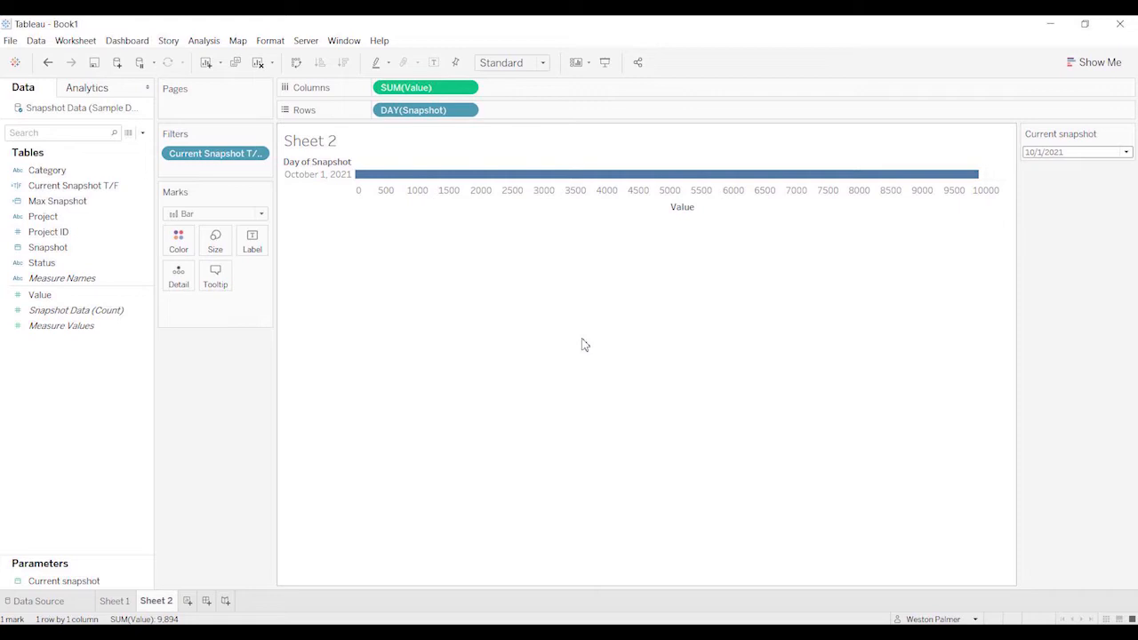
mouse_move(569, 267)
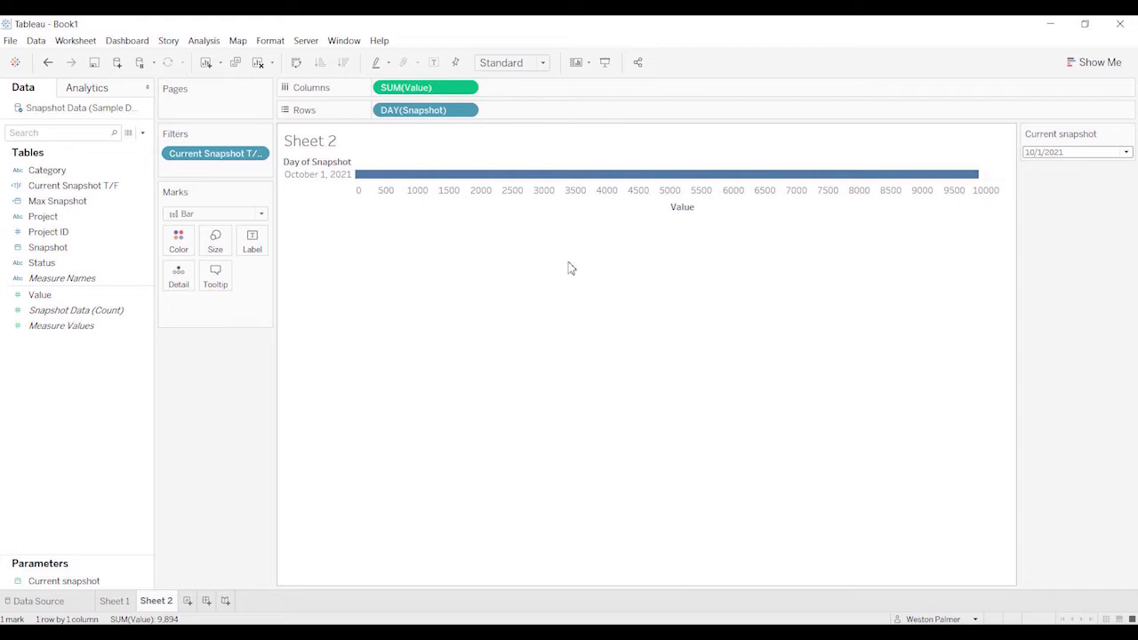
mouse_move(551, 270)
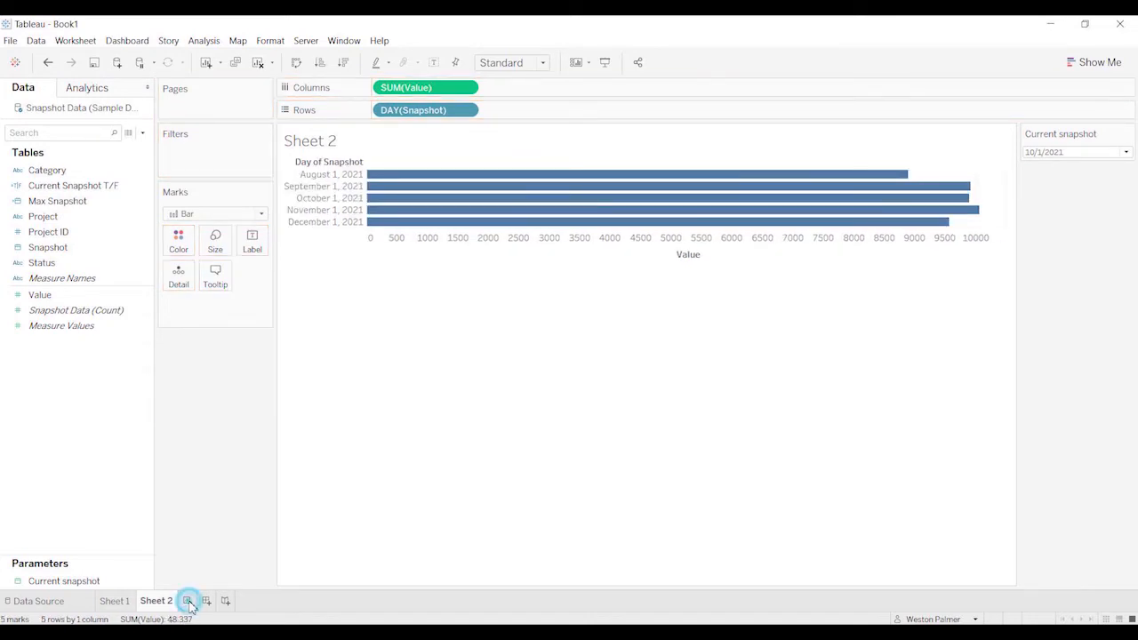
Add blank Sheet 3, duplicate the Current snapshot parameter and rename the copy Previous snapshot.
click(188, 601)
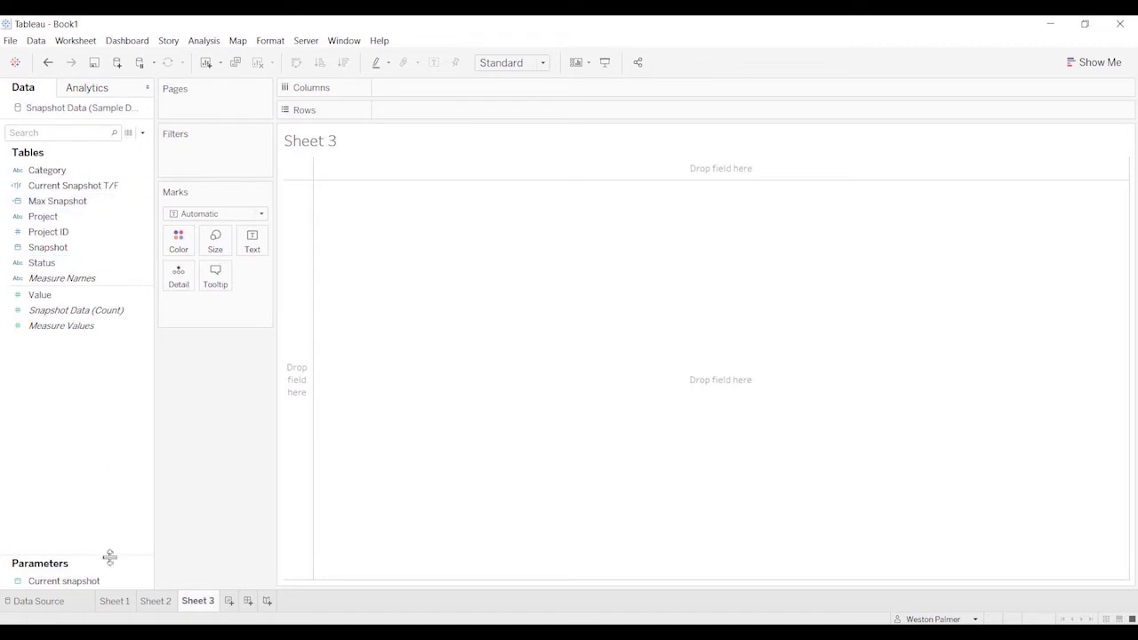
click(48, 247)
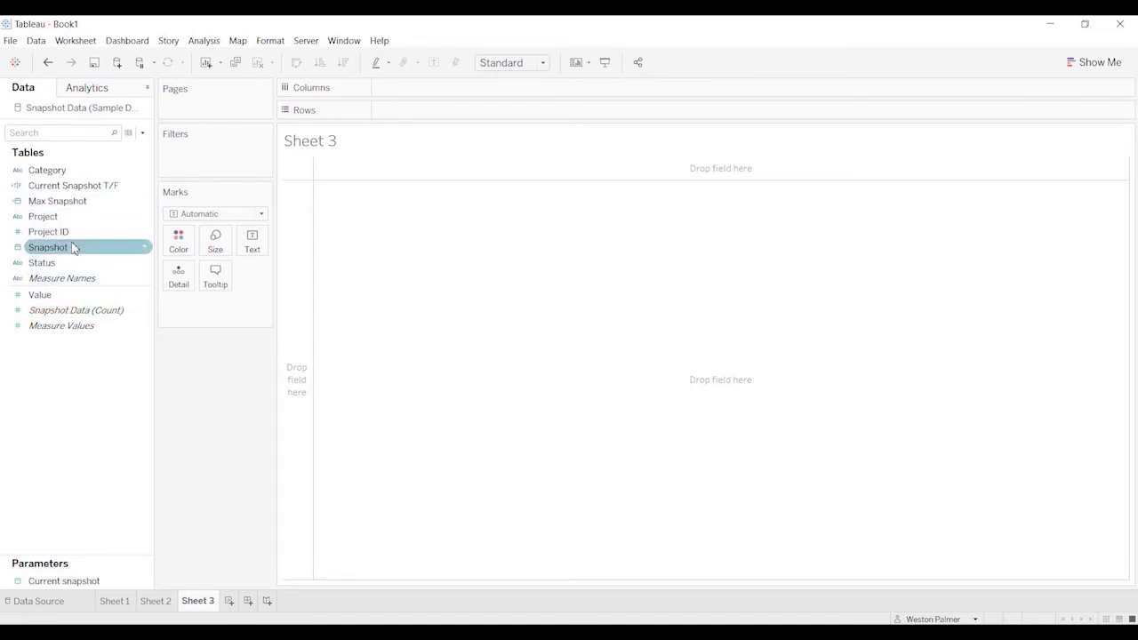
click(64, 580)
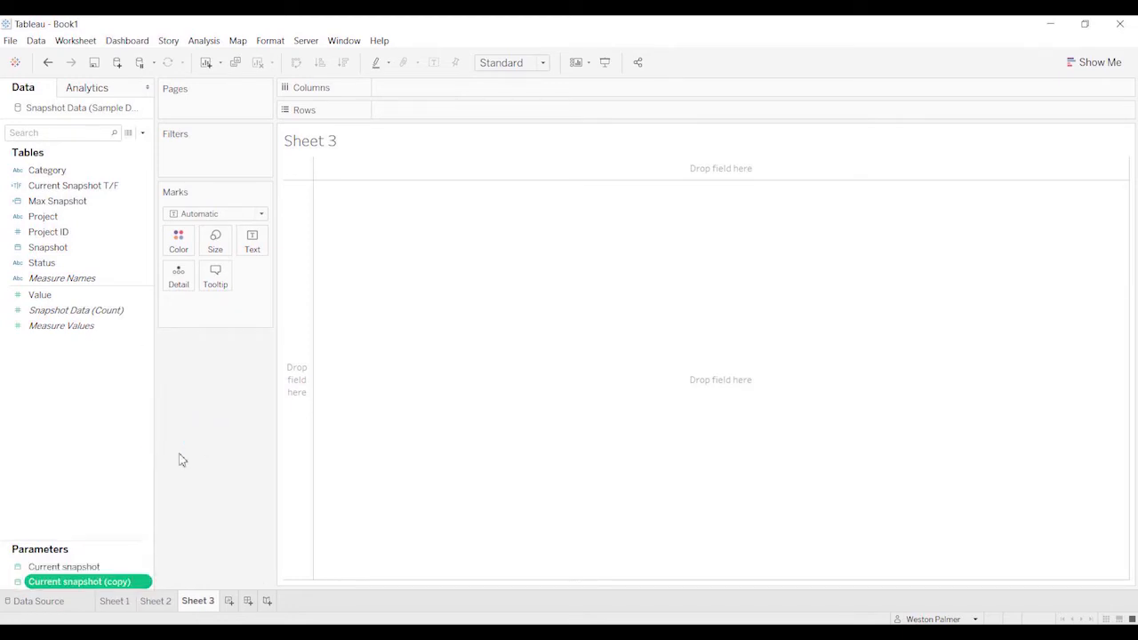
right_click(78, 581)
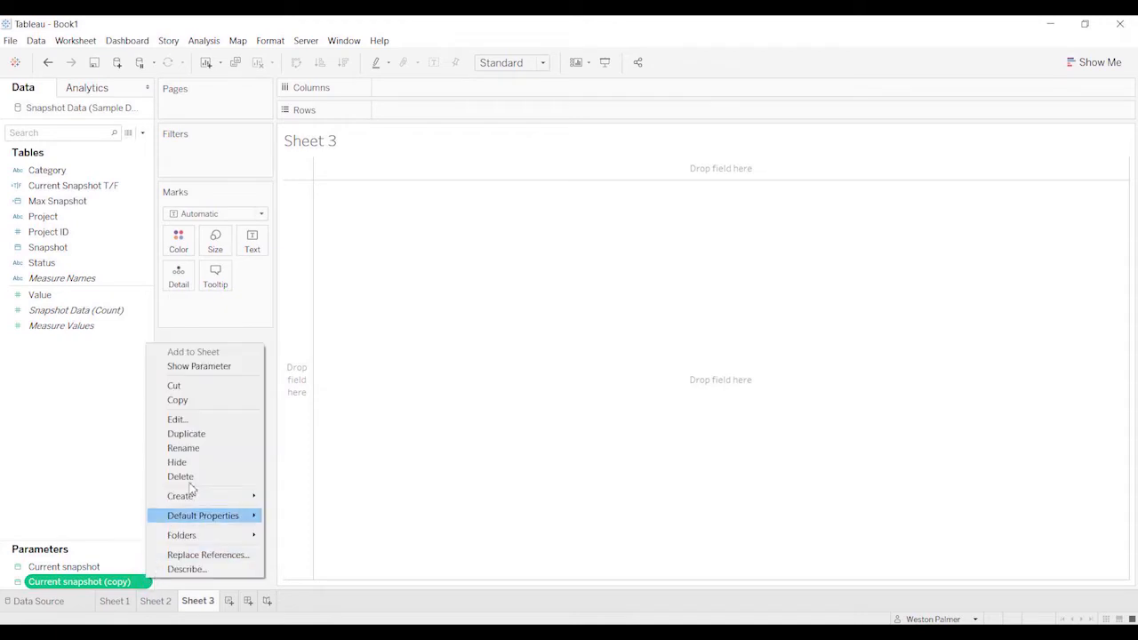
click(178, 420)
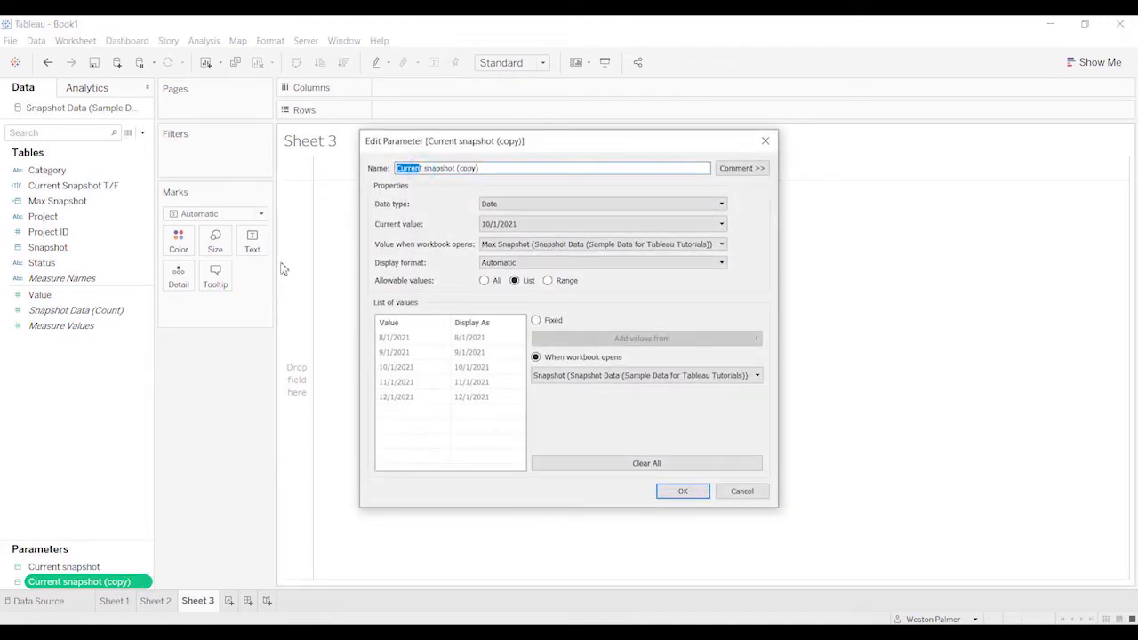
text(Prev)
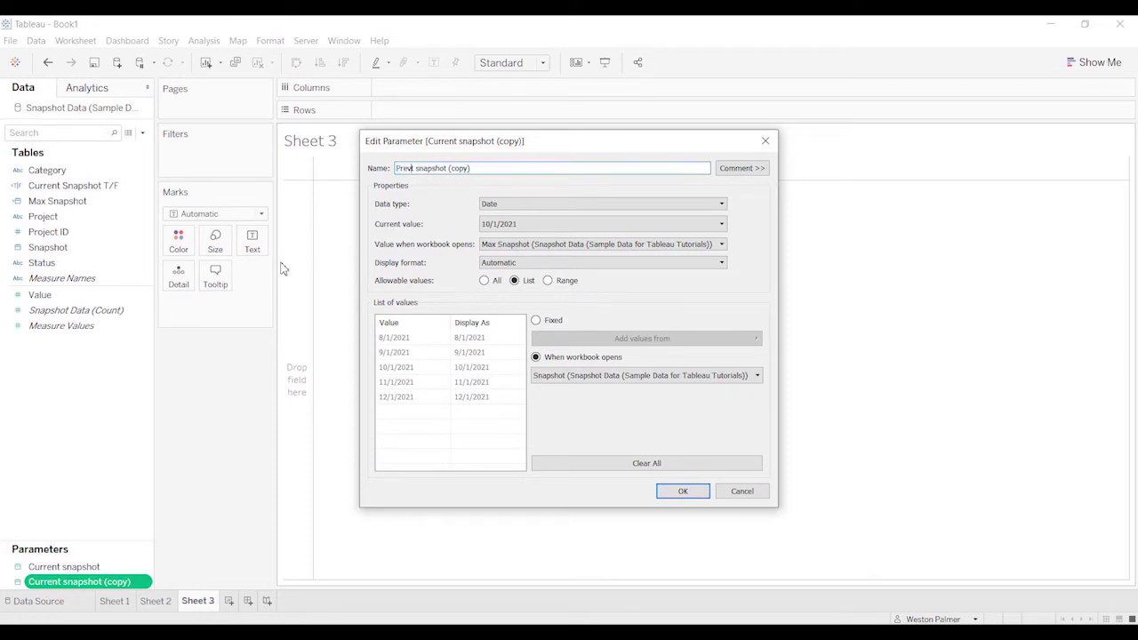
text(ious)
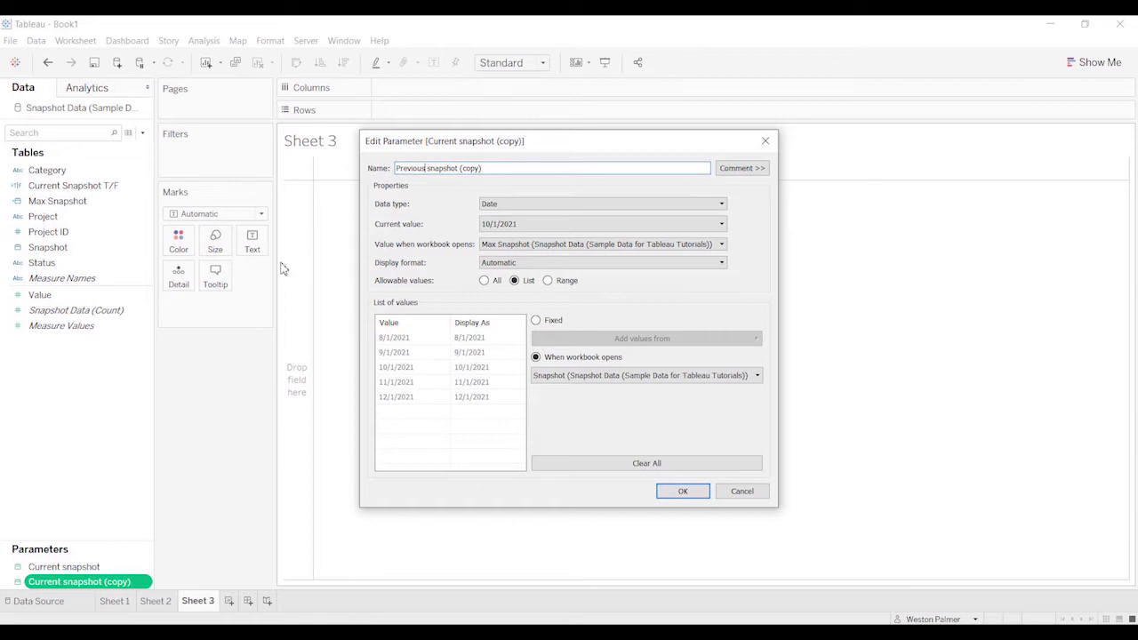
mouse_move(494, 168)
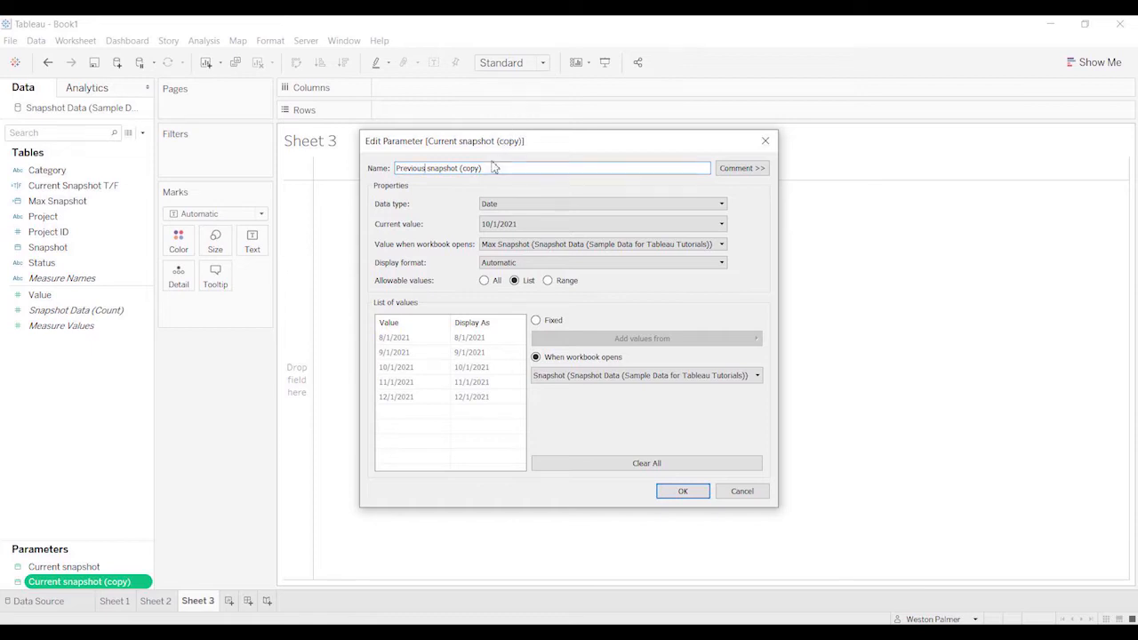
mouse_move(742, 491)
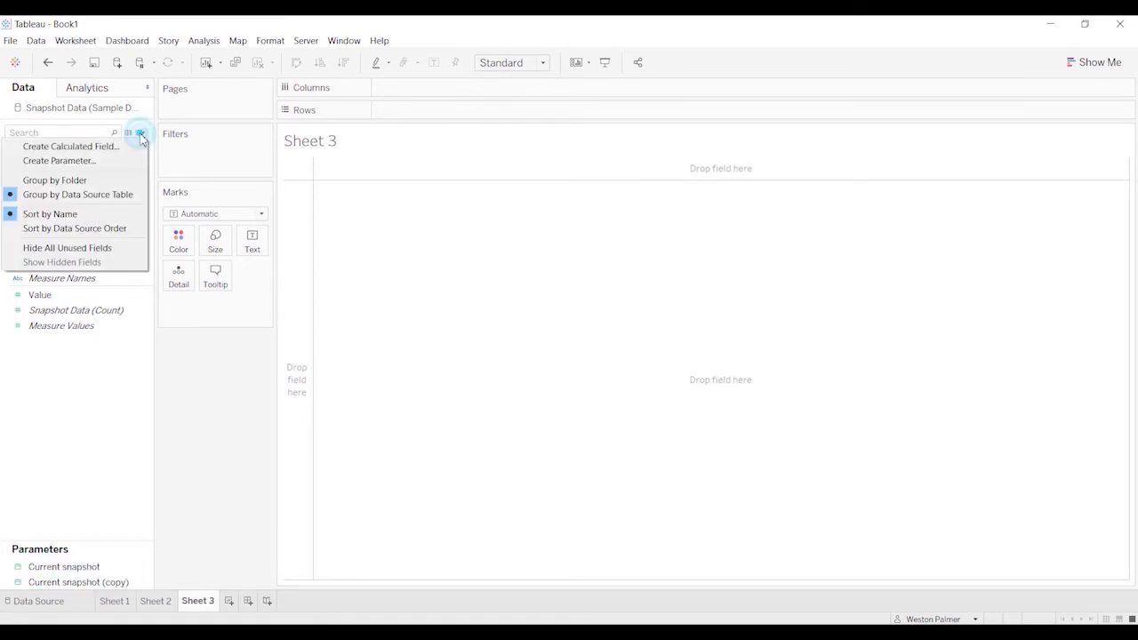
Start a new calculated field and name it Snapshot previous.
click(71, 146)
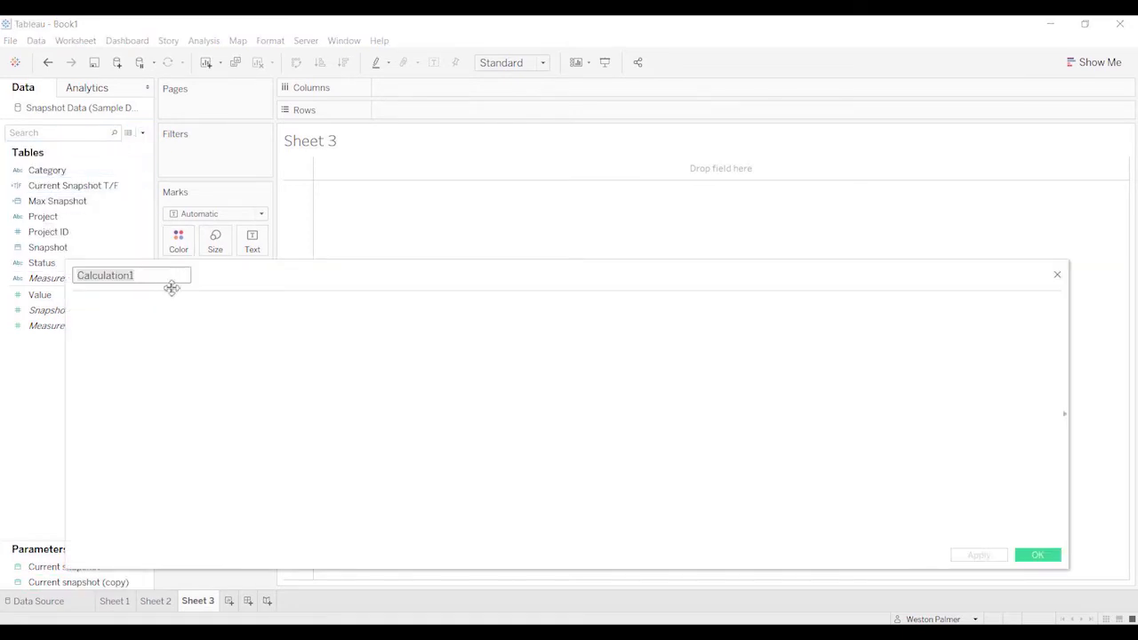
text(Prev)
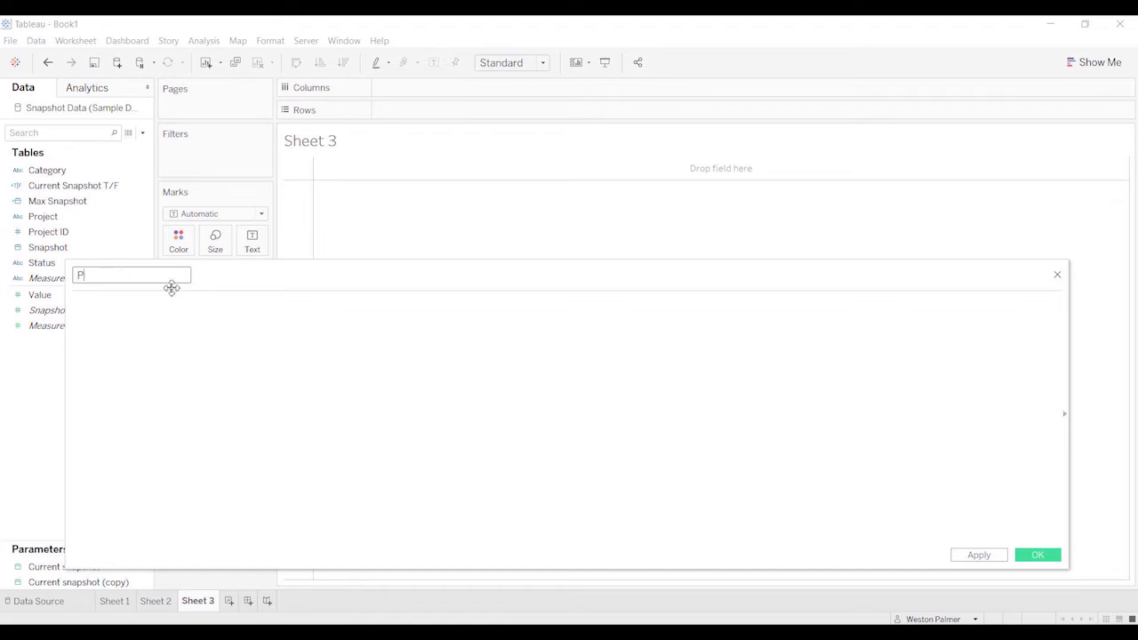
text(Snapshot prev)
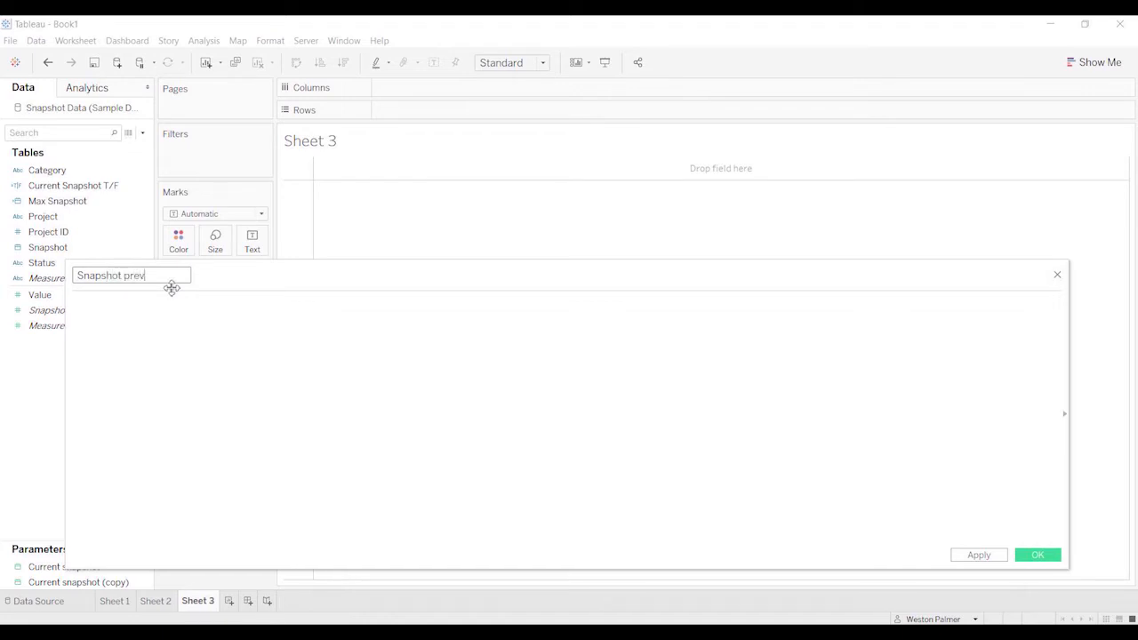
text(ious)
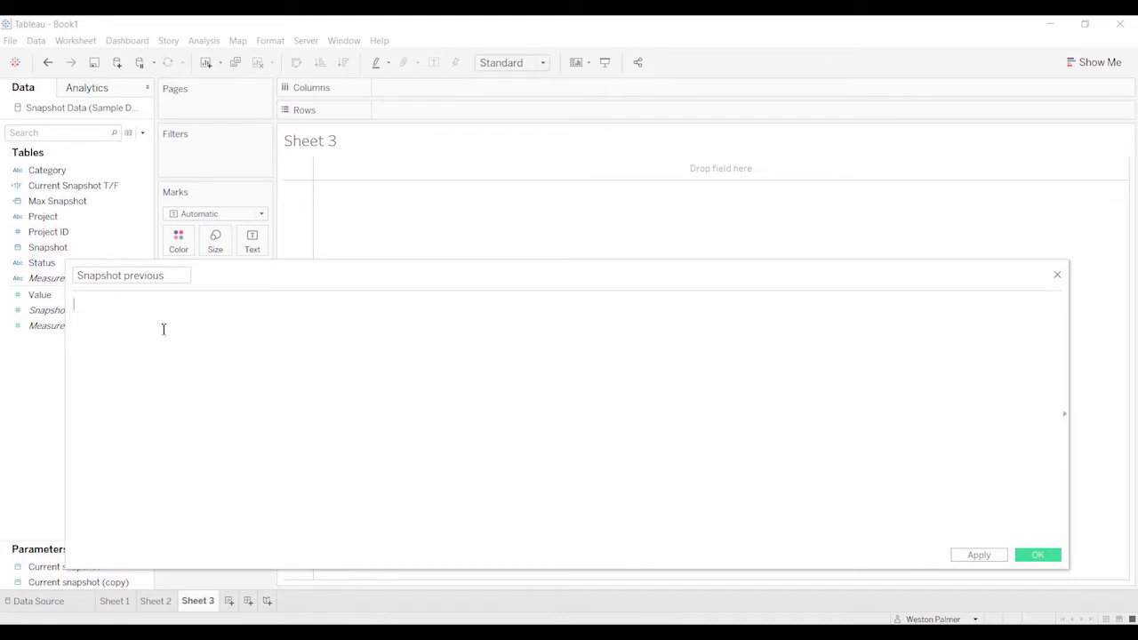
mouse_move(190, 344)
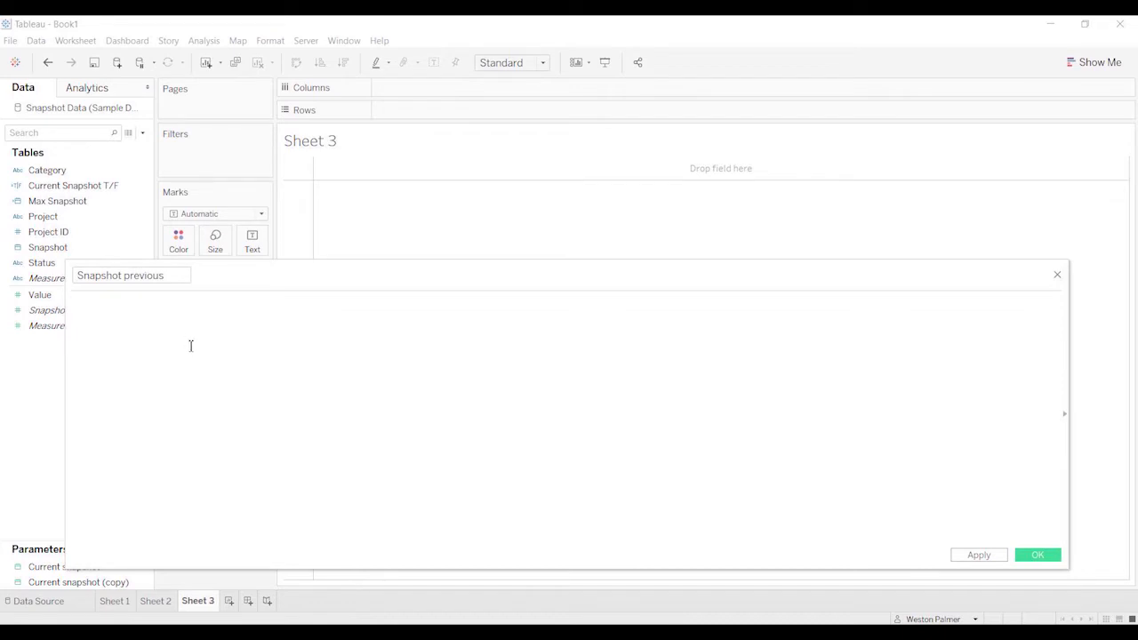
Enter {MAX(IF [Snapshot]<[Max Snapshot] THEN [Snapshot] END)} and save the valid calculation.
text({Ma)
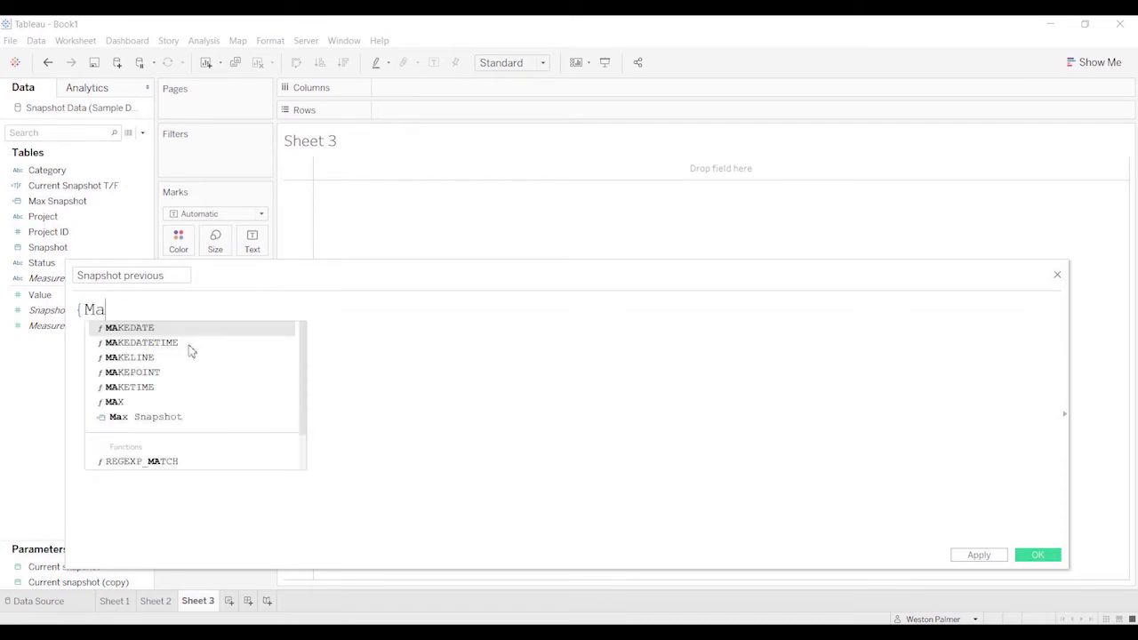
text(x9)
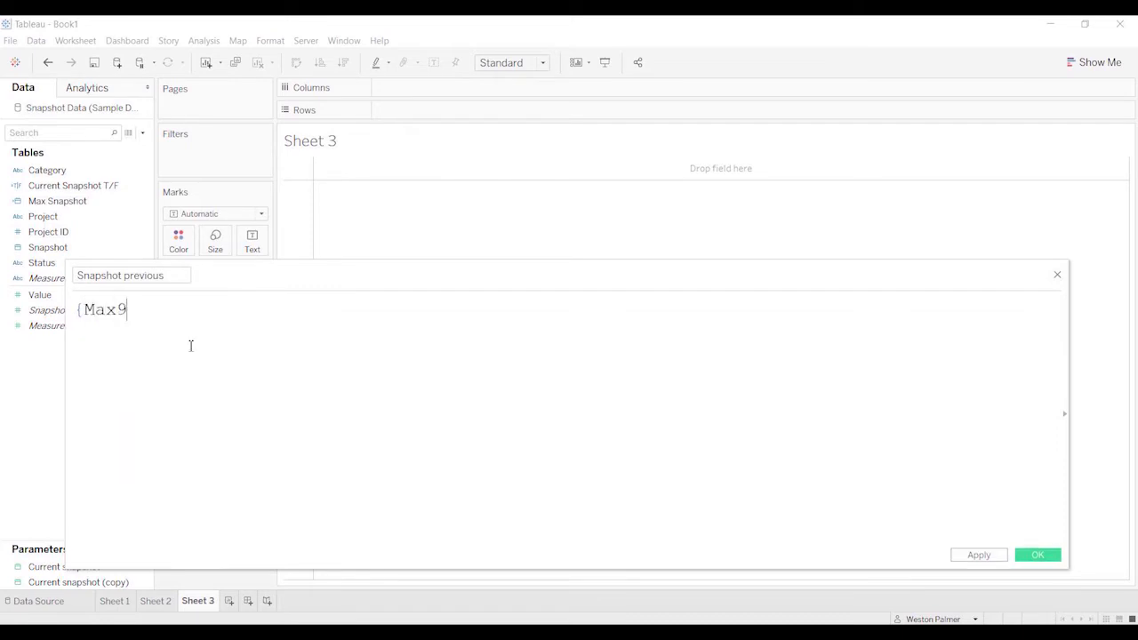
text(()
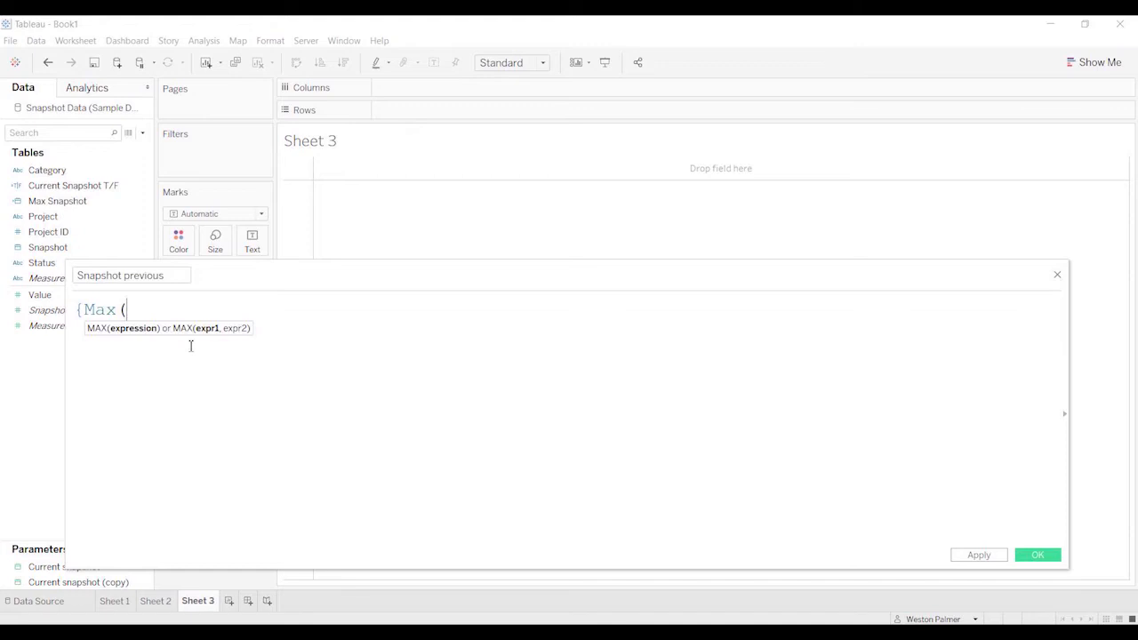
text(if)
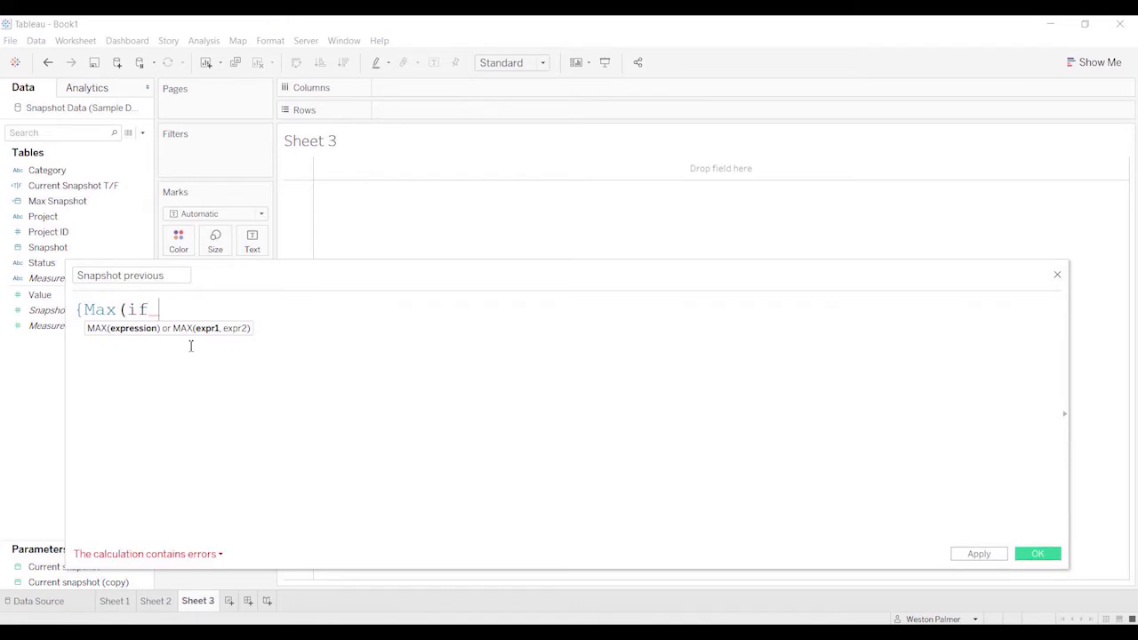
text([Snapshot])
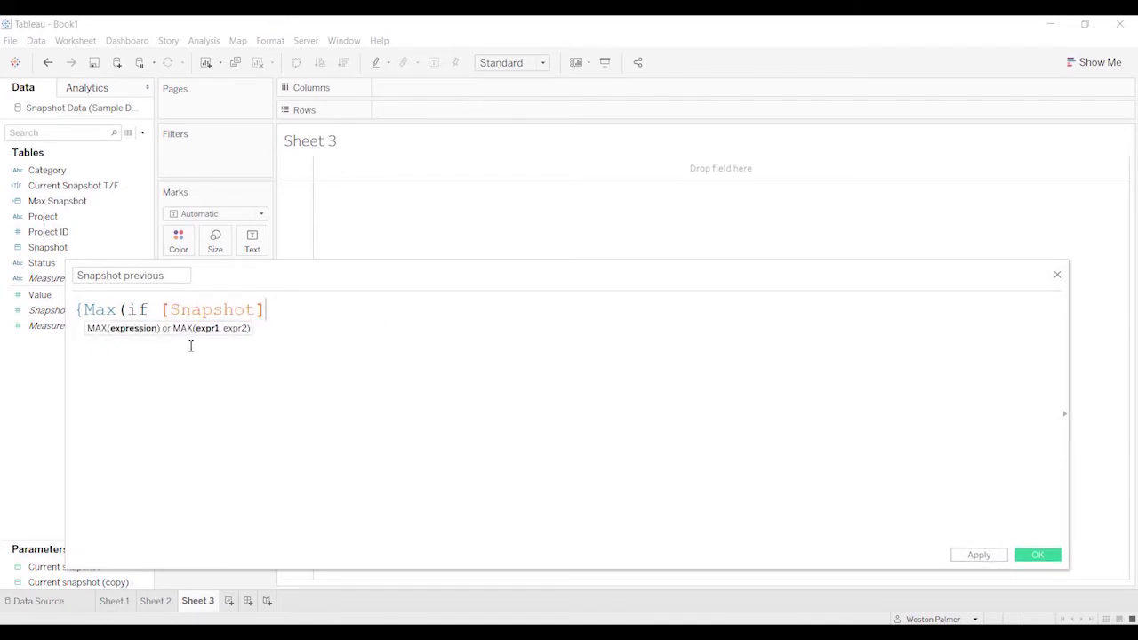
text(<)
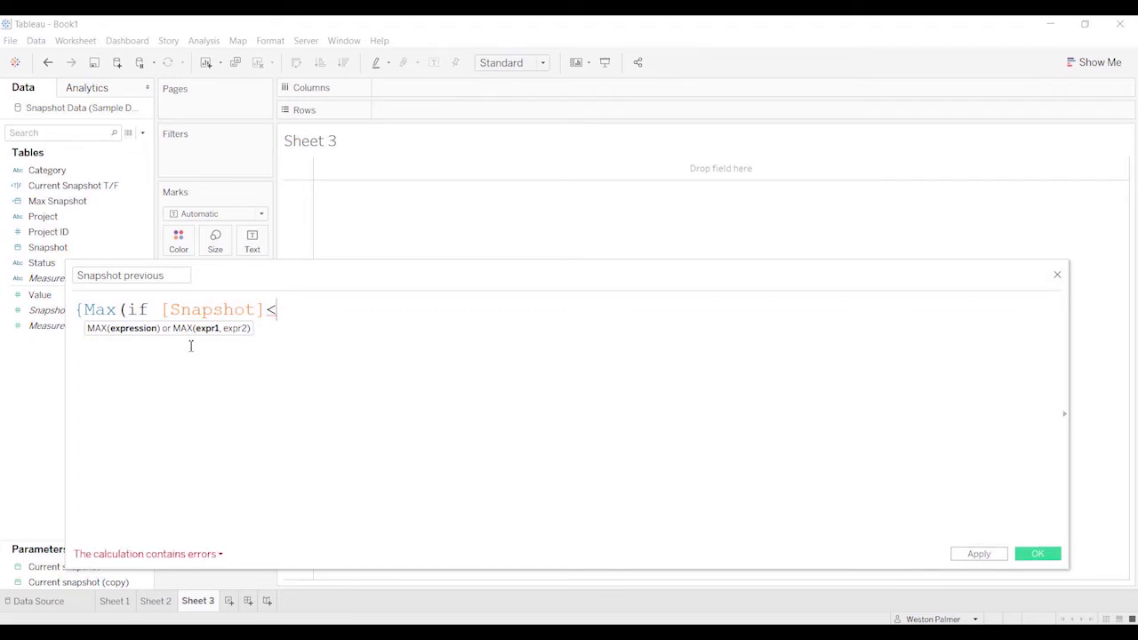
text(MAX)
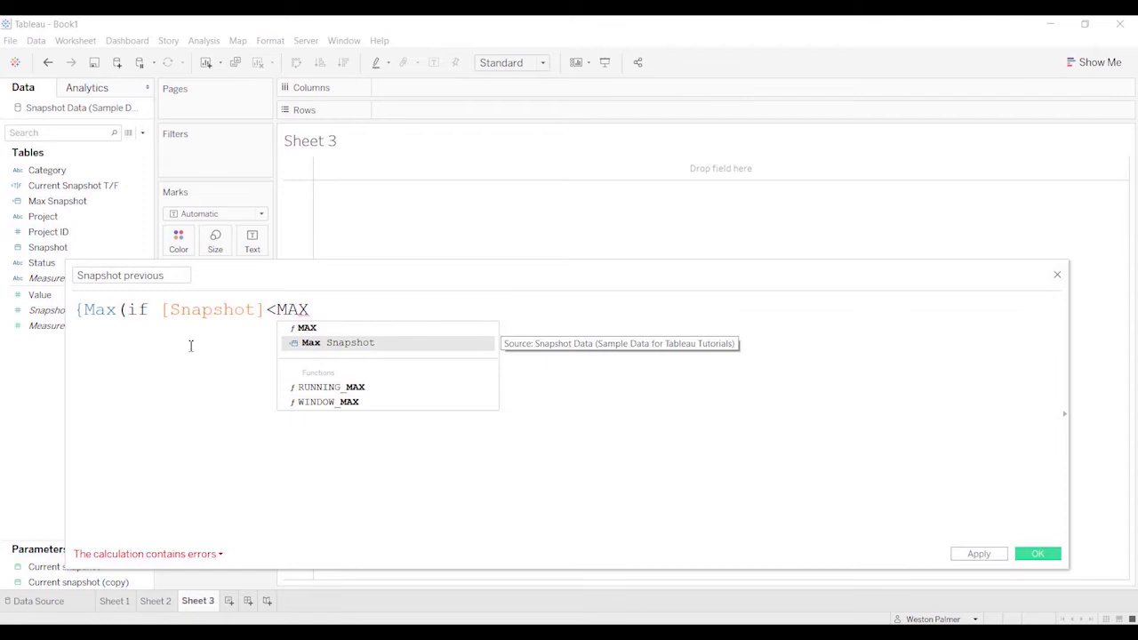
click(348, 341)
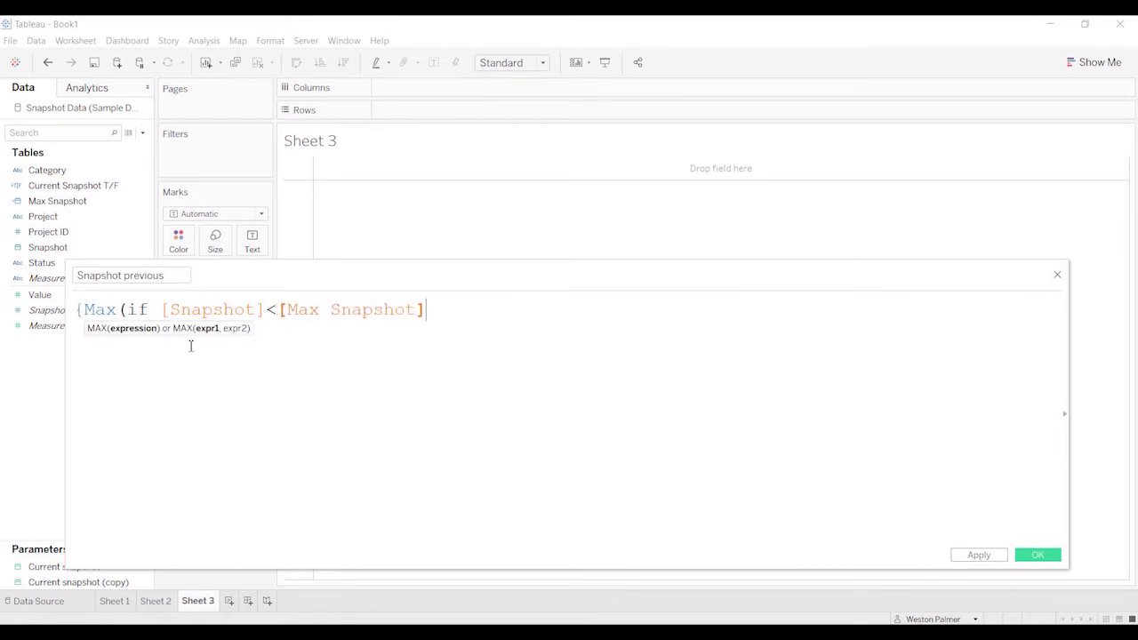
text(THEN)
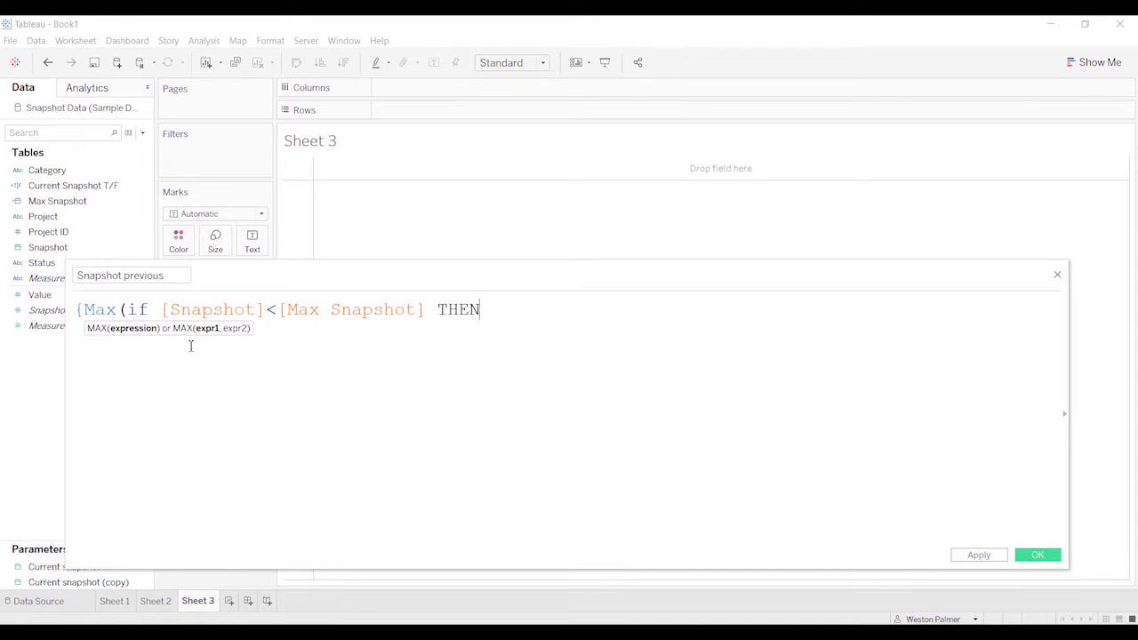
text(SN)
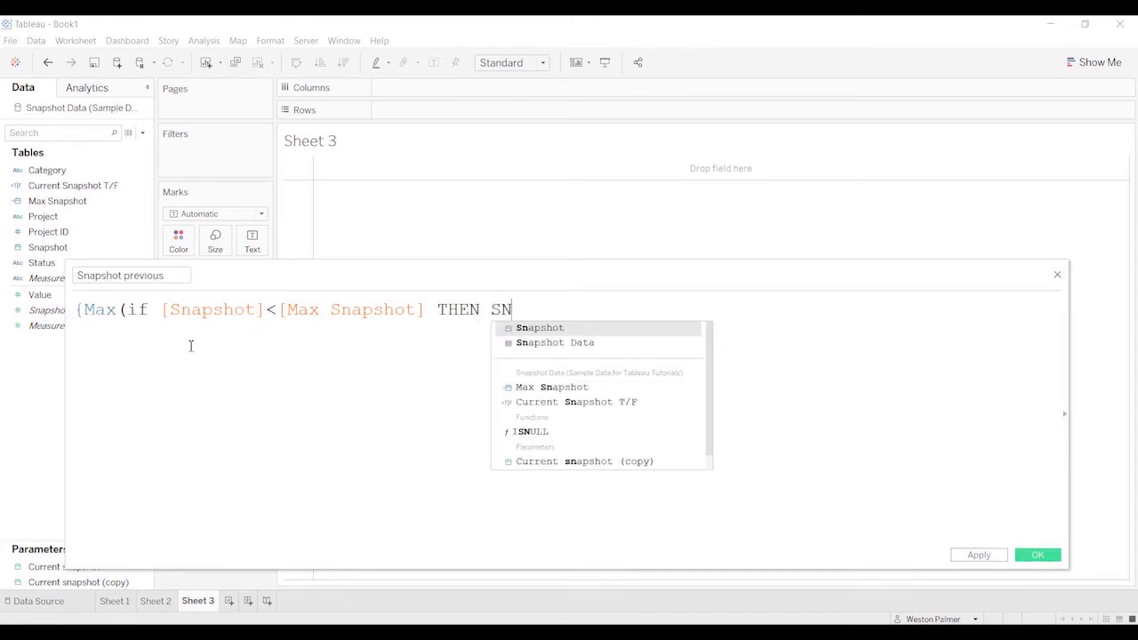
click(540, 327)
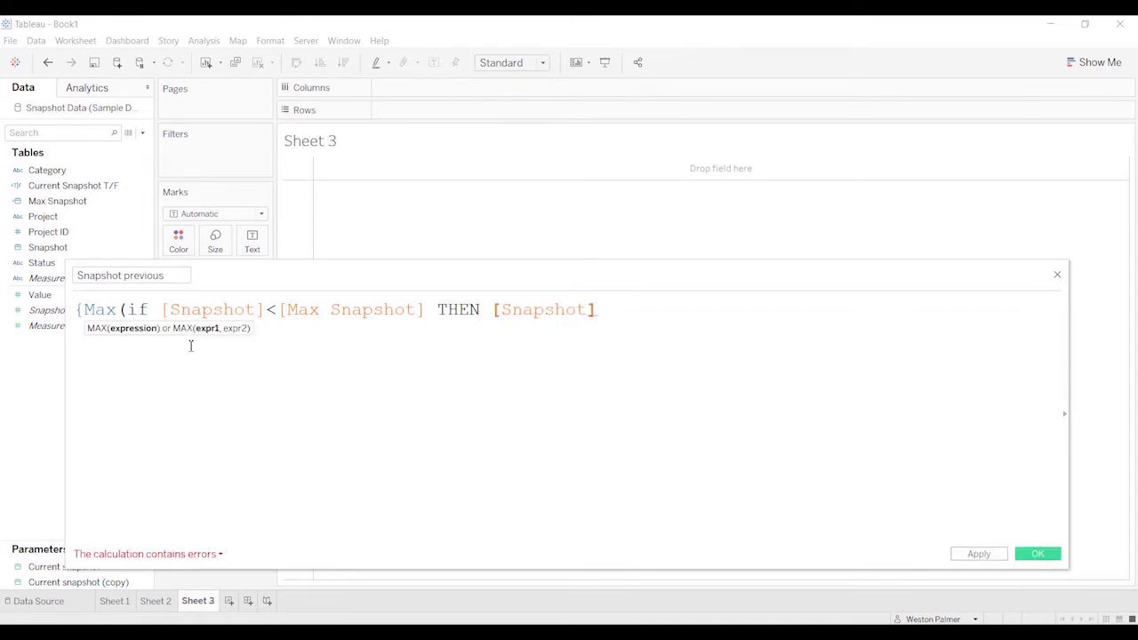
text(END)})
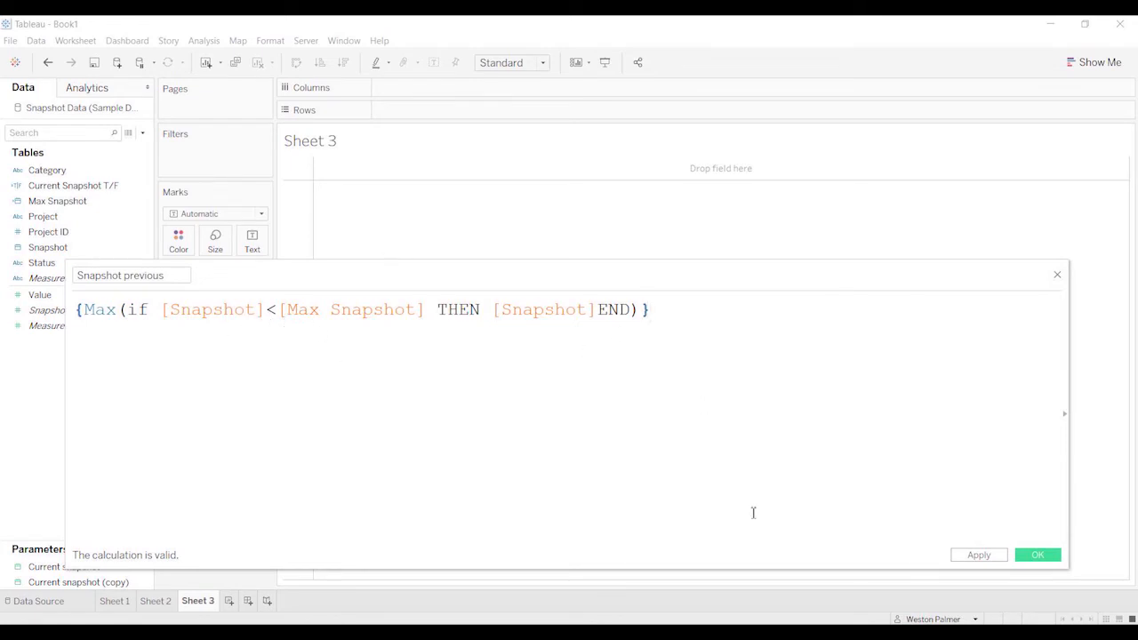
click(1037, 555)
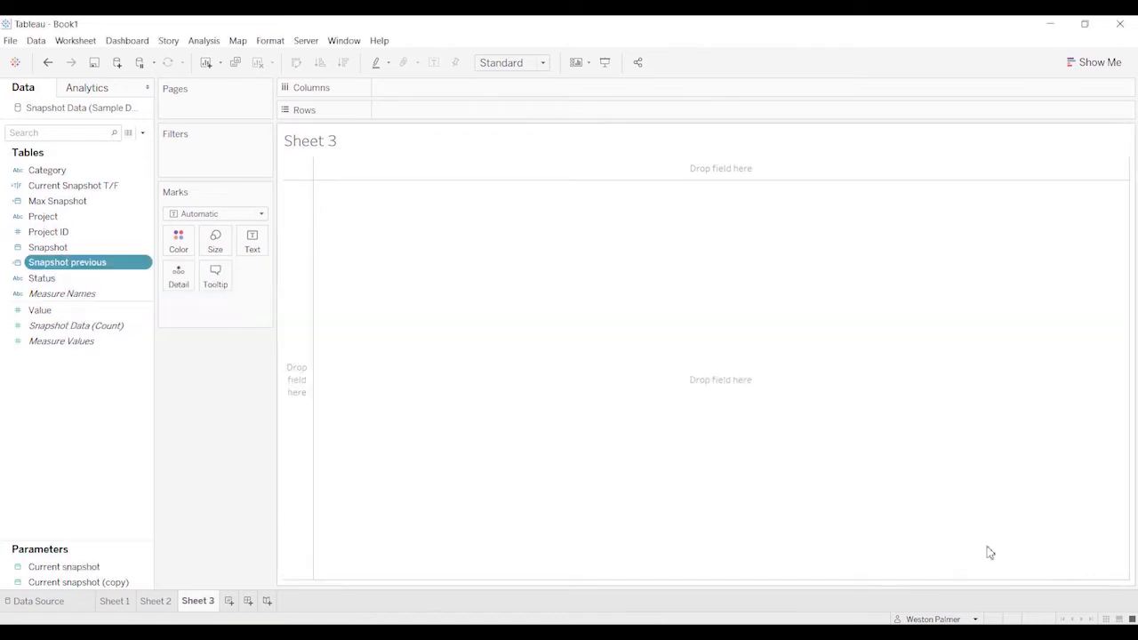
Add Snapshot previous to Sheet 1's Rows as a discrete exact Day, showing November 1, 2021.
click(114, 600)
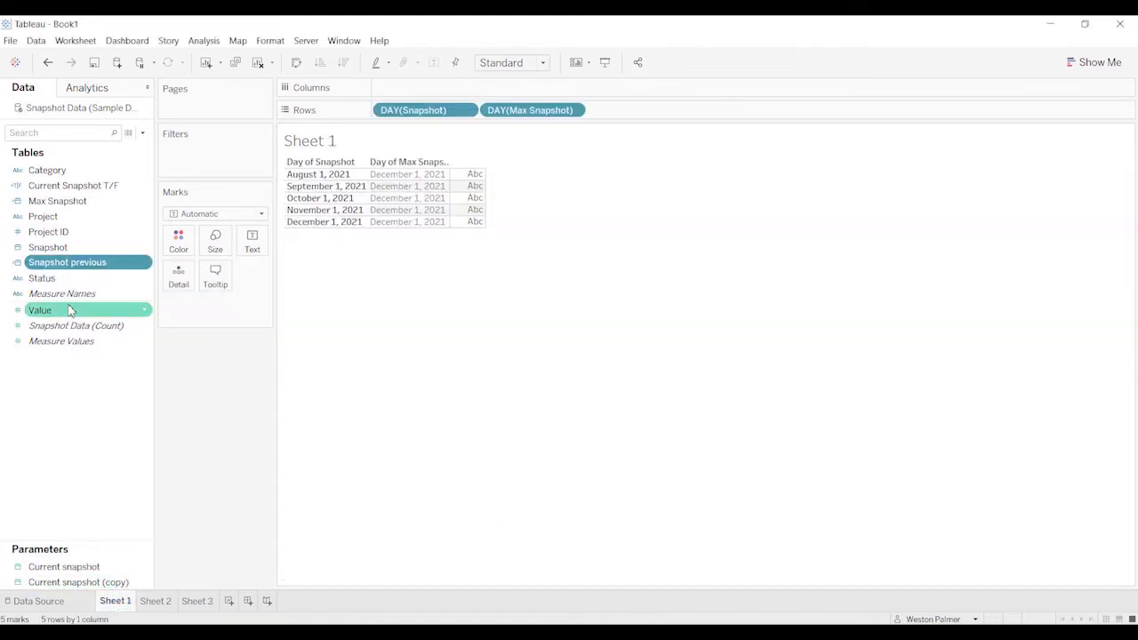
drag(67, 261, 594, 145)
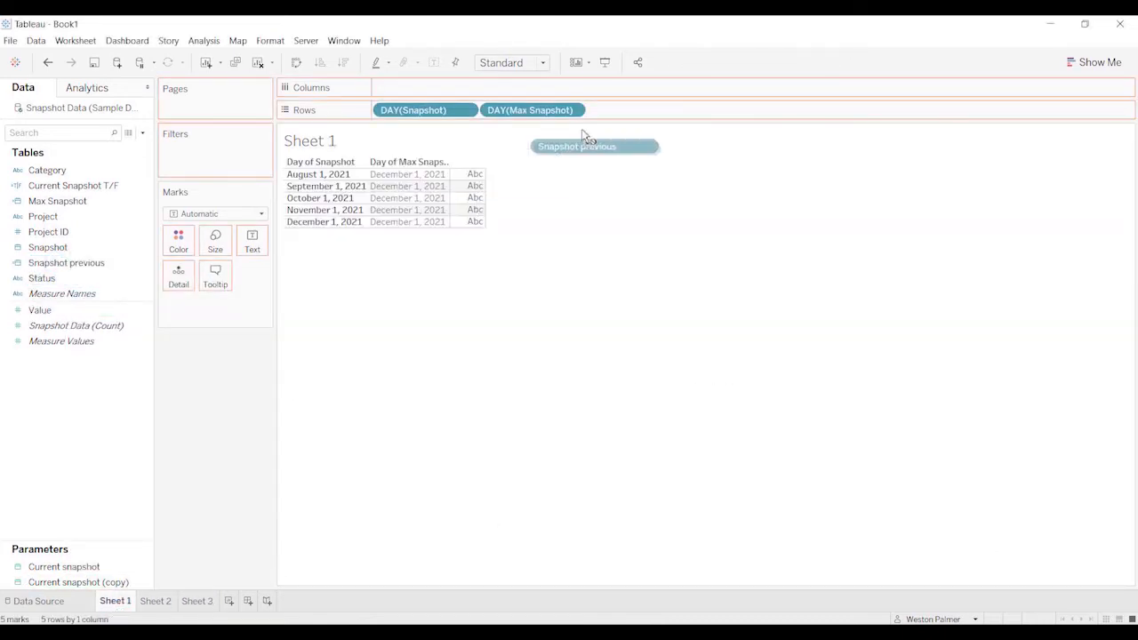
drag(594, 146, 636, 110)
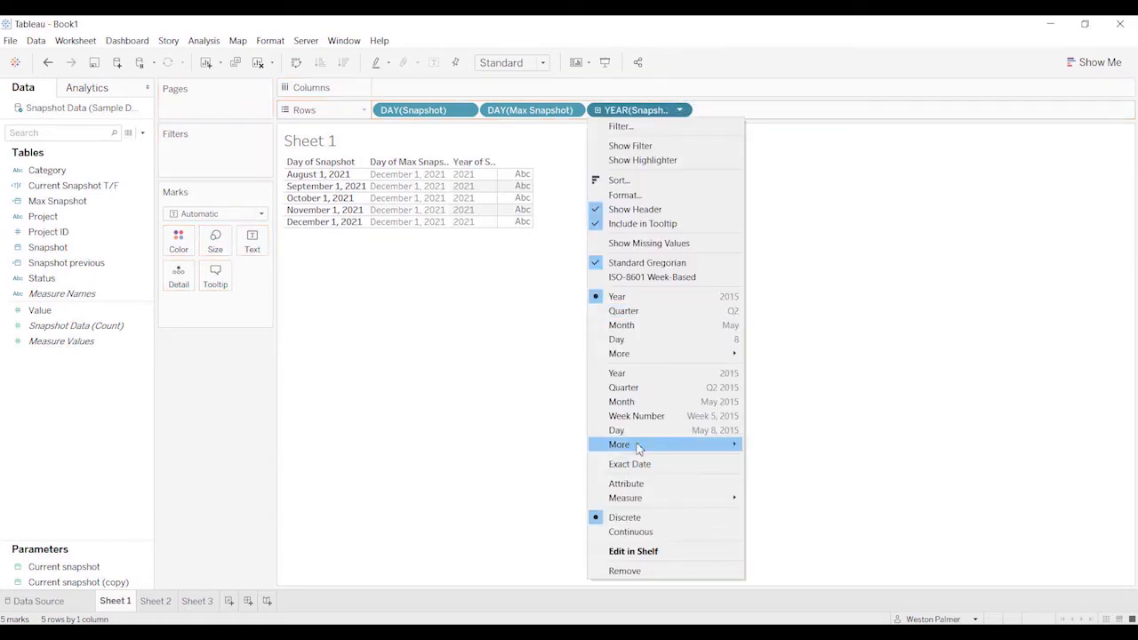
click(615, 428)
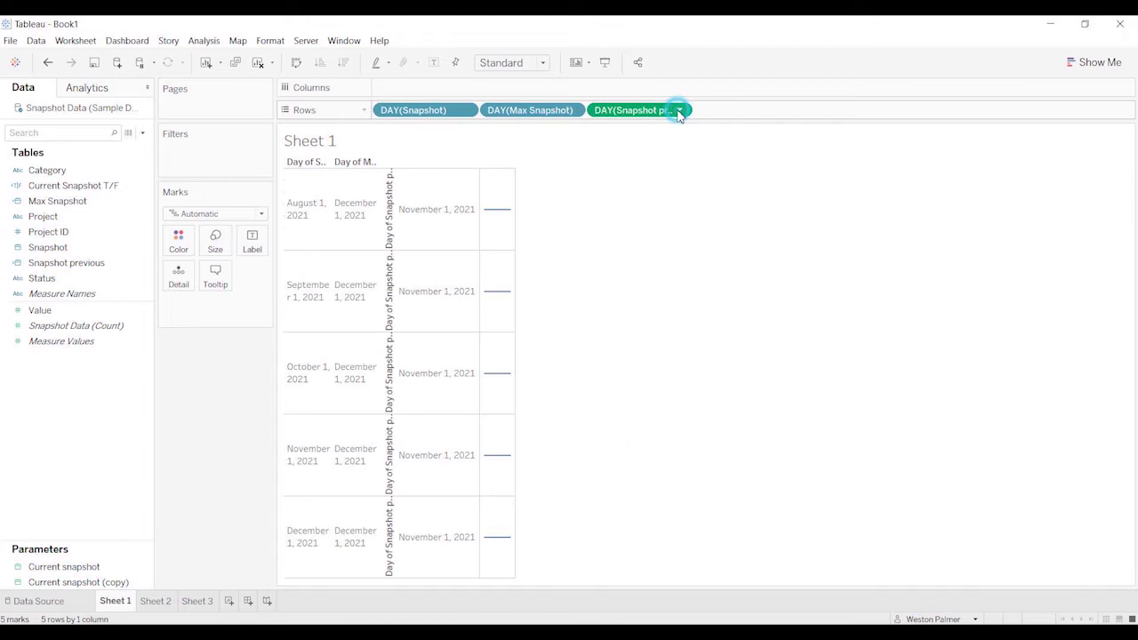
click(679, 111)
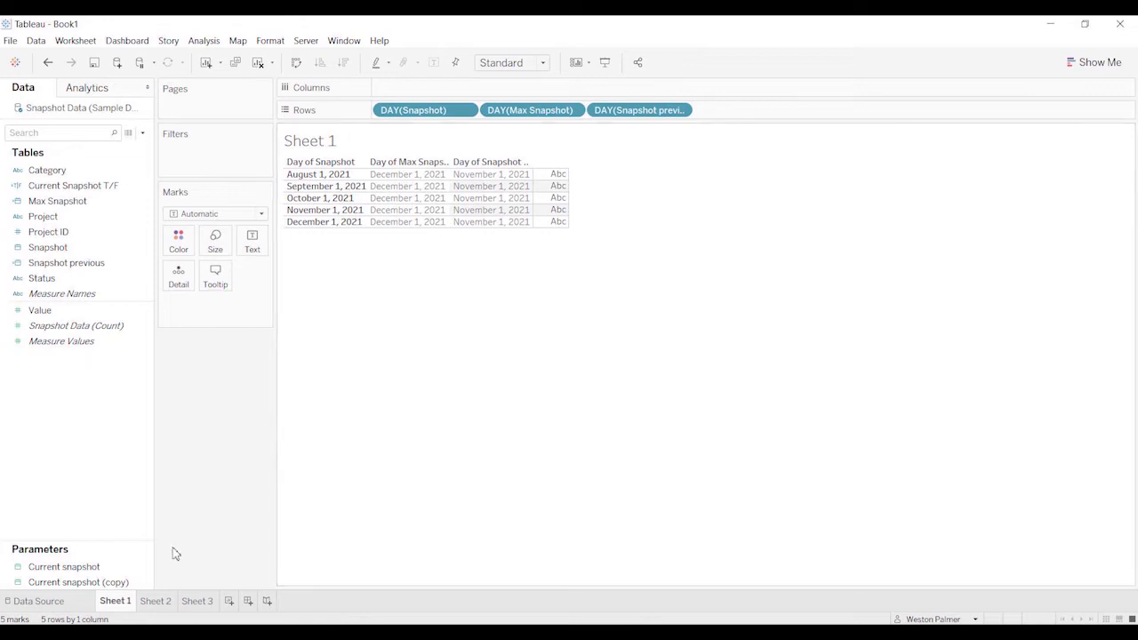
right_click(78, 582)
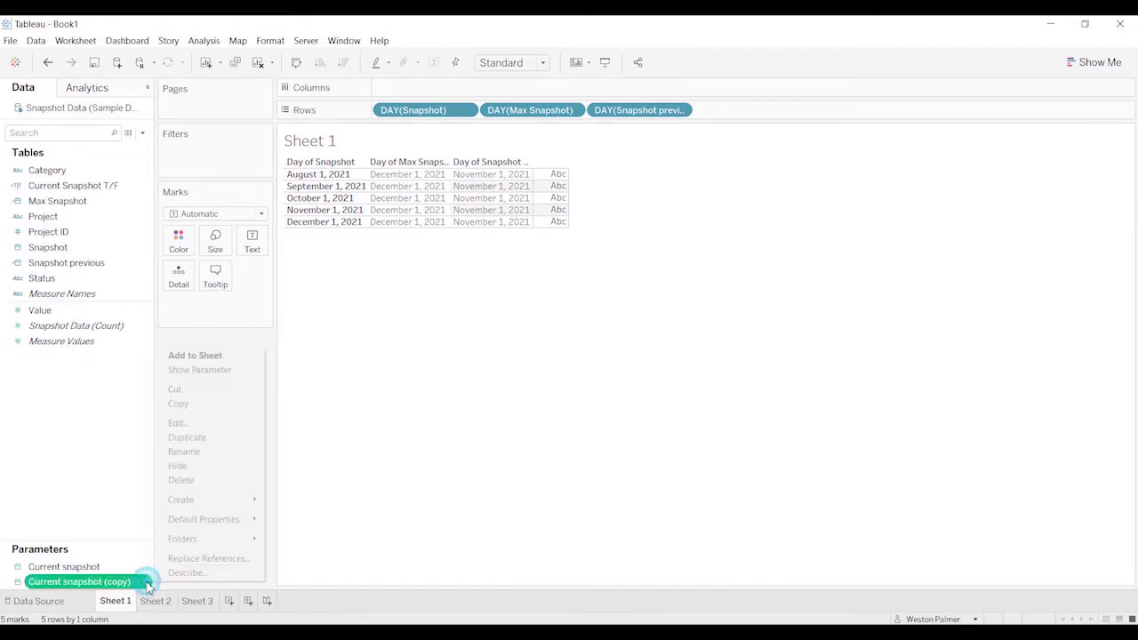
Rename the copied parameter Previous Snapshot with Snapshot previous as its value when the workbook opens.
click(178, 423)
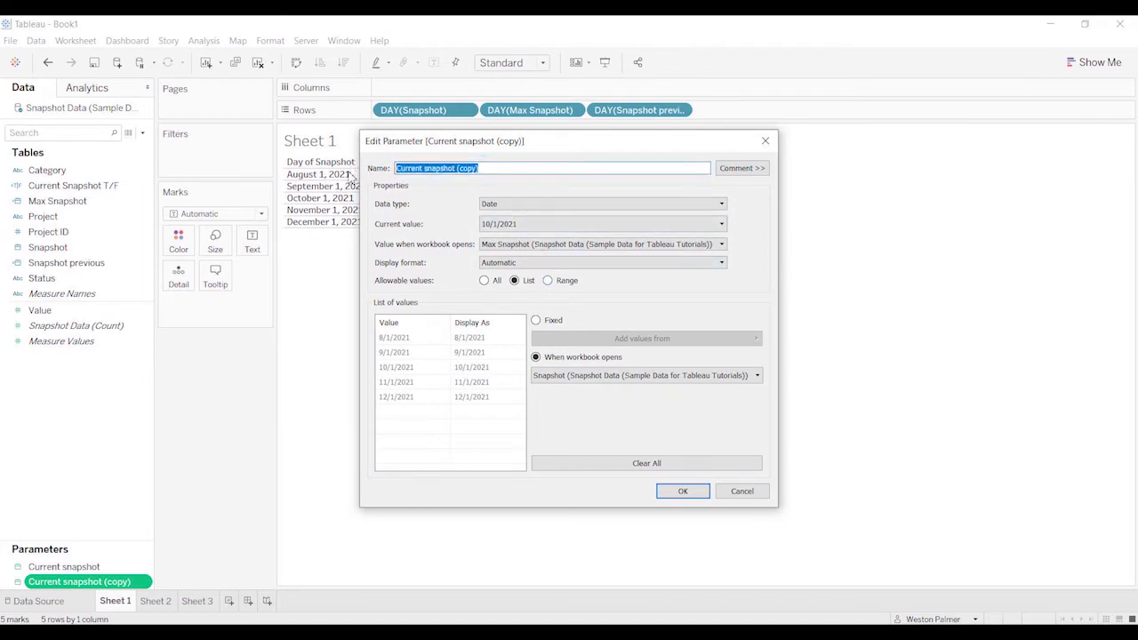
text(pR)
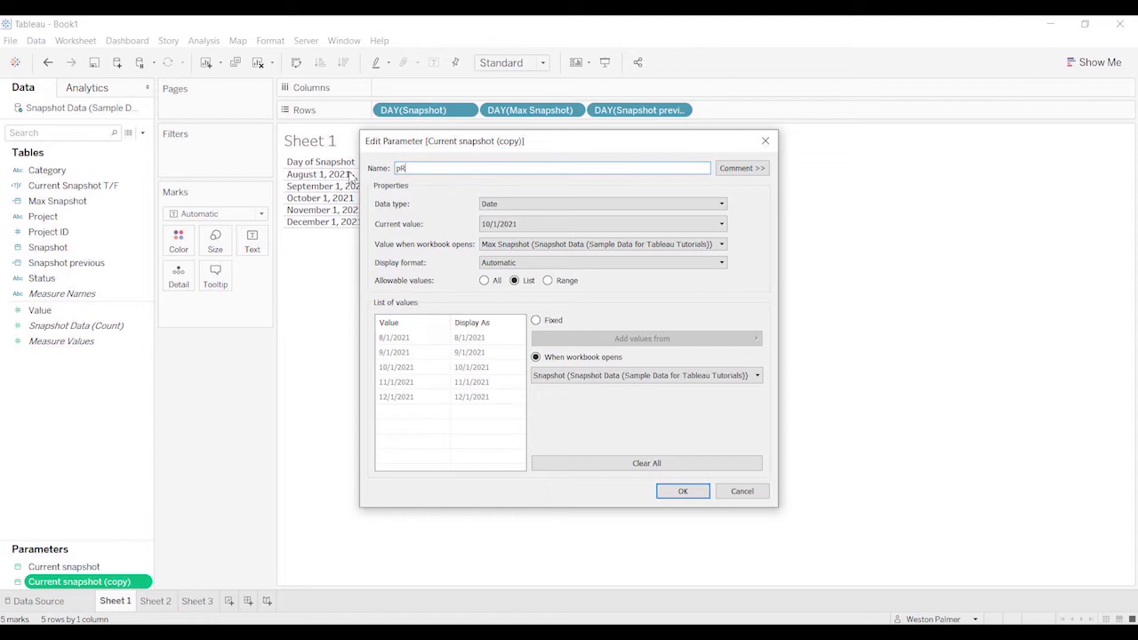
text(Previous Snapshot)
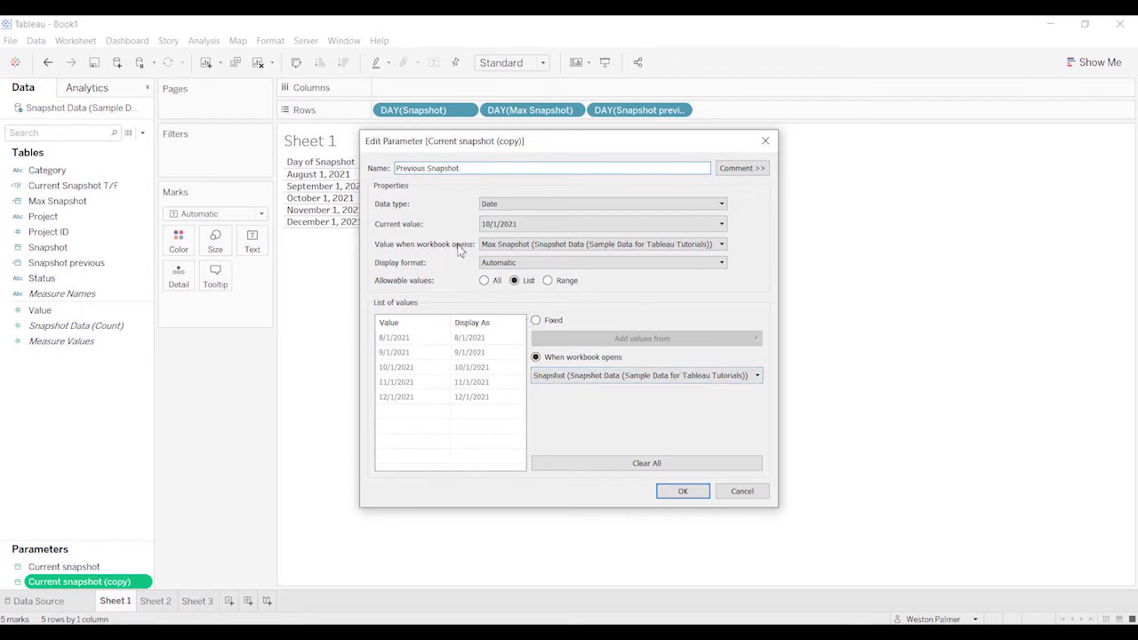
click(721, 243)
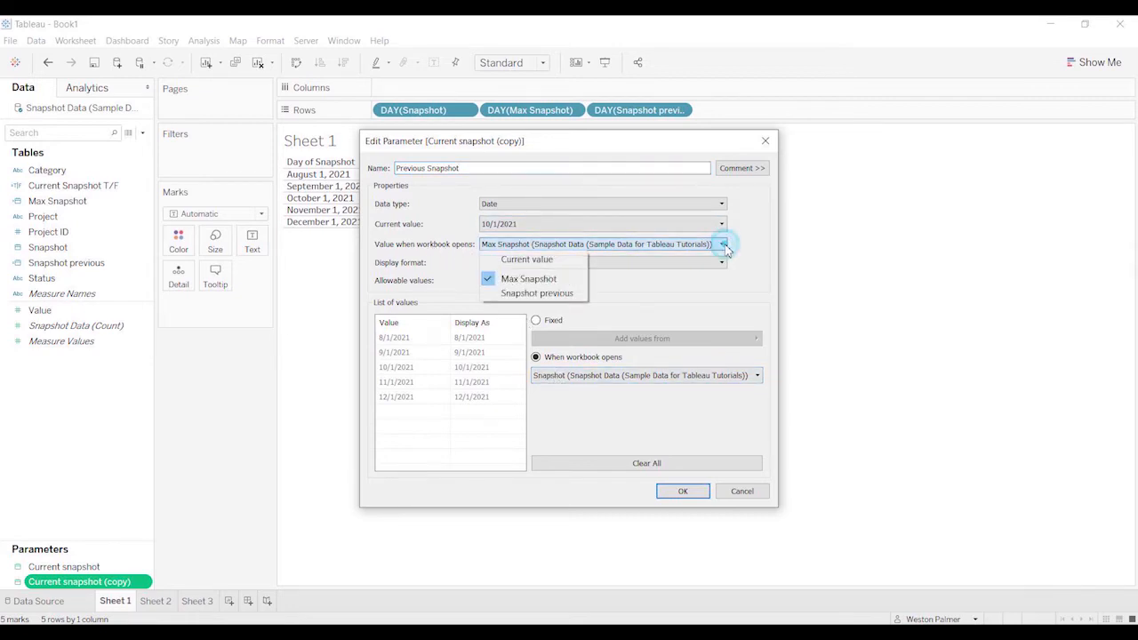
click(537, 292)
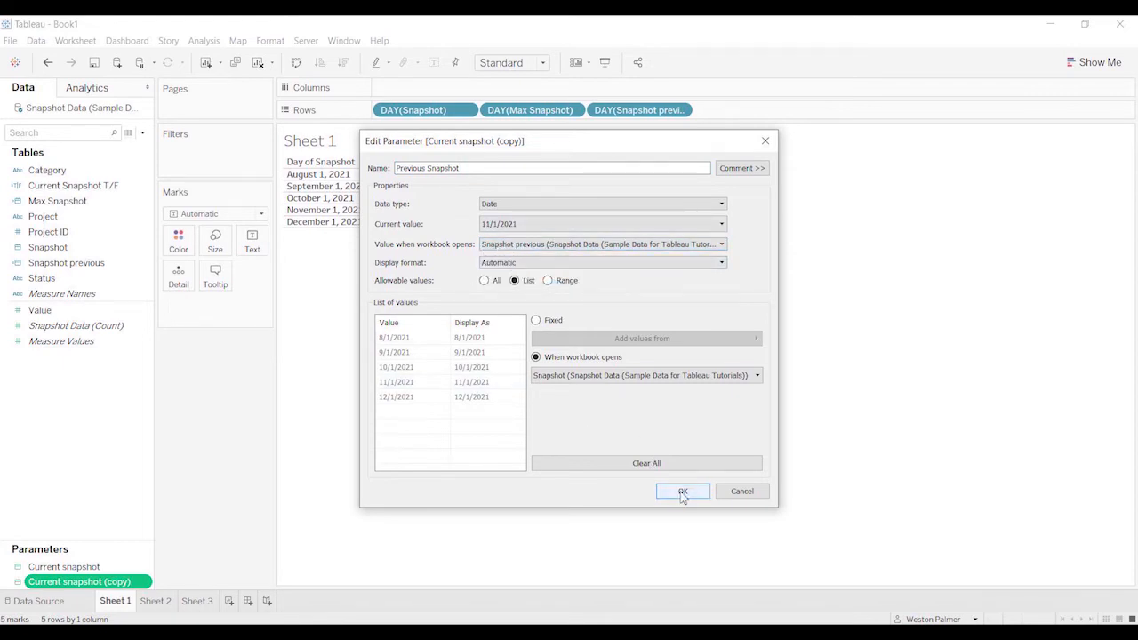
click(683, 491)
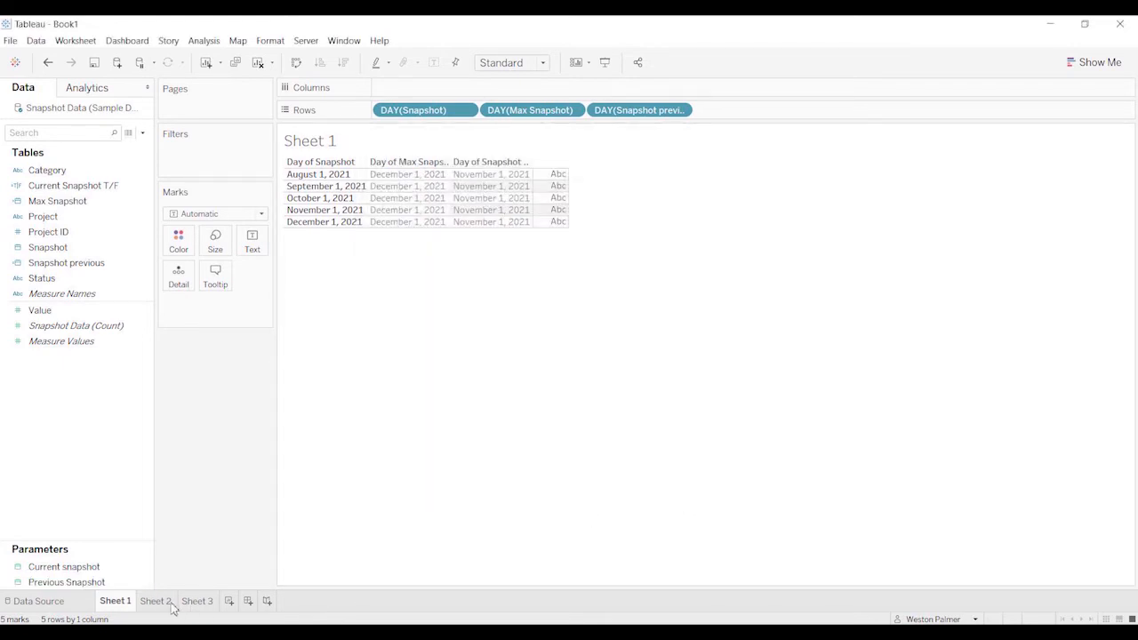
Show the Current snapshot and Previous Snapshot parameter controls on Sheet 3.
click(156, 601)
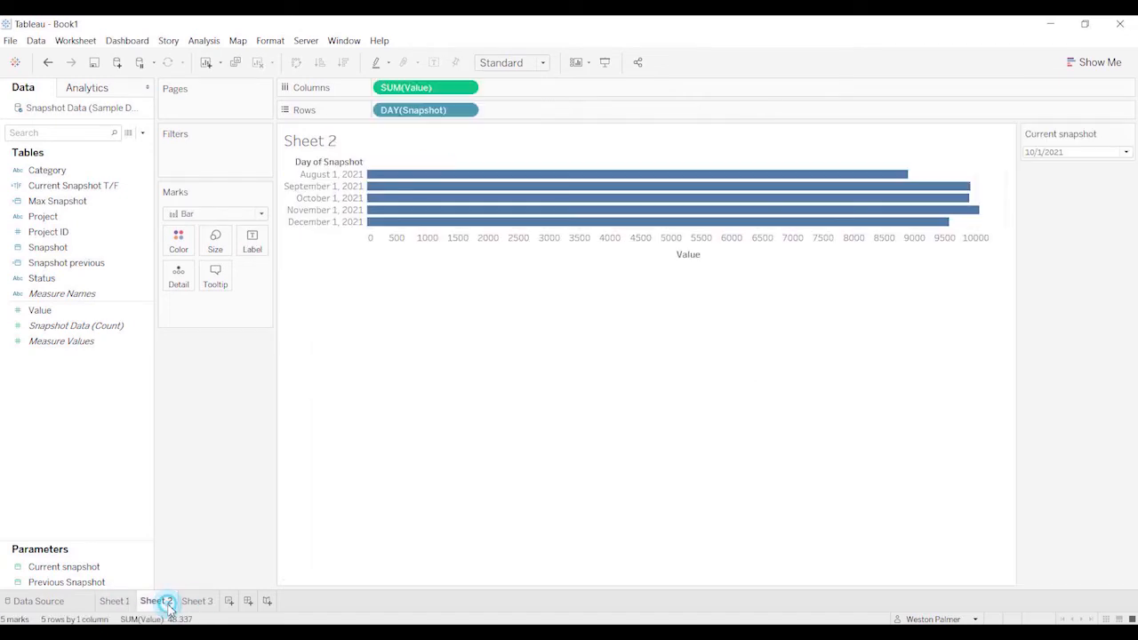
click(198, 601)
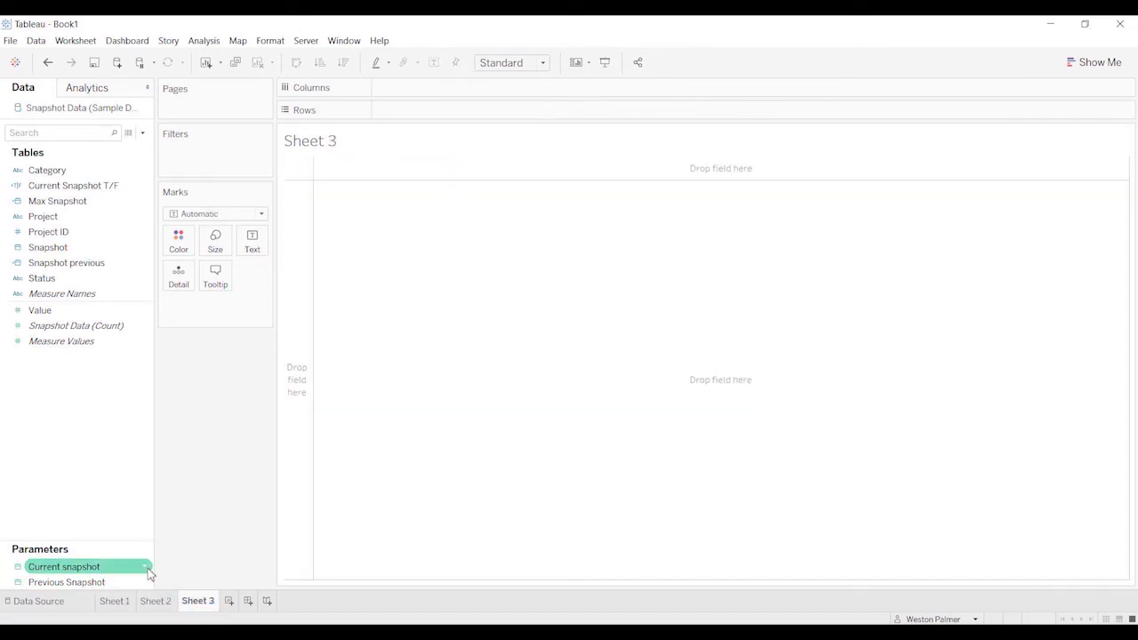
right_click(64, 565)
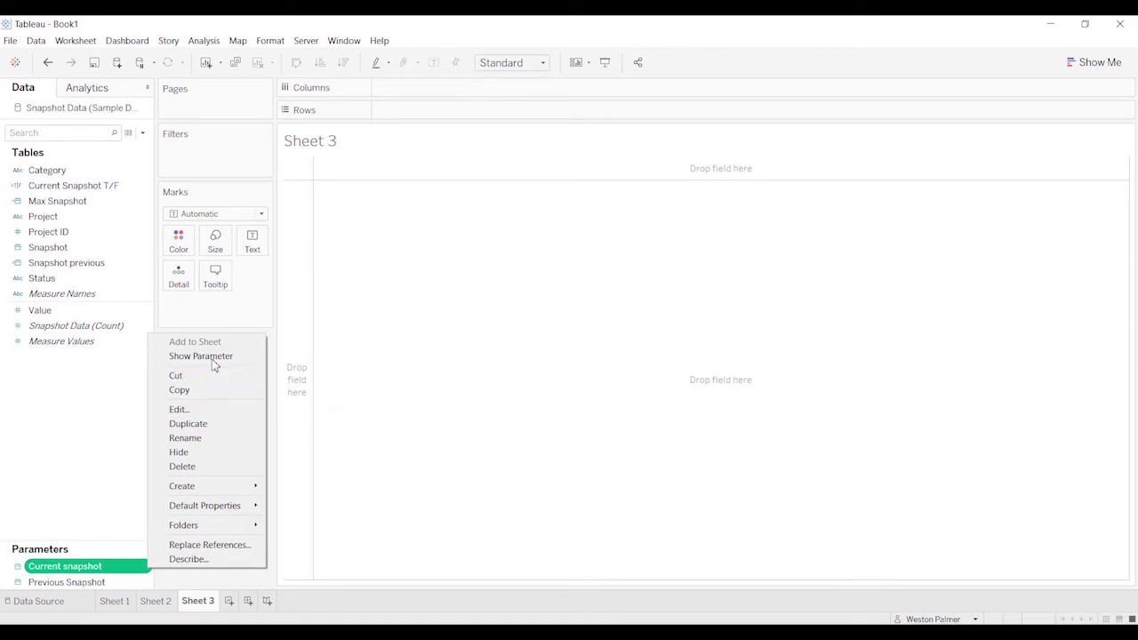
click(199, 356)
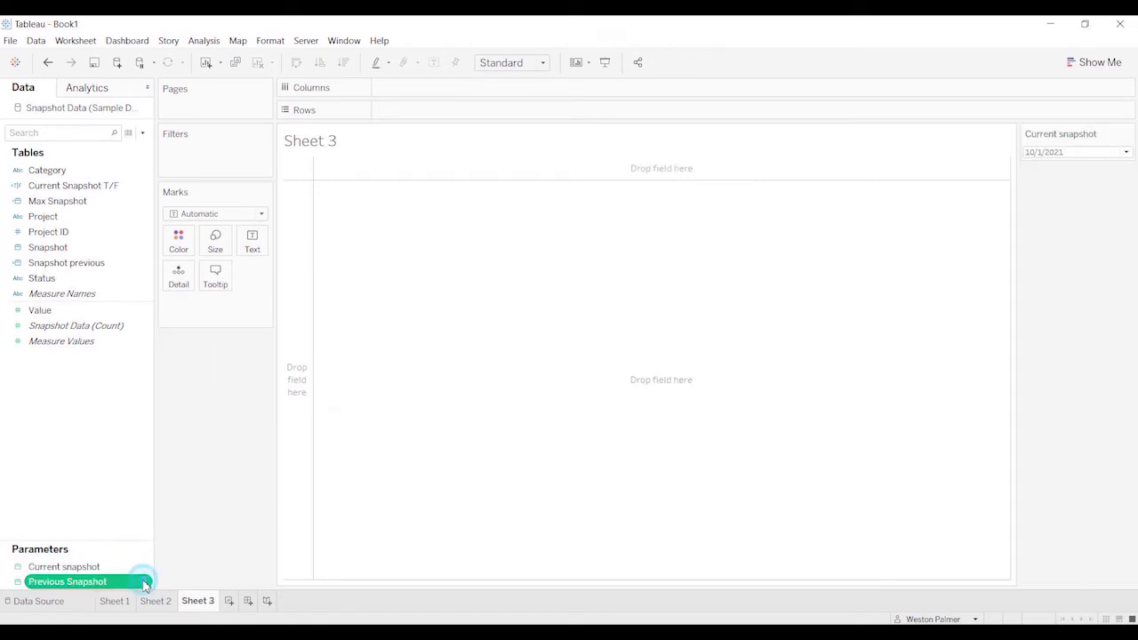
click(145, 581)
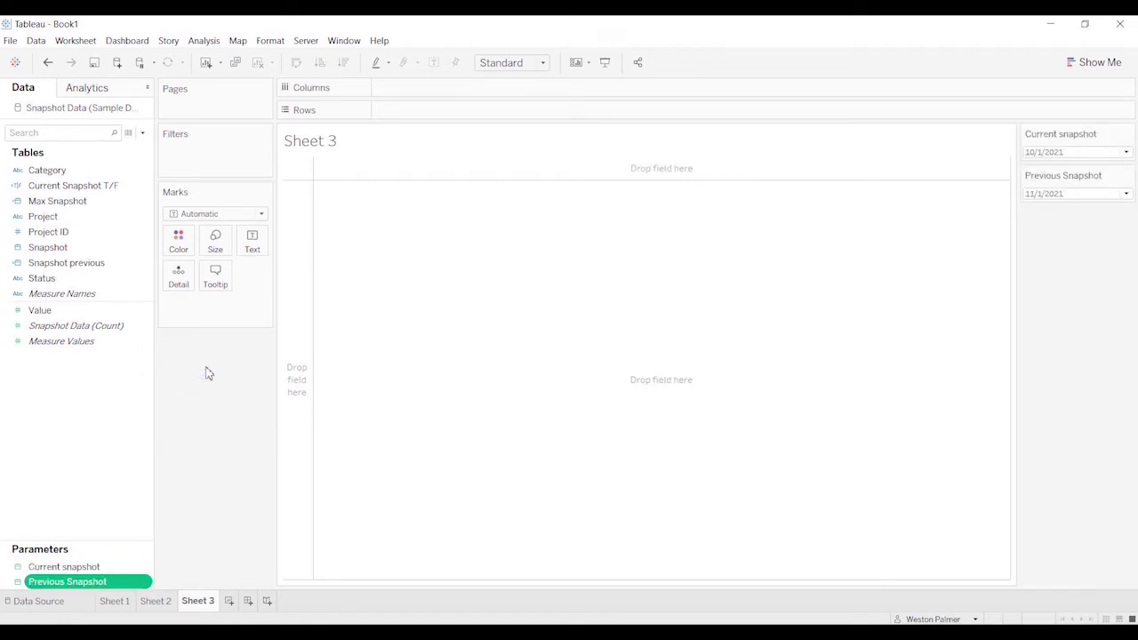
mouse_move(151, 124)
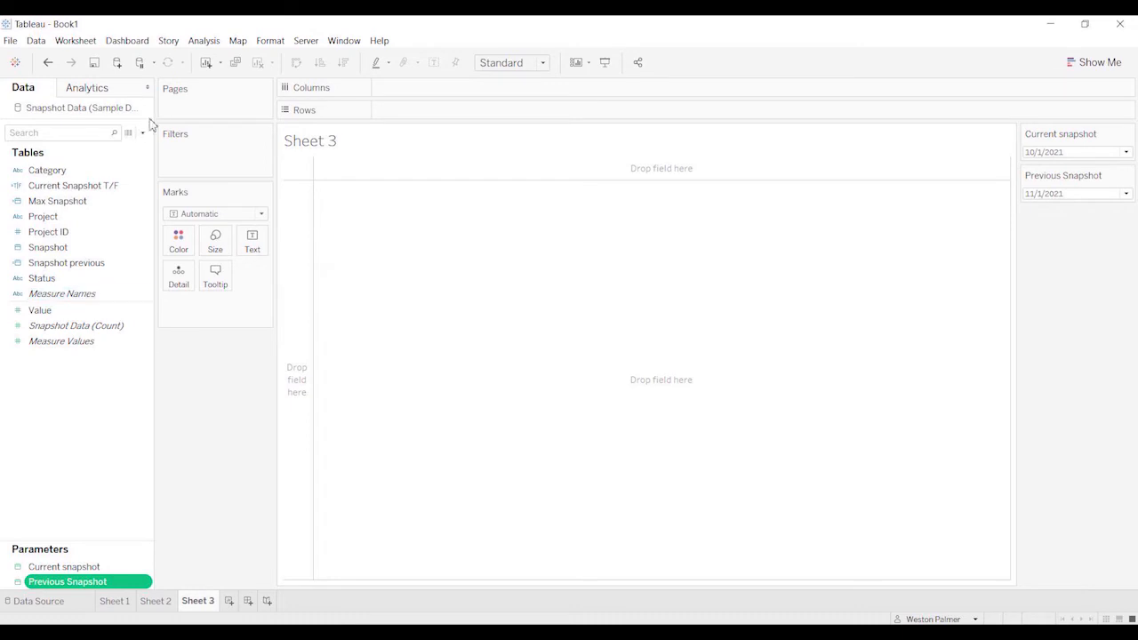
click(142, 132)
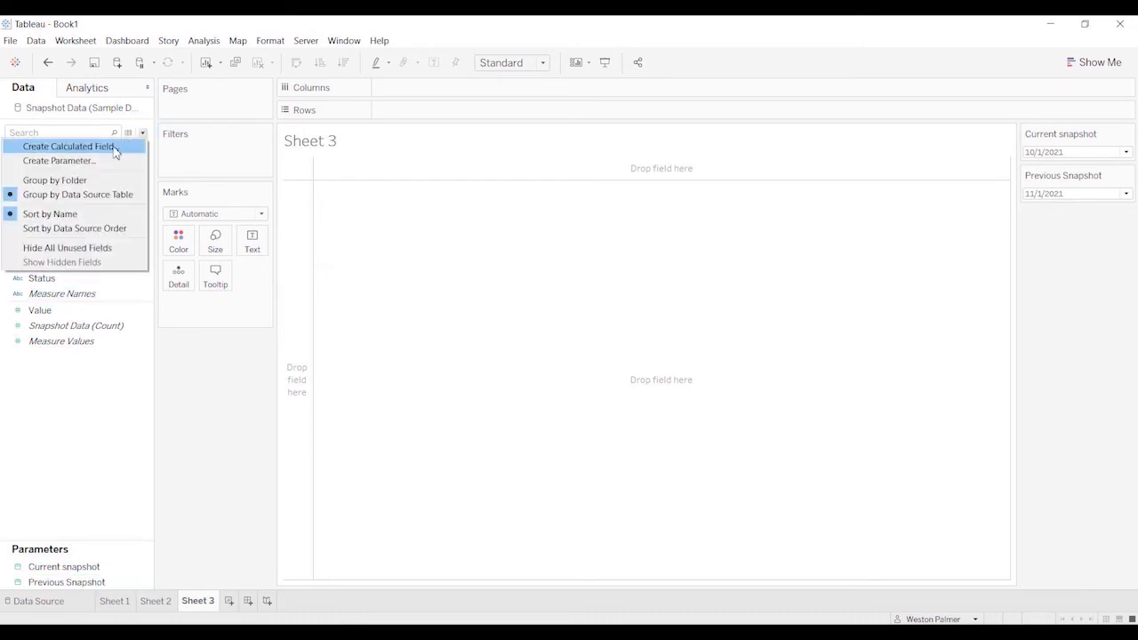
Name the field Snapshot Delta and enter {FIXED : SUM(IF [Snapshot]=[Current snapshot] THEN [Value] END)}.
click(67, 146)
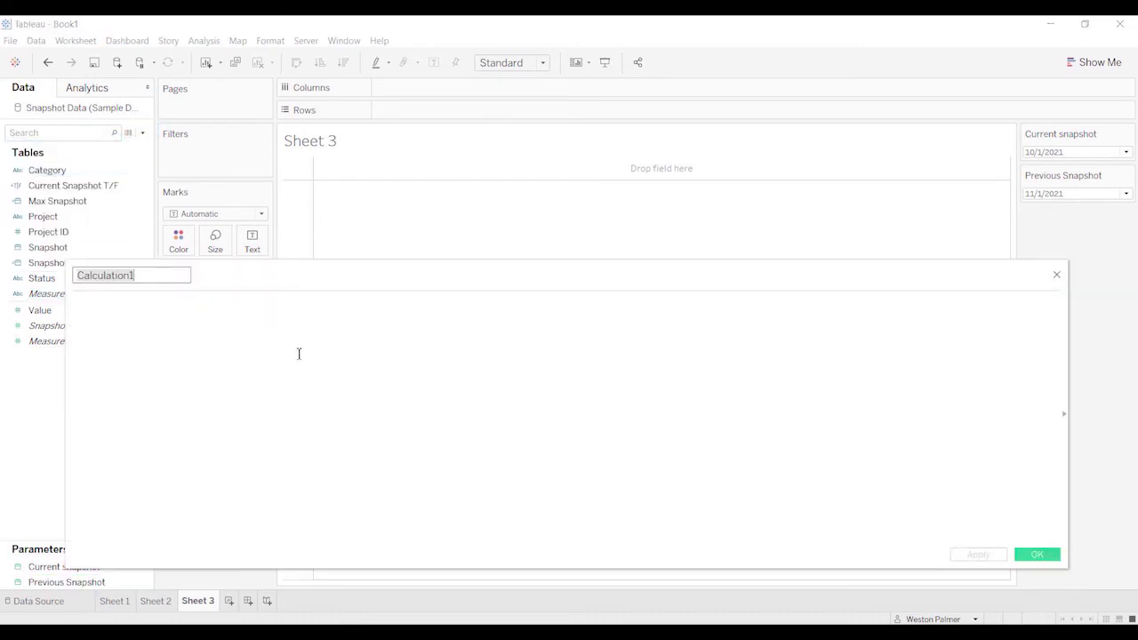
text(Snapshot Delt)
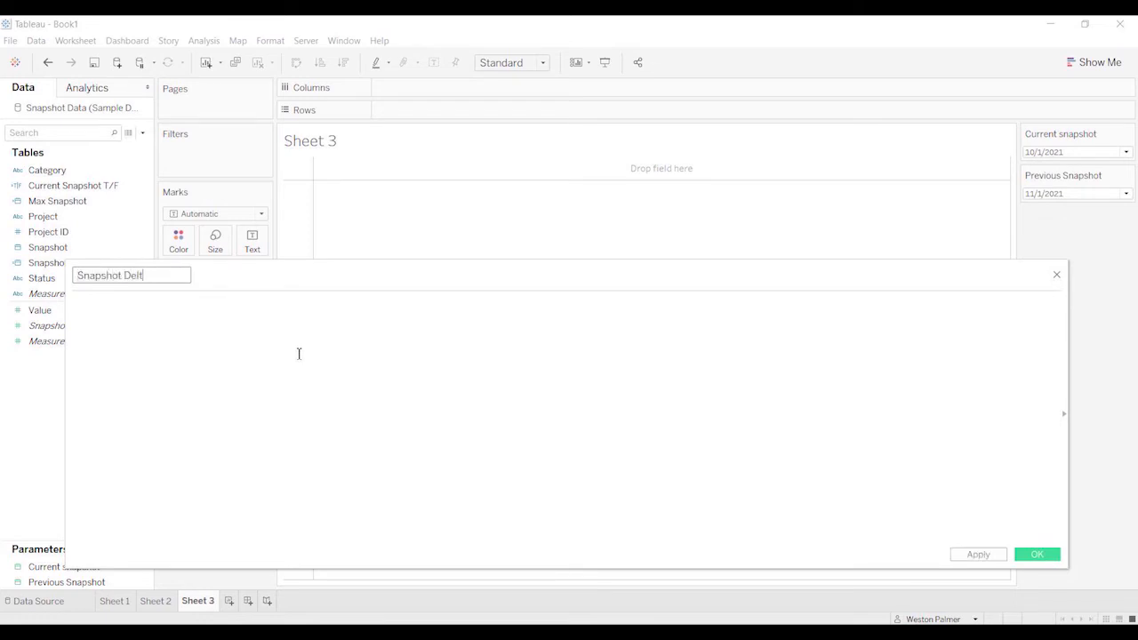
text(a)
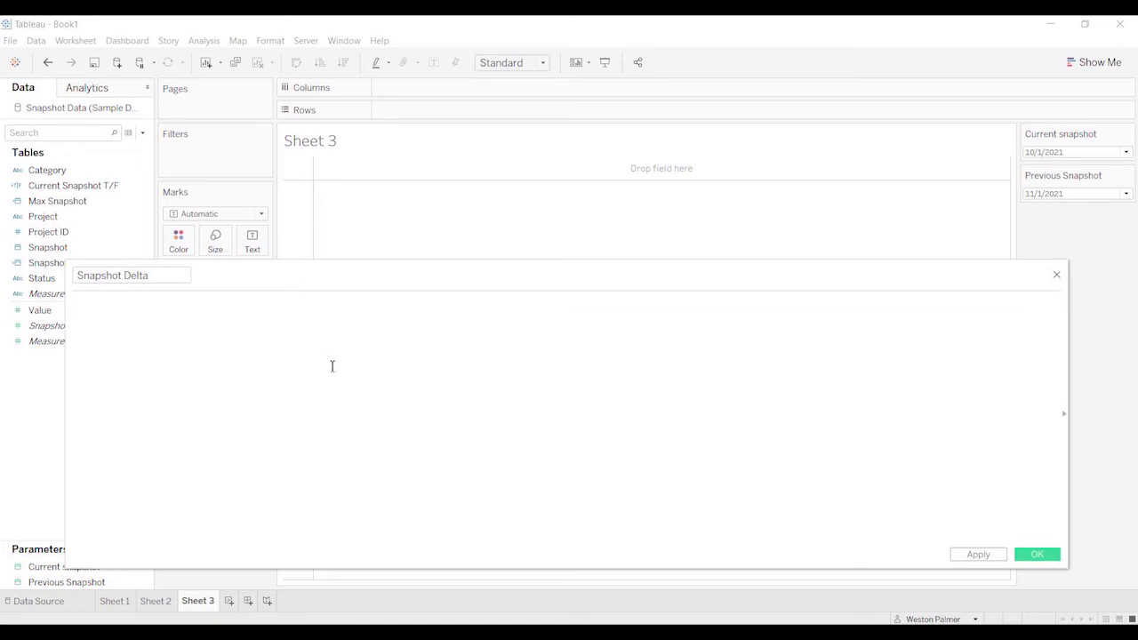
mouse_move(336, 377)
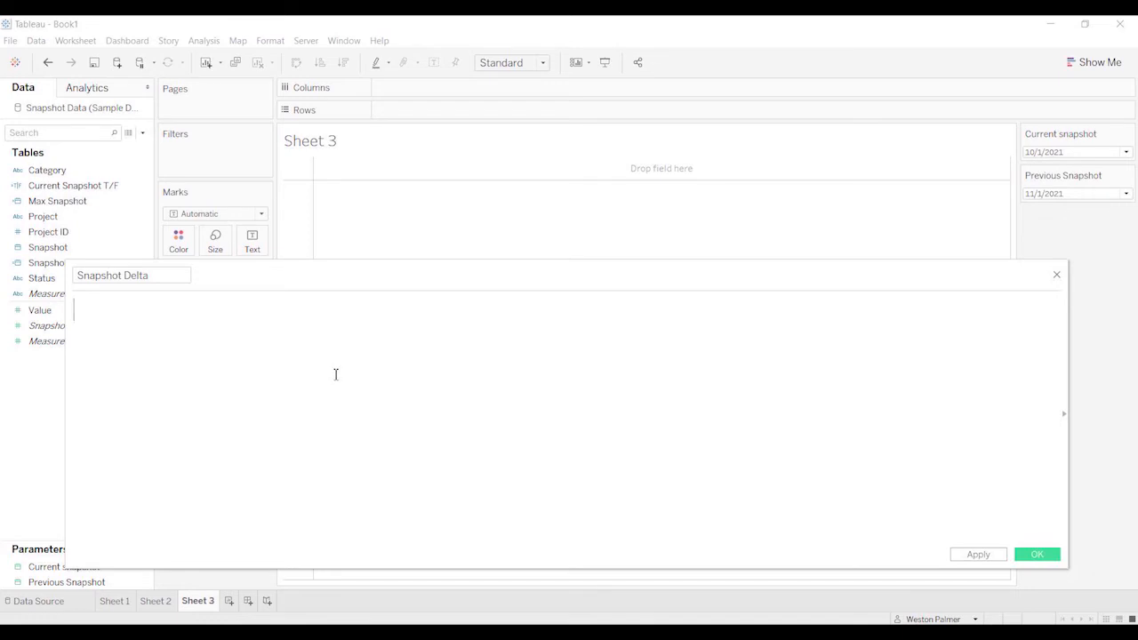
text({FixED)
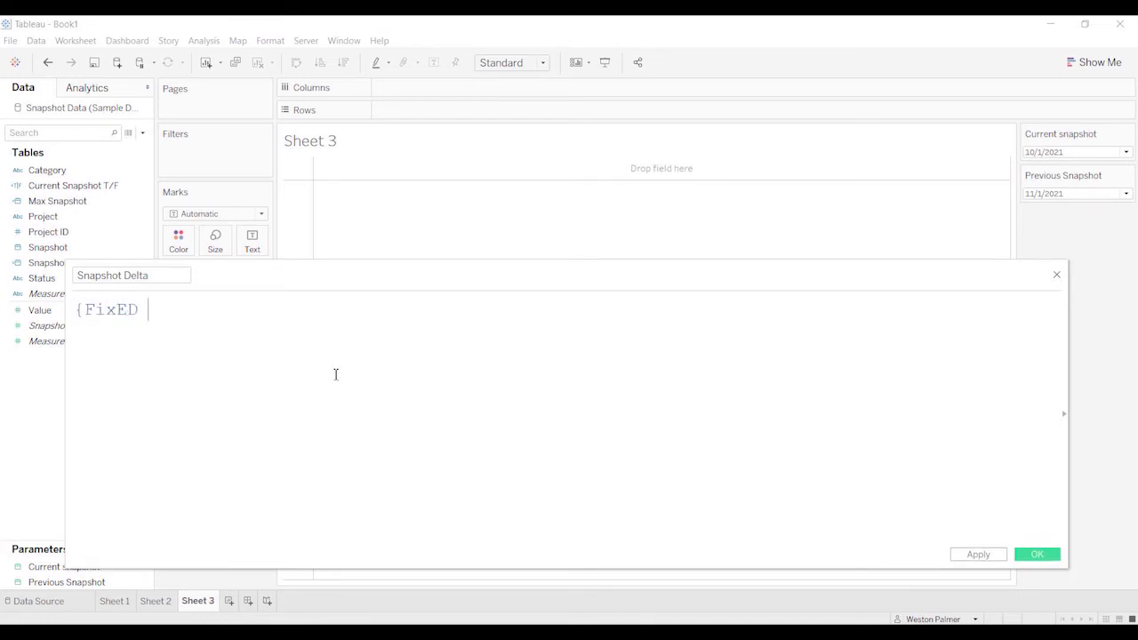
text(:)
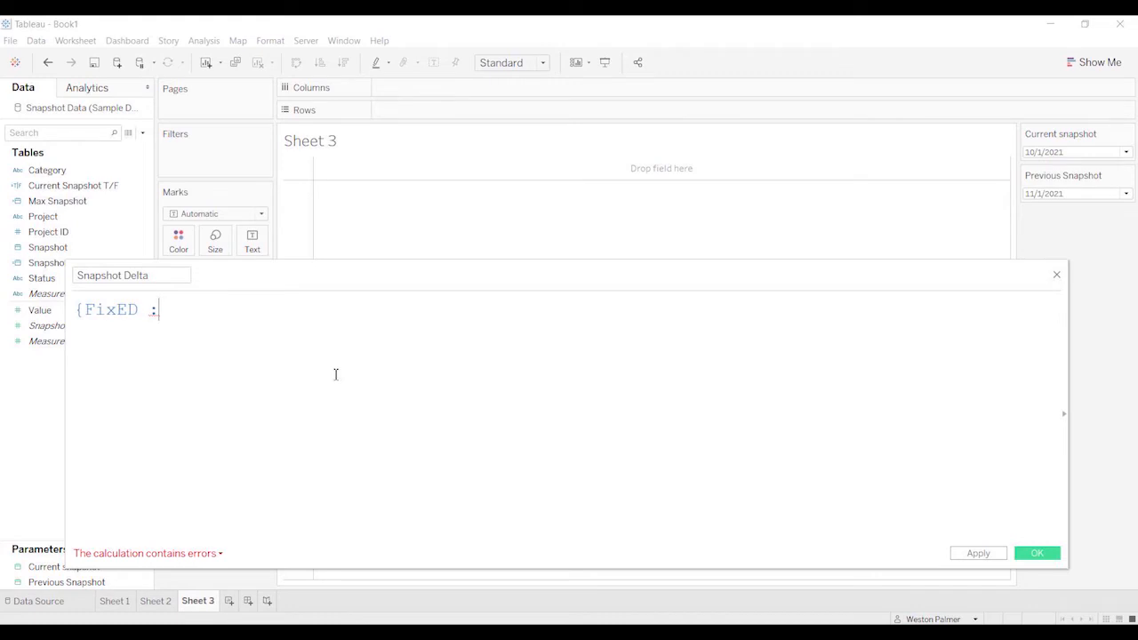
text(sum(if)
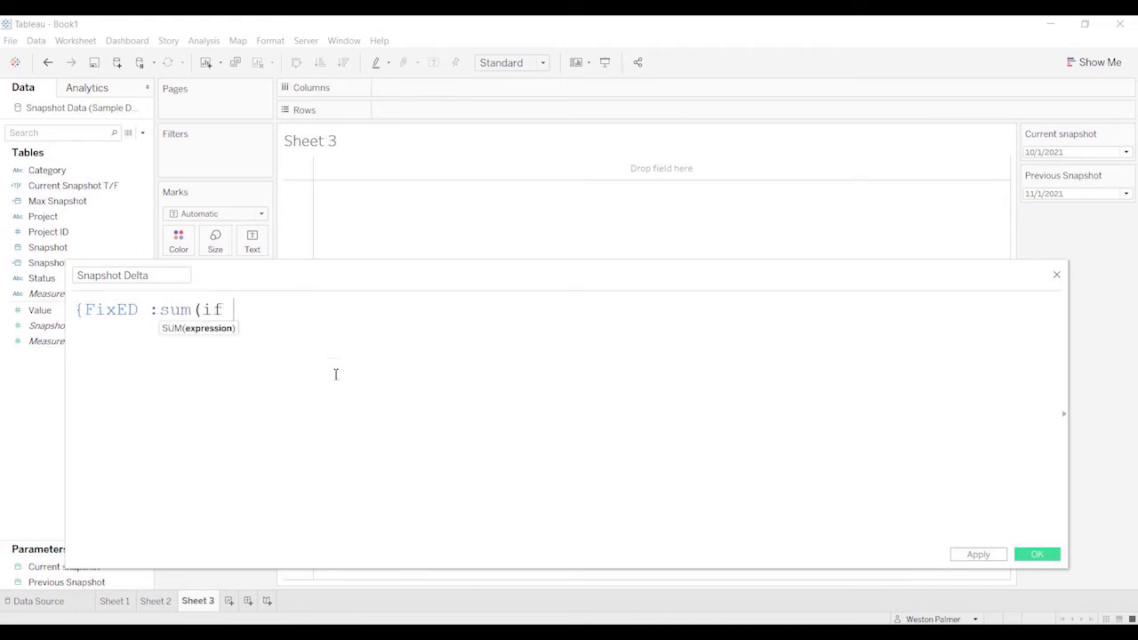
text(sn)
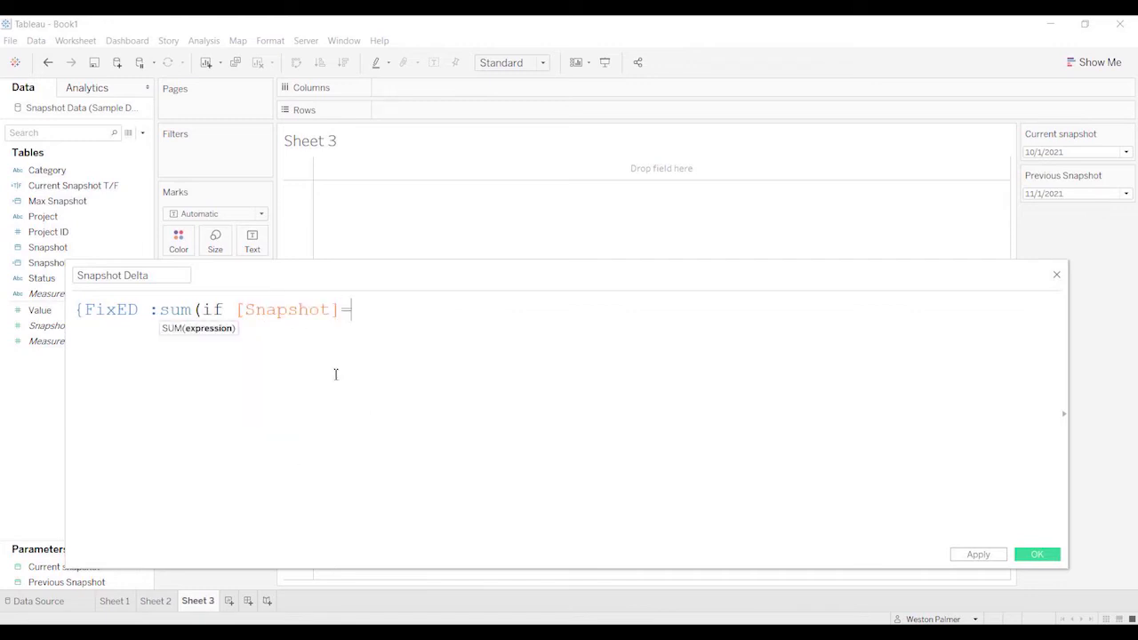
text([Current snapshot])
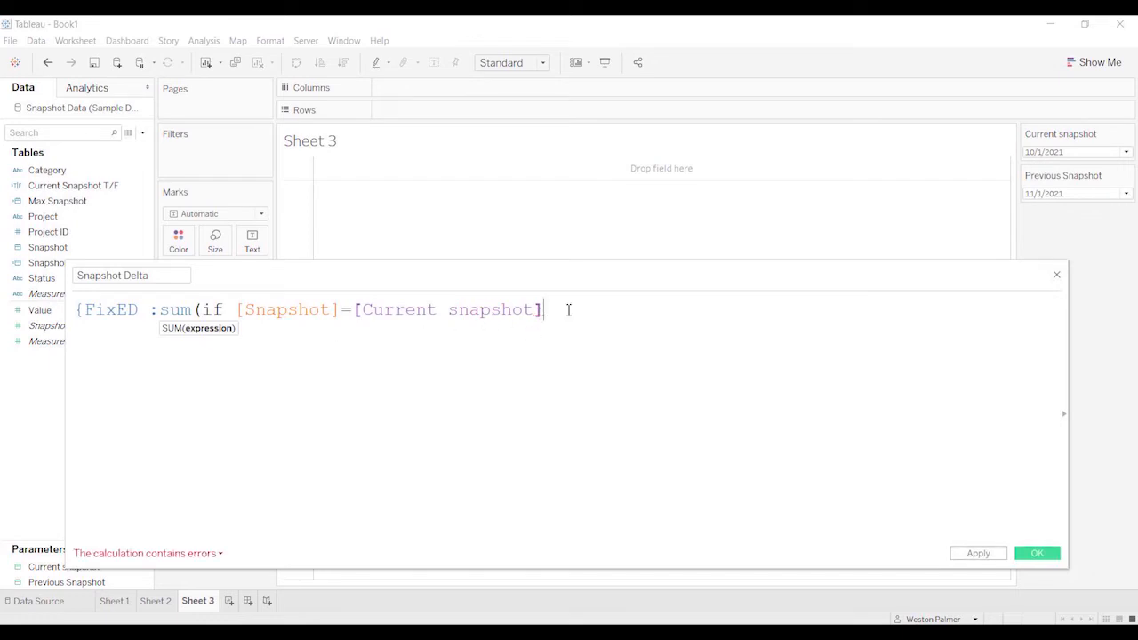
mouse_move(608, 320)
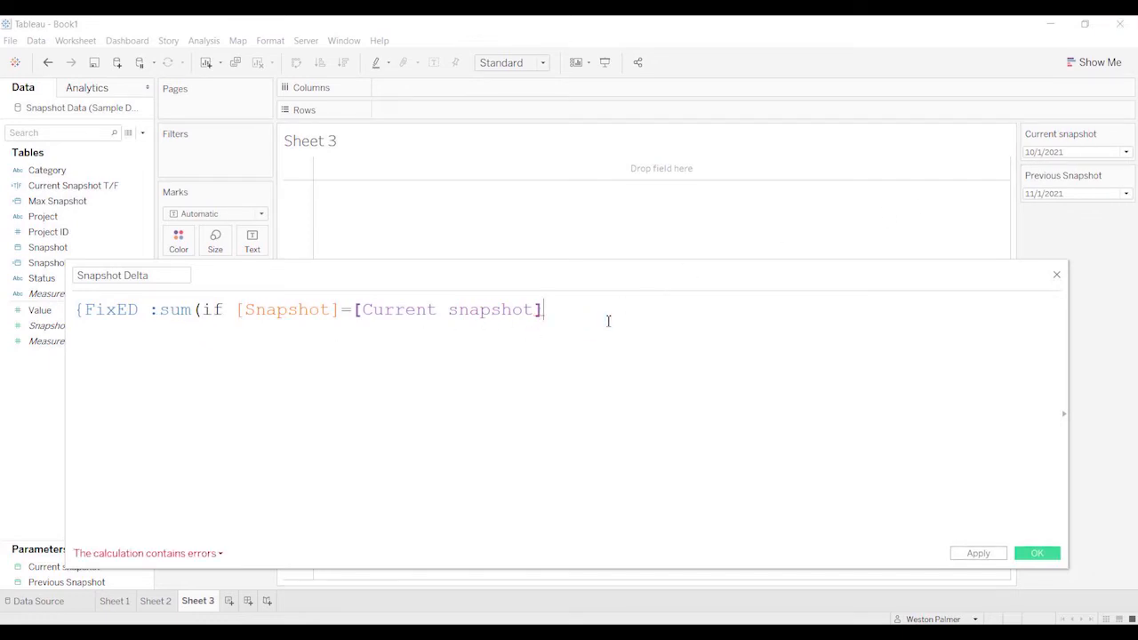
text(THEN)
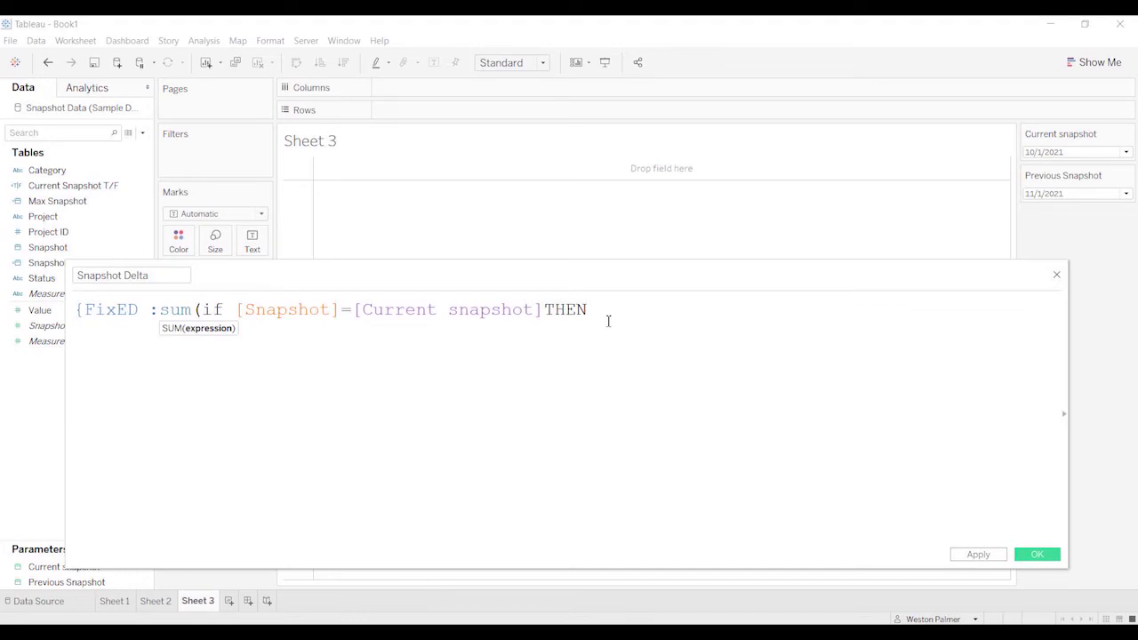
text([Value])
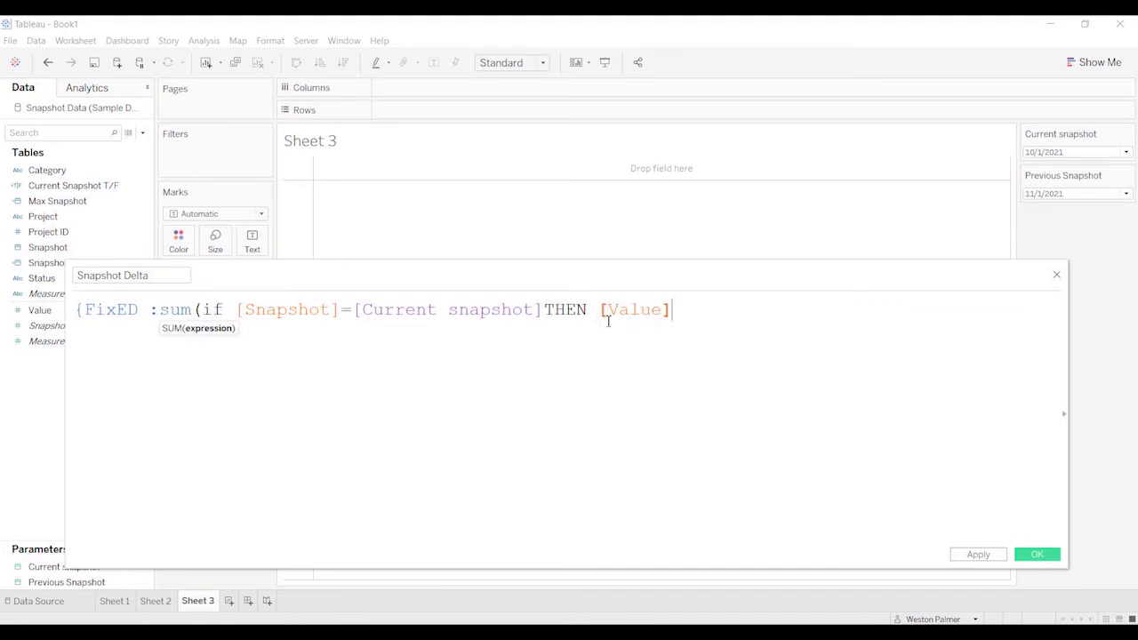
text(end)
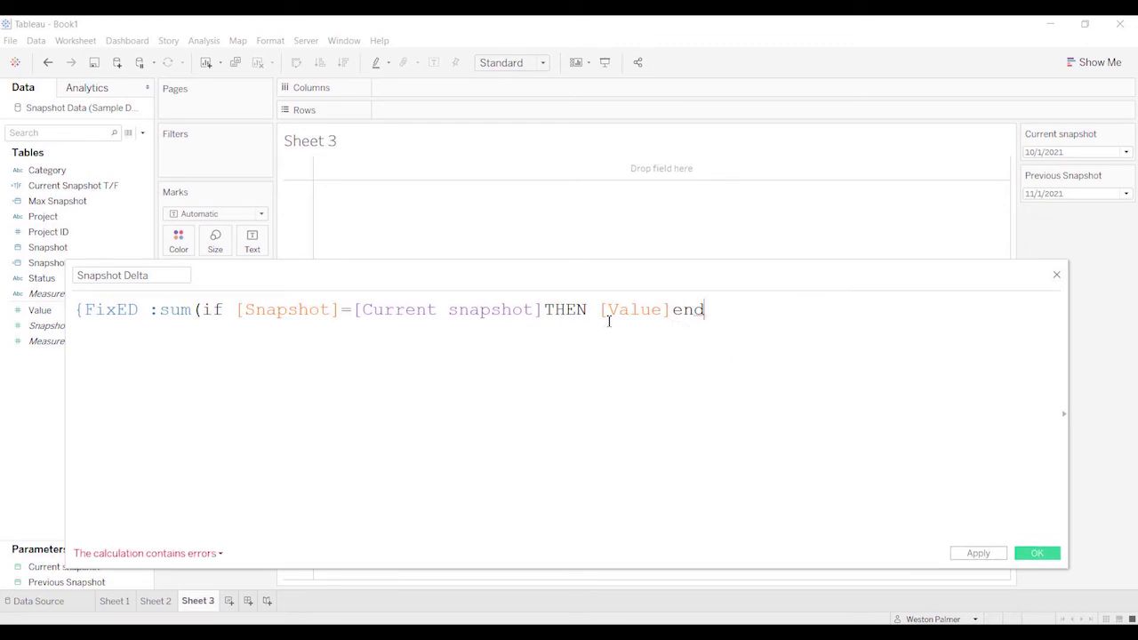
text() })
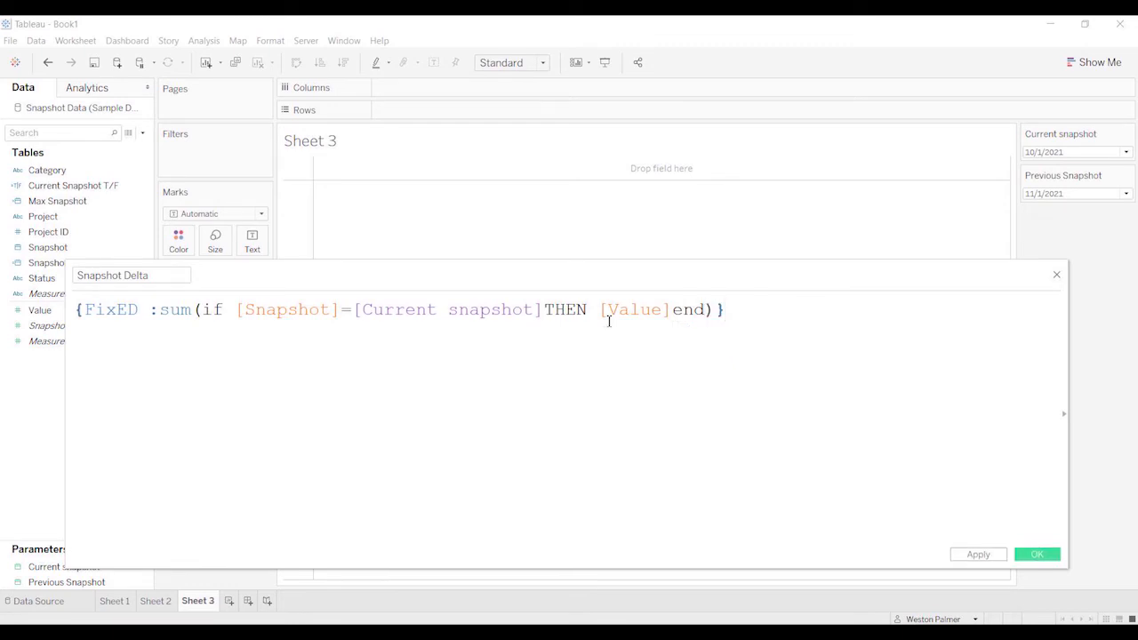
click(82, 334)
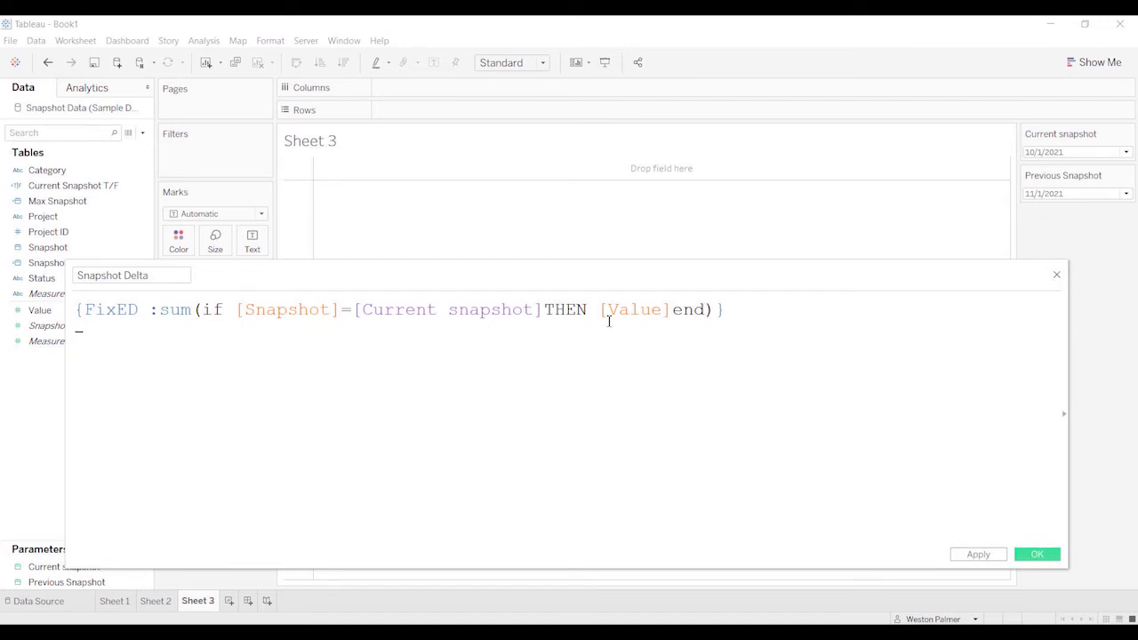
Subtract the same FIXED SUM of Value for [Previous Snapshot] and save the valid calculation.
text({)
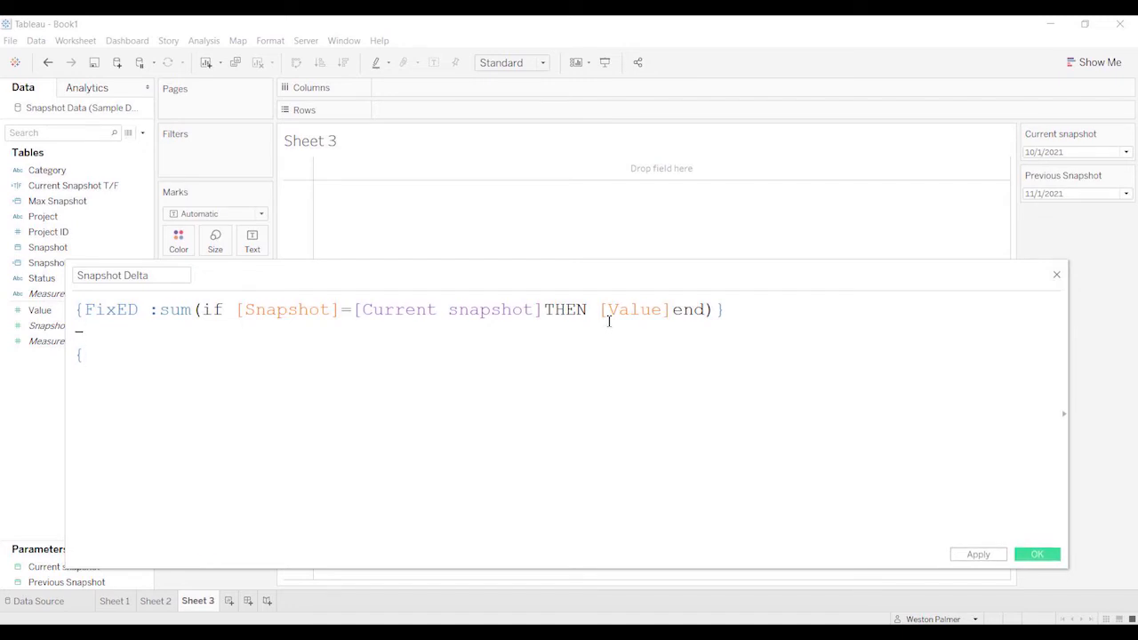
text(FixED)
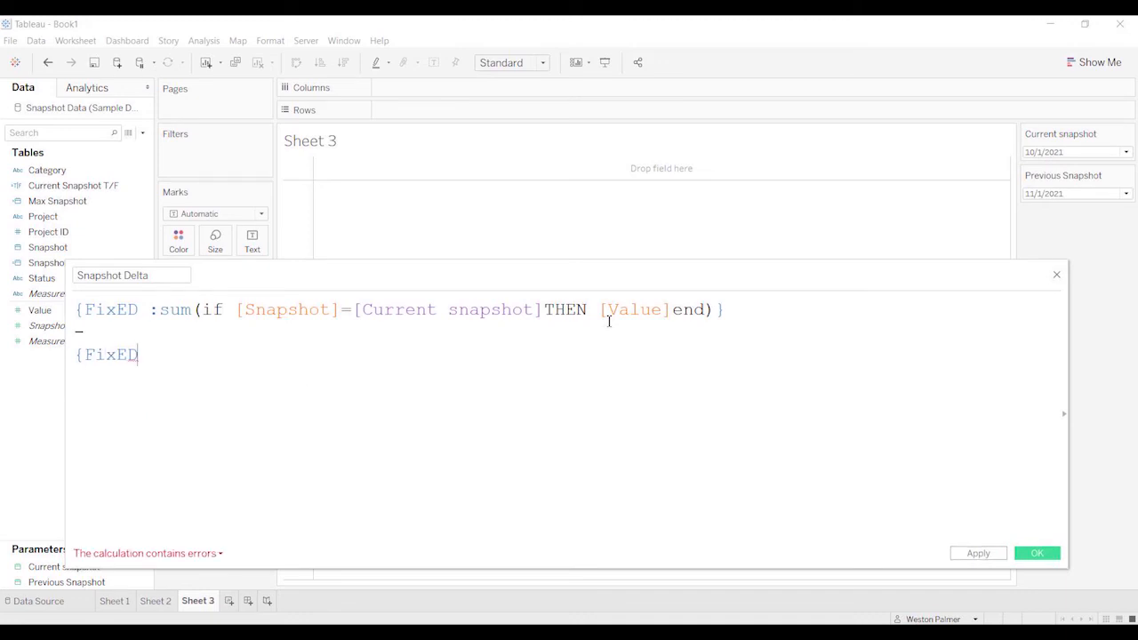
text(:su)
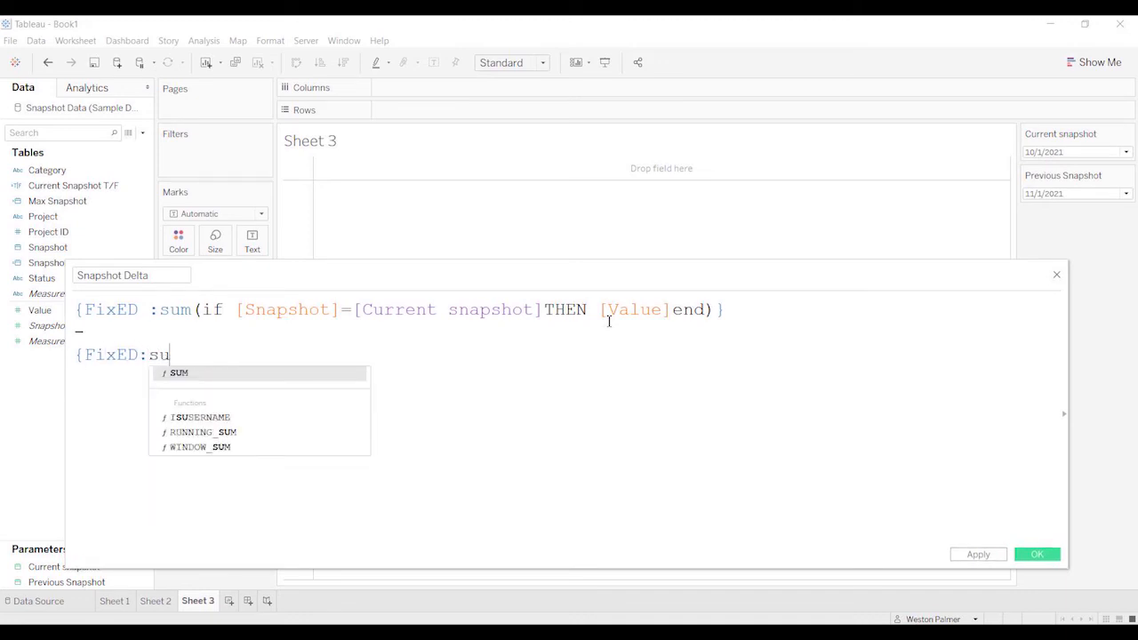
text(m(if [Snapshot)
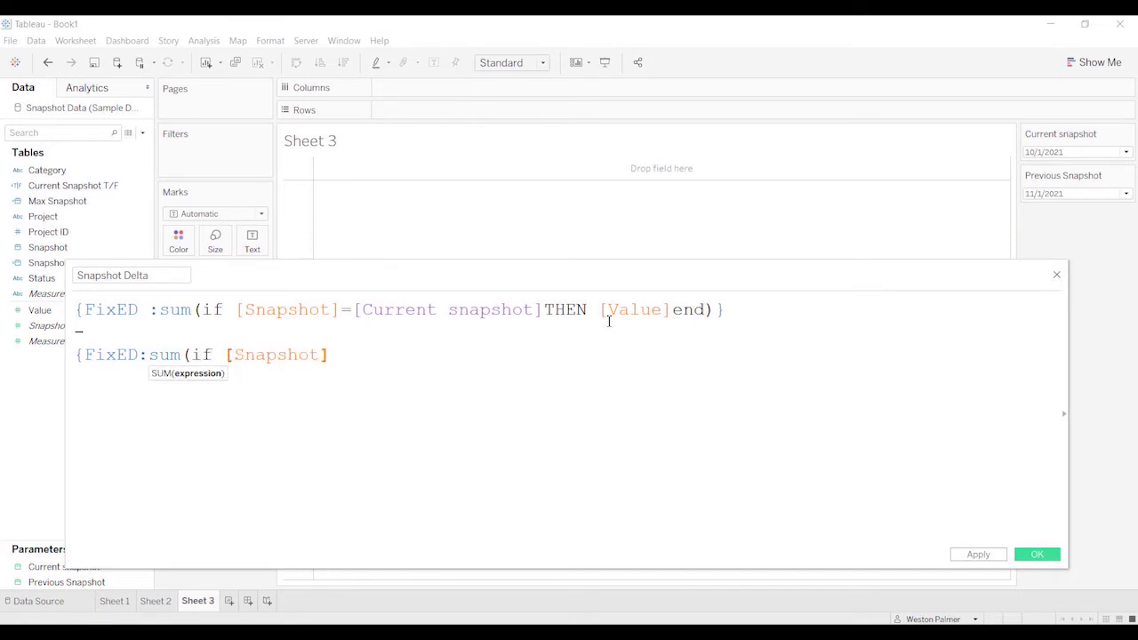
text(=)
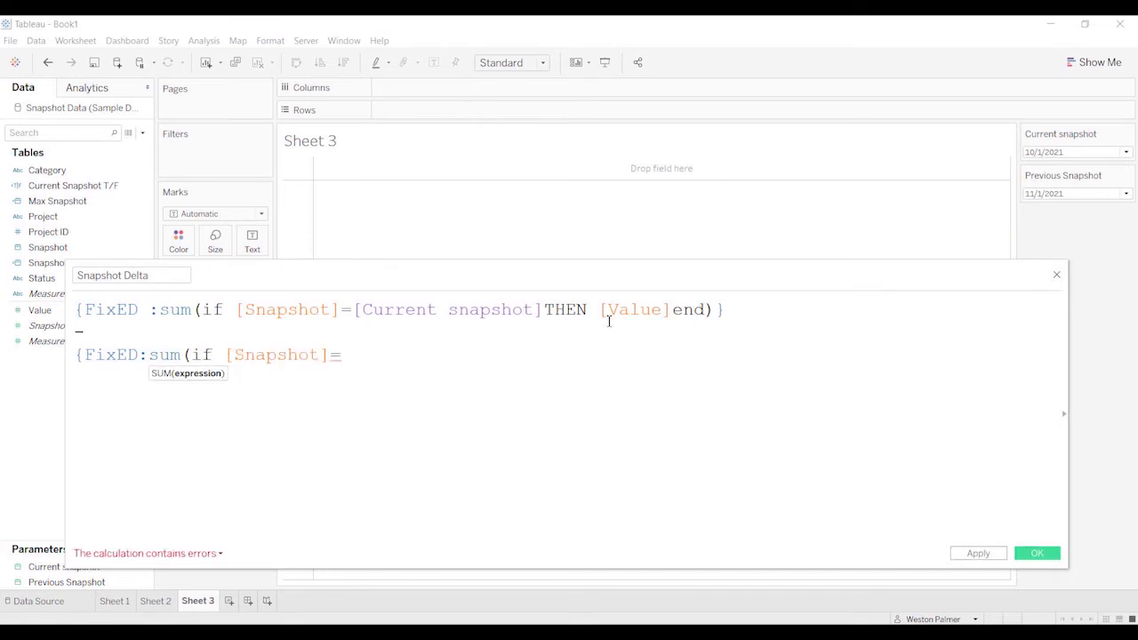
text(=pre)
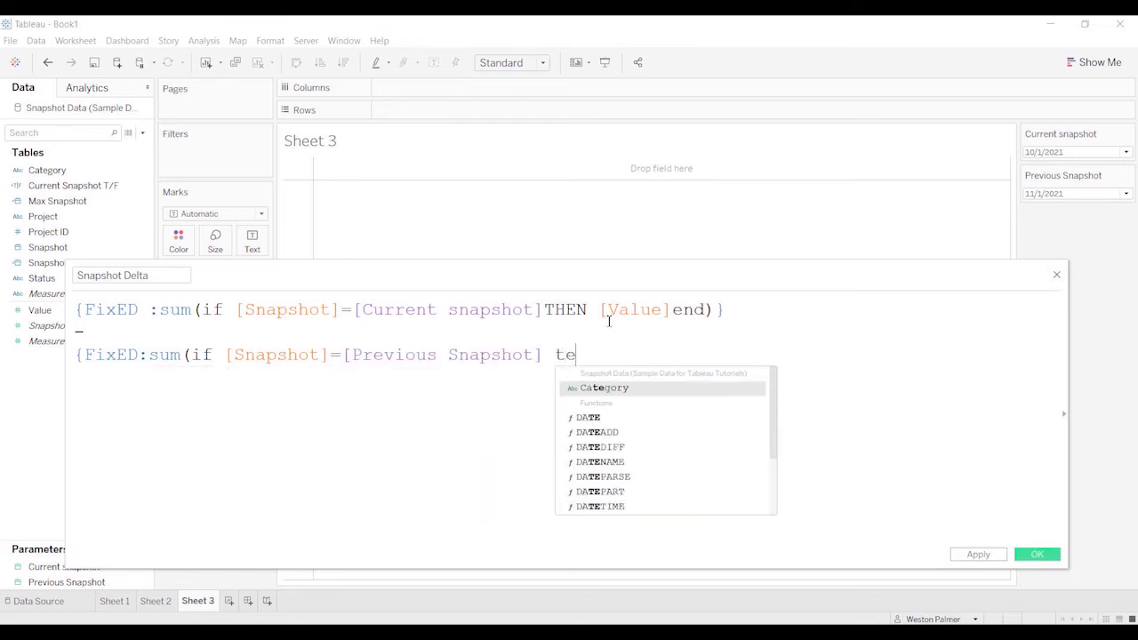
key(Backspace)
text(THEN)
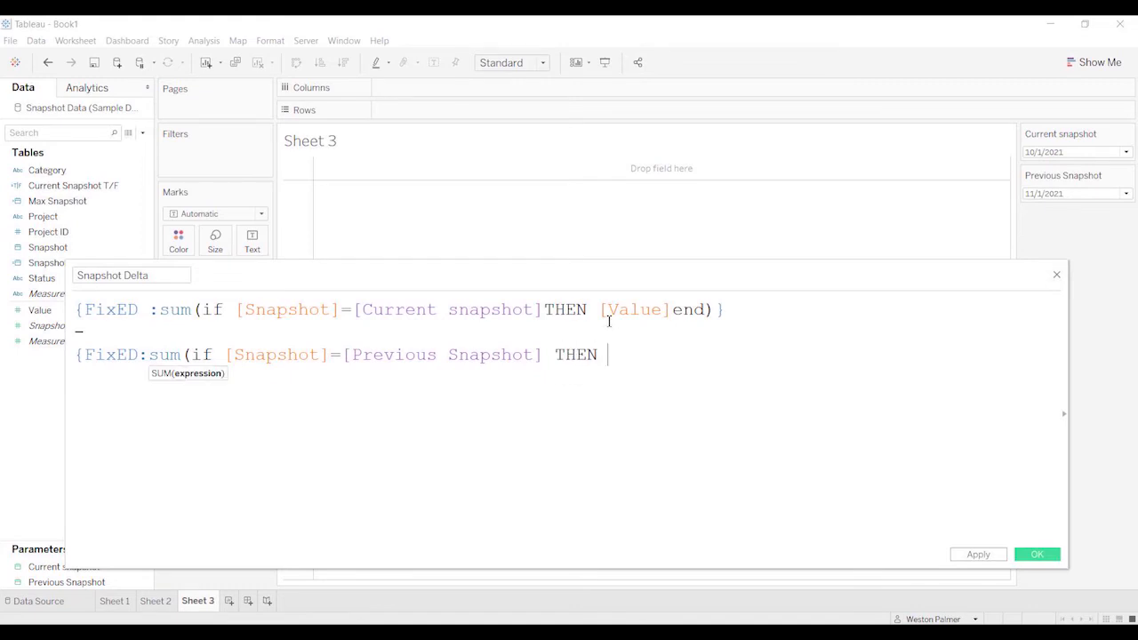
text([Value])
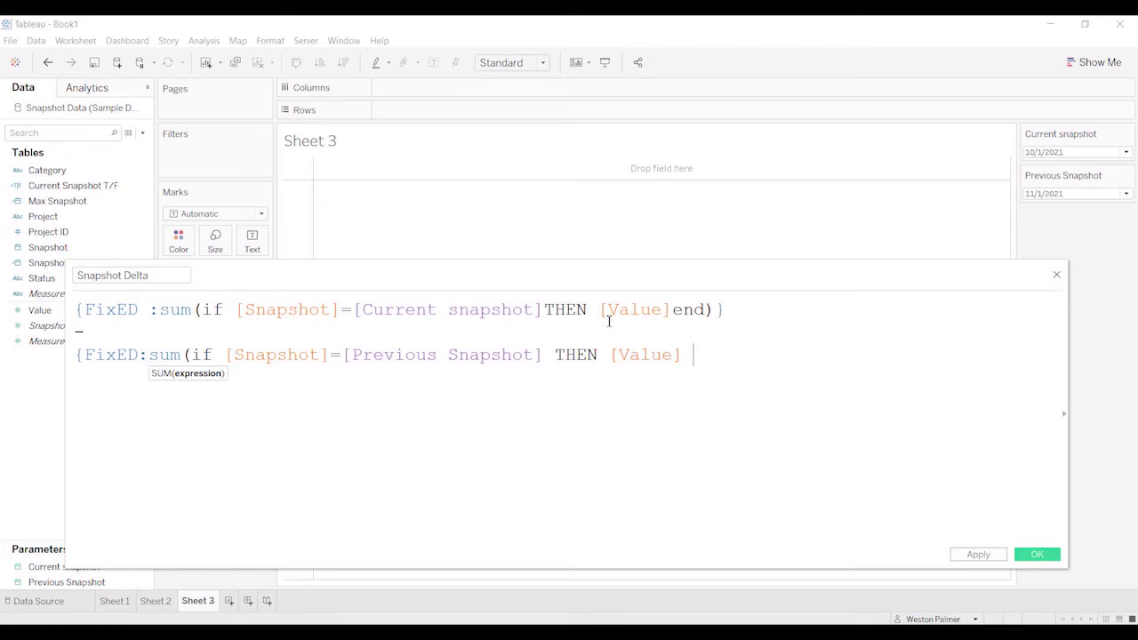
text(end))
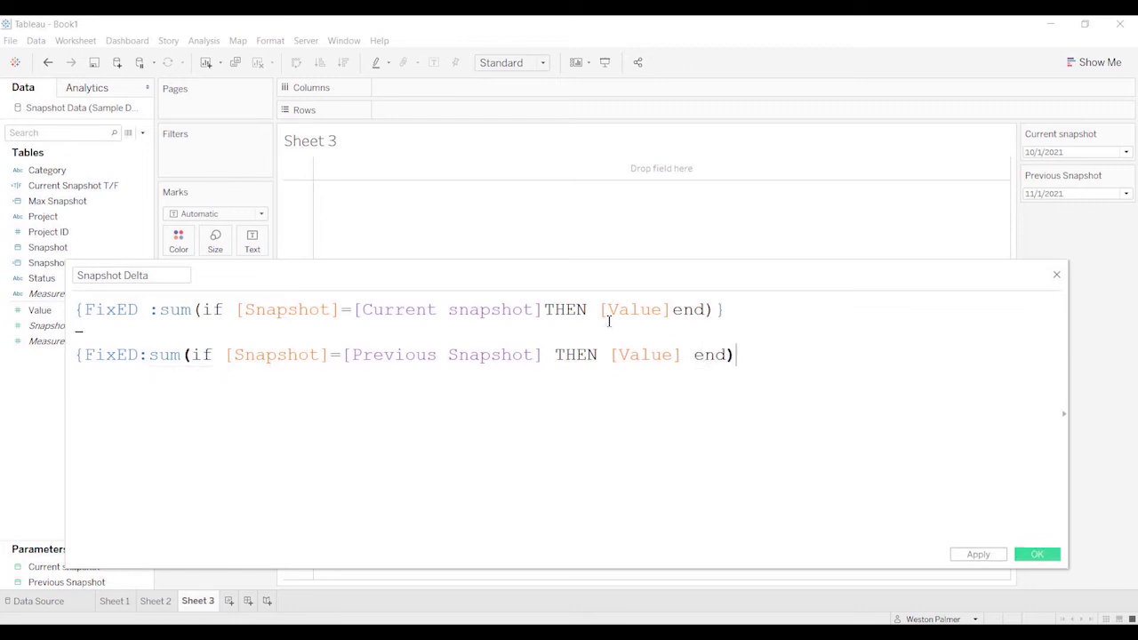
text(})
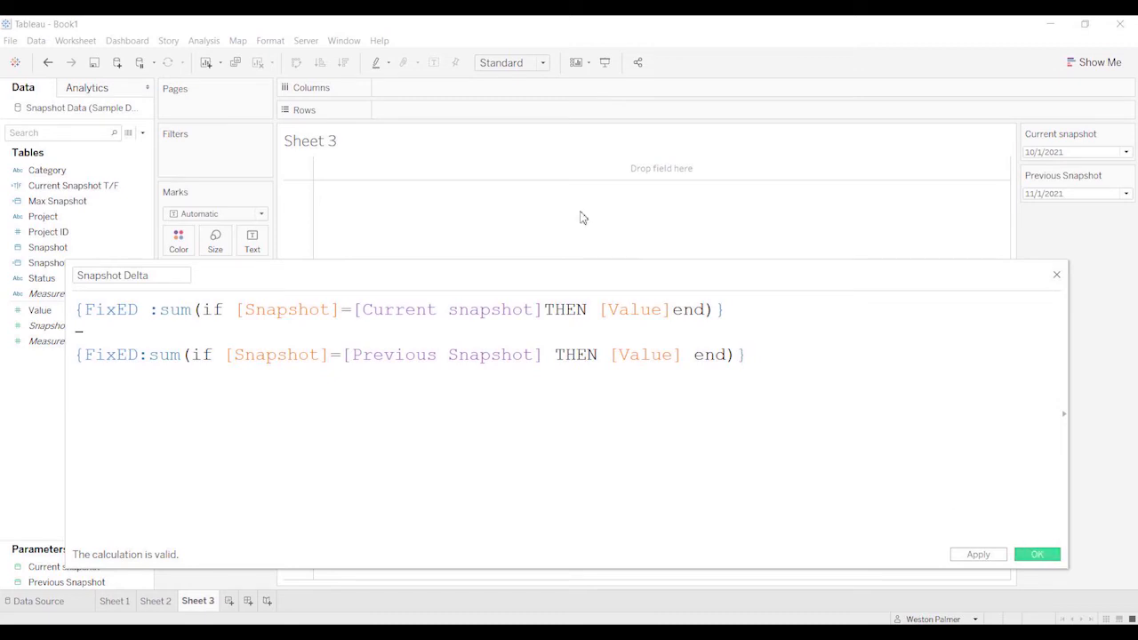
click(1036, 555)
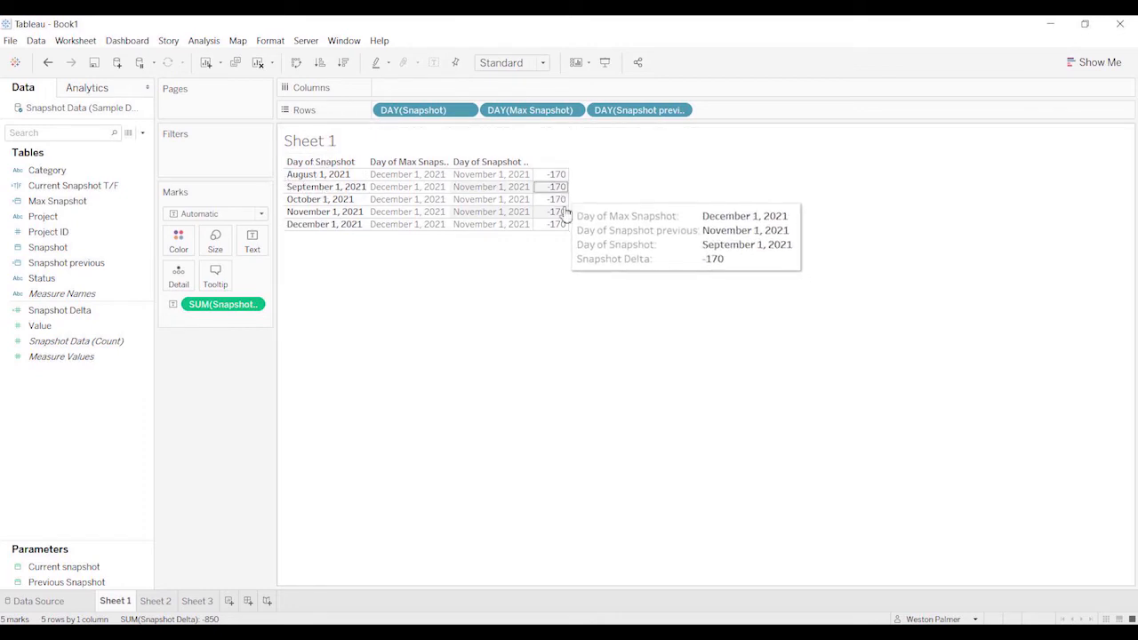
mouse_move(596, 220)
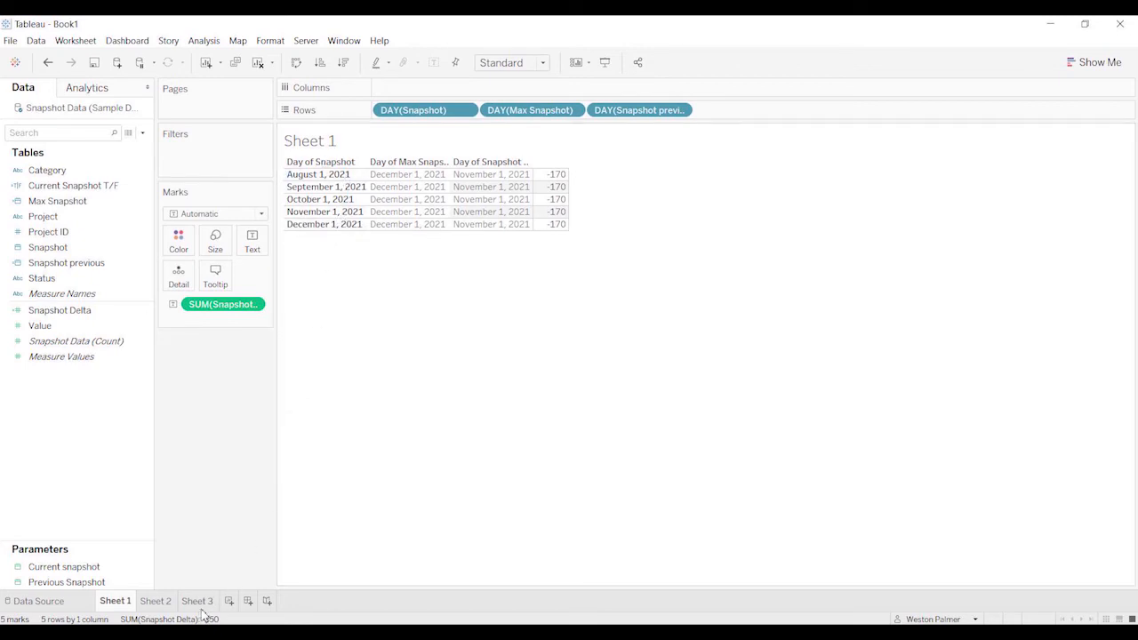
Return to the empty Sheet 3 after checking Snapshot Delta reads -170 on Sheet 1.
click(195, 601)
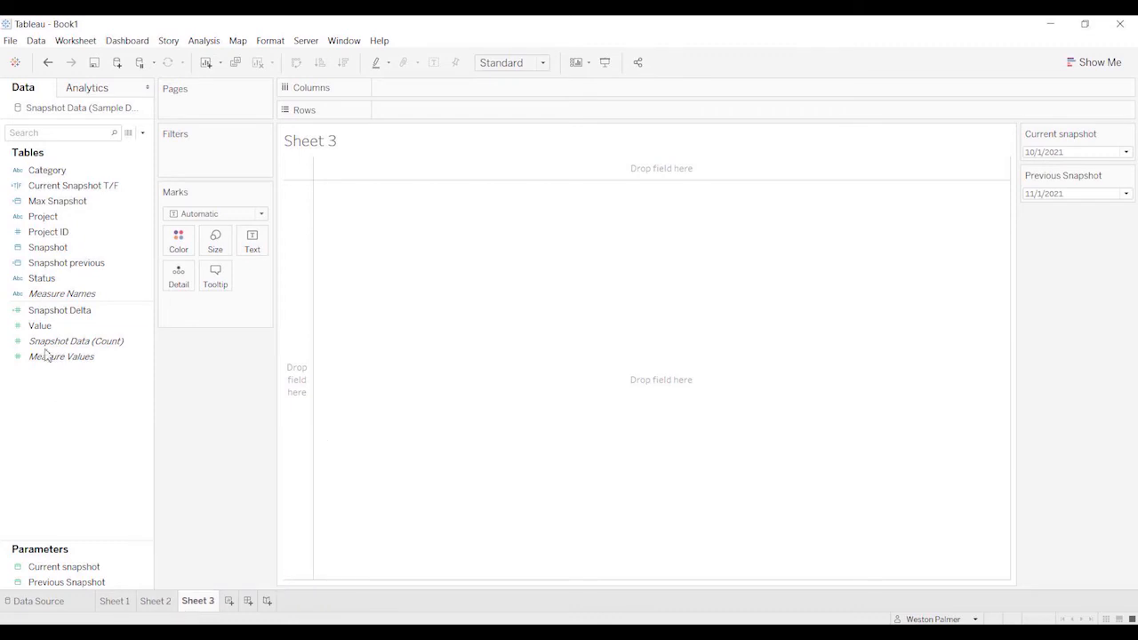
Add summed Value to Sheet 3, charting a single bar near 48K.
click(48, 247)
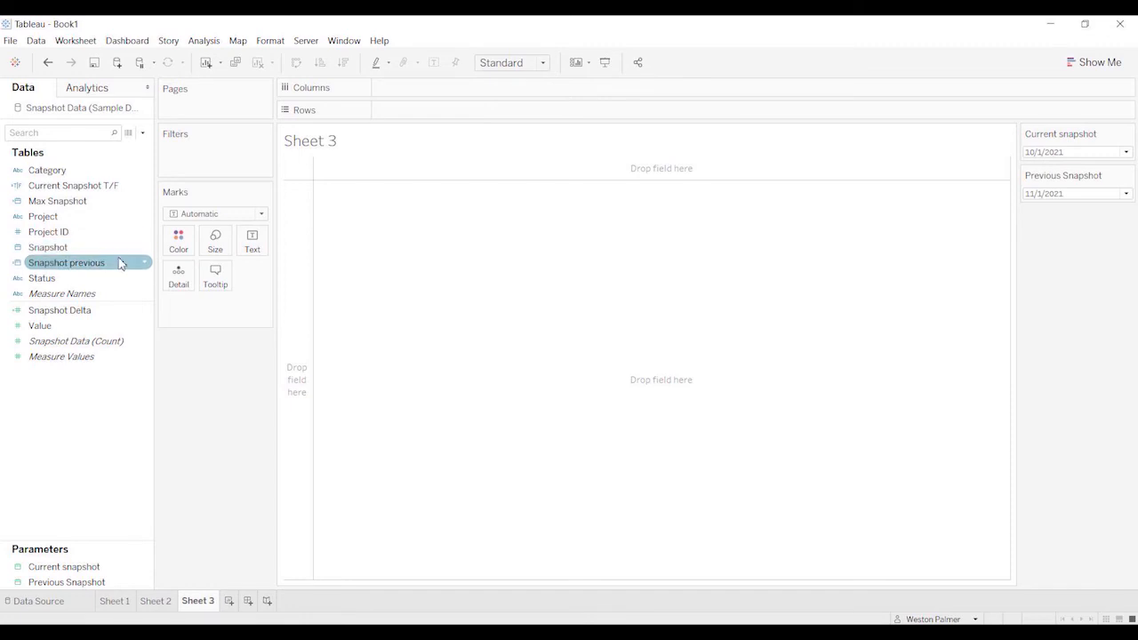
mouse_move(199, 506)
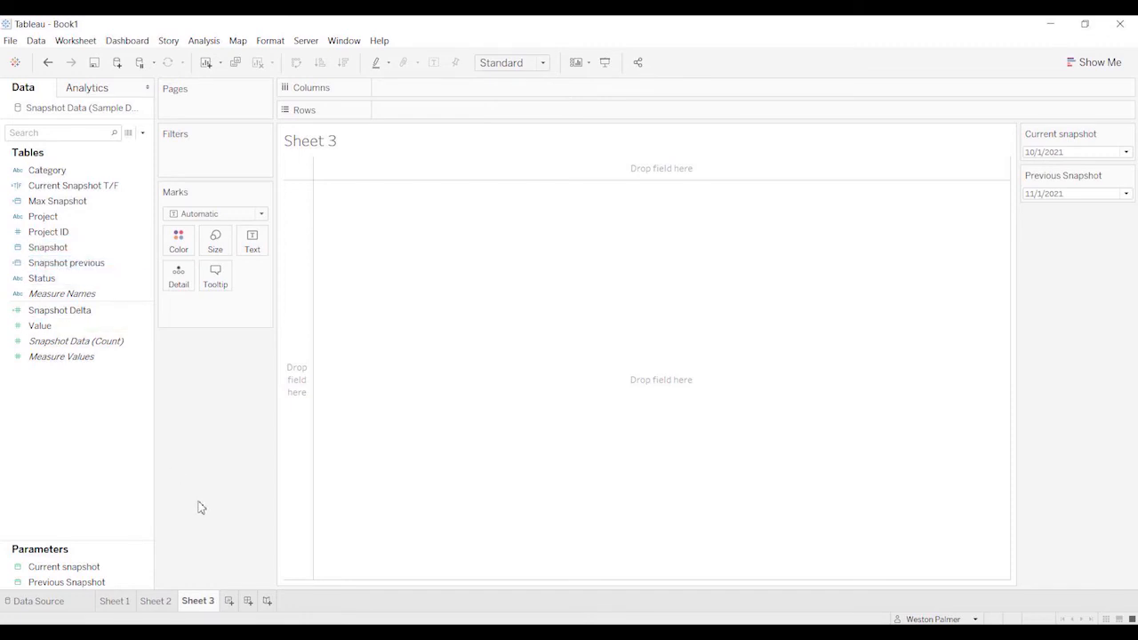
click(65, 263)
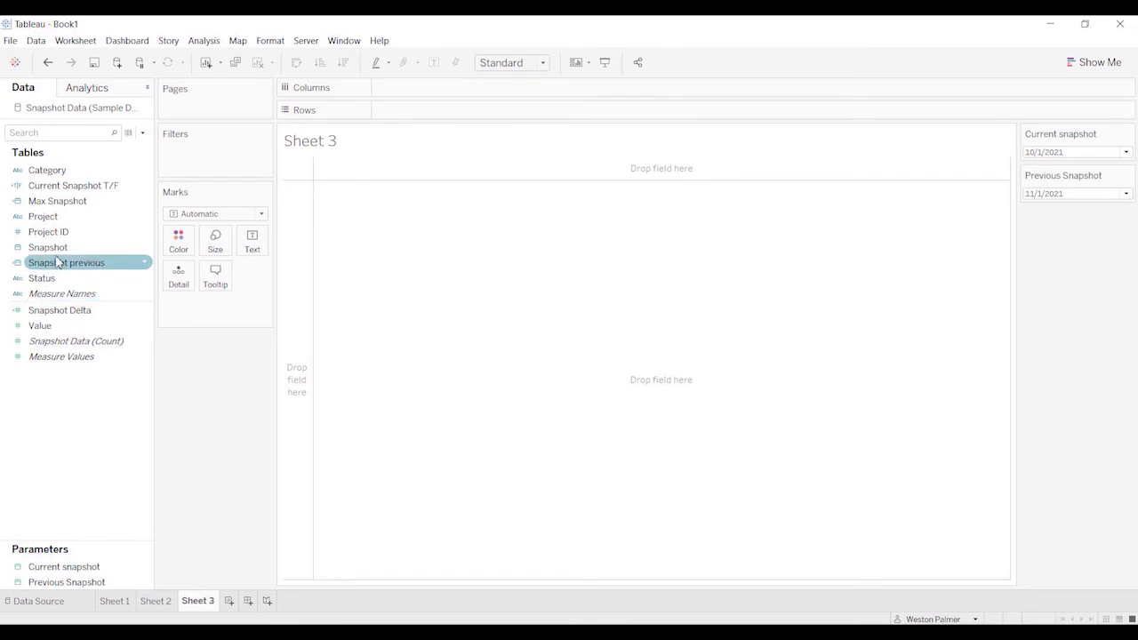
click(60, 309)
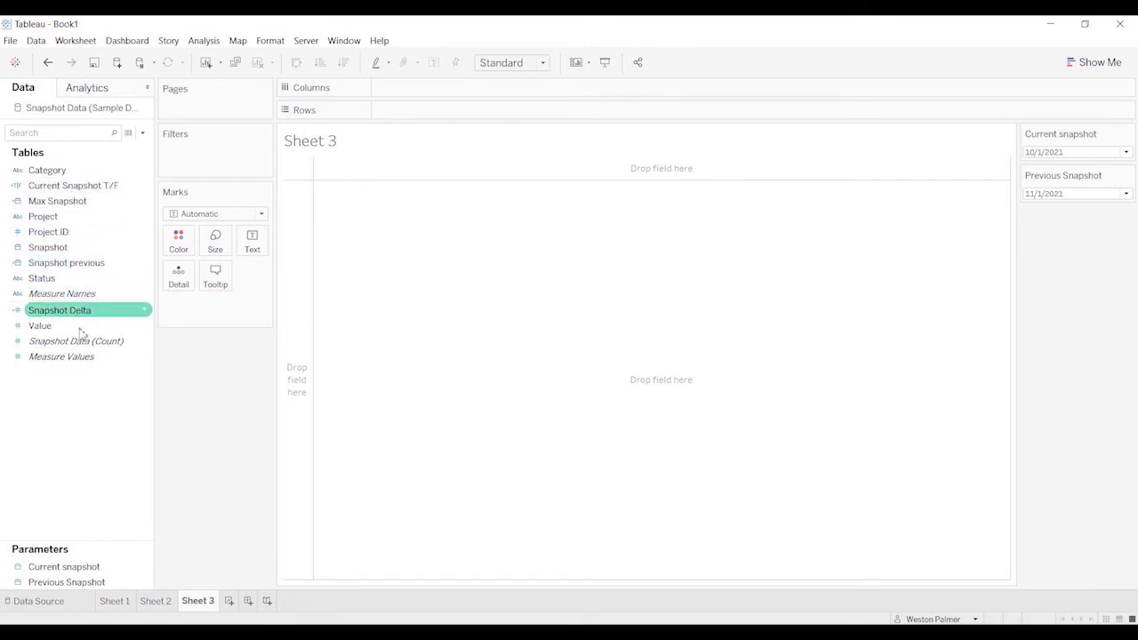
drag(39, 325, 453, 93)
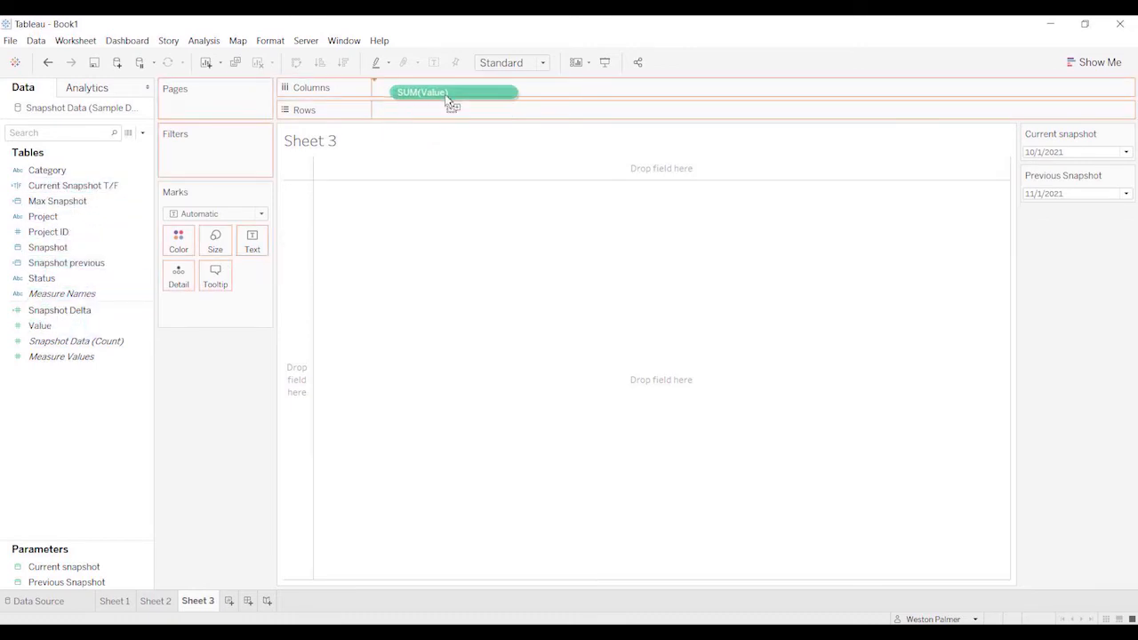
drag(454, 92, 427, 110)
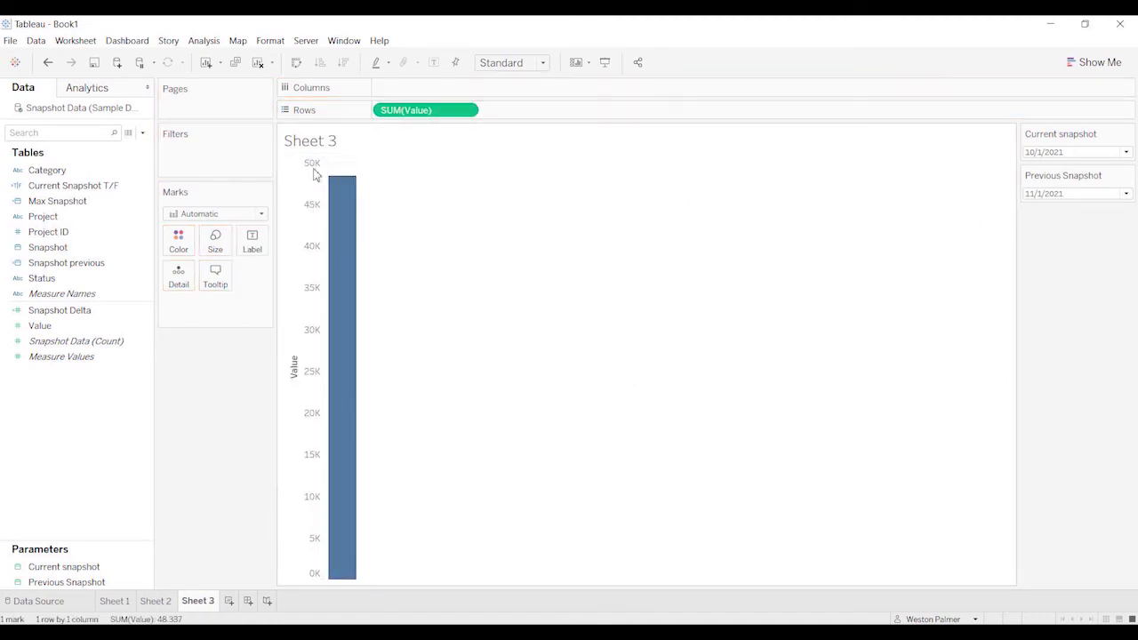
mouse_move(139, 373)
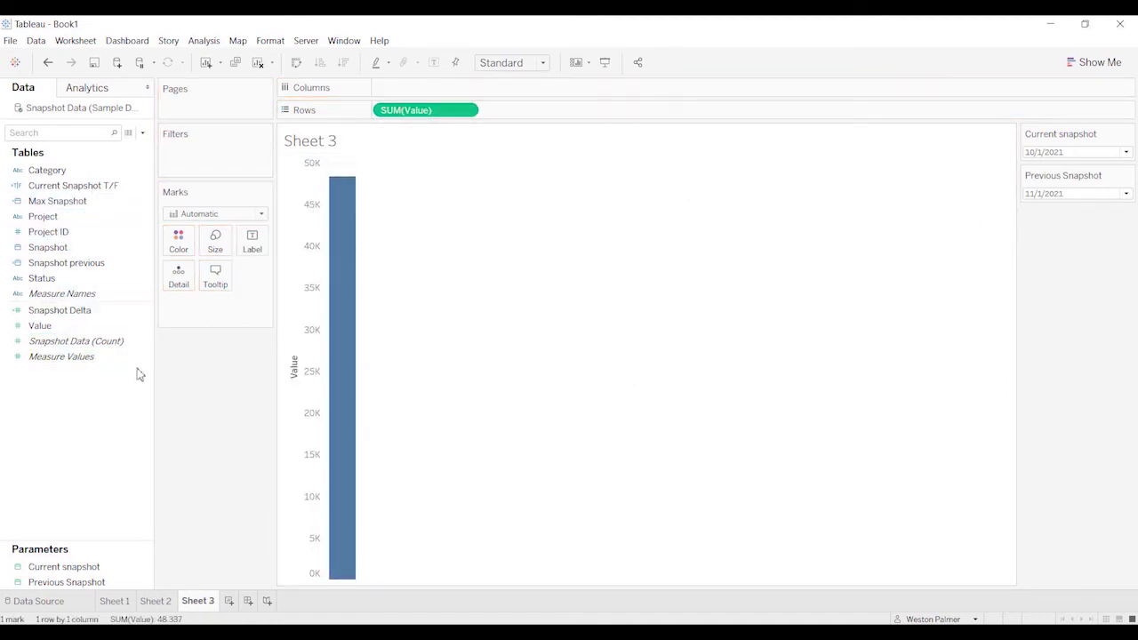
click(405, 110)
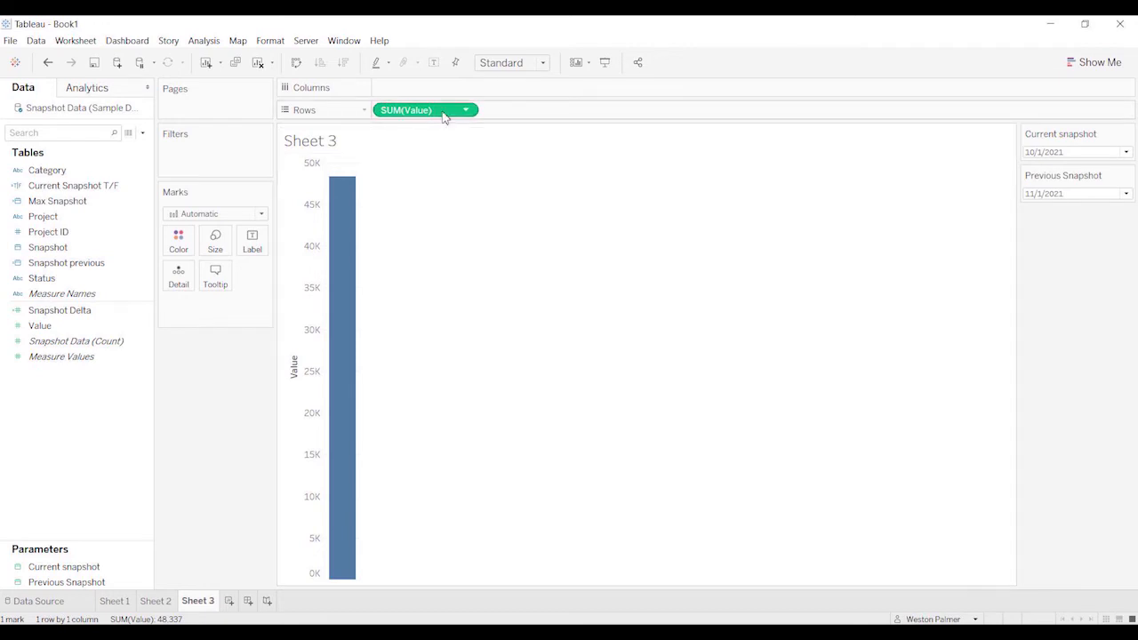
mouse_move(199, 590)
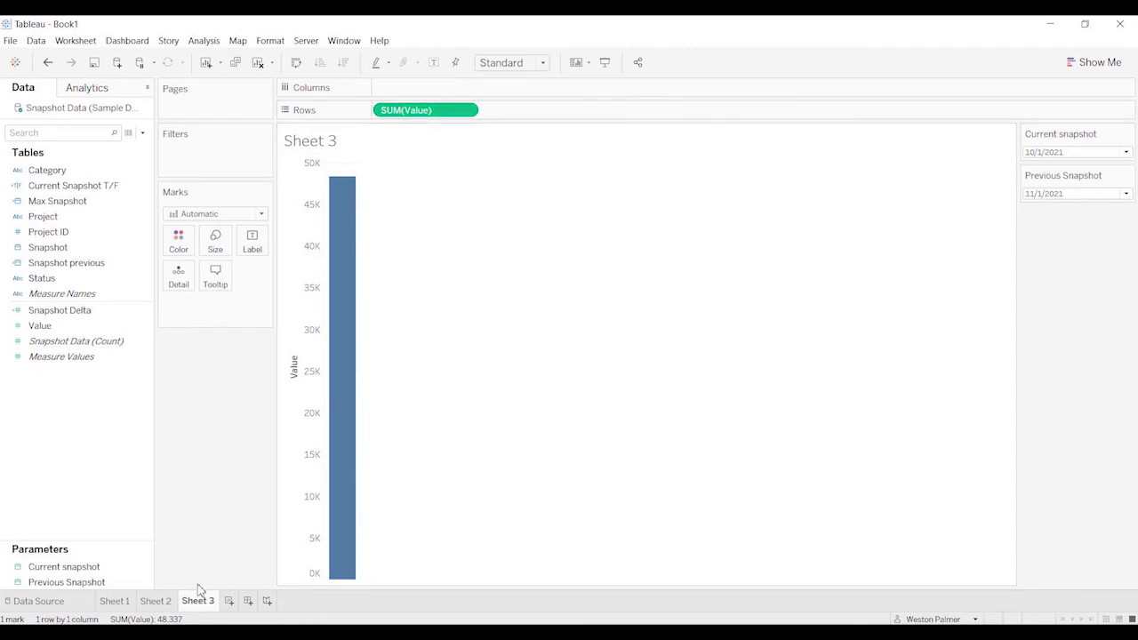
Check Sheet 2's bar chart, return to Sheet 3 and add Snapshot year beside SUM(Value).
click(43, 277)
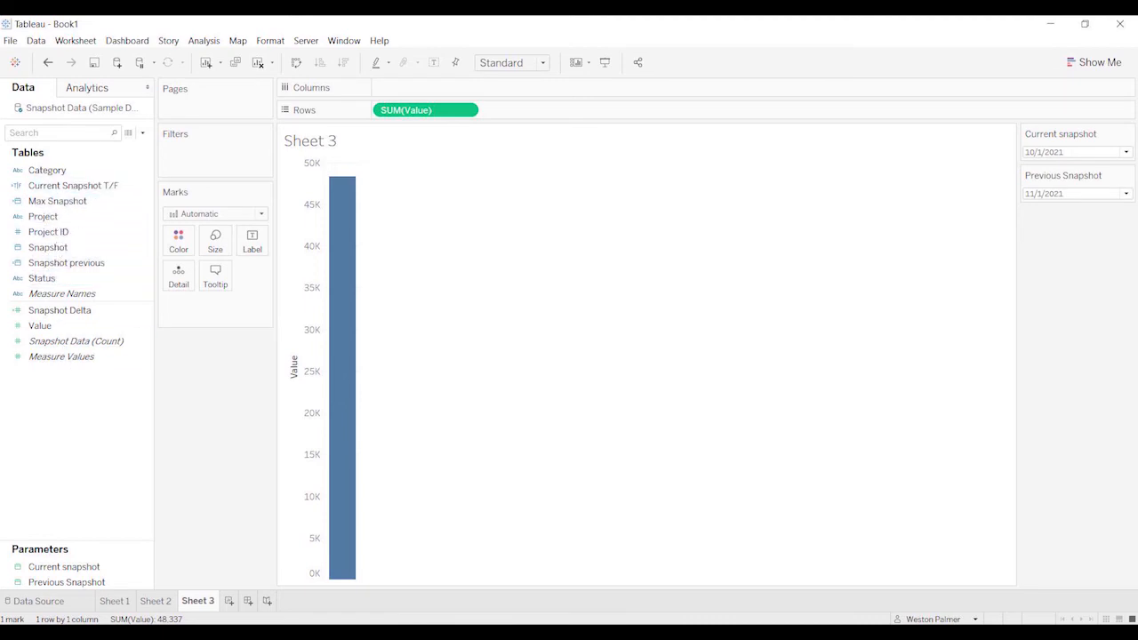
click(156, 600)
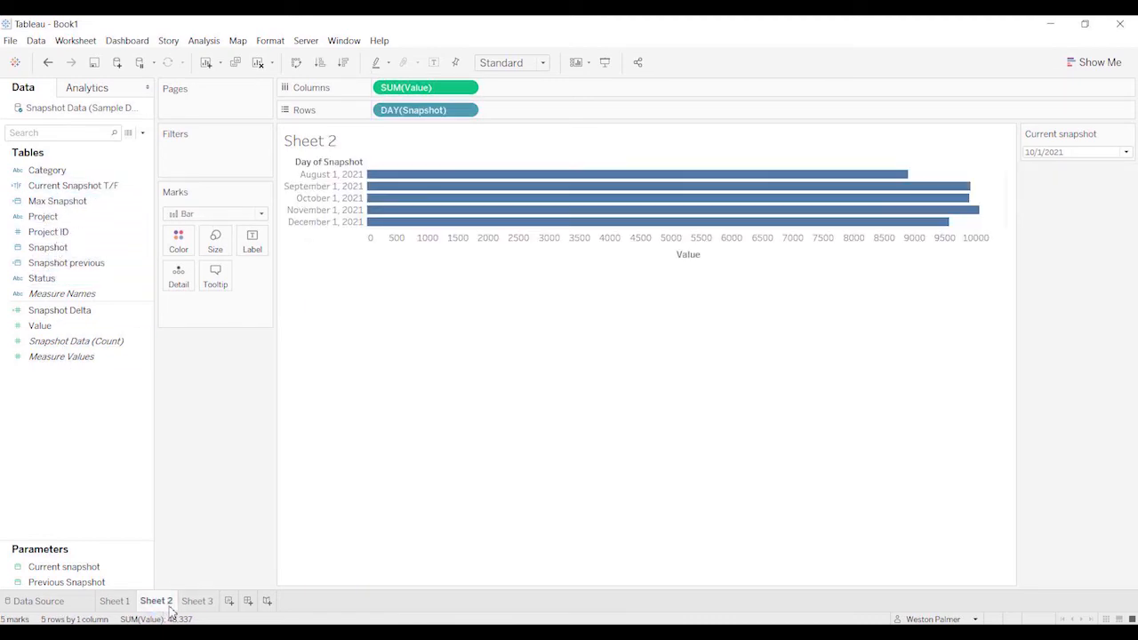
click(195, 601)
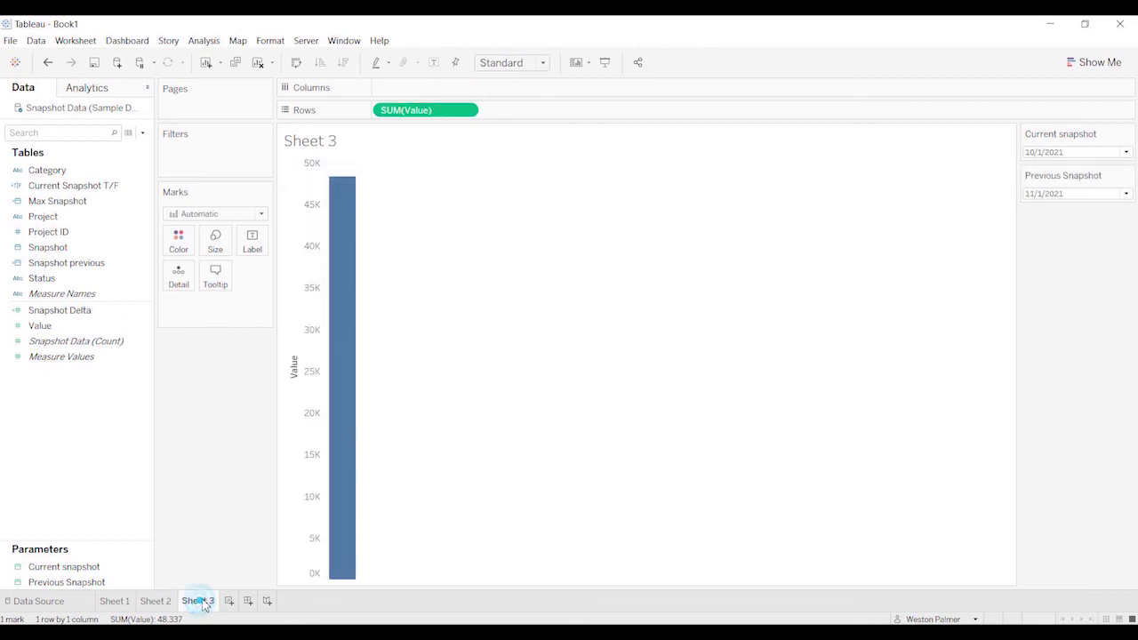
click(48, 247)
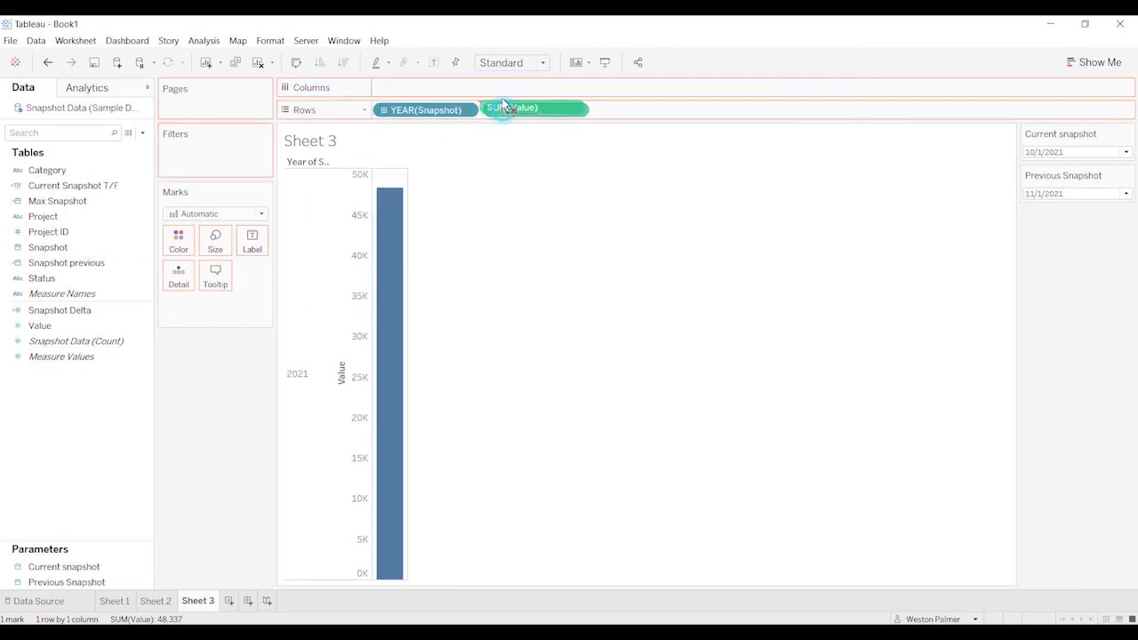
Show Snapshot as continuous exact days and draw Value as bars for August–December 2021.
click(466, 110)
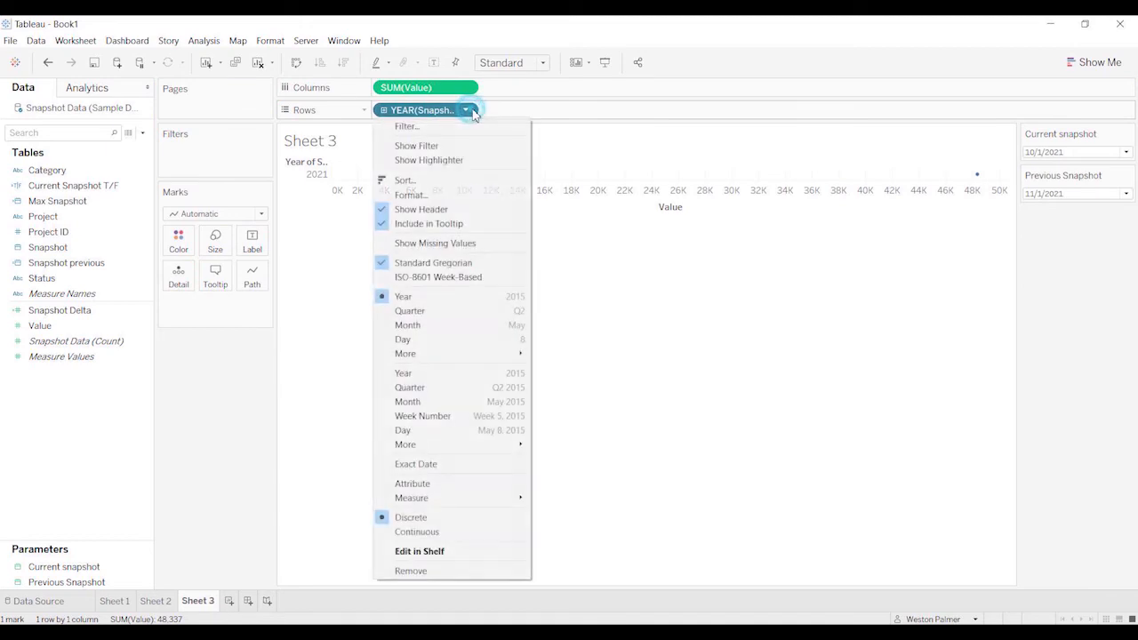
click(402, 429)
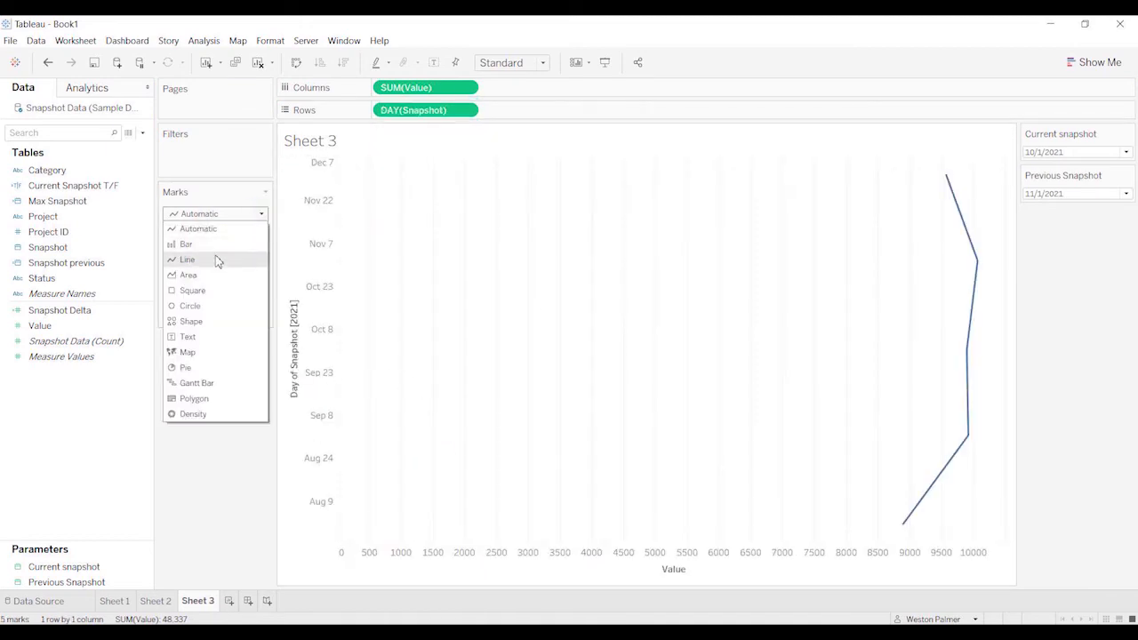
click(185, 244)
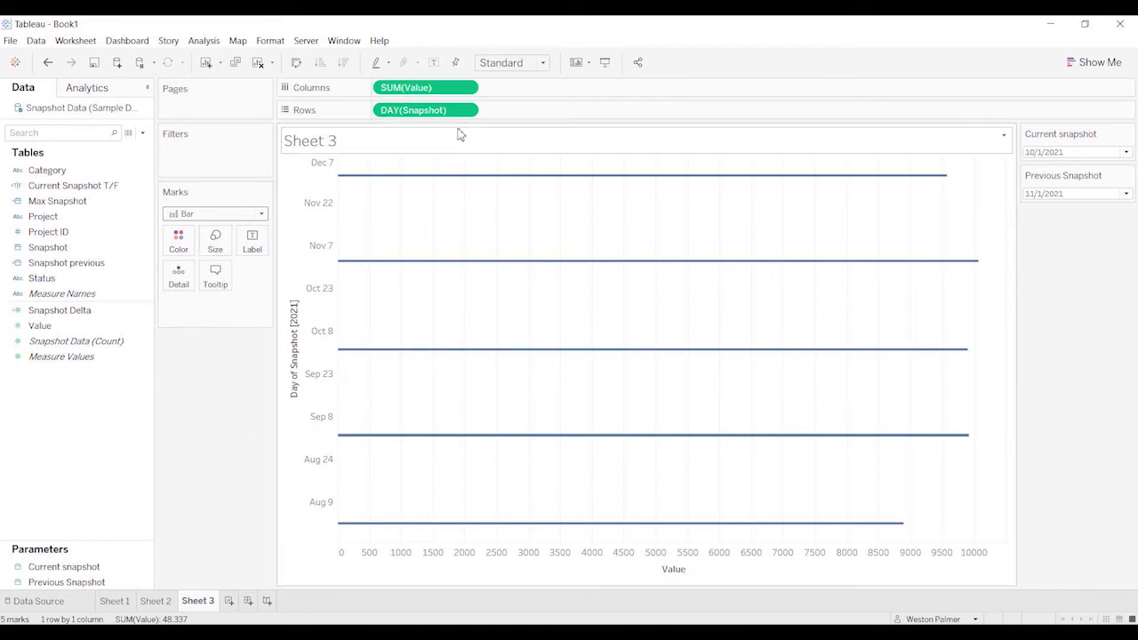
drag(73, 184, 210, 146)
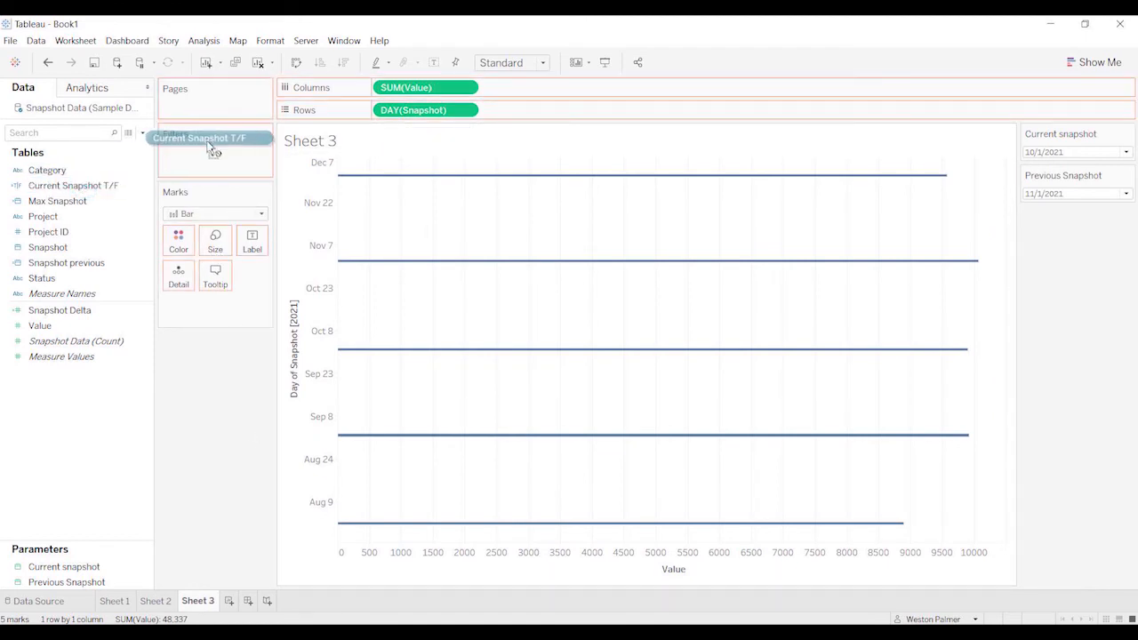
Filter Sheet 3 by Current Snapshot T/F = True, leaving one bar for October 1, 2021.
click(209, 138)
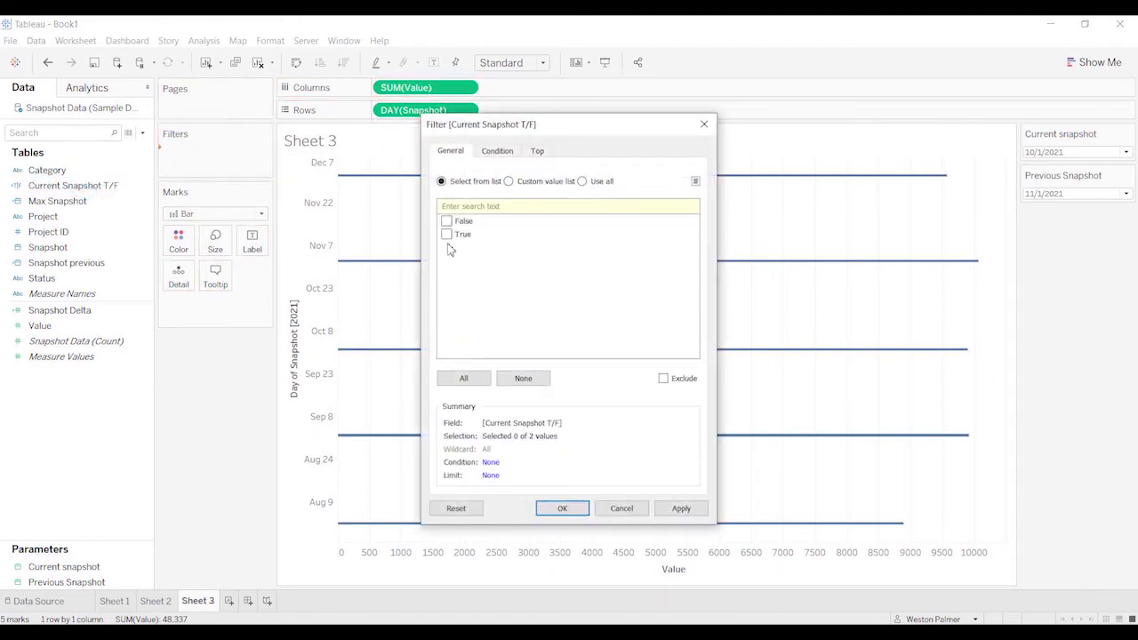
click(446, 235)
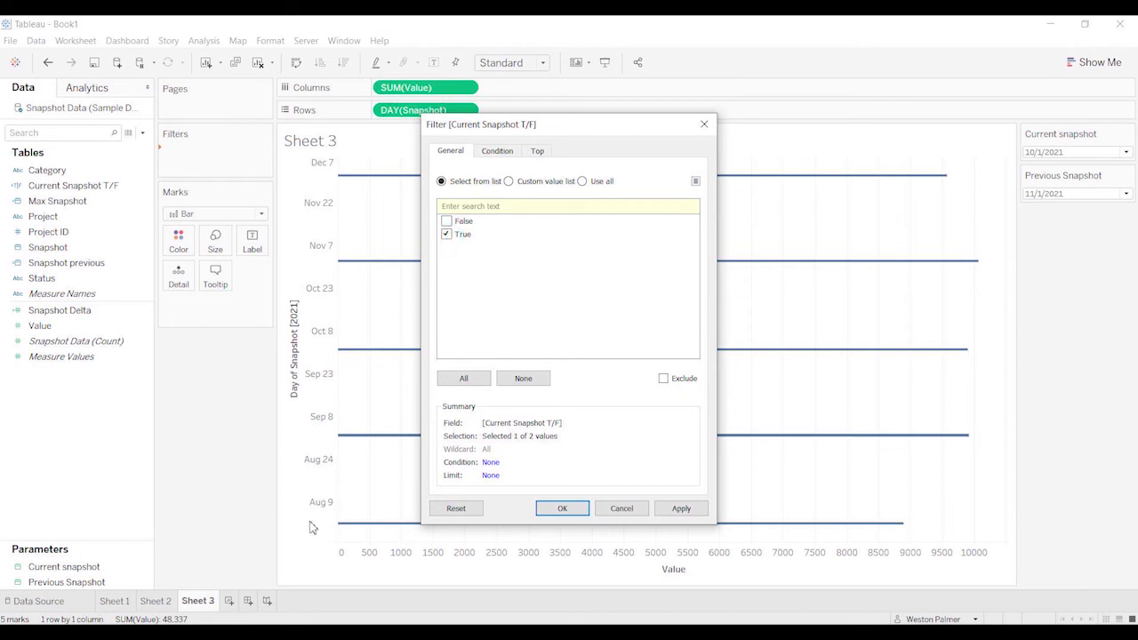
mouse_move(565, 532)
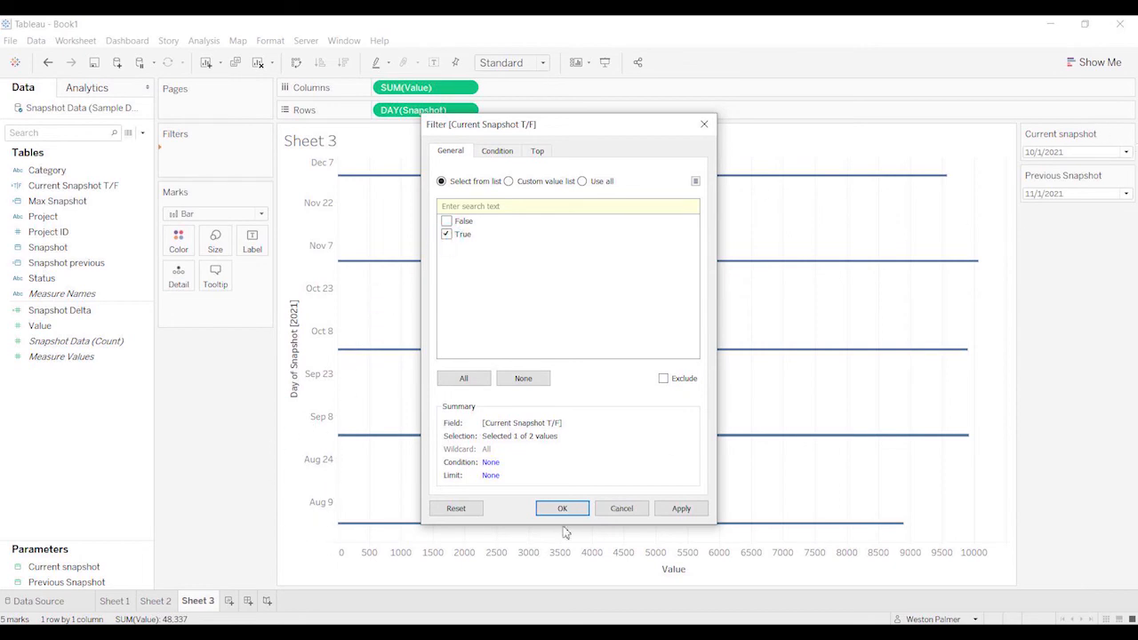
click(562, 508)
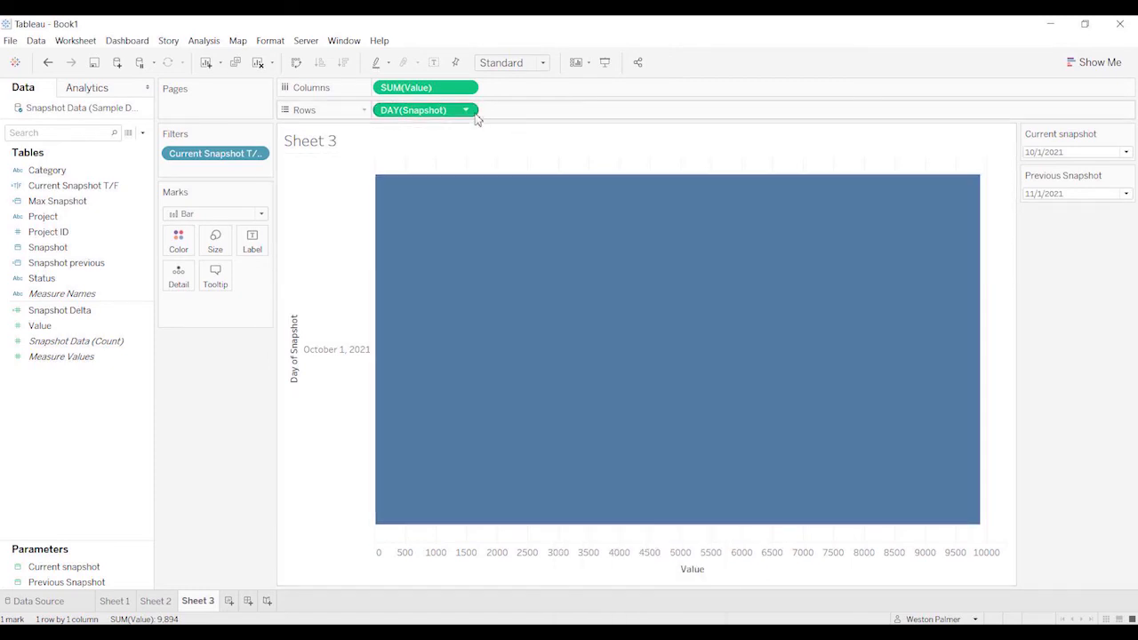
Make DAY(Snapshot) discrete so October 1, 2021 shows as a labeled row header.
click(465, 110)
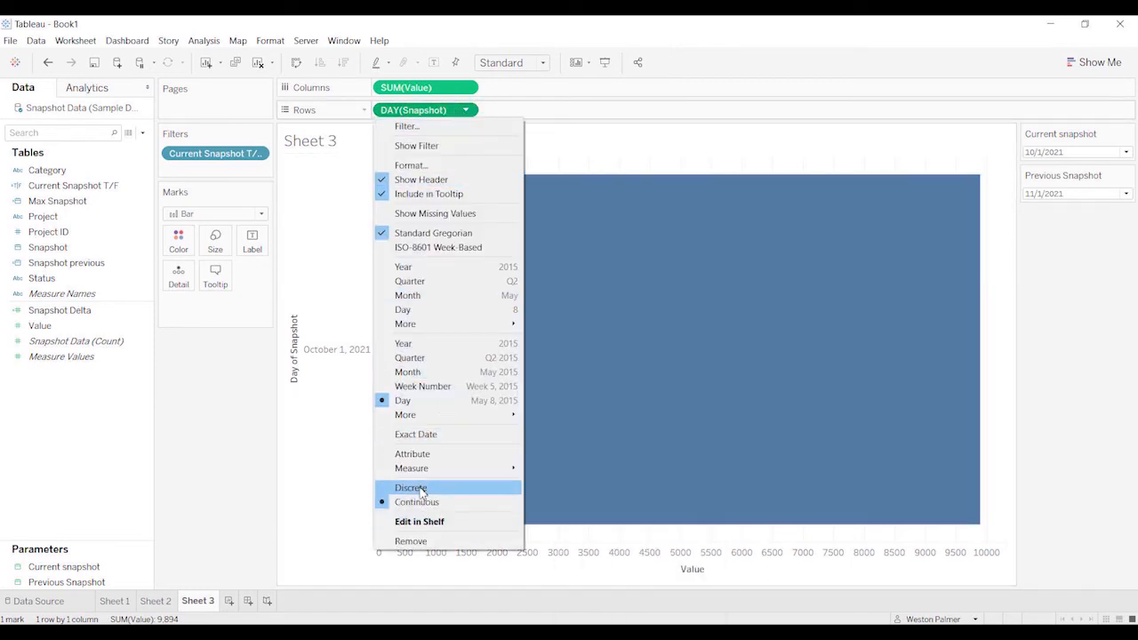
click(409, 488)
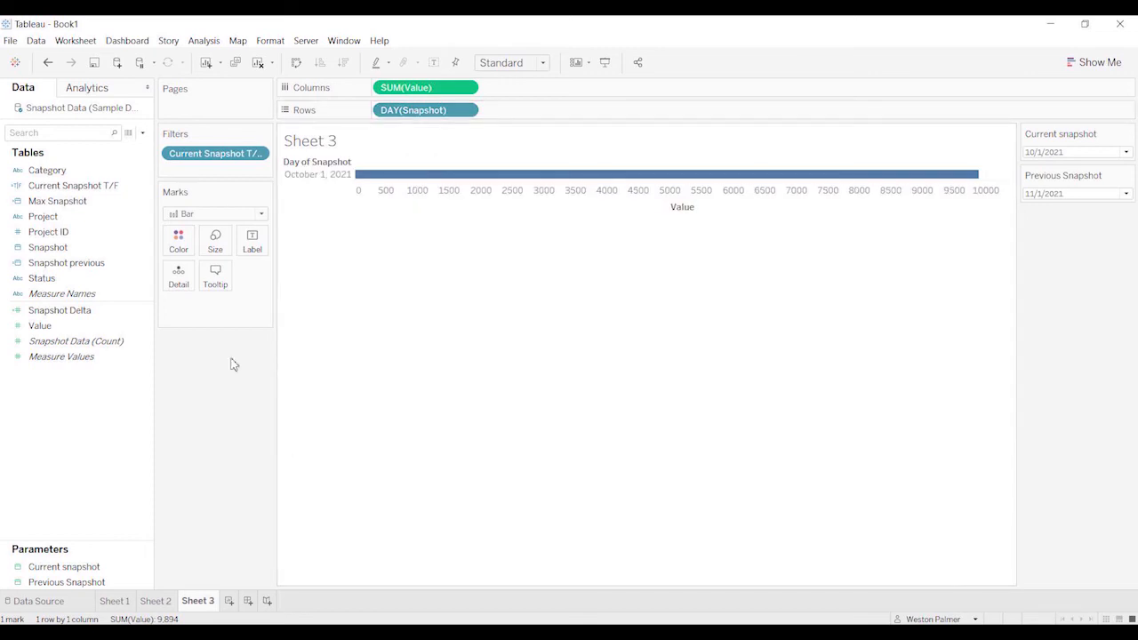
mouse_move(613, 487)
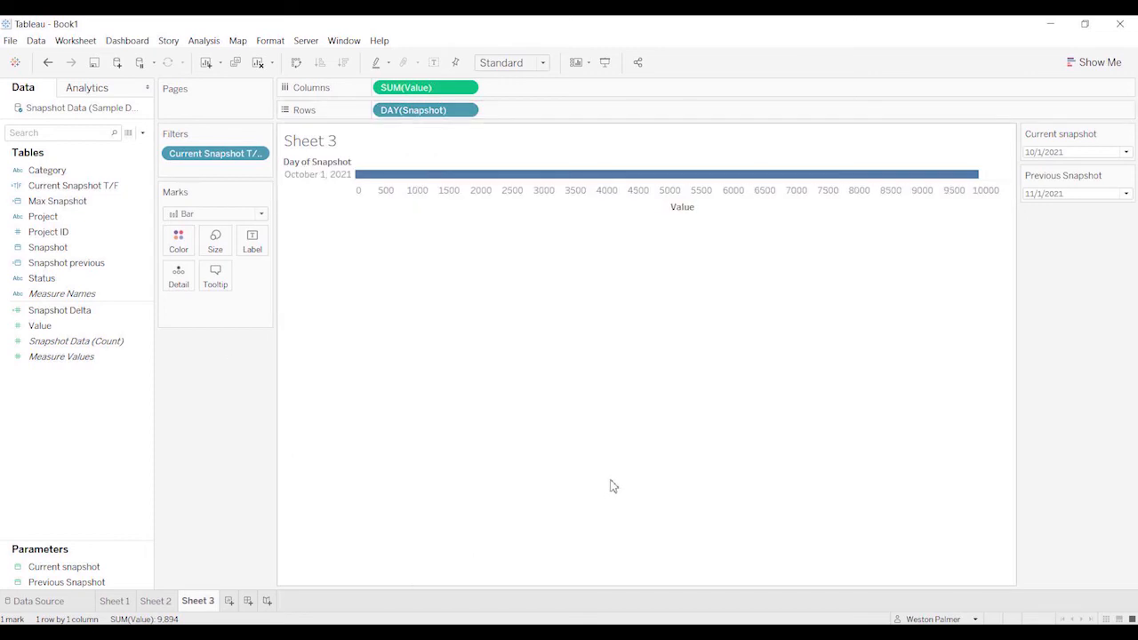
mouse_move(460, 487)
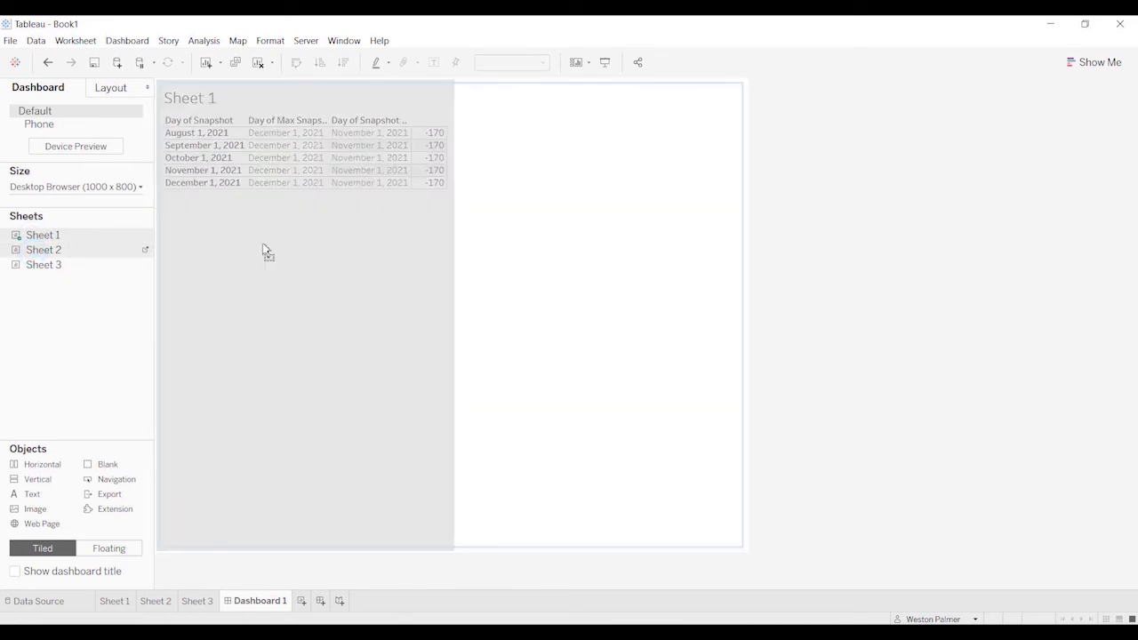
Place Sheet 1 on the dashboard and return to Sheet 1's table.
drag(43, 263, 400, 400)
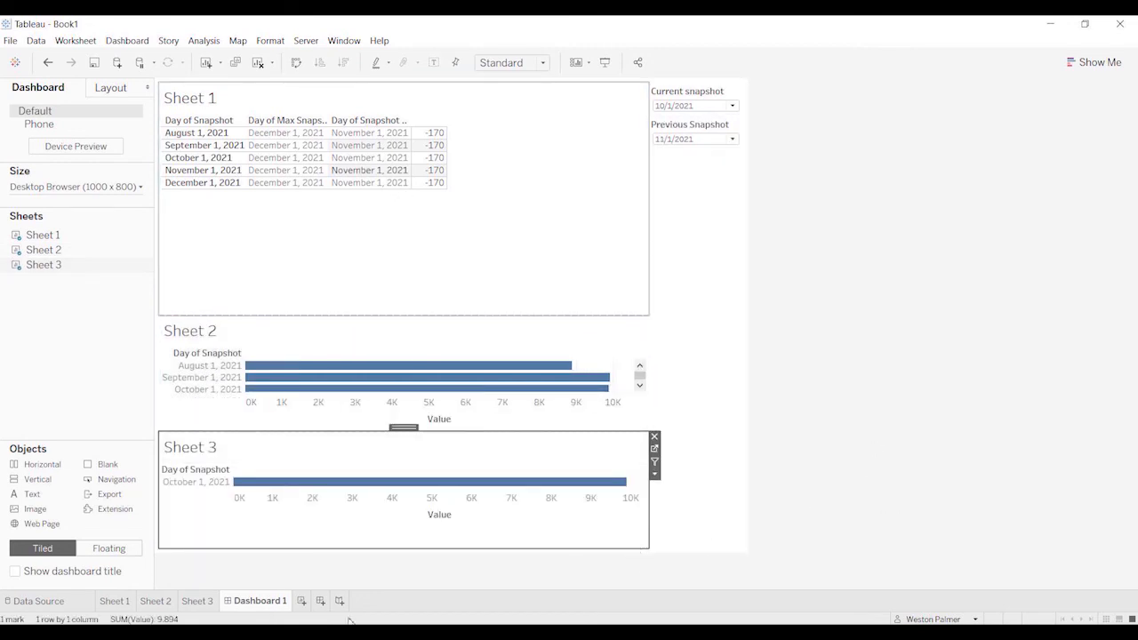
click(114, 601)
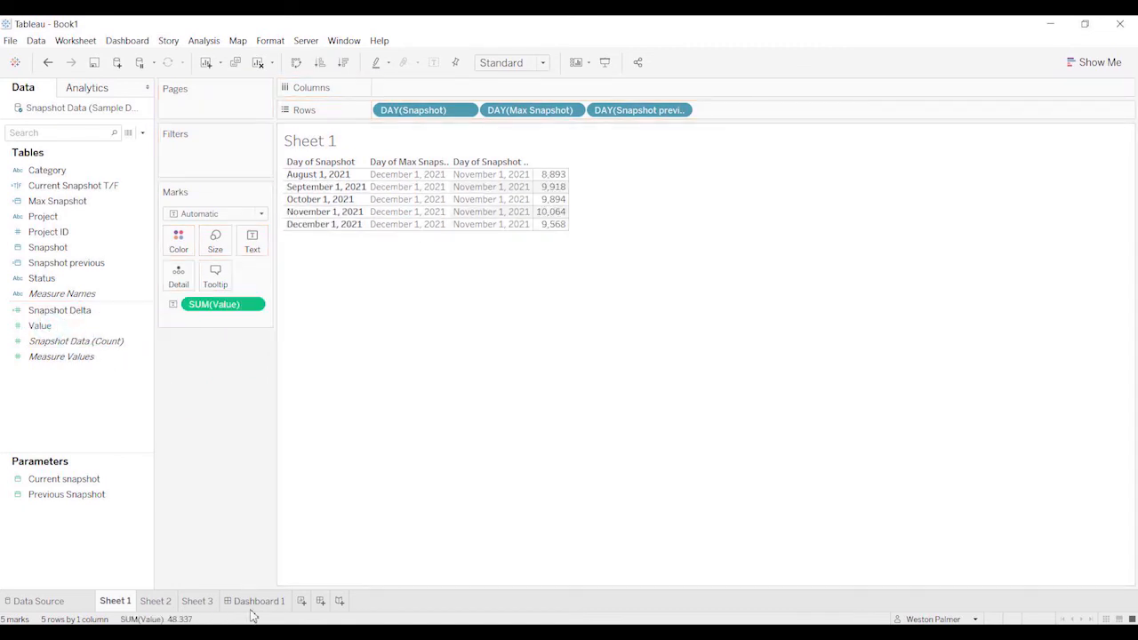
Switch Sheet 3 to plot Snapshot Delta for October 1, 2021, then show Dashboard 1.
click(196, 601)
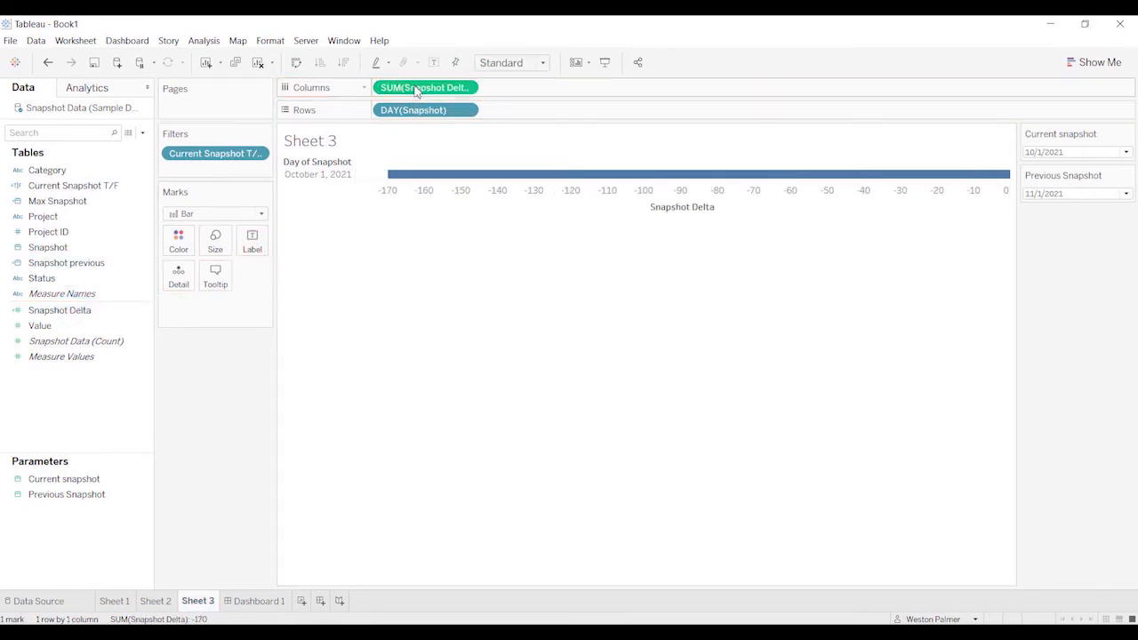
click(259, 601)
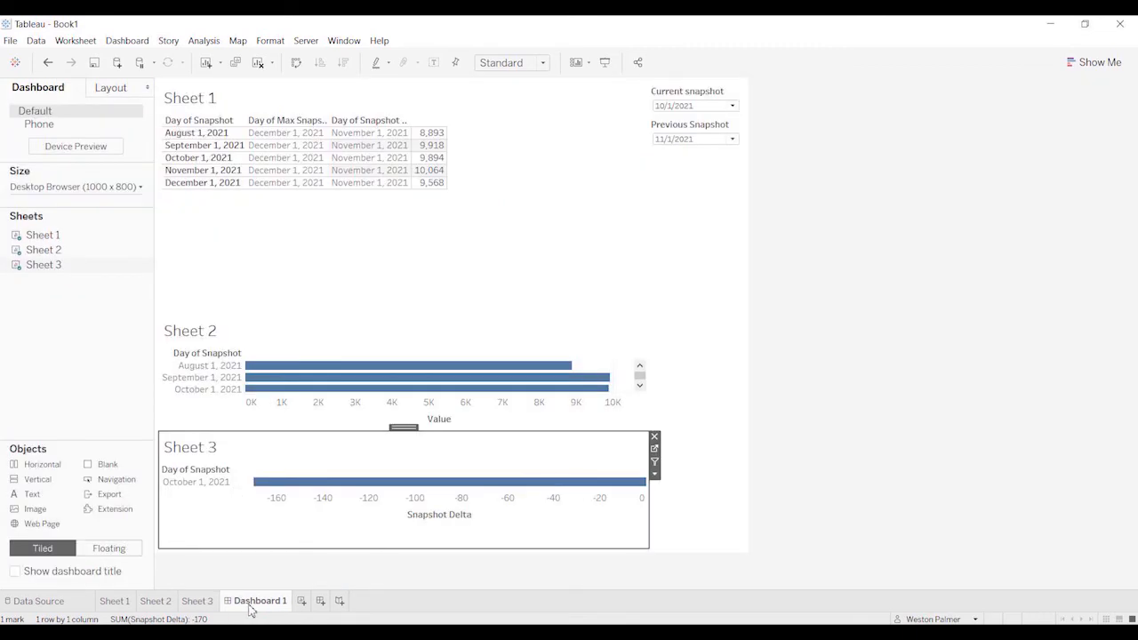
mouse_move(730, 107)
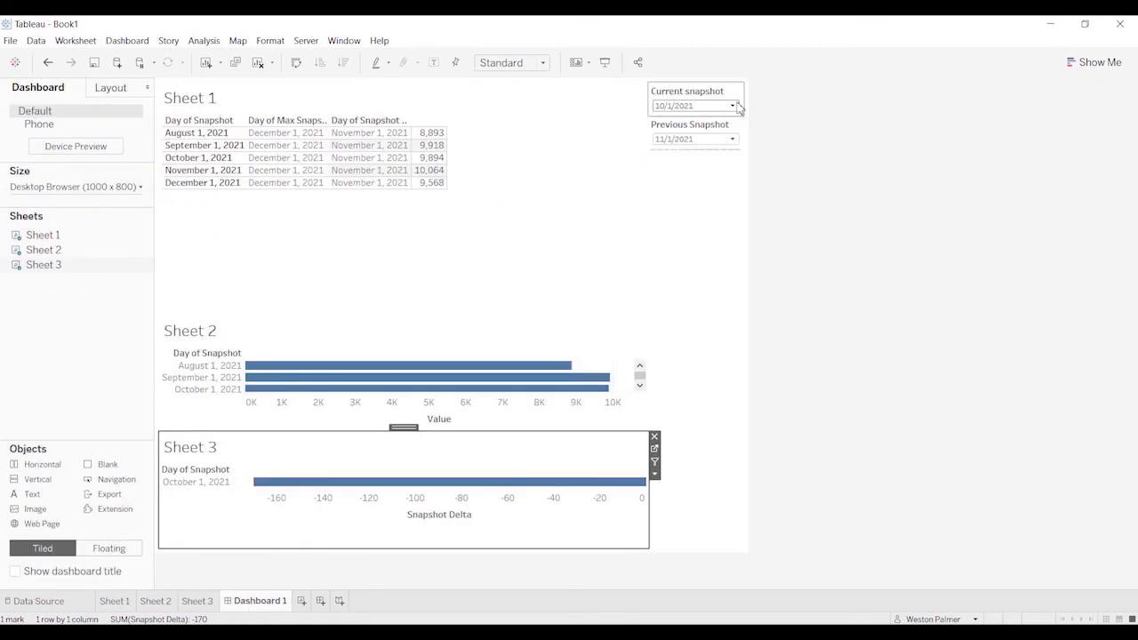
mouse_move(720, 114)
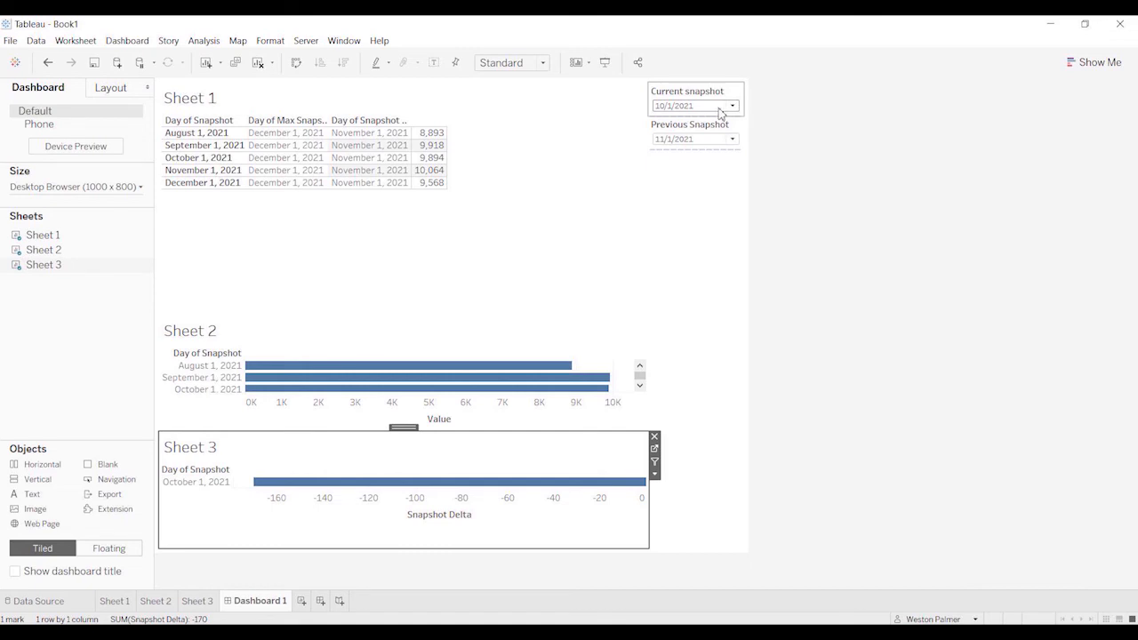
Set the Current snapshot parameter on Dashboard 1 via its control.
click(732, 107)
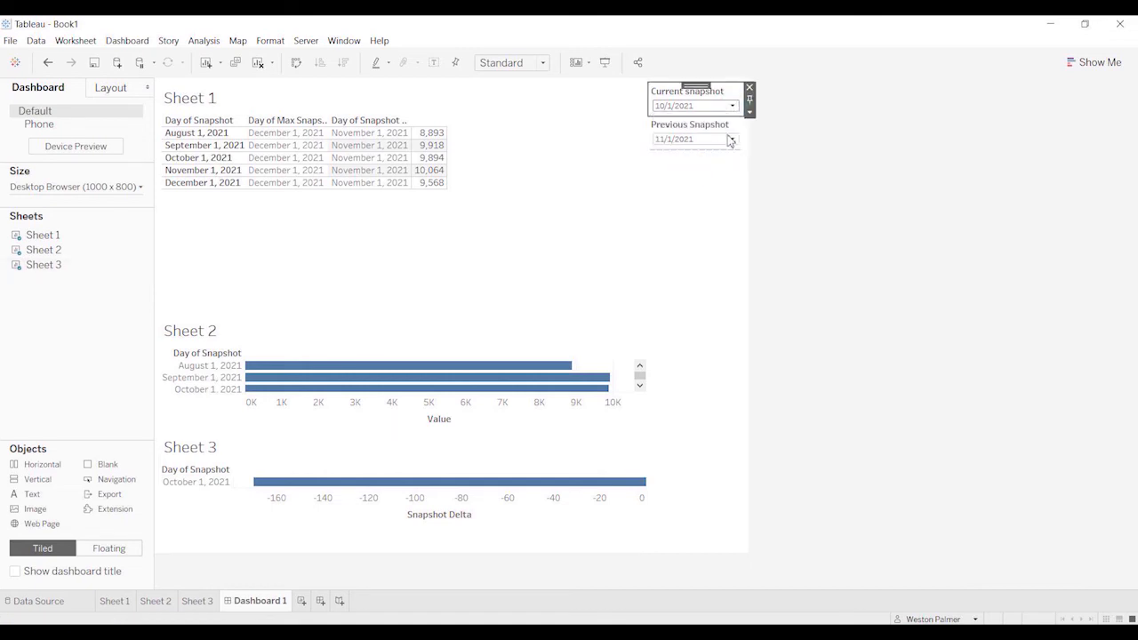
click(731, 107)
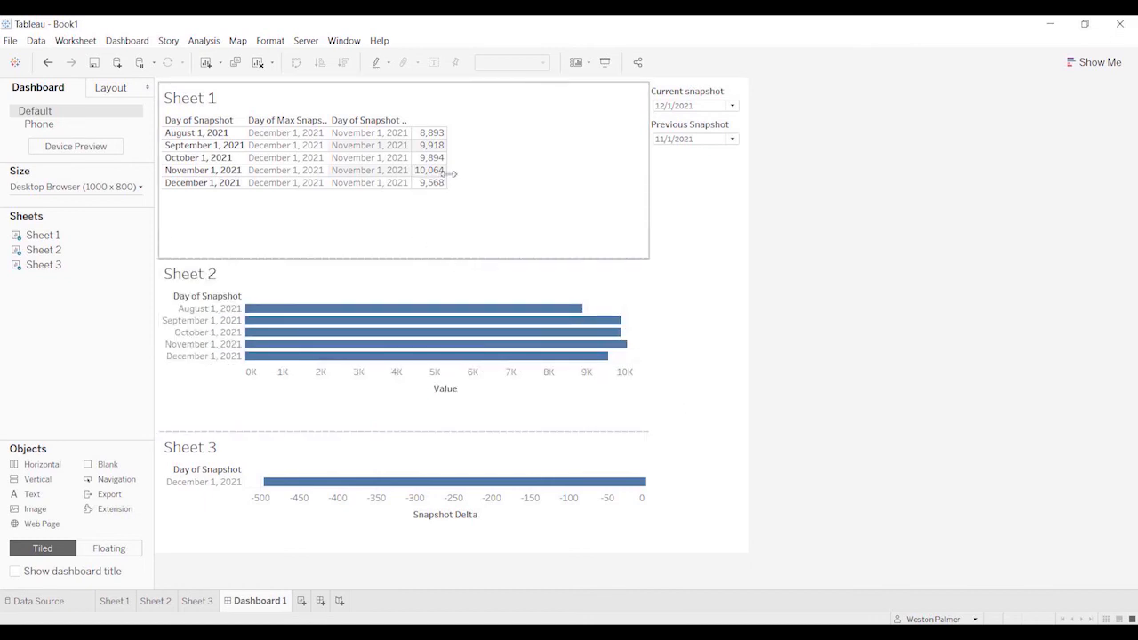
mouse_move(431, 181)
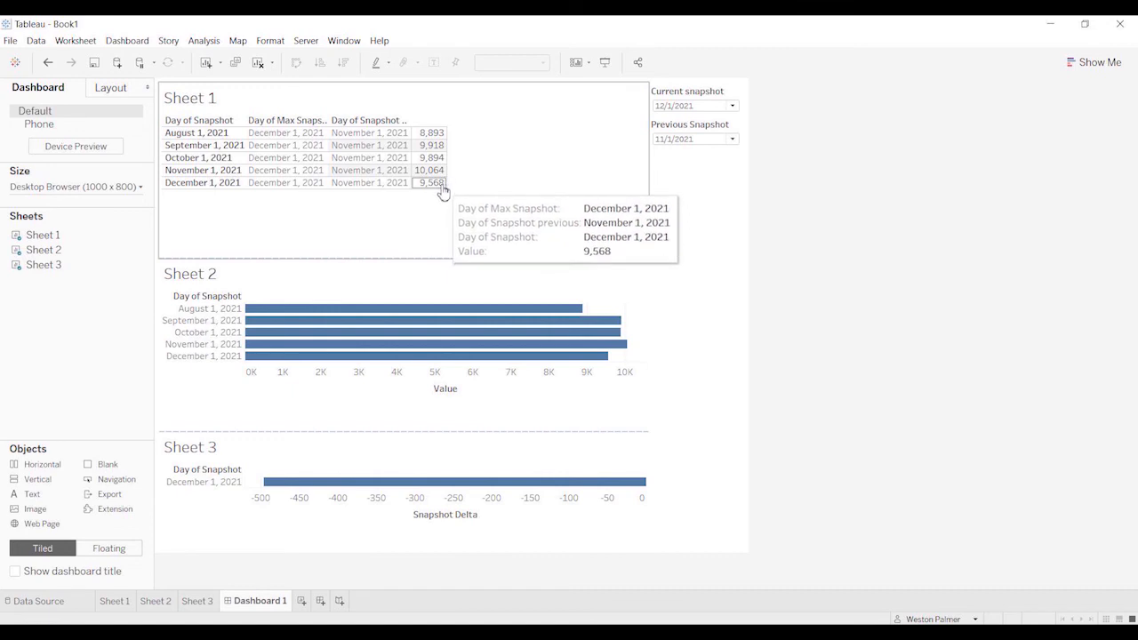
mouse_move(347, 482)
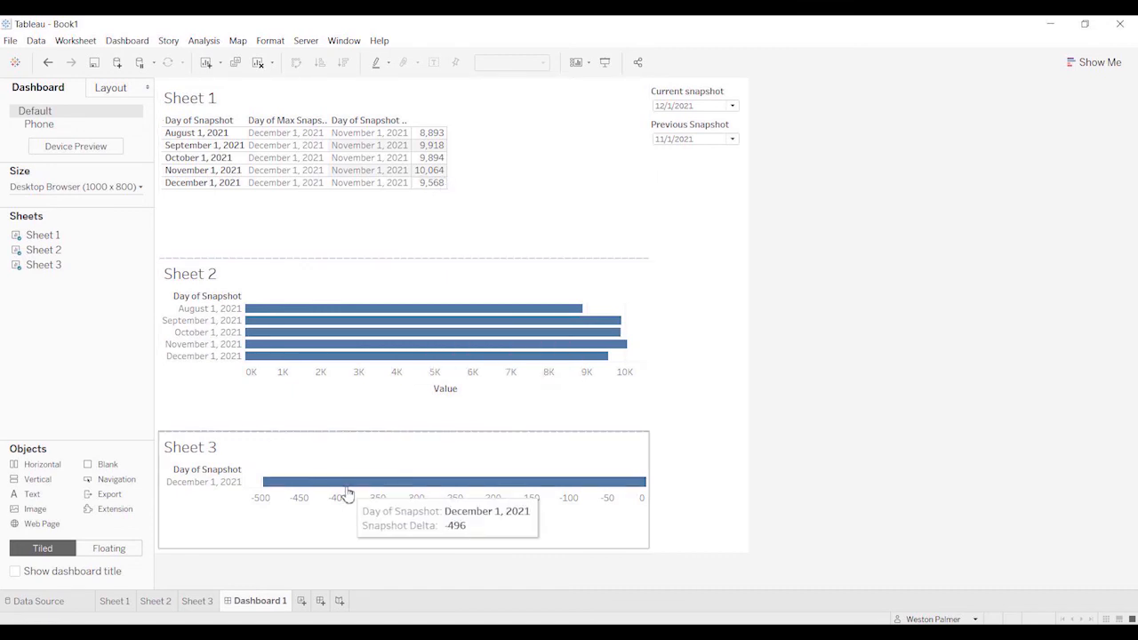
mouse_move(728, 108)
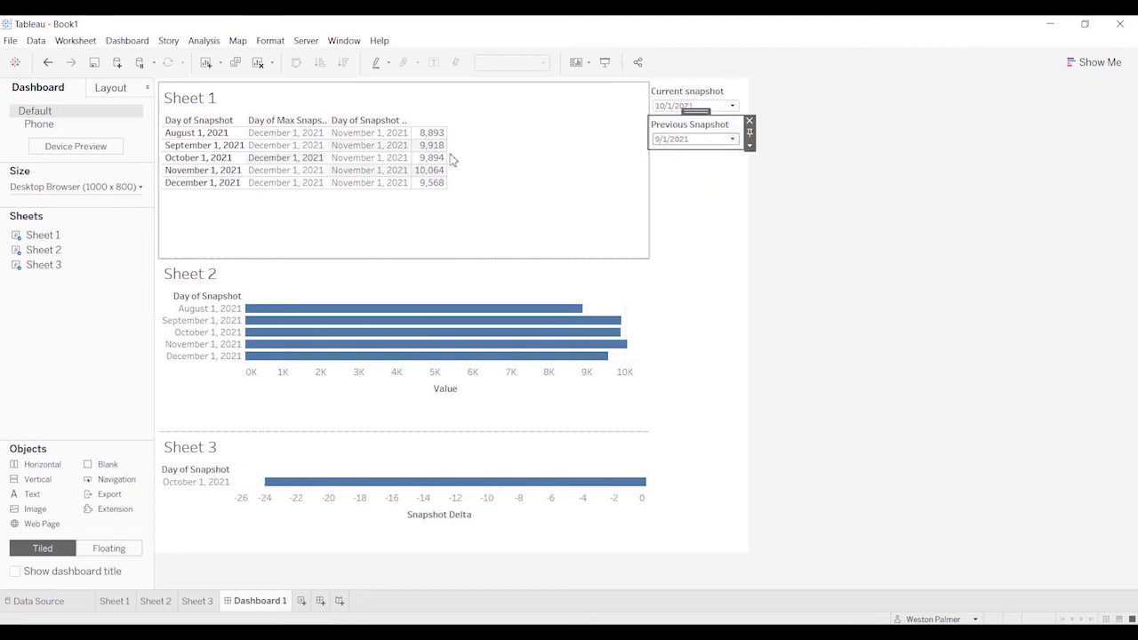
mouse_move(430, 156)
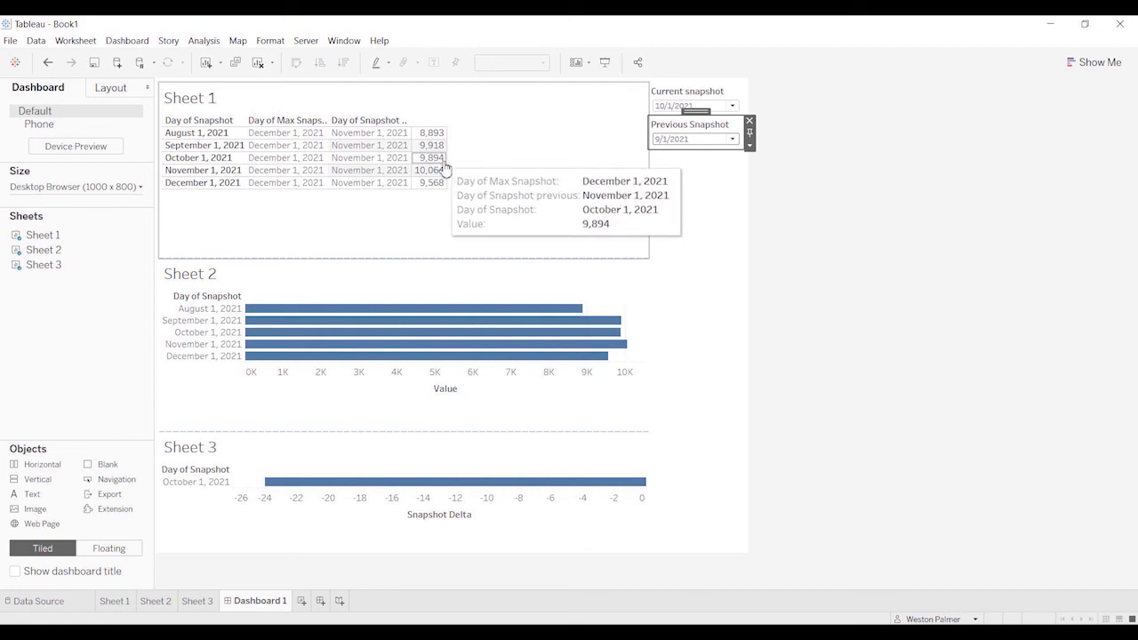
mouse_move(434, 235)
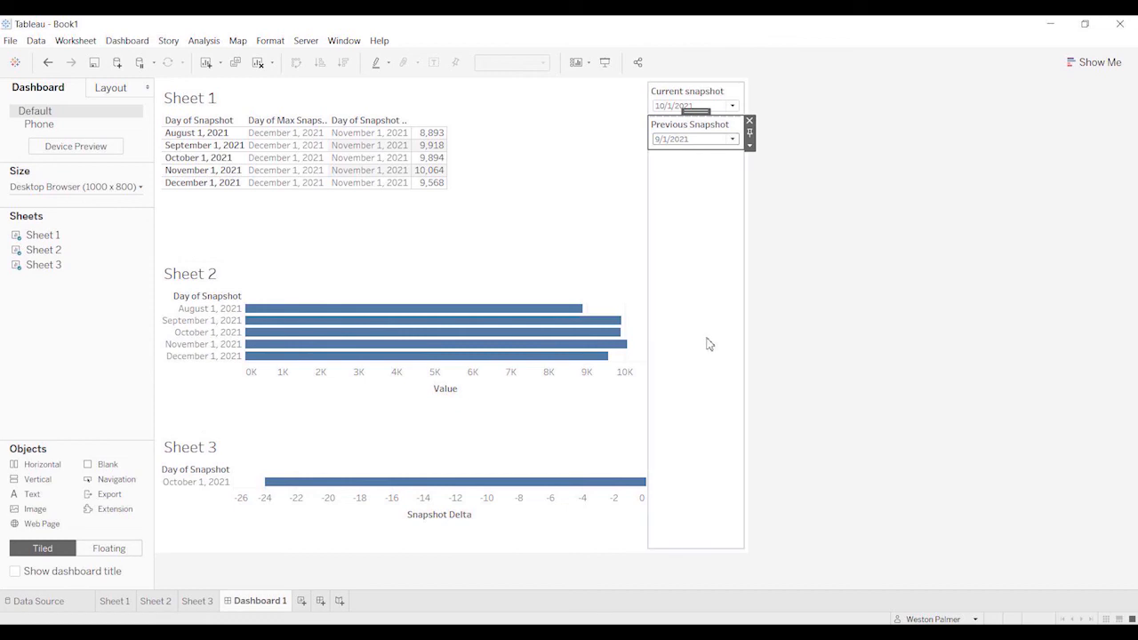
mouse_move(657, 366)
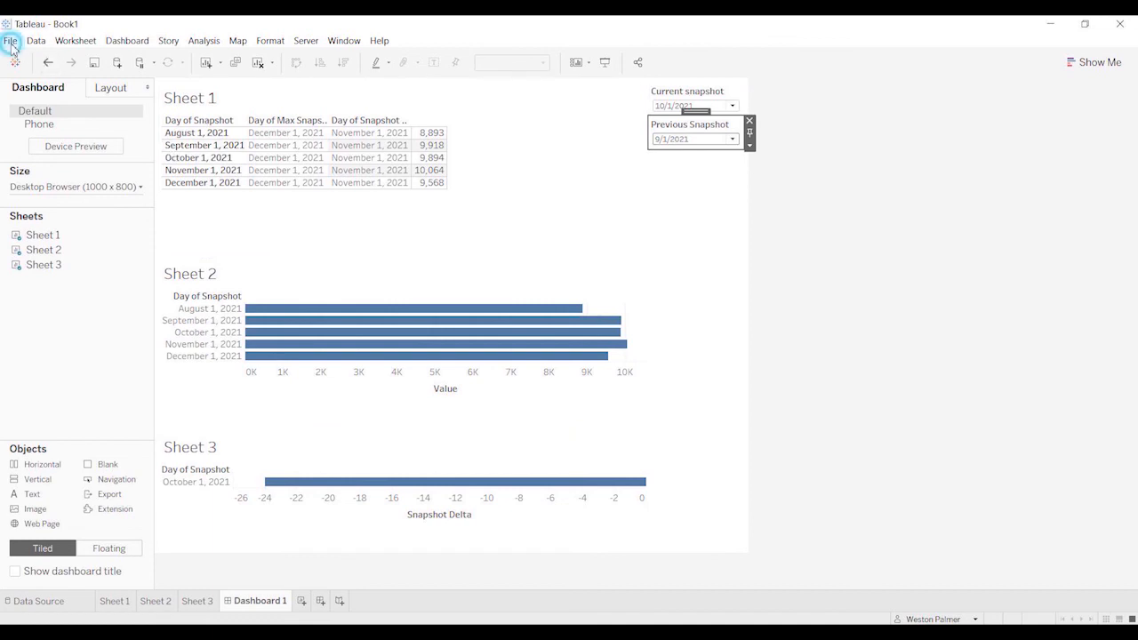
Copy the January 1, 2022 rows from Sheet3 and paste them below the December rows on Snapshot Data.
click(11, 41)
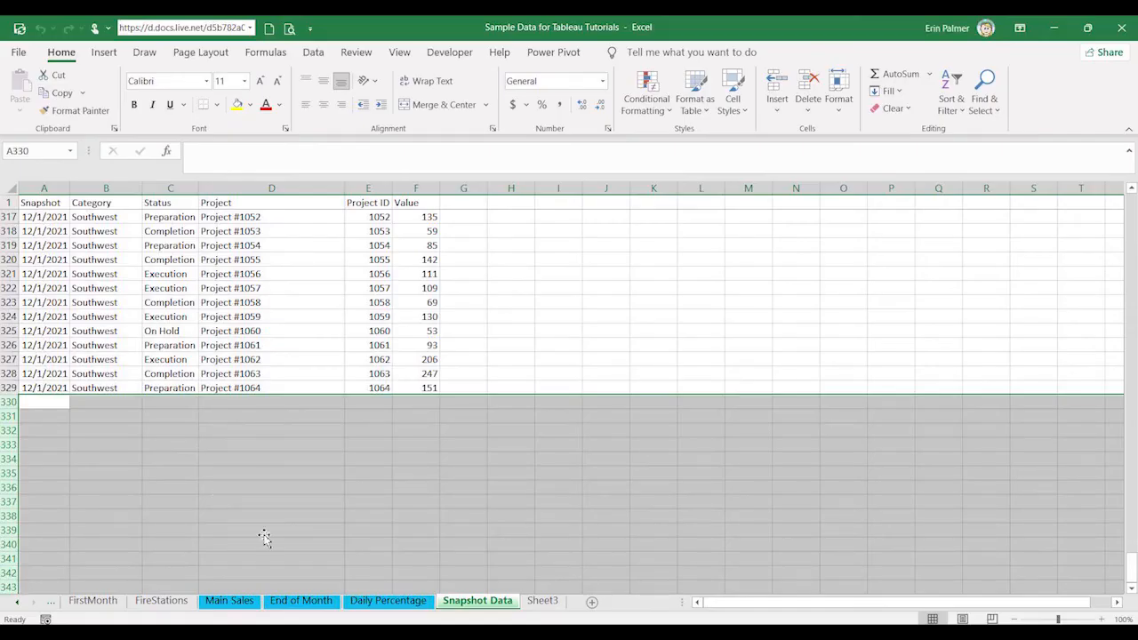
click(543, 601)
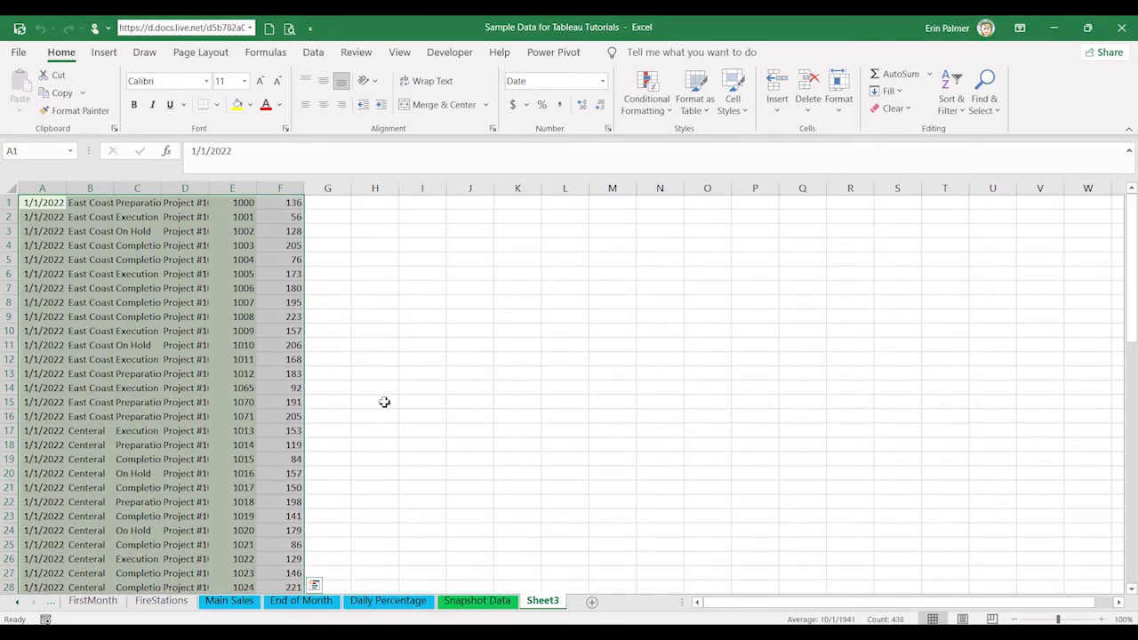
mouse_move(55, 317)
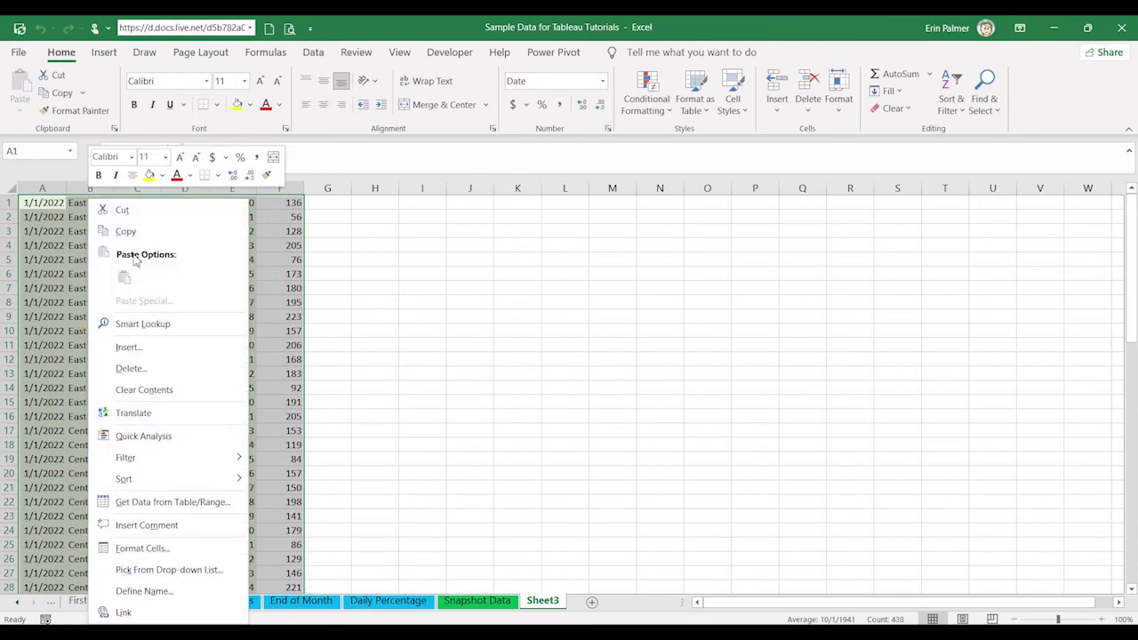
click(477, 601)
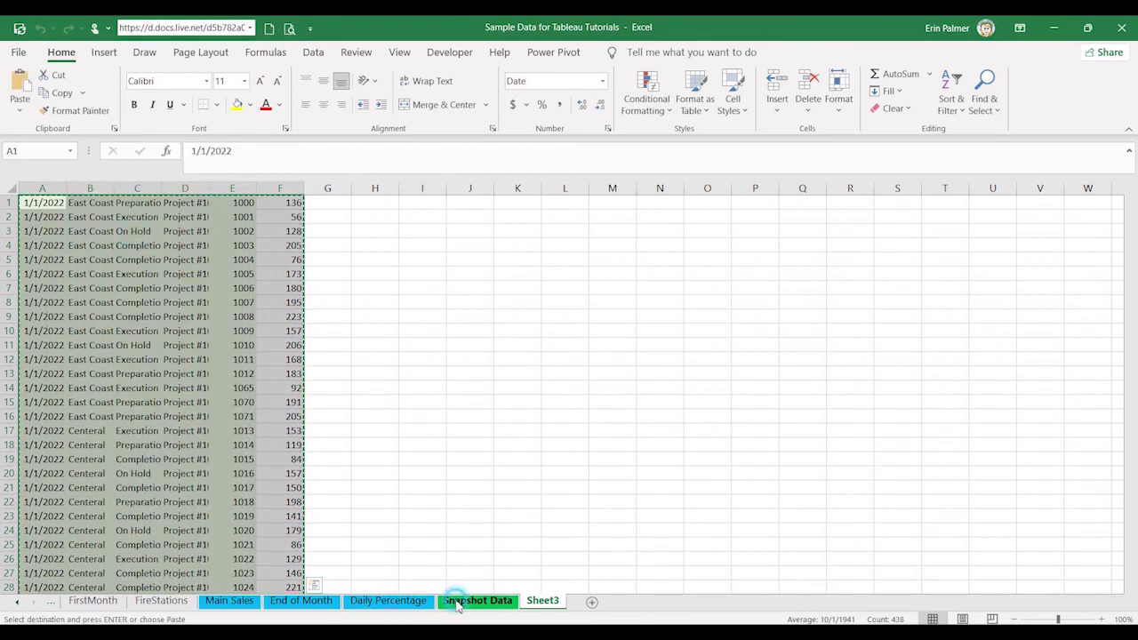
click(477, 601)
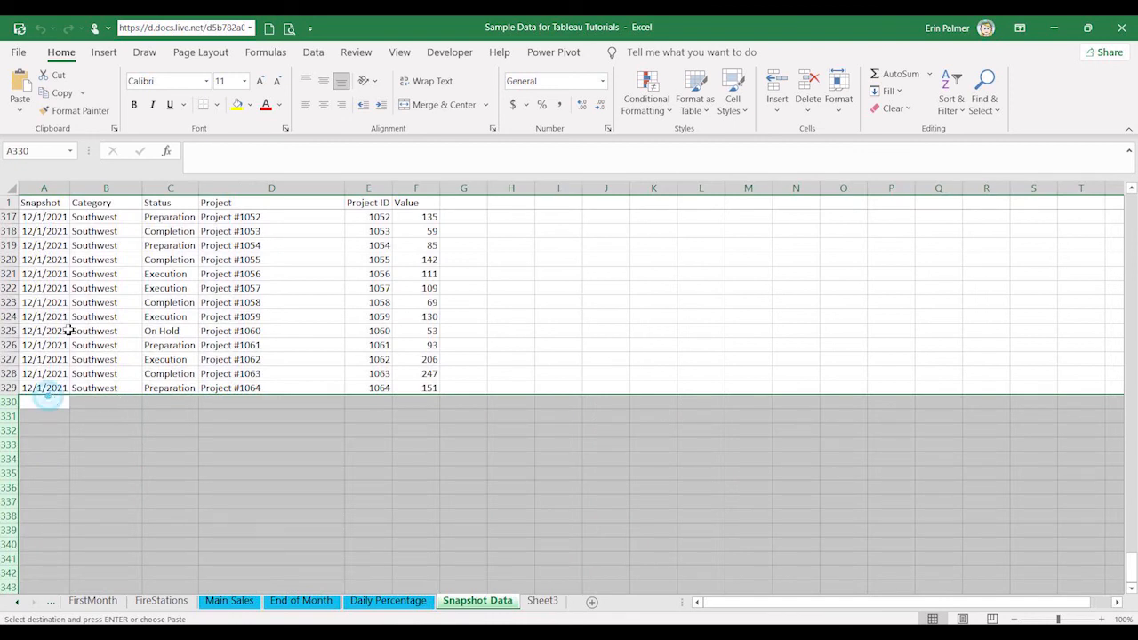
click(43, 402)
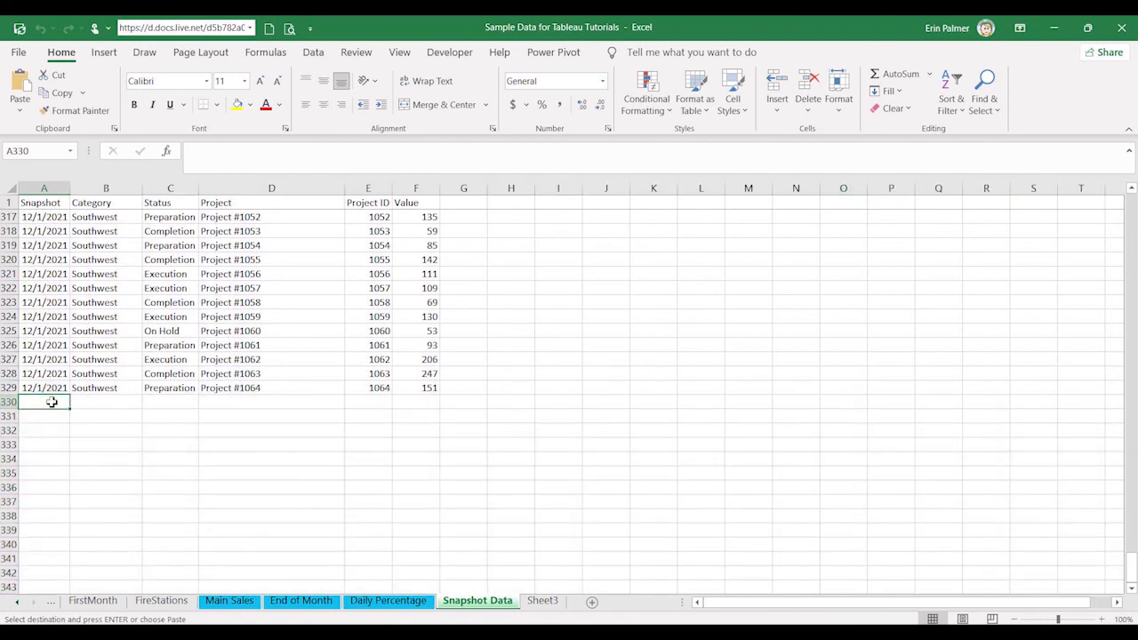
right_click(52, 402)
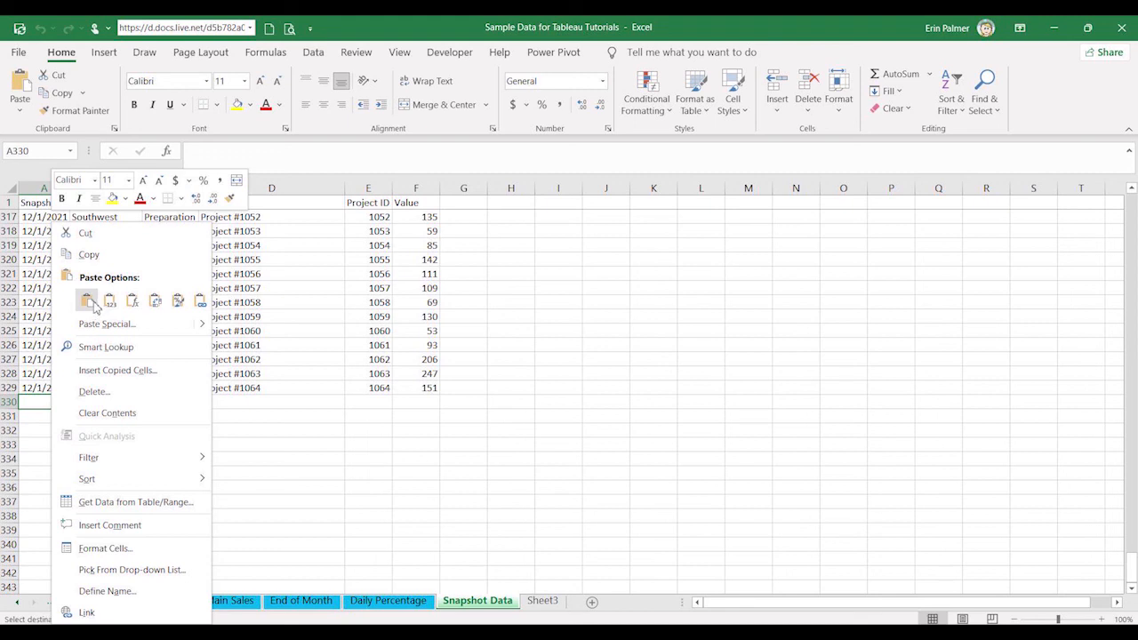
click(87, 298)
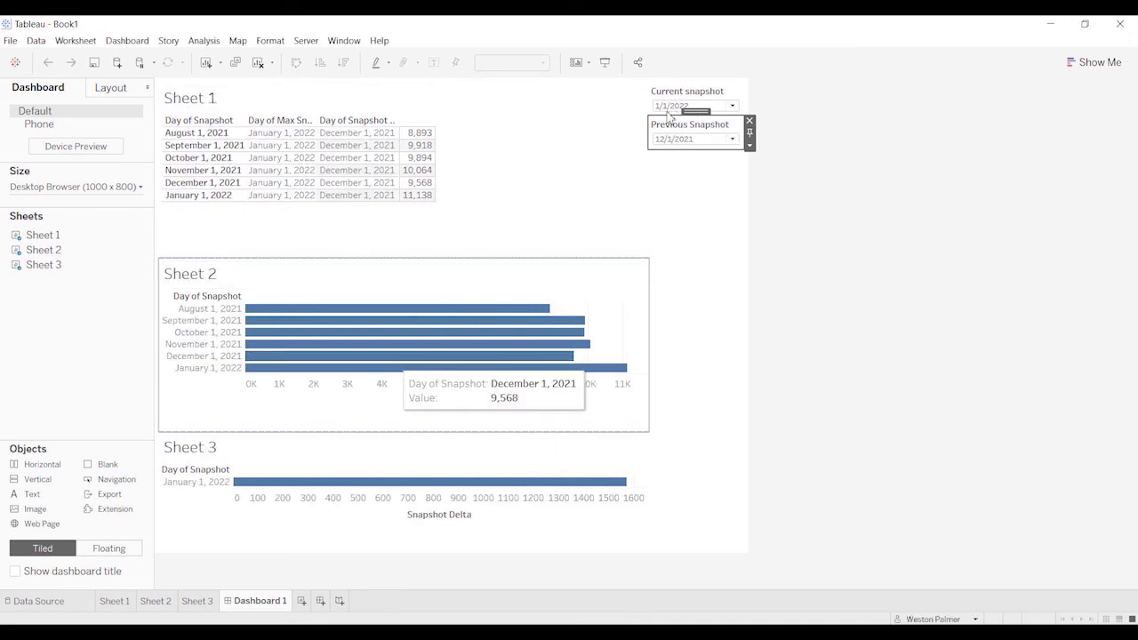
mouse_move(639, 154)
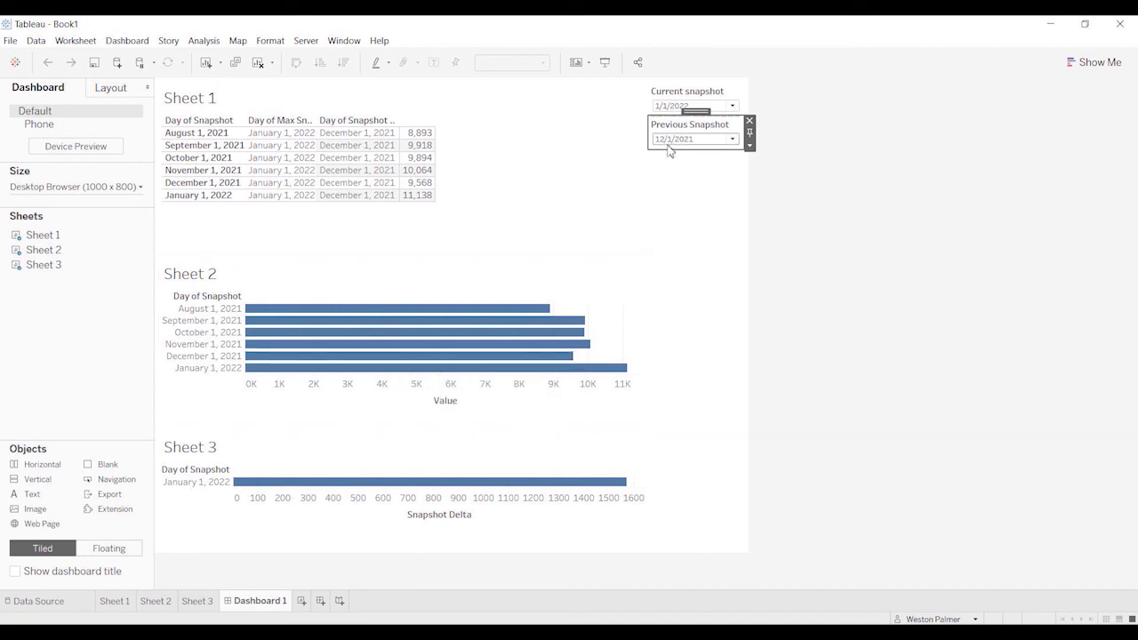
mouse_move(565, 482)
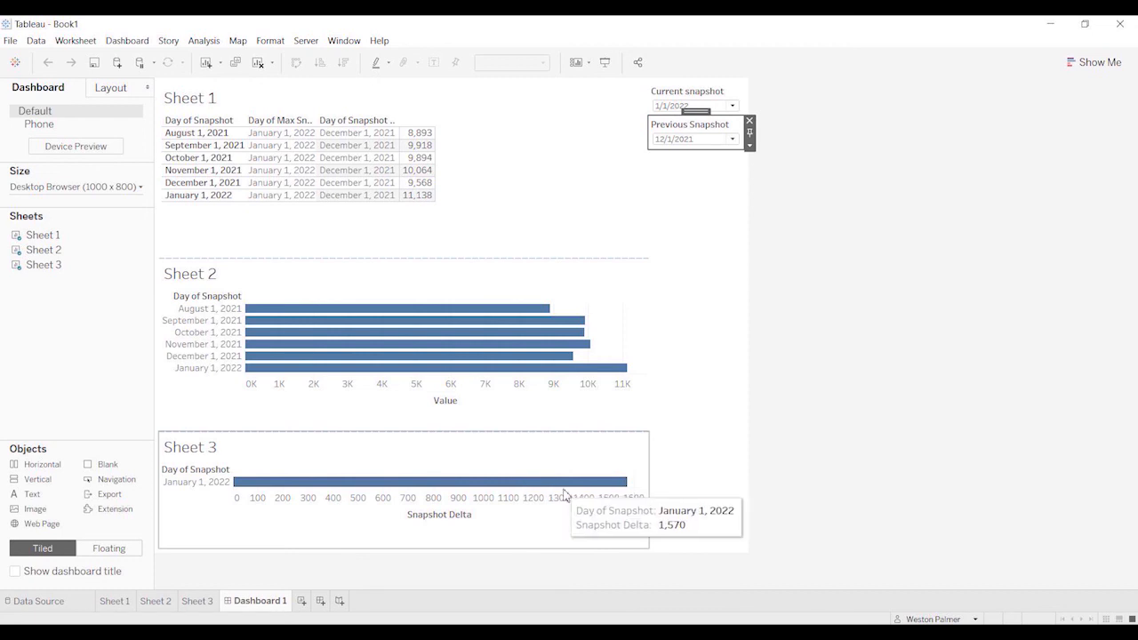
mouse_move(570, 494)
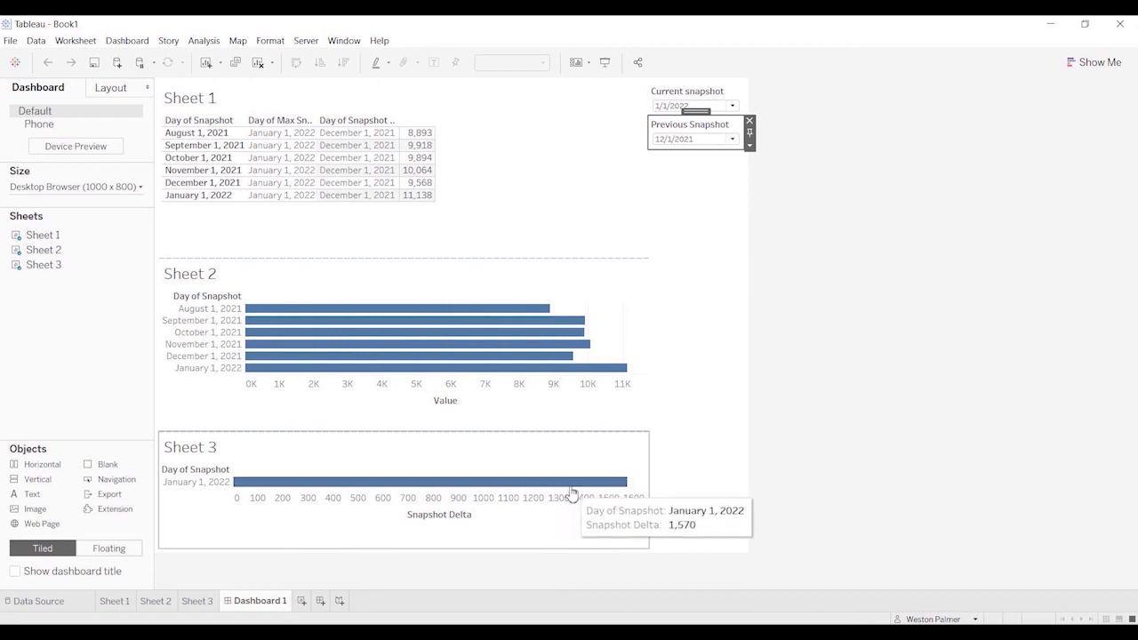
mouse_move(447, 190)
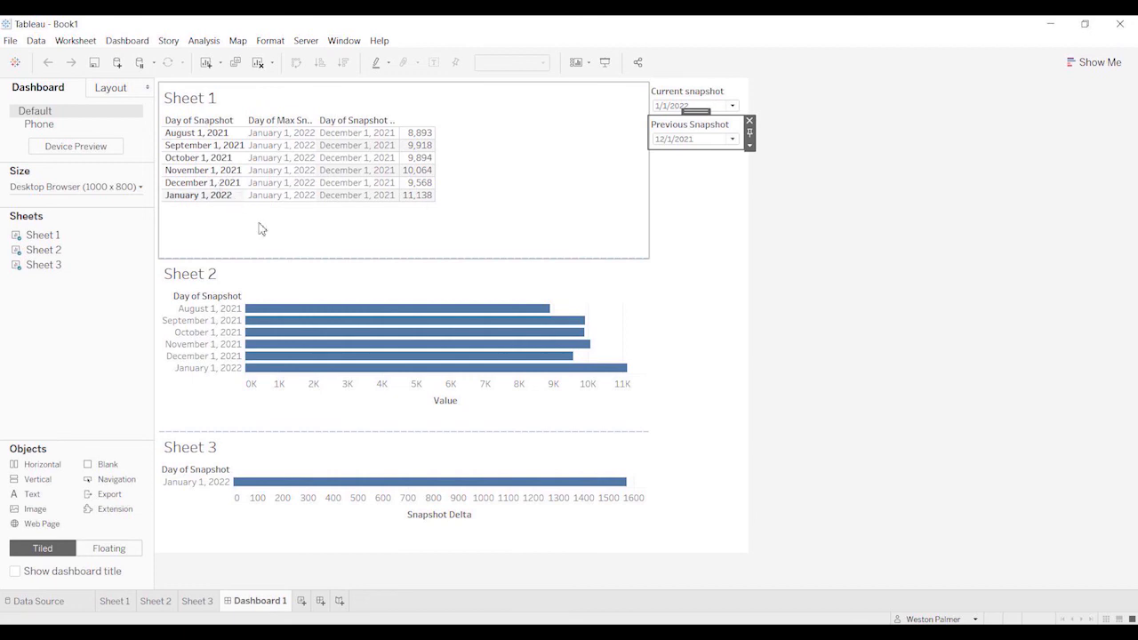
mouse_move(472, 246)
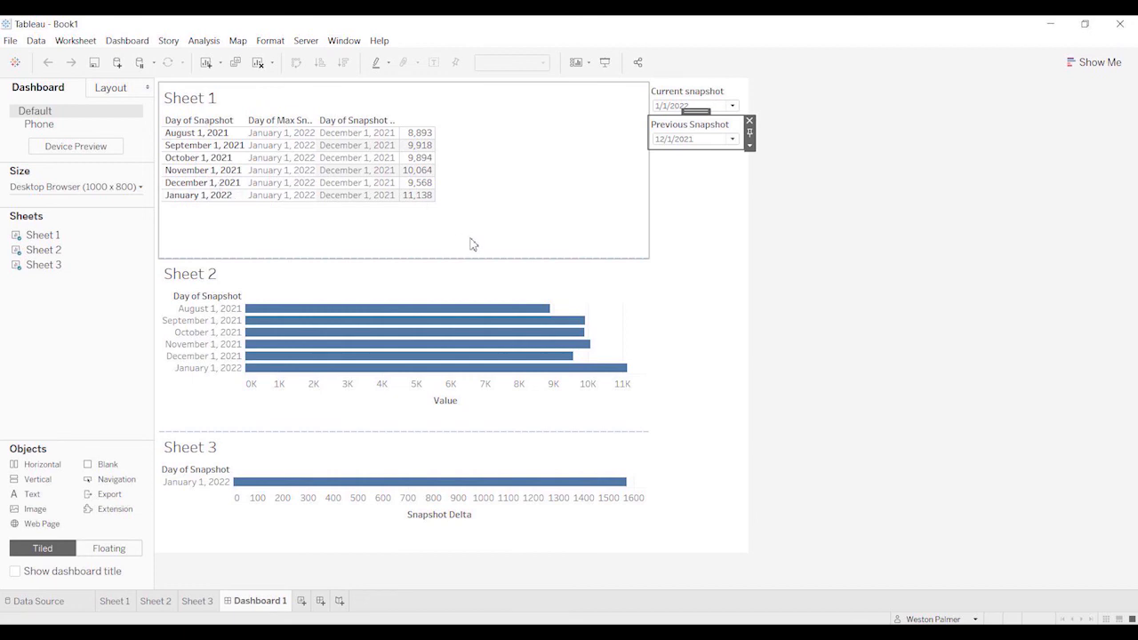
mouse_move(451, 242)
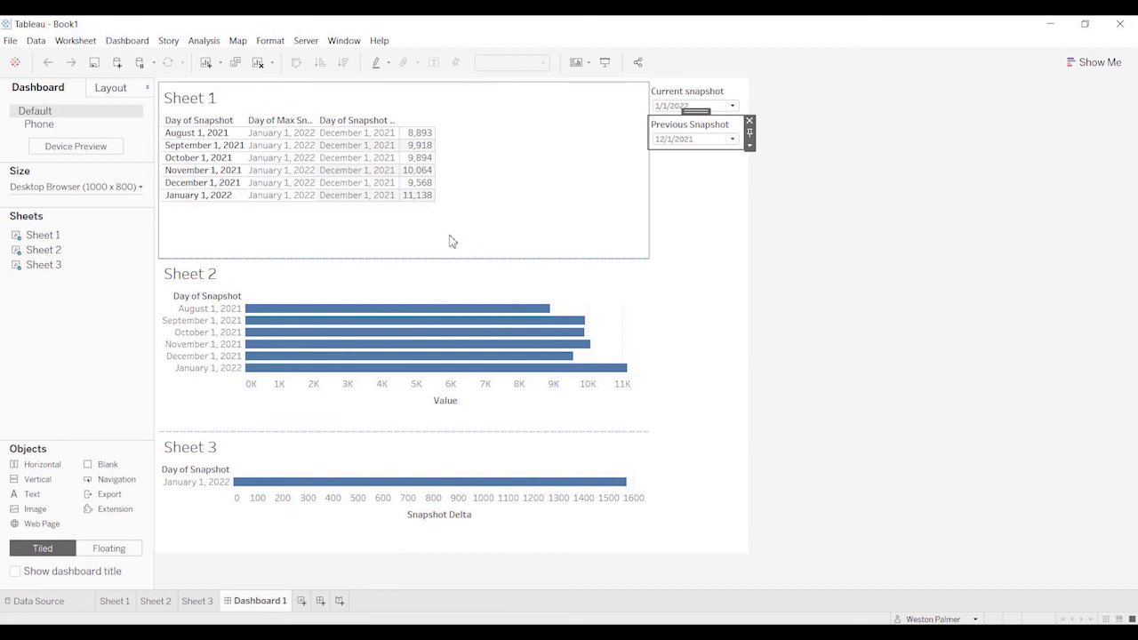
Go to the Data Source page after confirming the January 2022 delta of 1,570.
click(39, 601)
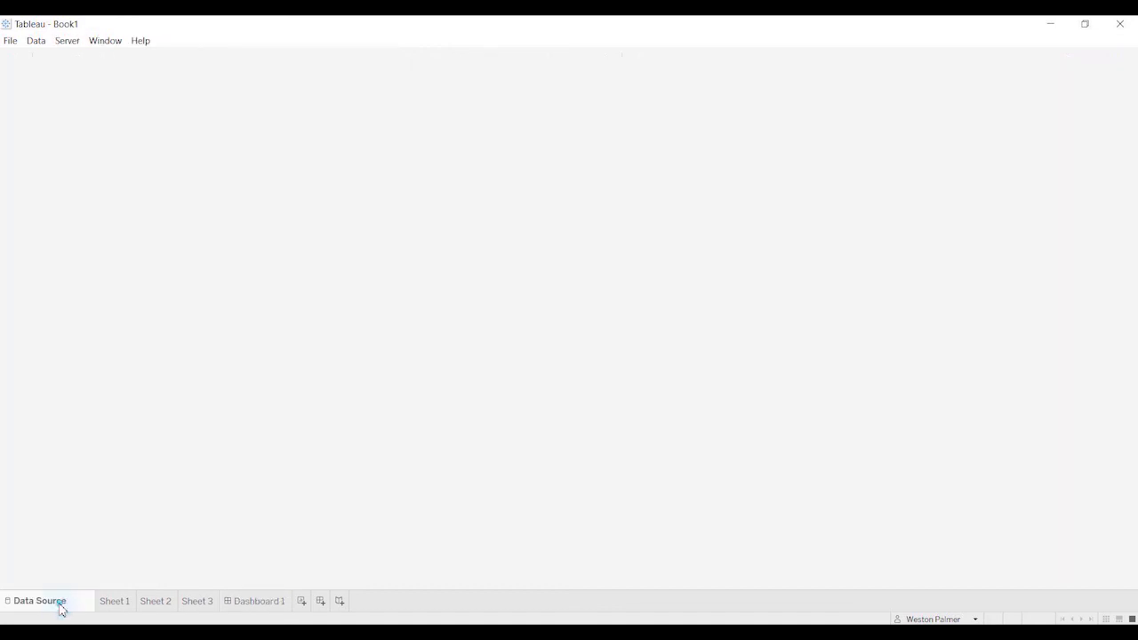
click(39, 601)
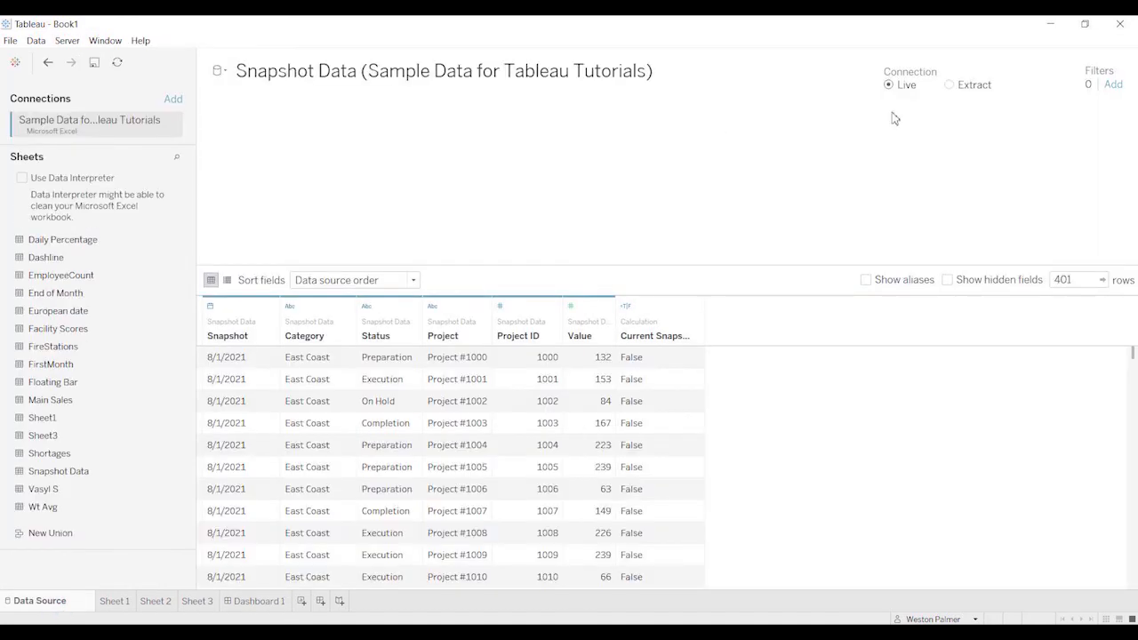
mouse_move(899, 123)
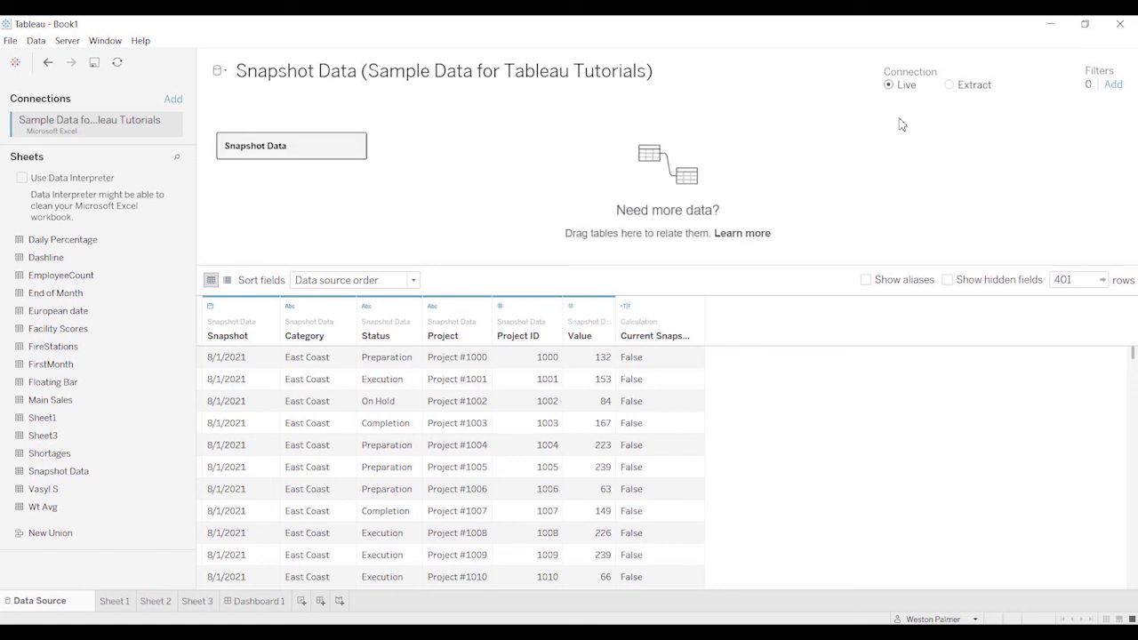
mouse_move(968, 100)
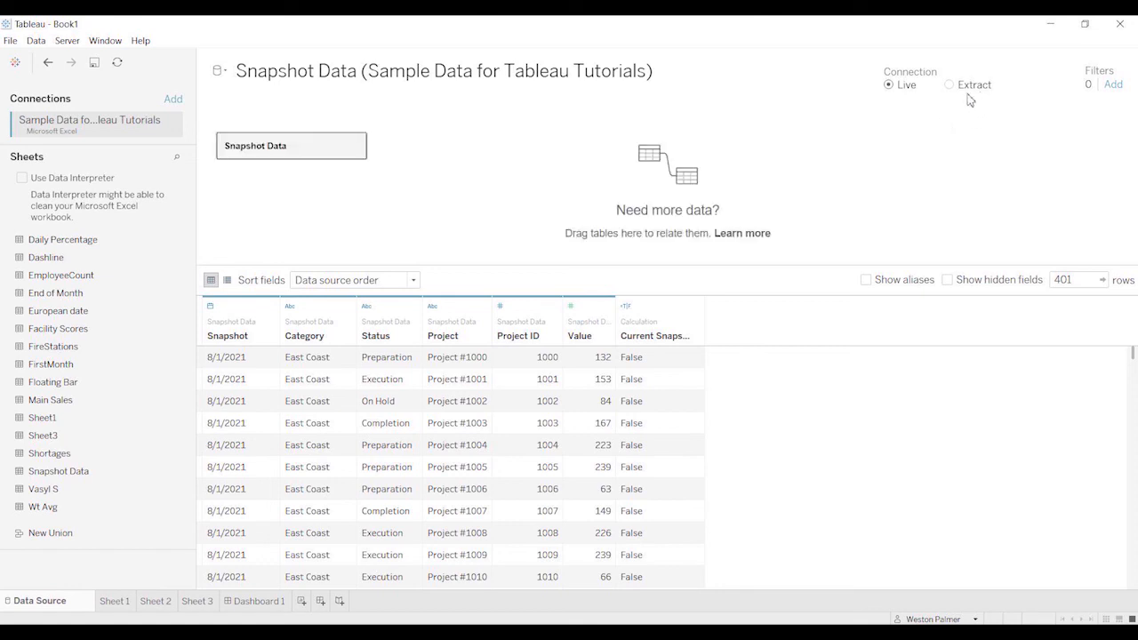
mouse_move(923, 117)
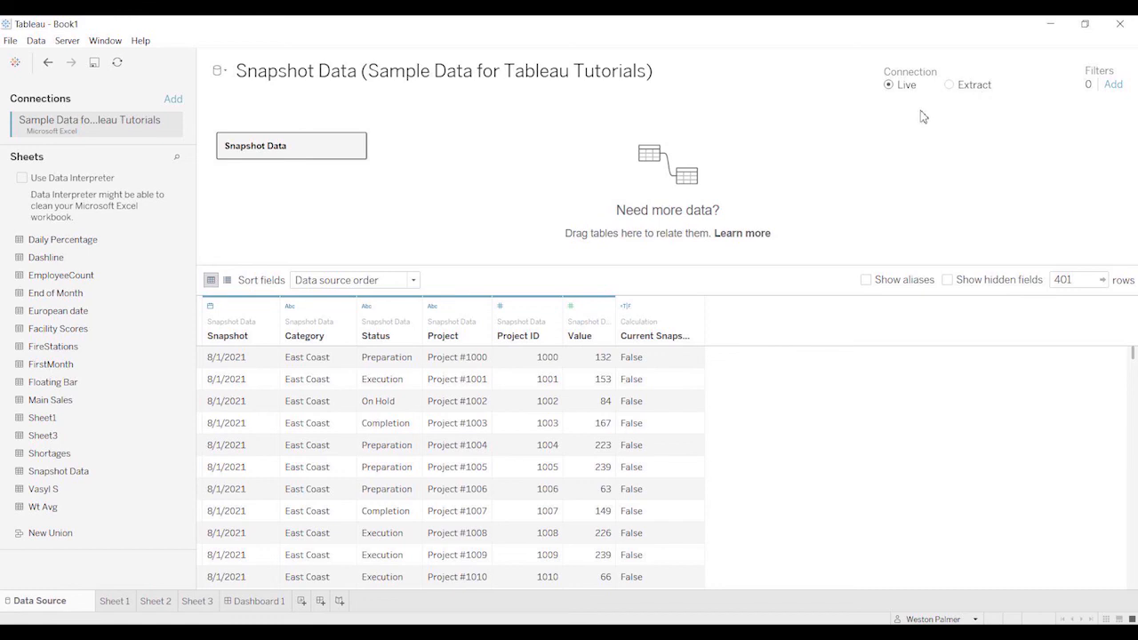
mouse_move(930, 112)
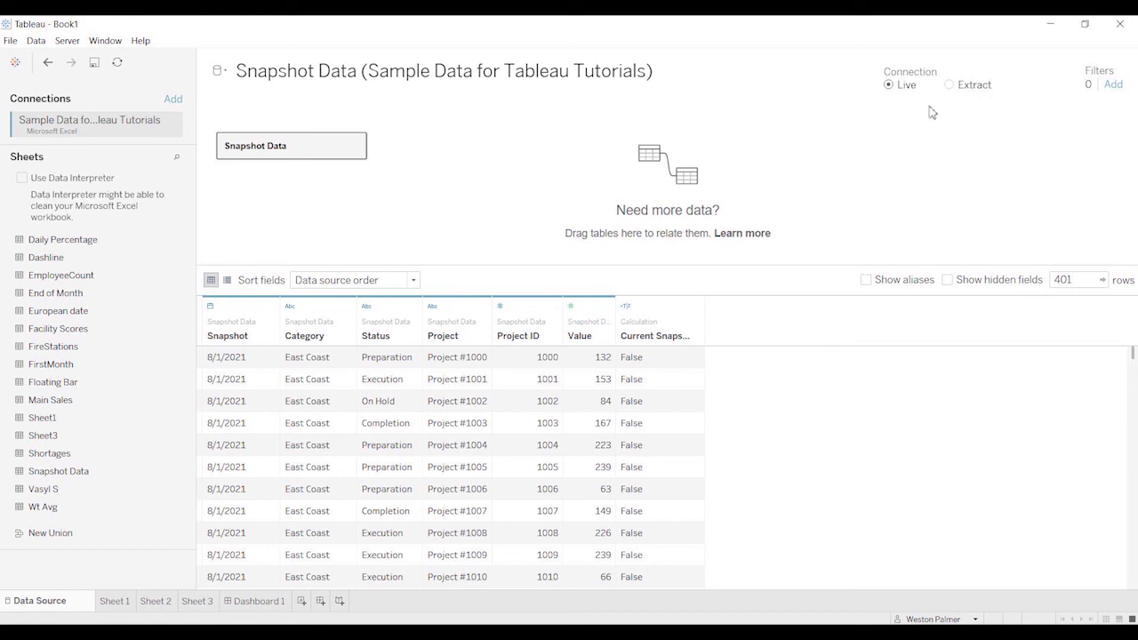
mouse_move(871, 210)
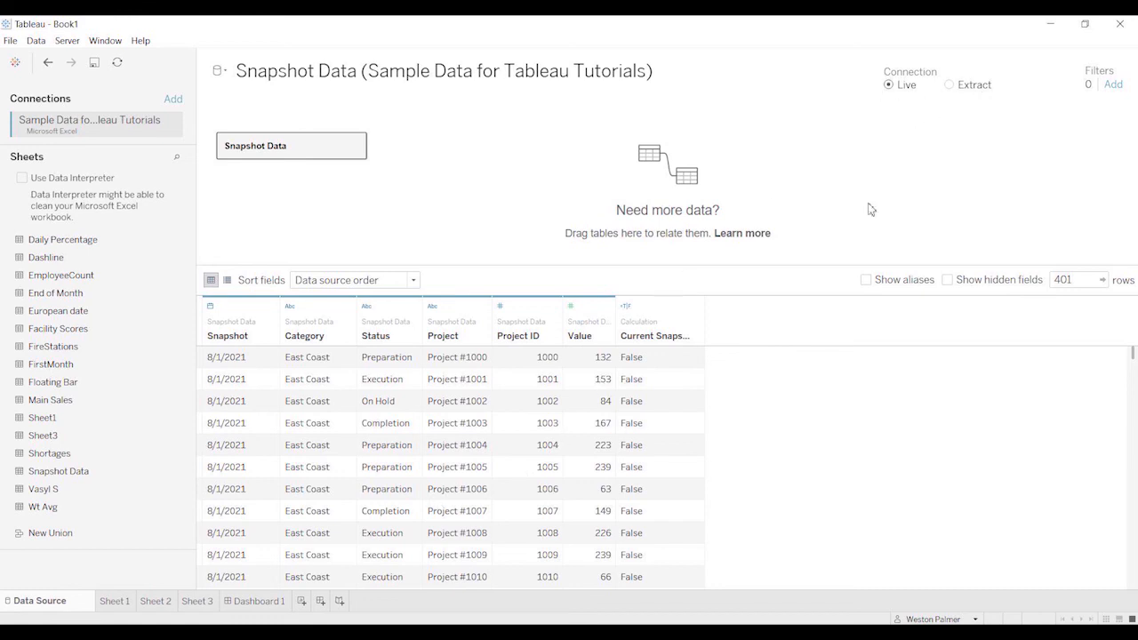
mouse_move(270, 608)
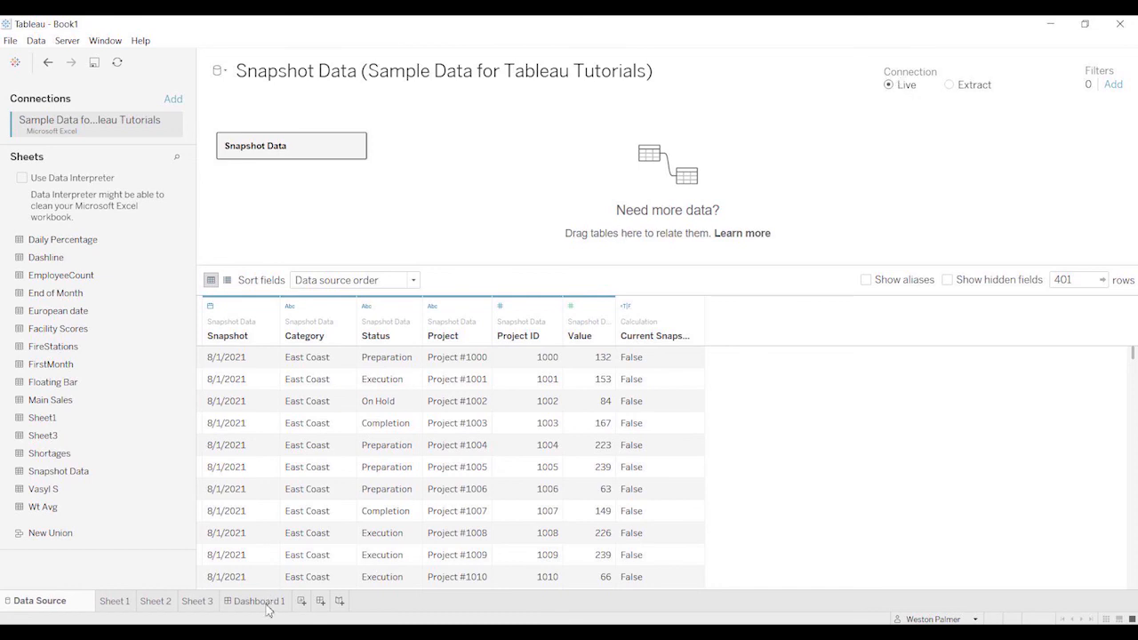
click(260, 600)
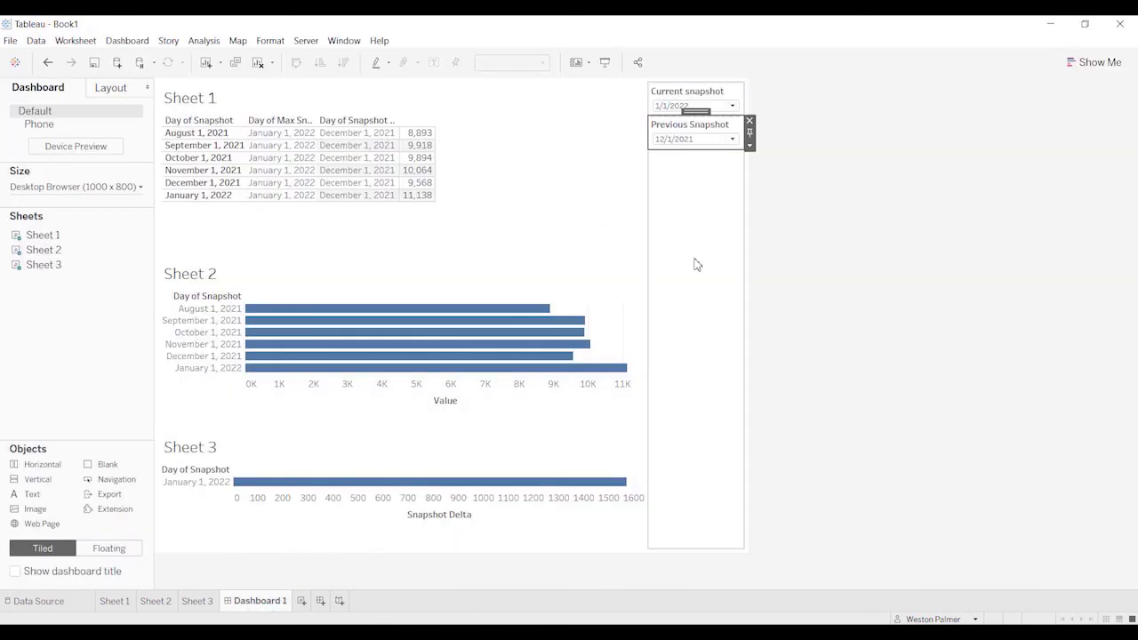